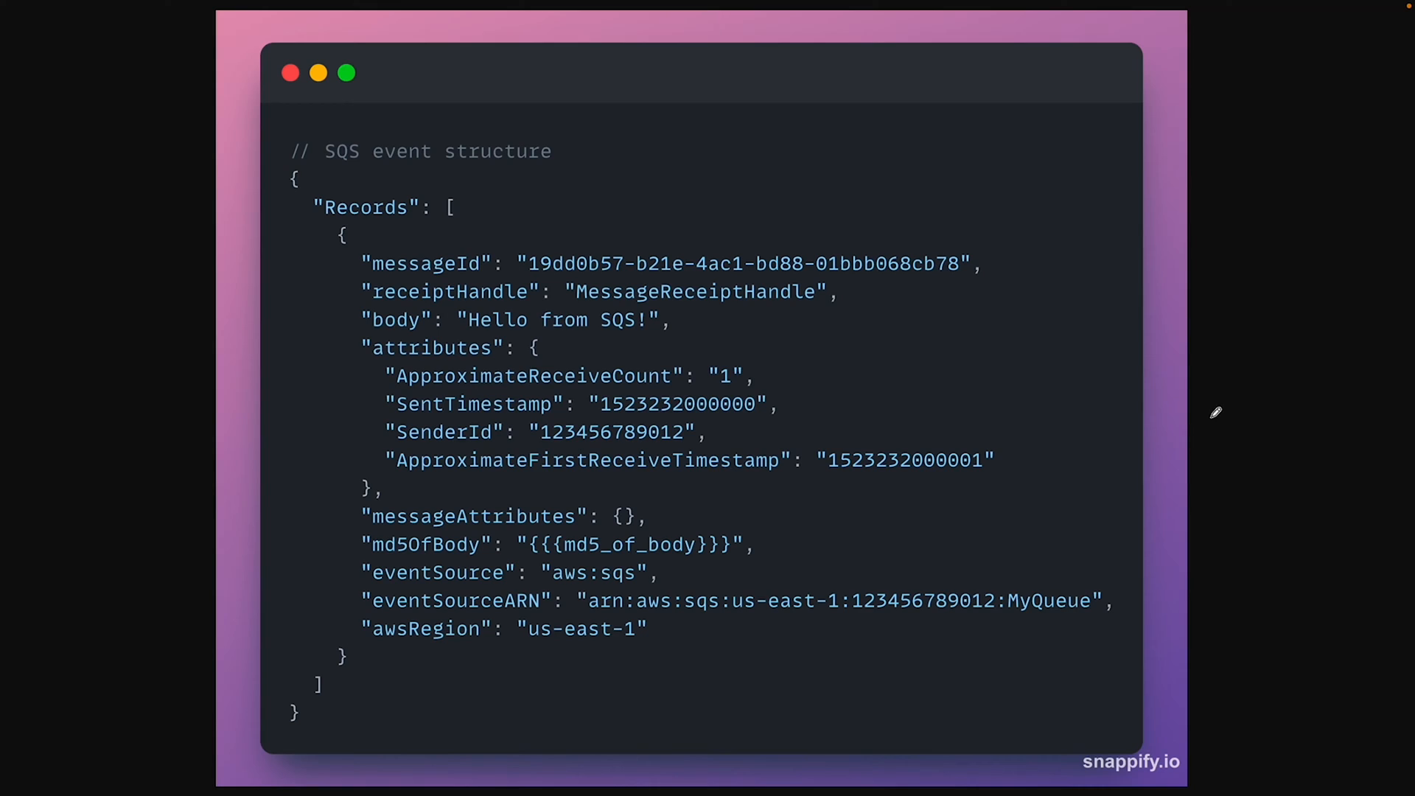
{"action": "mouse_move", "coordinate": [1161, 341]}
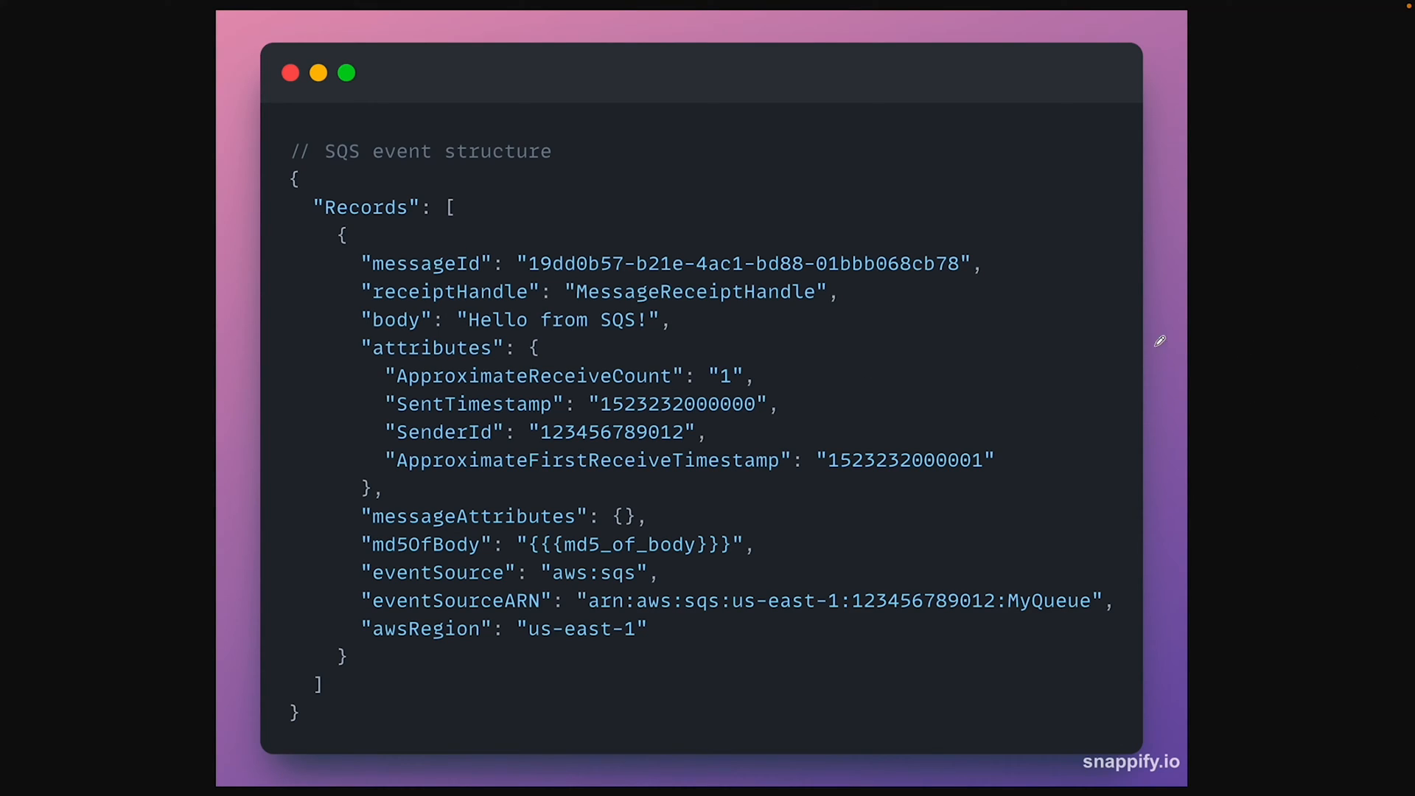
{"action": "mouse_move", "coordinate": [184, 191]}
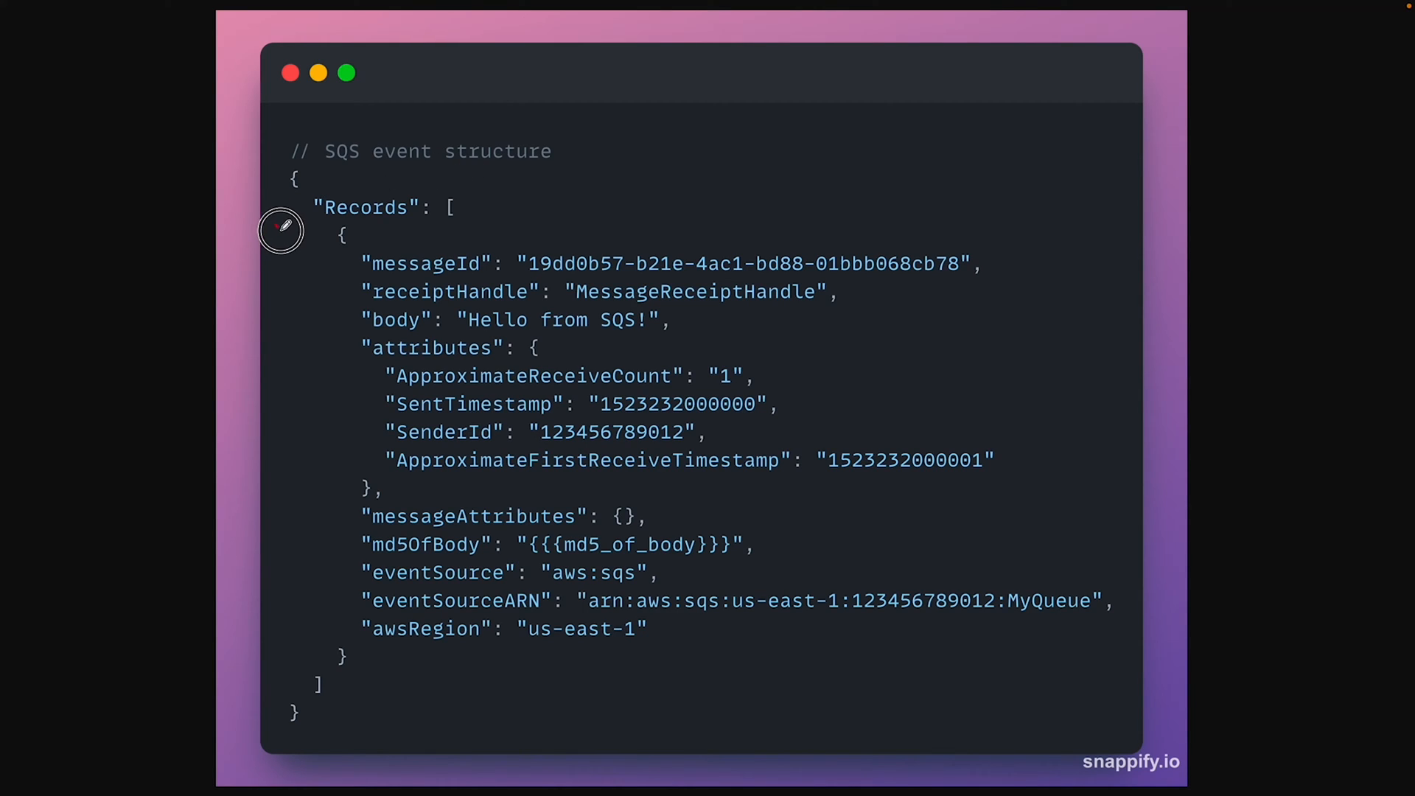
Underline Records and tick messageId, body, messageAttributes, eventSourceARN and awsRegion with the screen pen
{"action": "left_click_drag", "start_coordinate": [262, 221], "coordinate": [559, 200]}
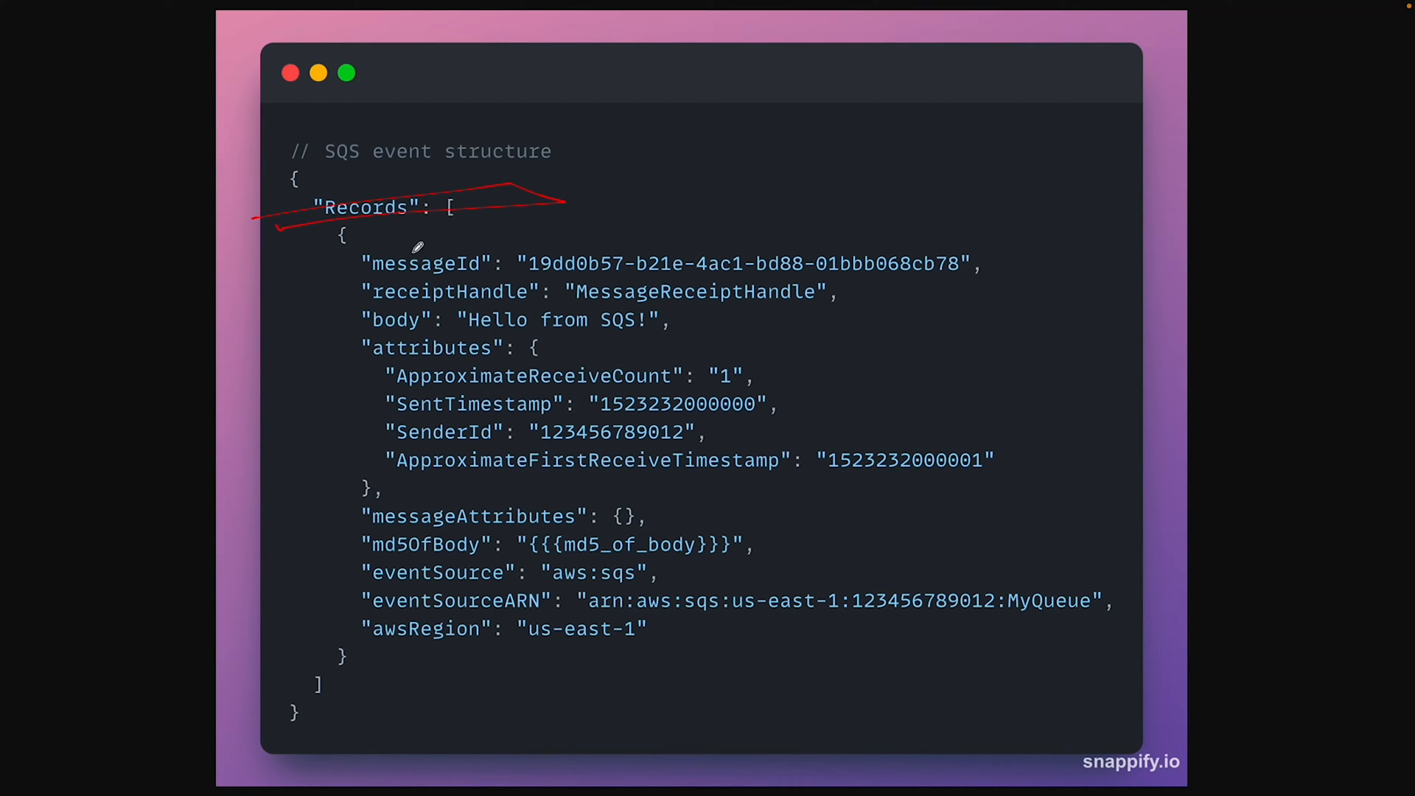
{"action": "left_click_drag", "start_coordinate": [352, 280], "coordinate": [406, 244]}
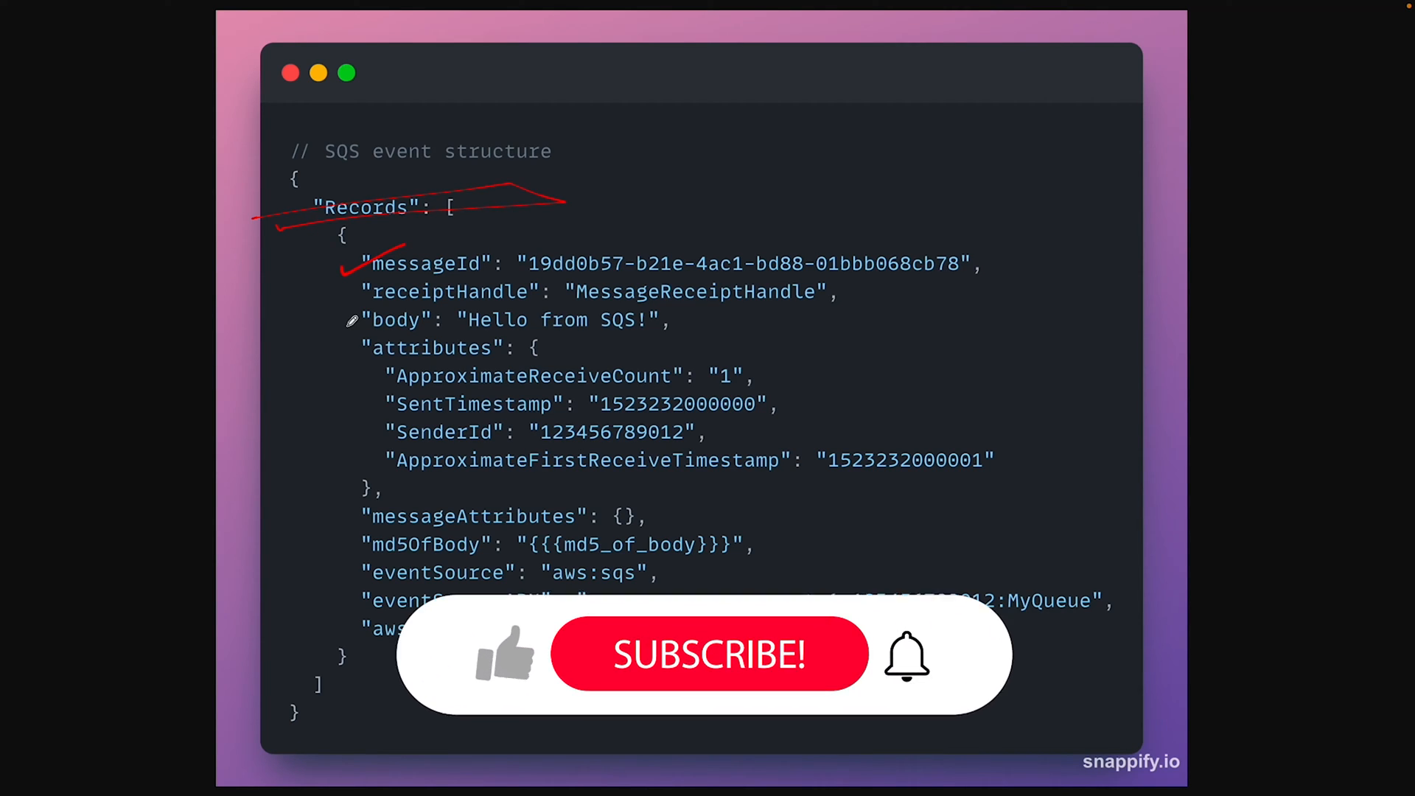
{"action": "left_click", "coordinate": [481, 665]}
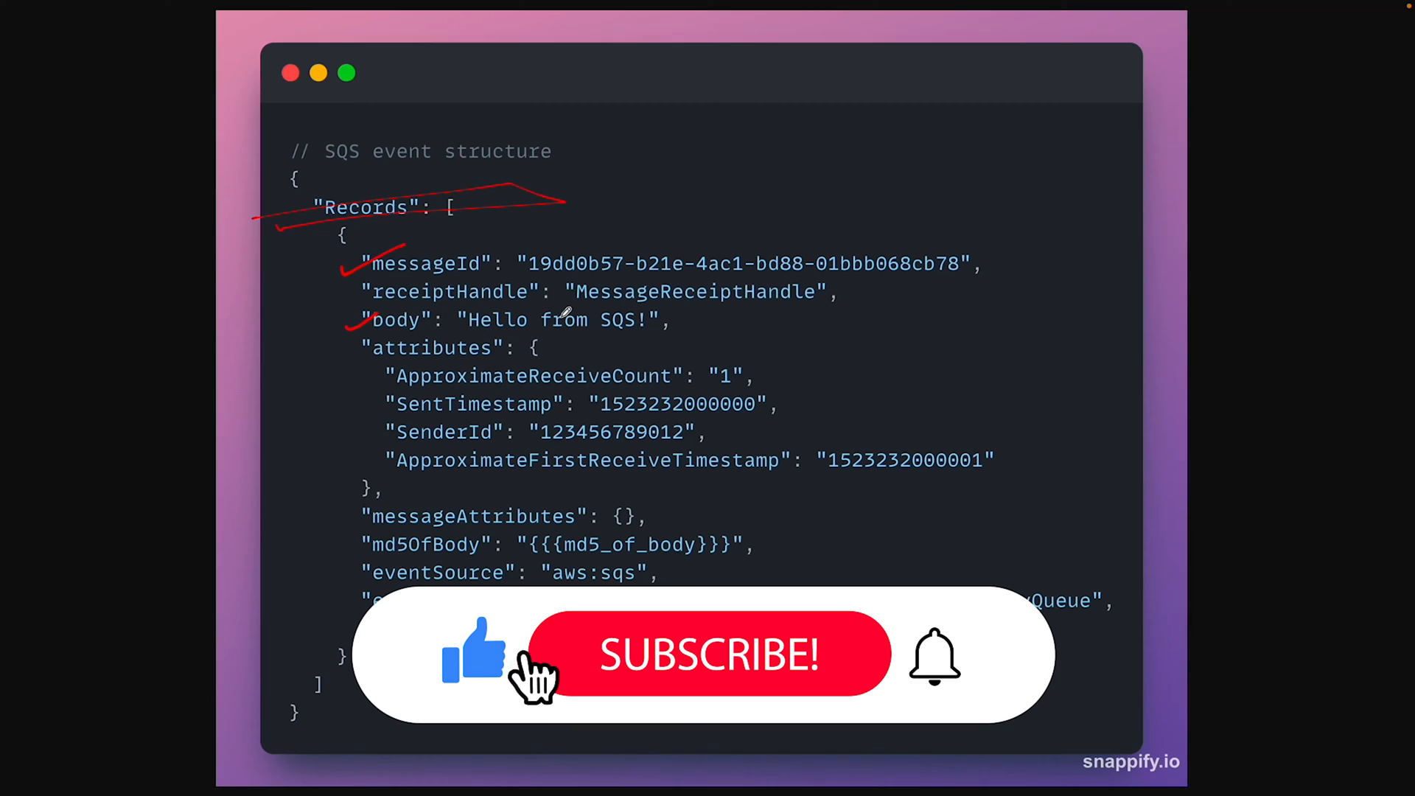
{"action": "left_click", "coordinate": [719, 672]}
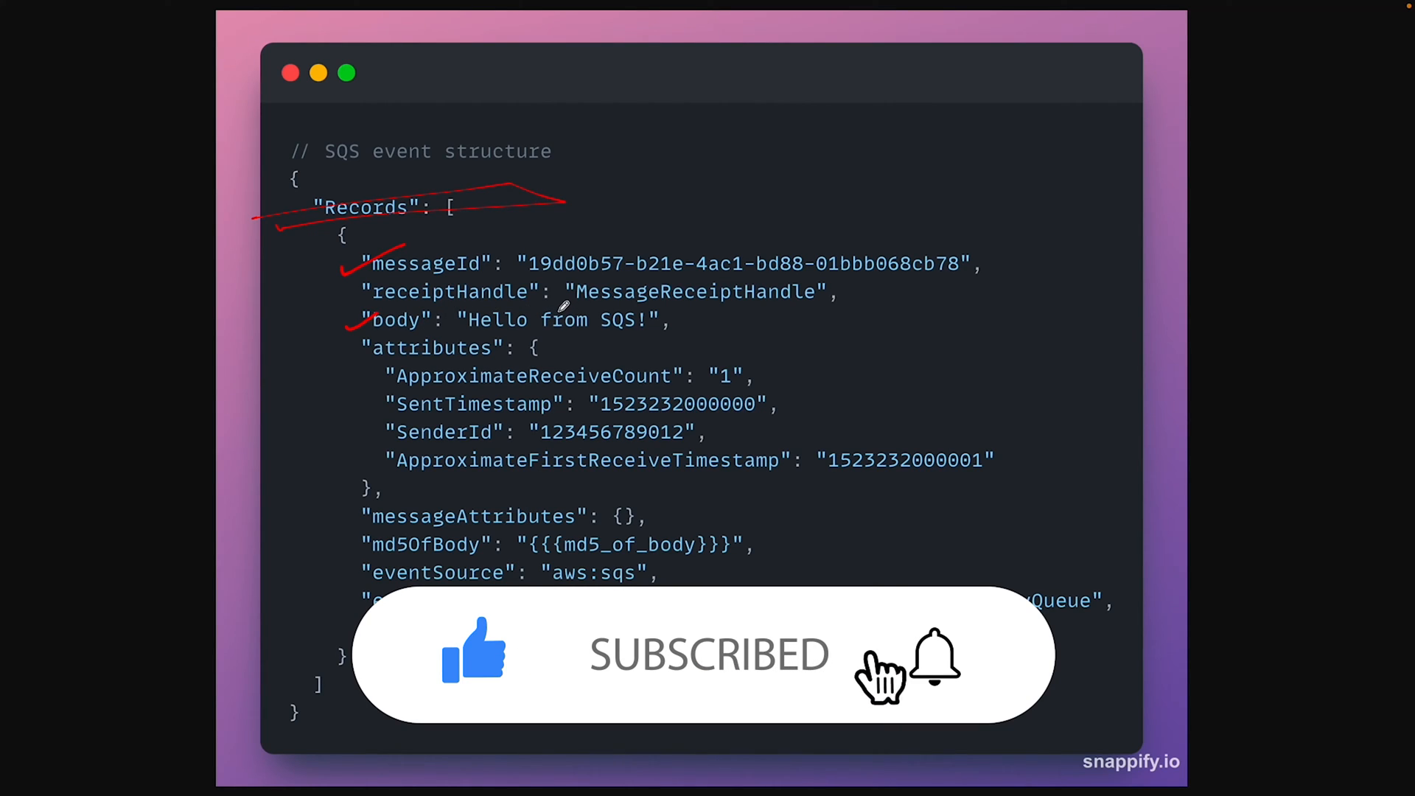
{"action": "left_click", "coordinate": [935, 672]}
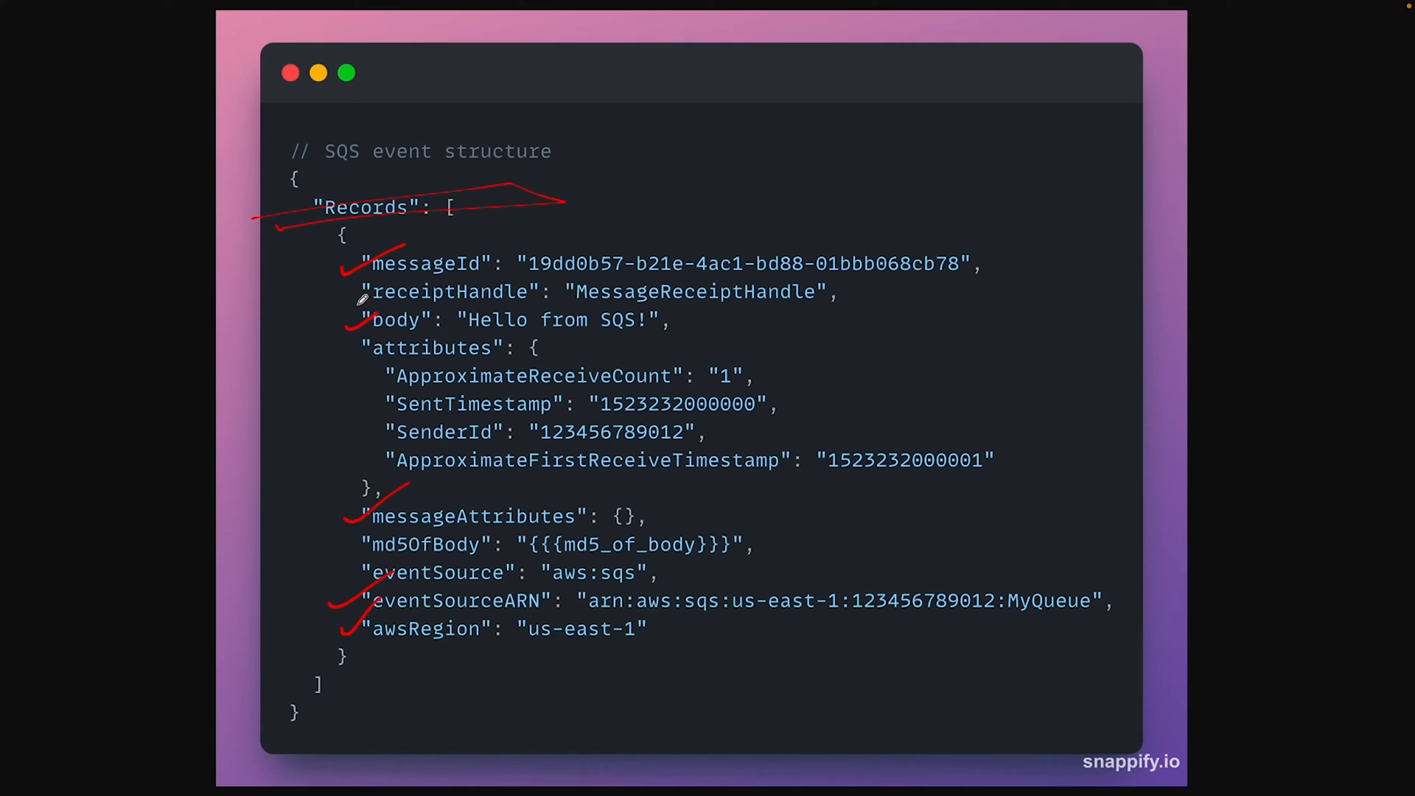
{"action": "left_click_drag", "start_coordinate": [362, 253], "coordinate": [325, 632]}
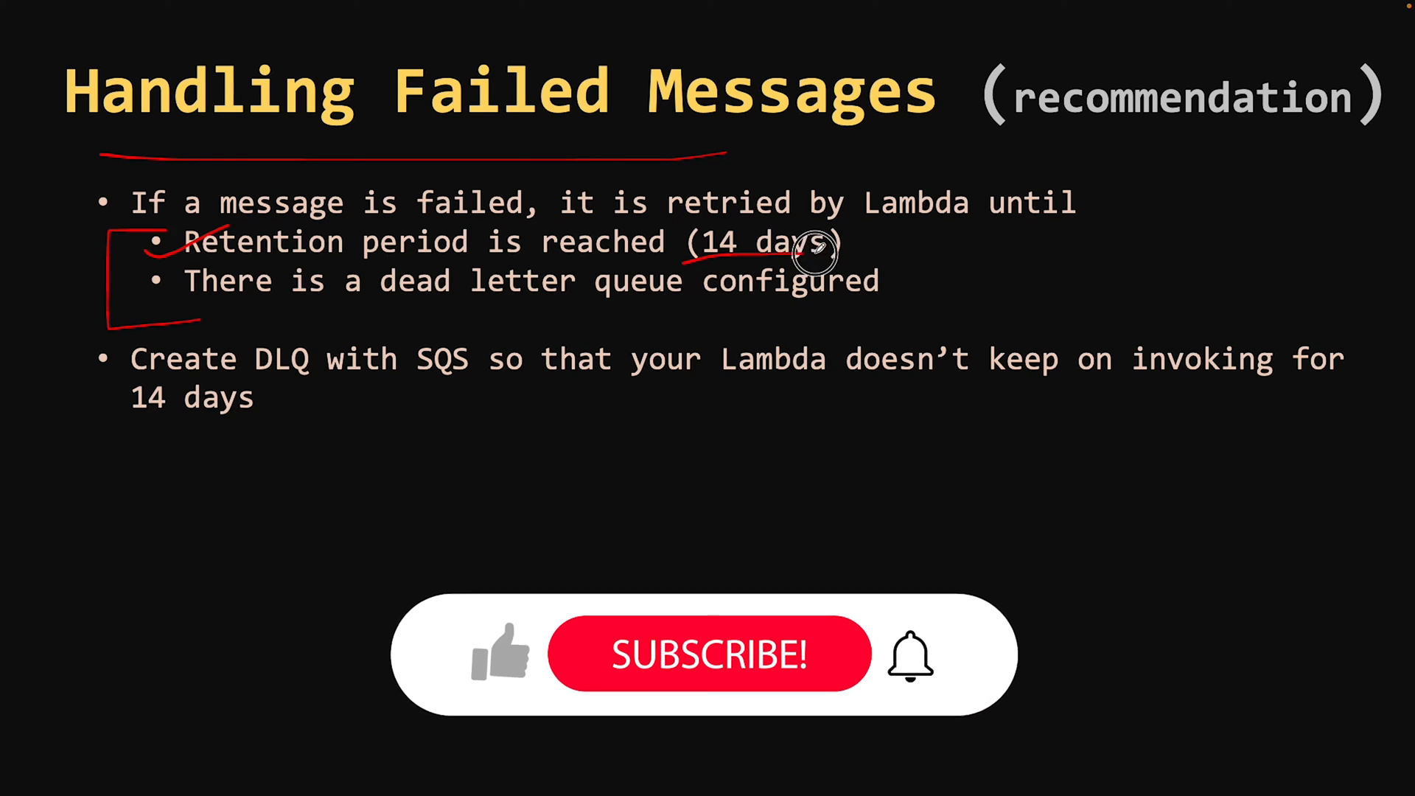
Mark up the Handling Failed Messages slide in pen, underlining 'recommendation' in the title
{"action": "left_click", "coordinate": [707, 670]}
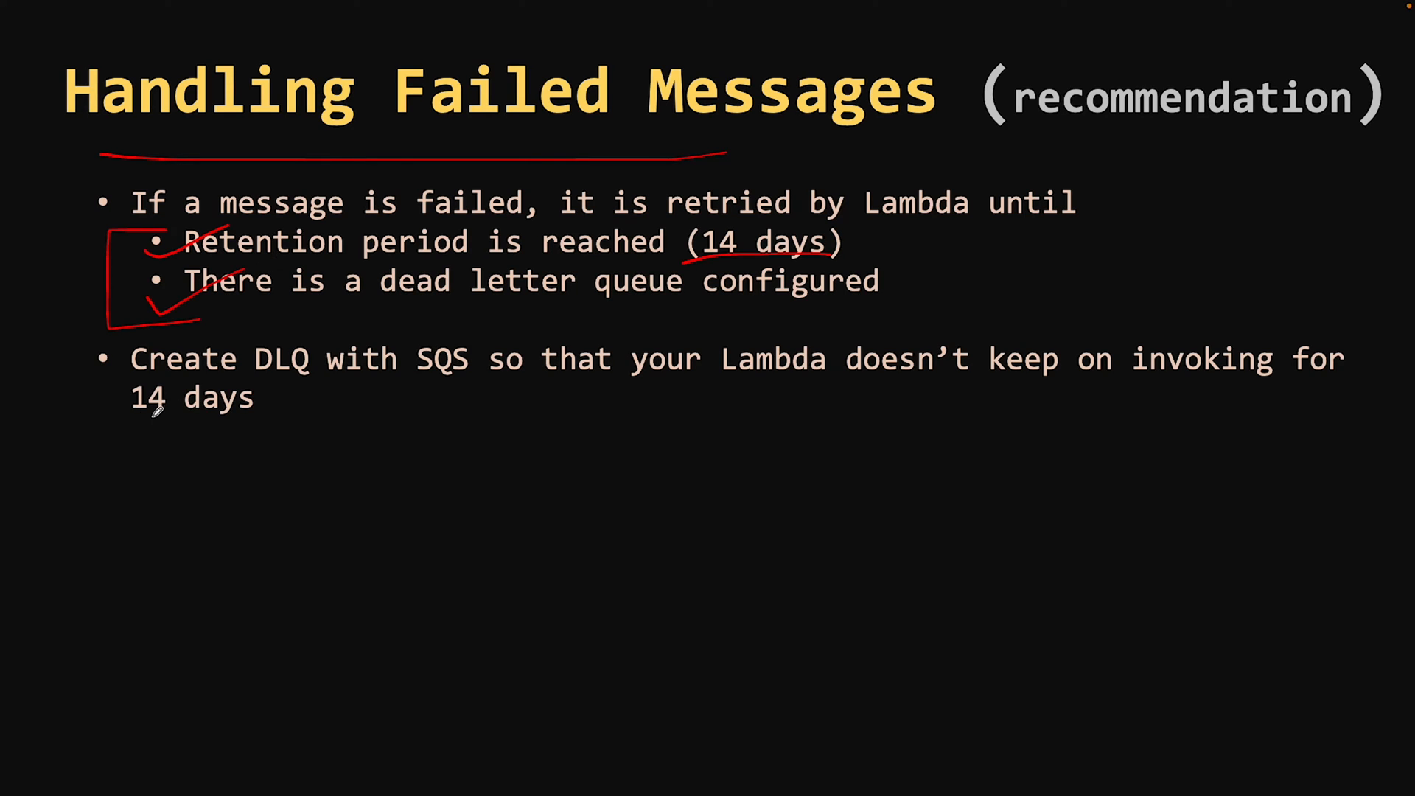
{"action": "mouse_move", "coordinate": [88, 398]}
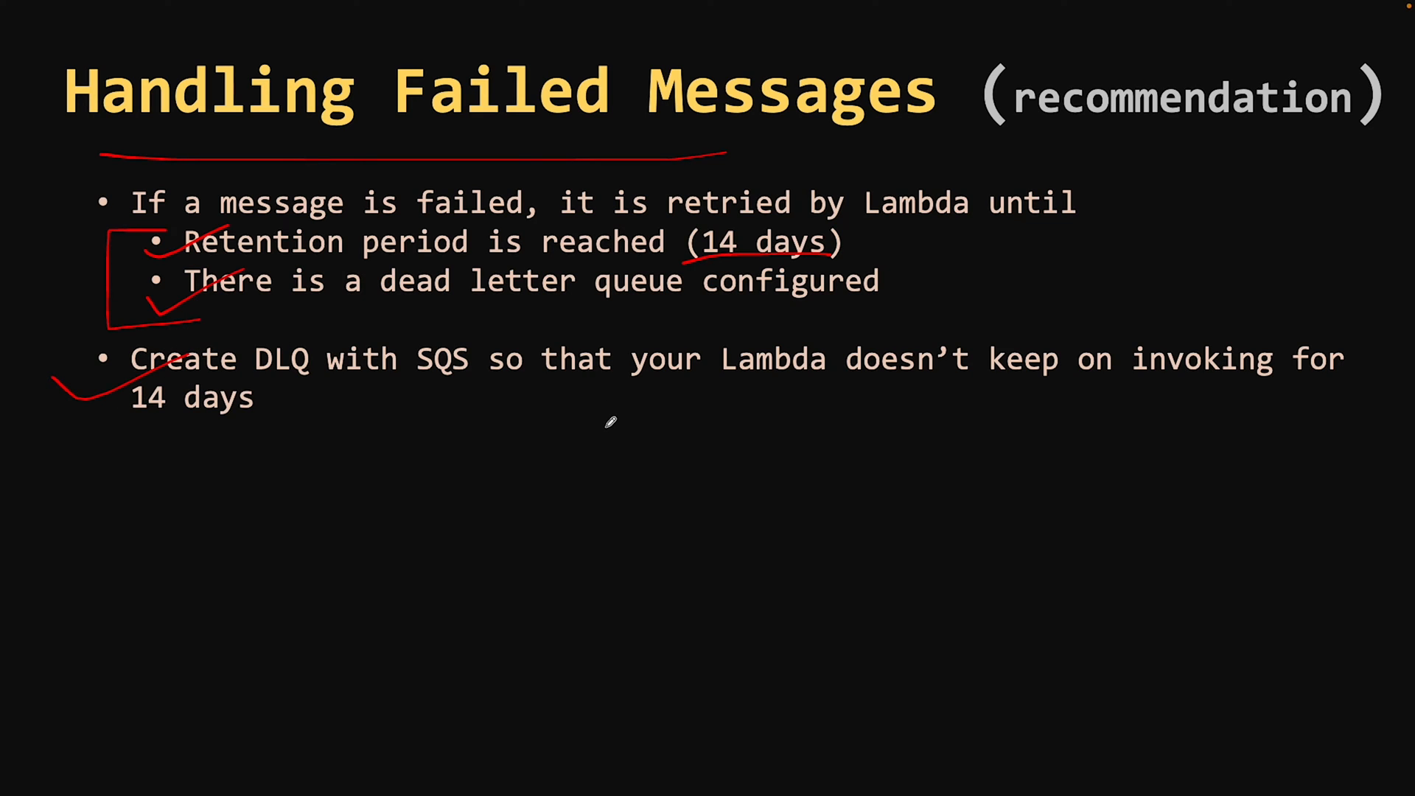
{"action": "mouse_move", "coordinate": [606, 420]}
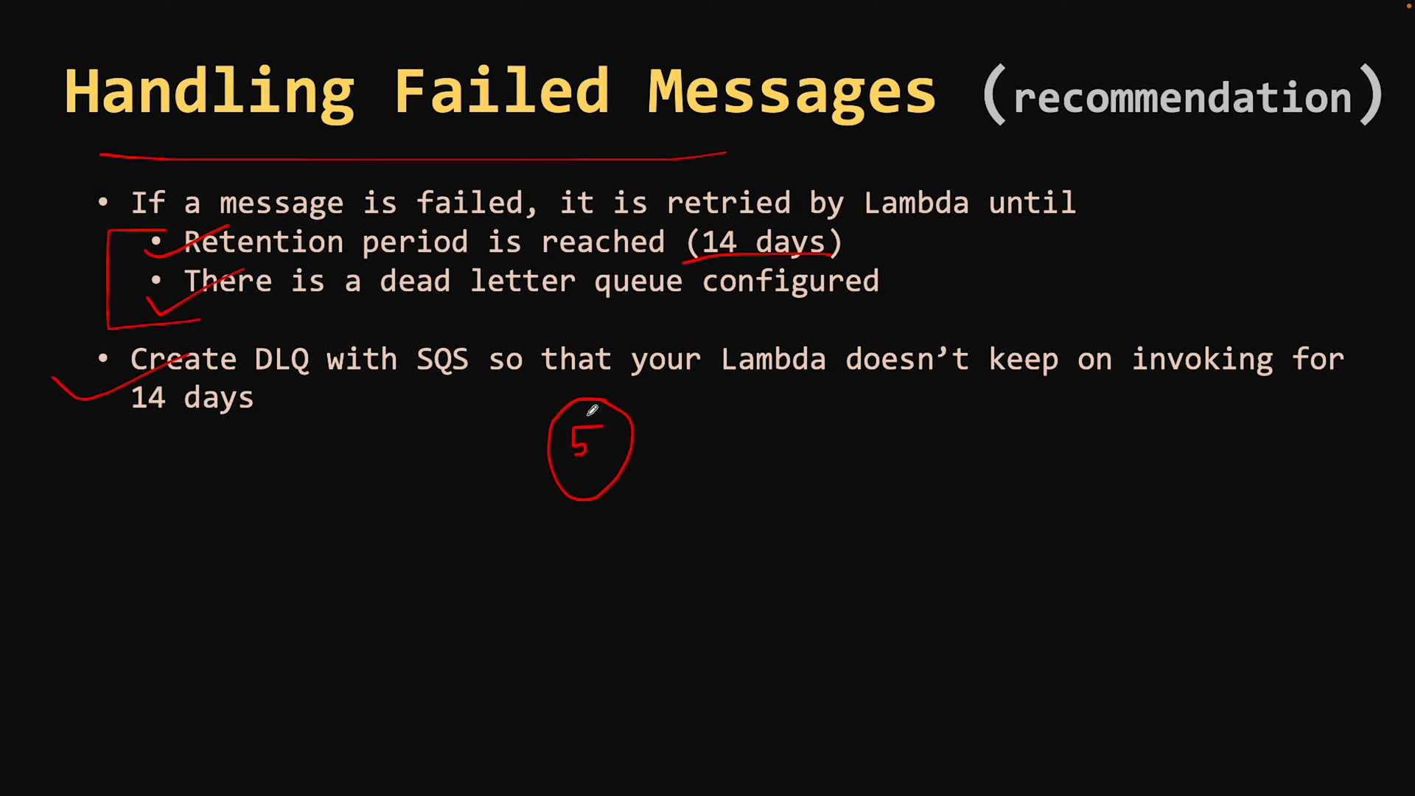
{"action": "mouse_move", "coordinate": [704, 500]}
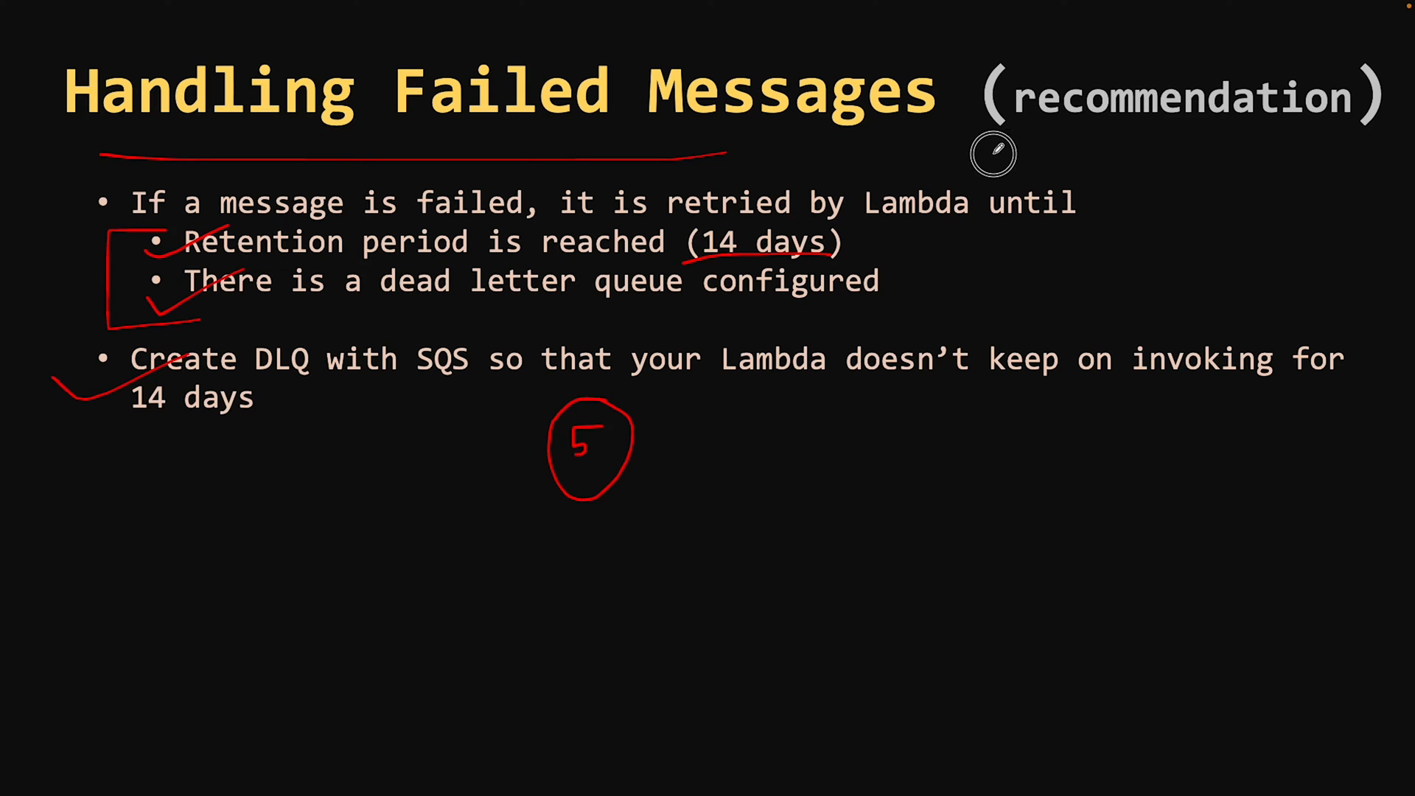
{"action": "left_click_drag", "start_coordinate": [989, 132], "coordinate": [1345, 131]}
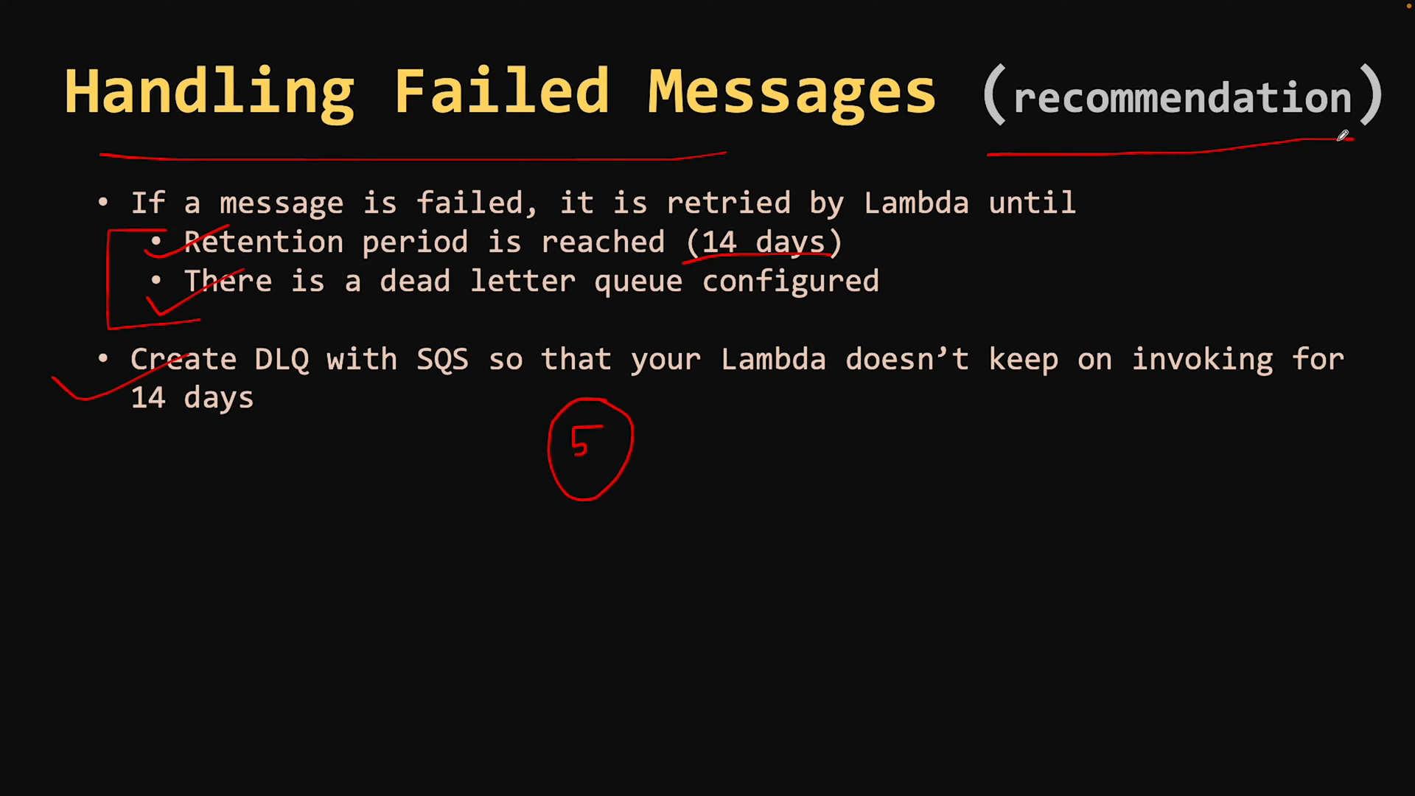
{"action": "mouse_move", "coordinate": [384, 293]}
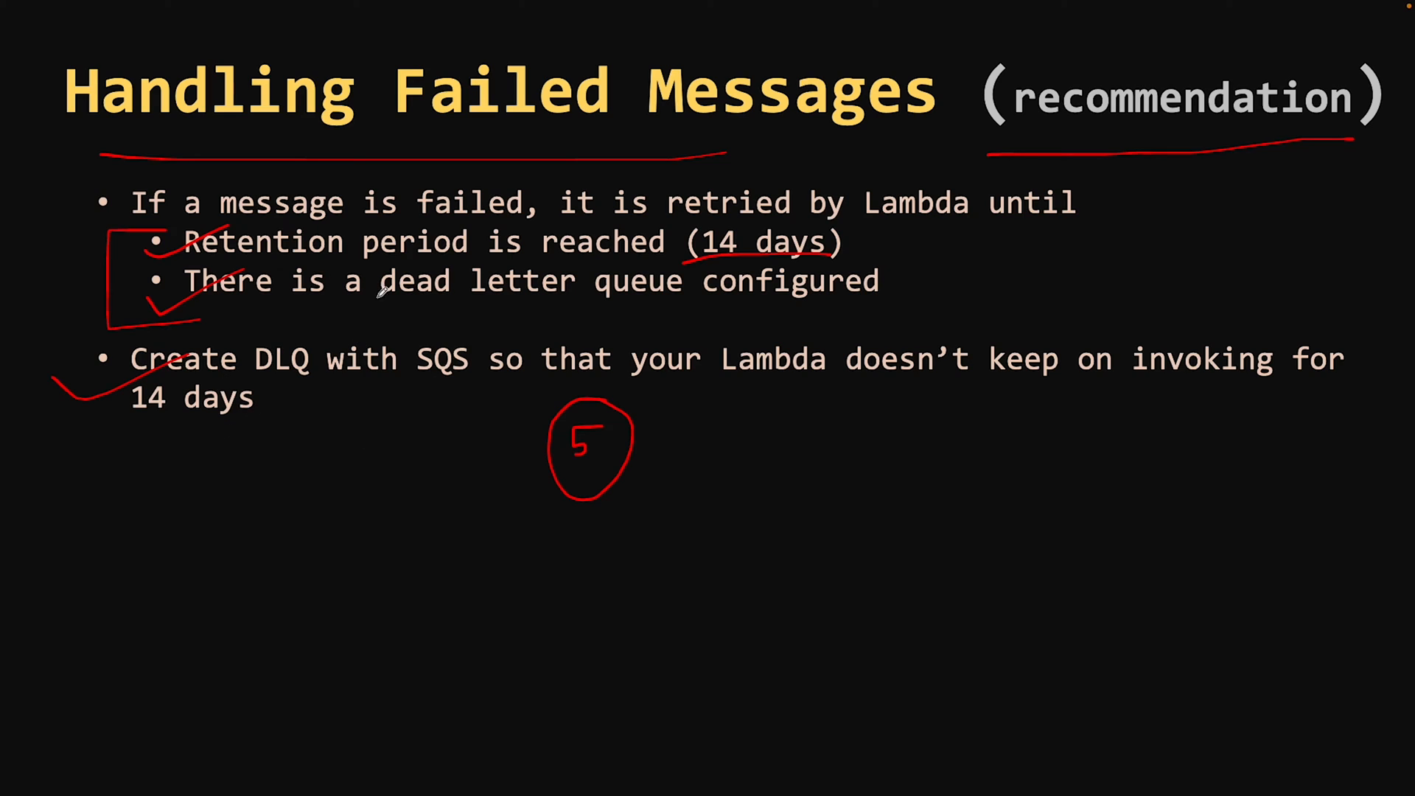
{"action": "left_click_drag", "start_coordinate": [256, 384], "coordinate": [478, 383]}
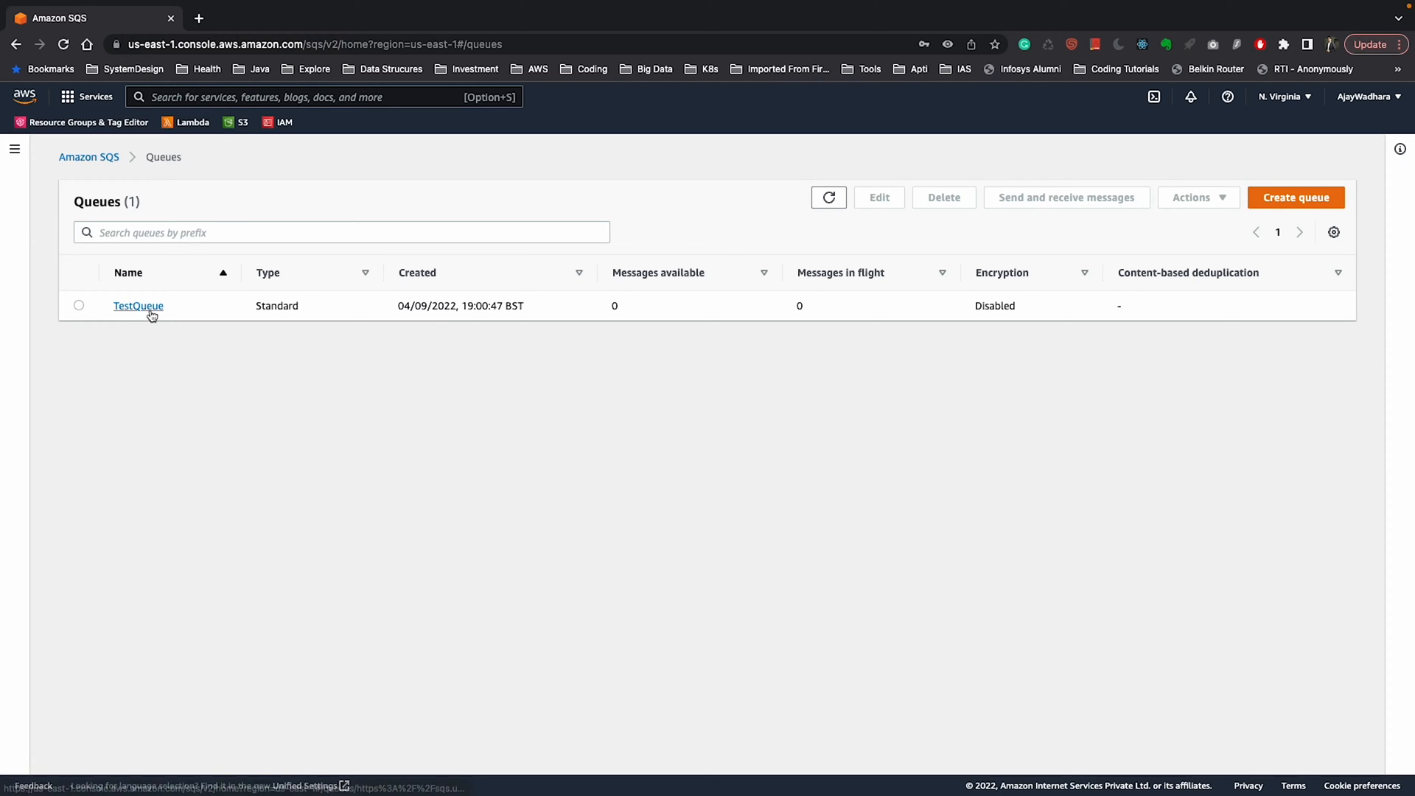
View TestQueue's Dead-letter queue tab, confirming no dead-letter queue is configured
{"action": "left_click", "coordinate": [138, 306]}
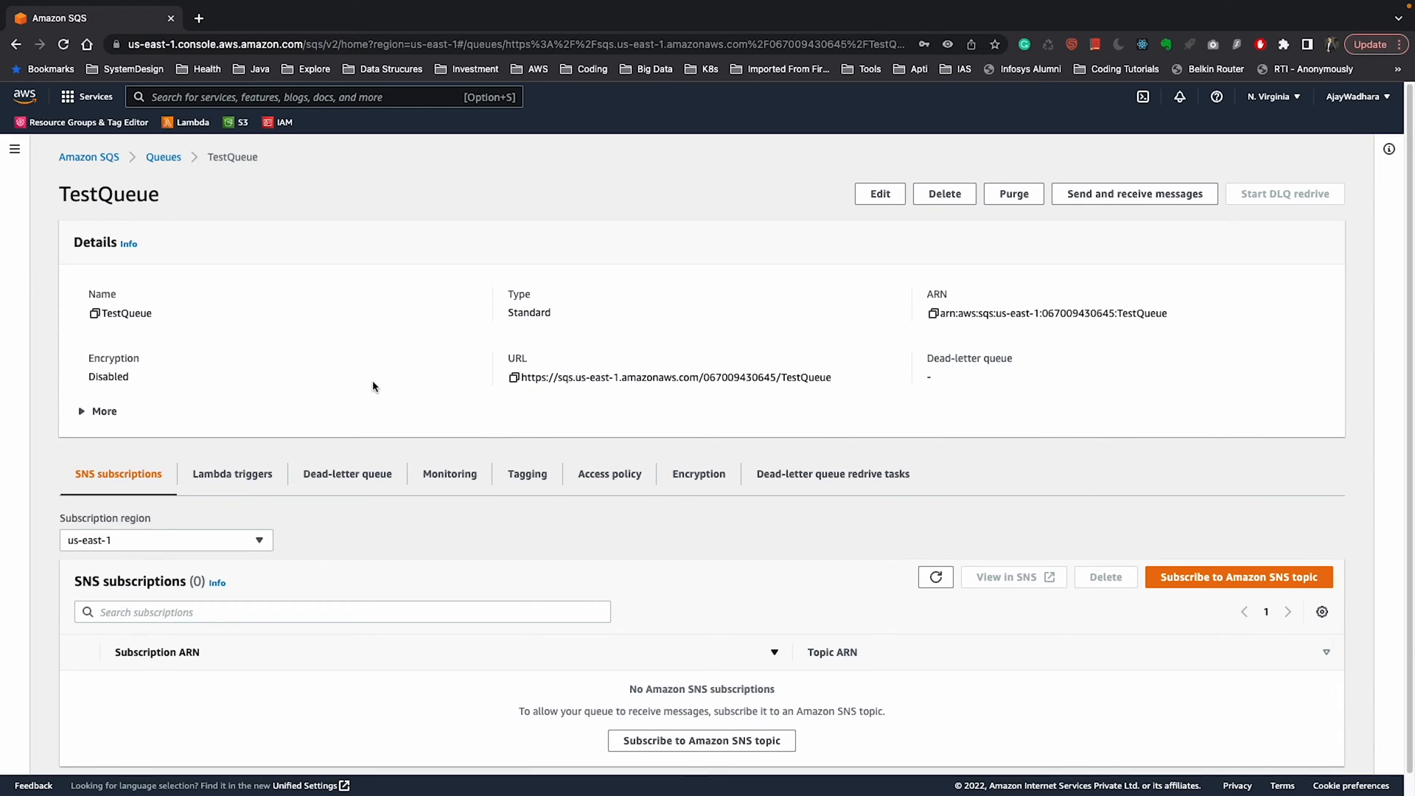
{"action": "left_click", "coordinate": [96, 412]}
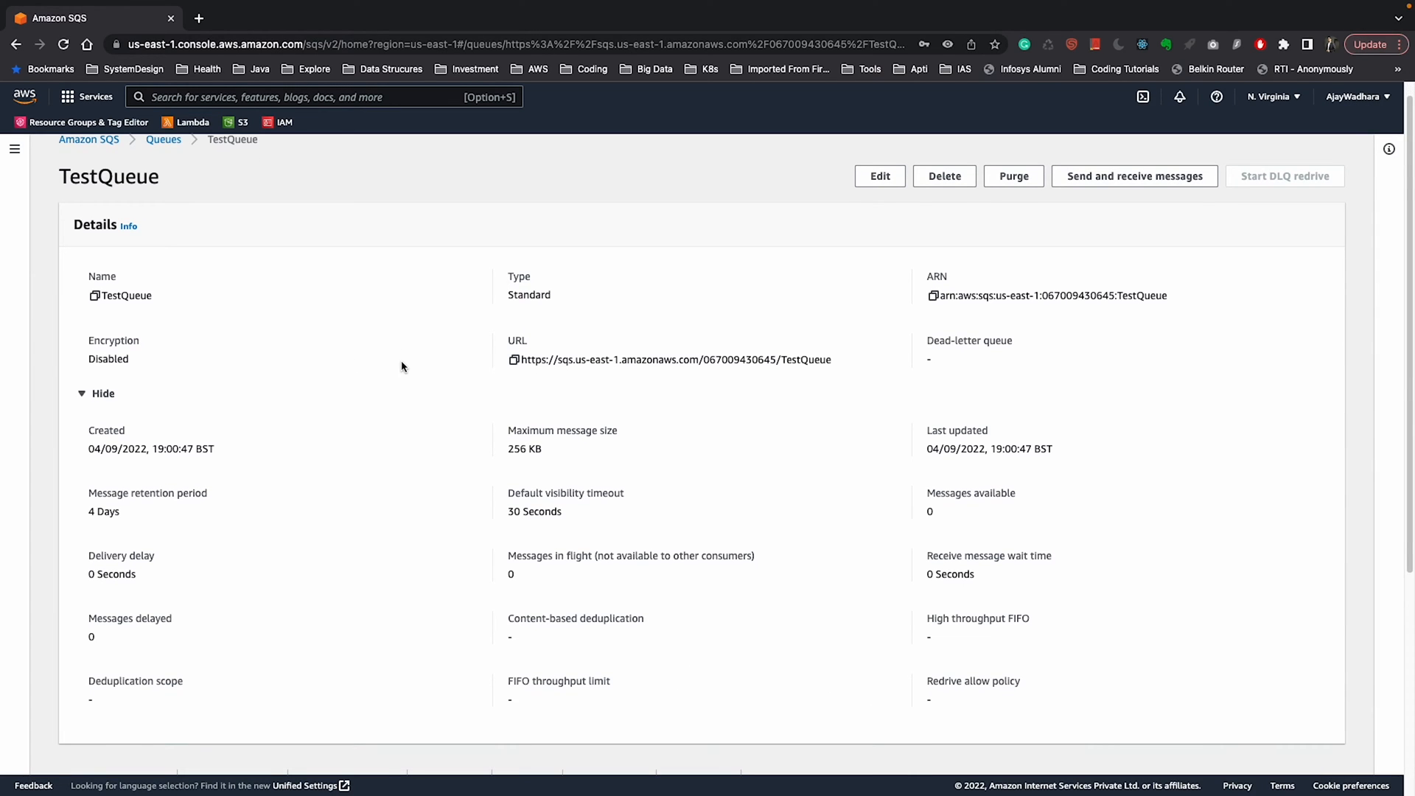
{"action": "scroll", "scroll_direction": "down", "scroll_amount": 3}
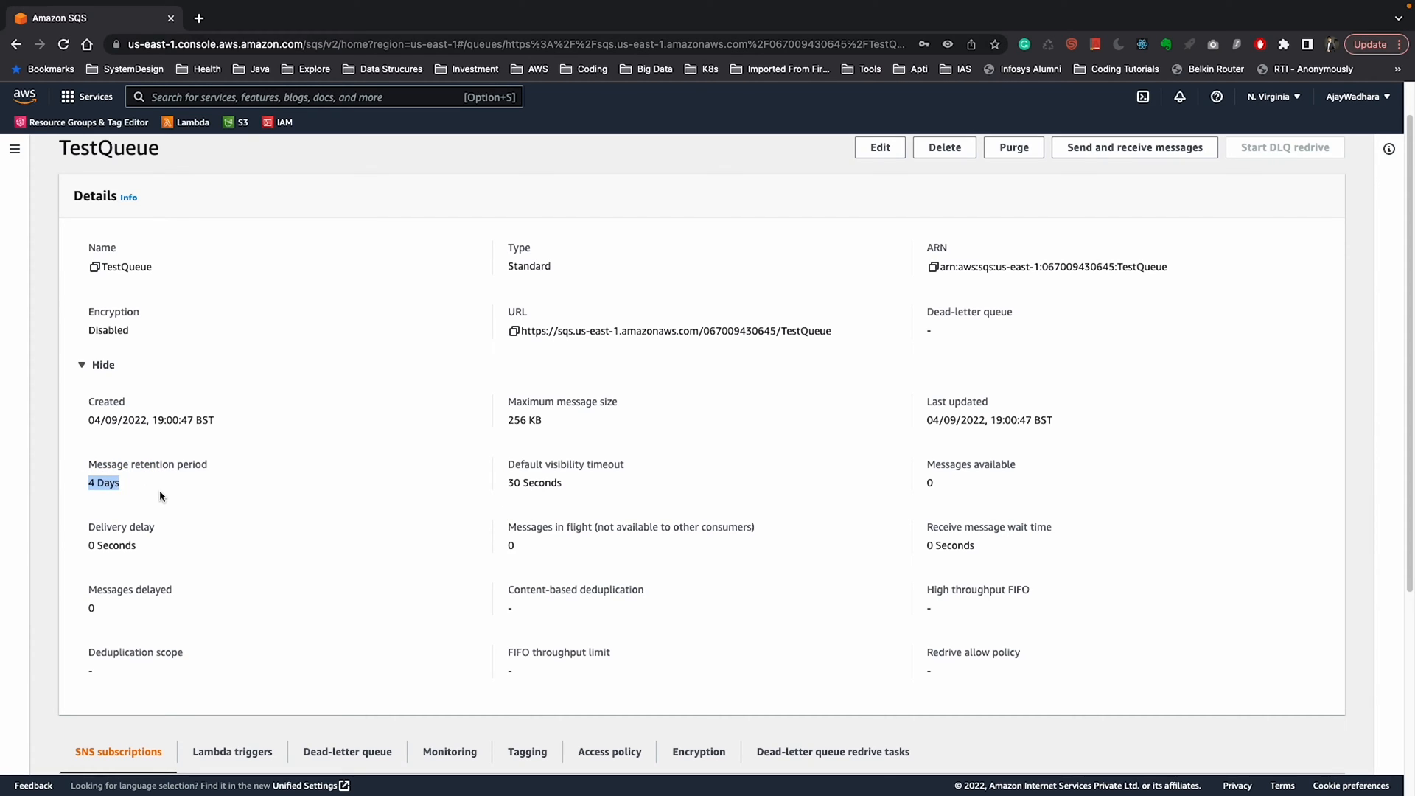
{"action": "scroll", "scroll_direction": "down", "scroll_amount": 3}
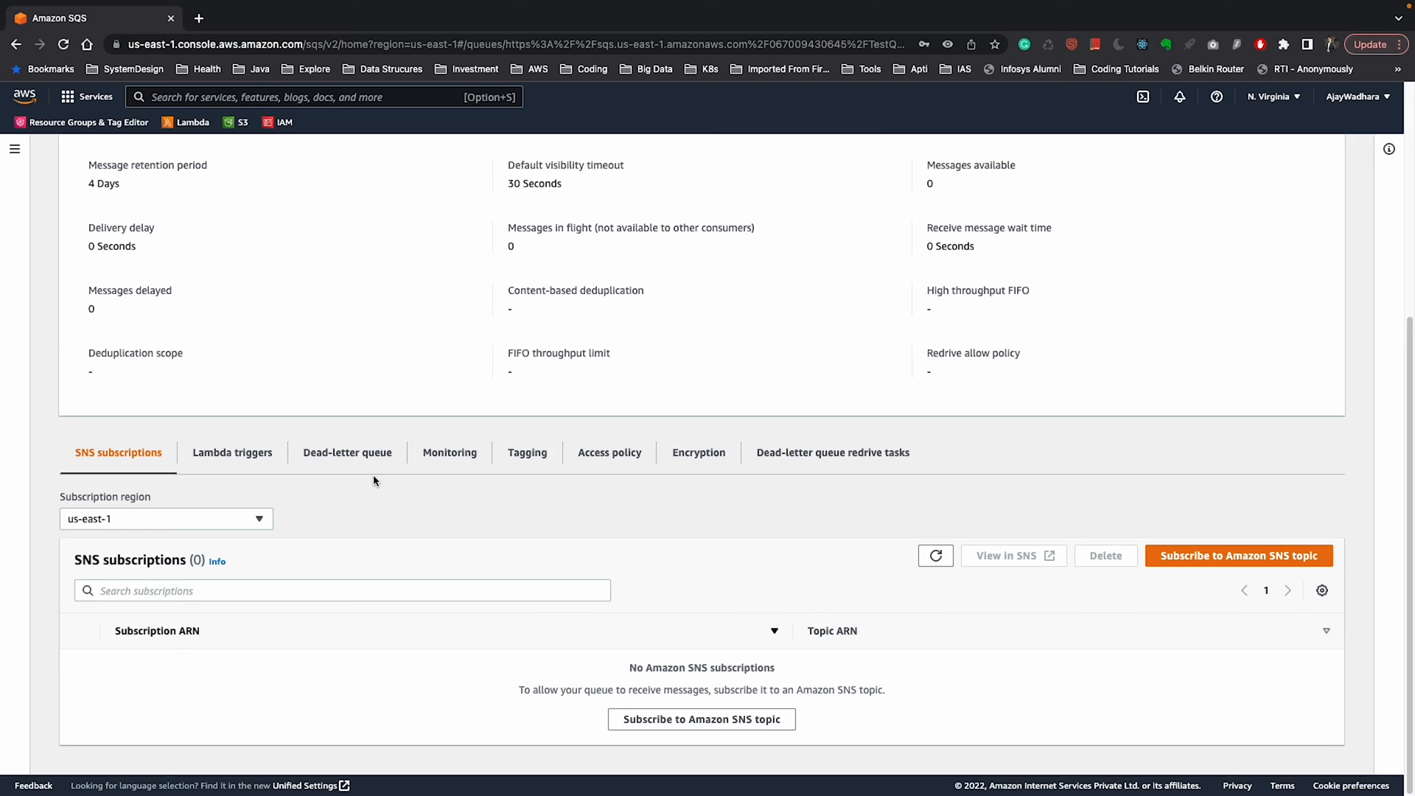
{"action": "mouse_move", "coordinate": [357, 458]}
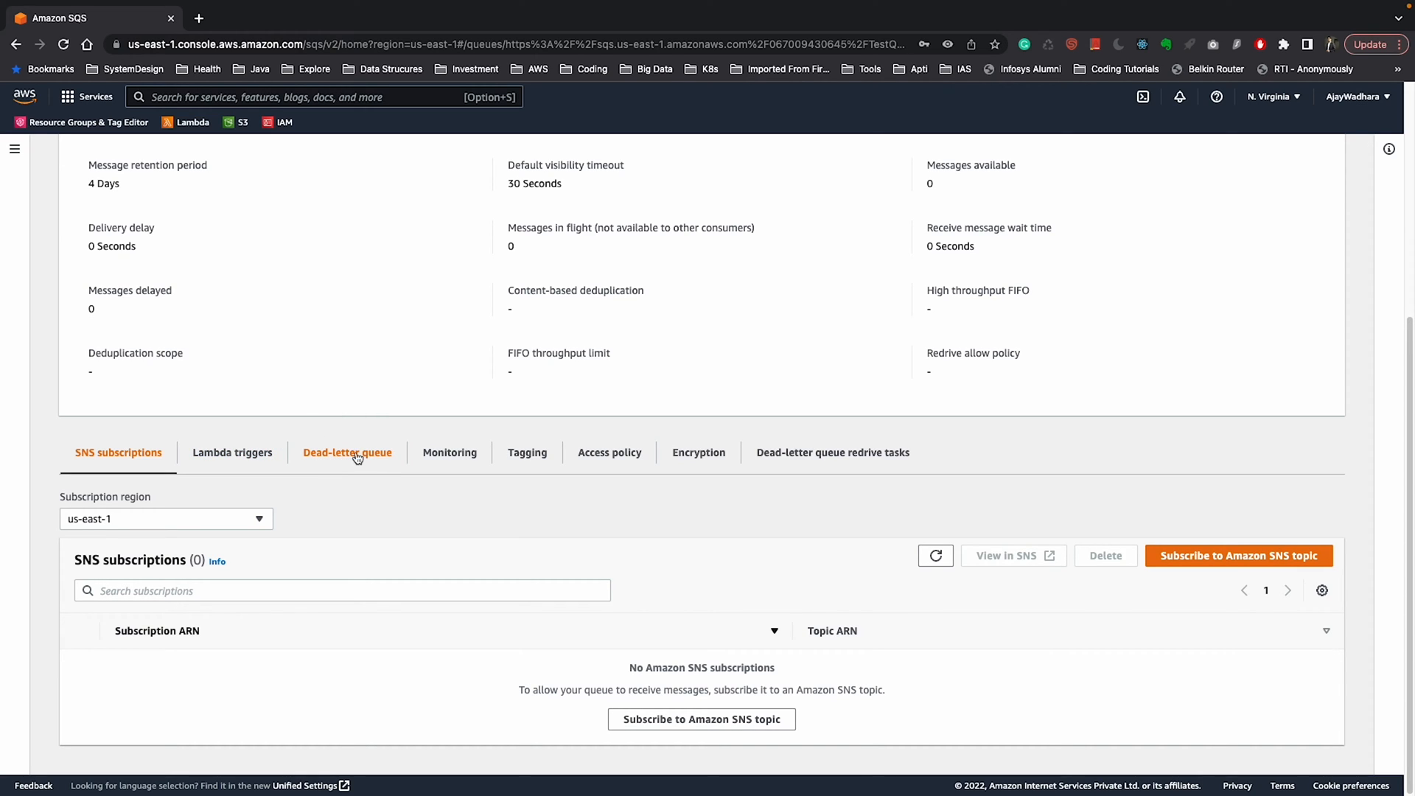
{"action": "left_click", "coordinate": [347, 452]}
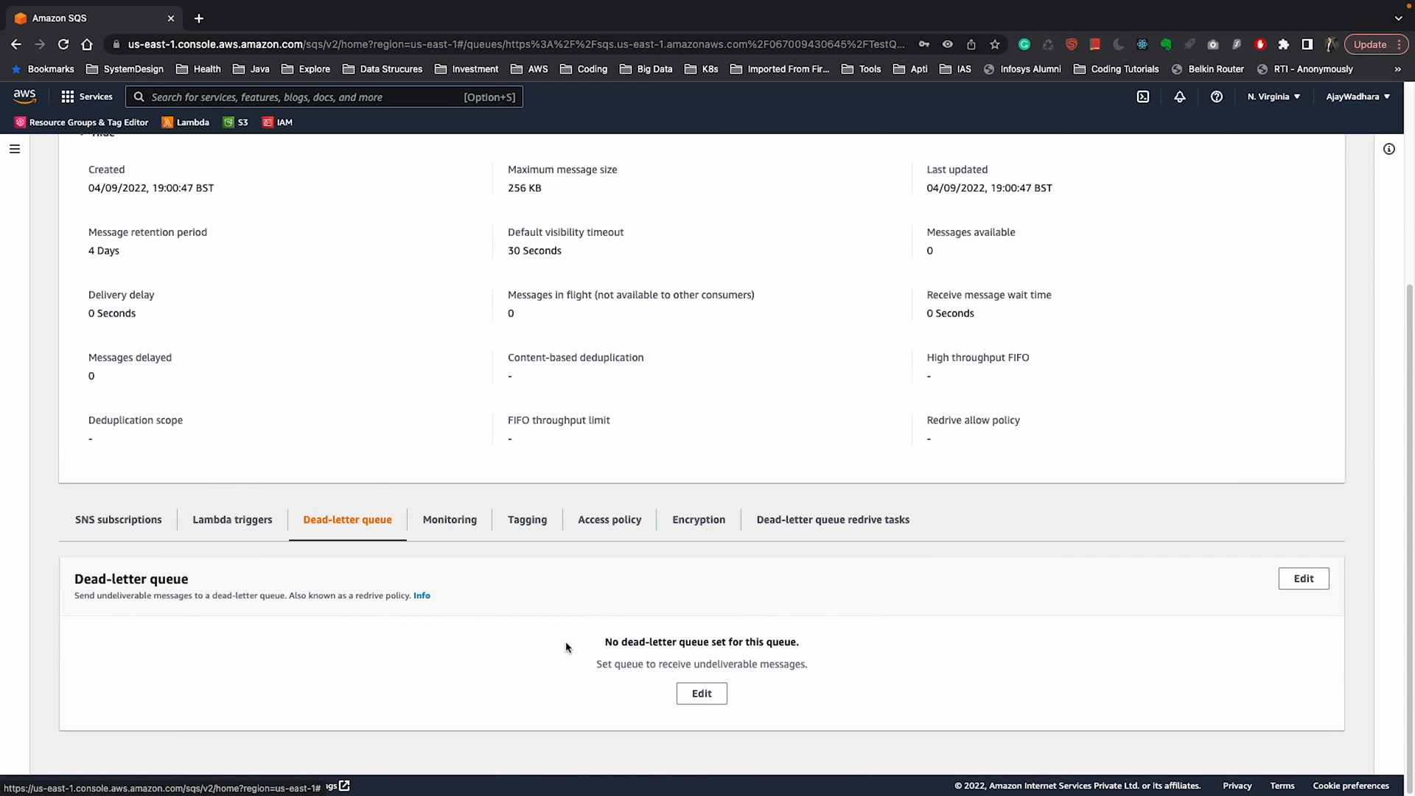
{"action": "scroll", "scroll_direction": "up", "scroll_amount": 3}
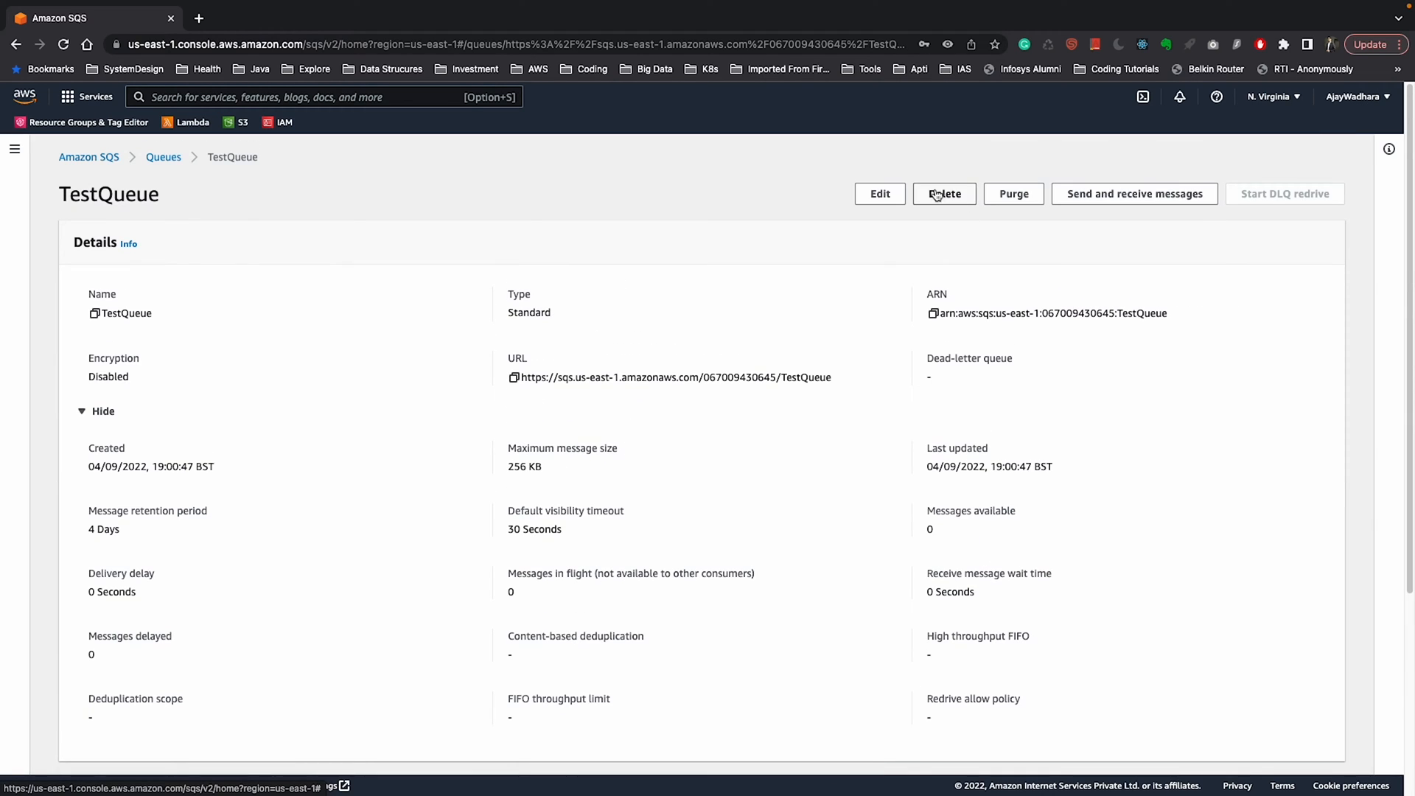
Edit TestQueue and expand its Dead-letter queue - Optional section
{"action": "left_click", "coordinate": [879, 194]}
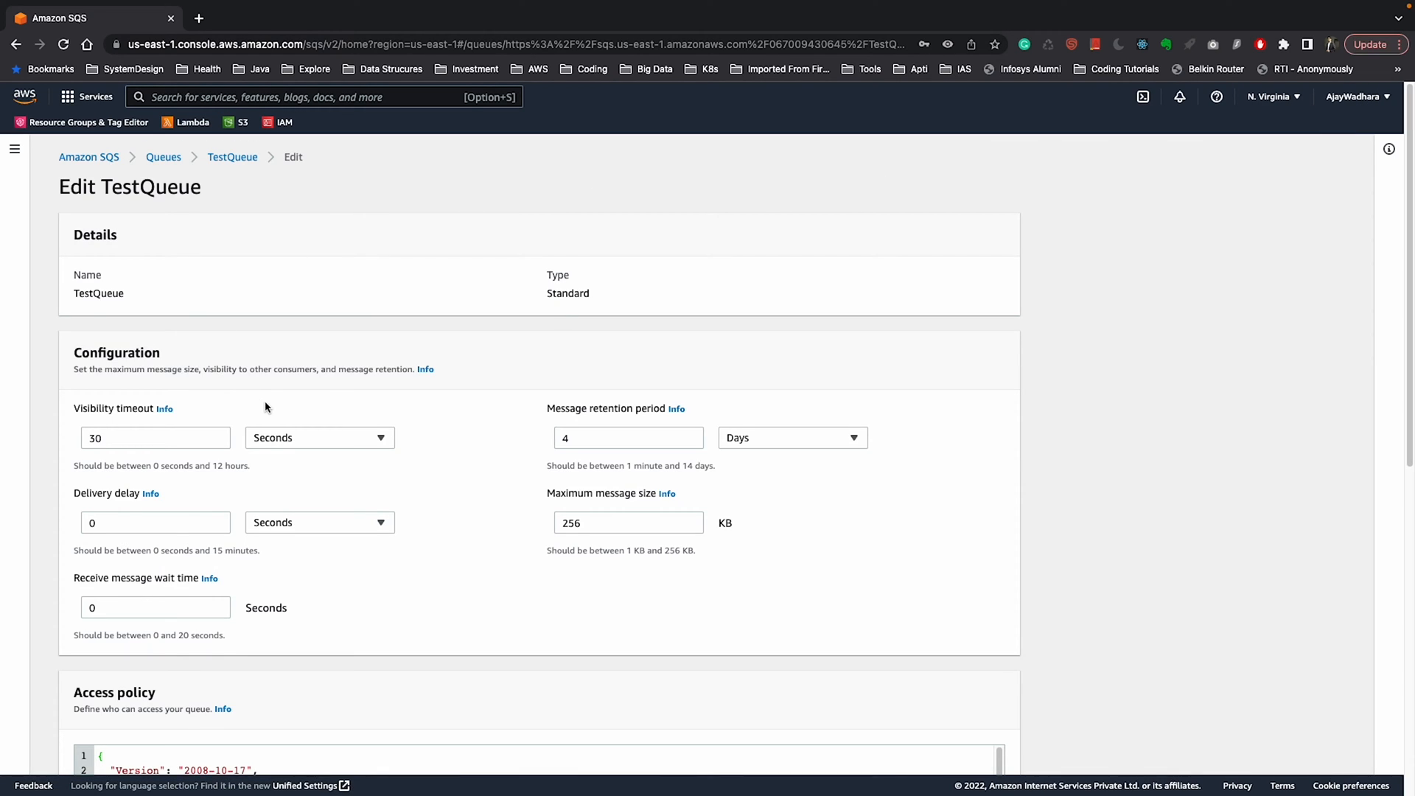
{"action": "scroll", "scroll_direction": "down", "scroll_amount": 3}
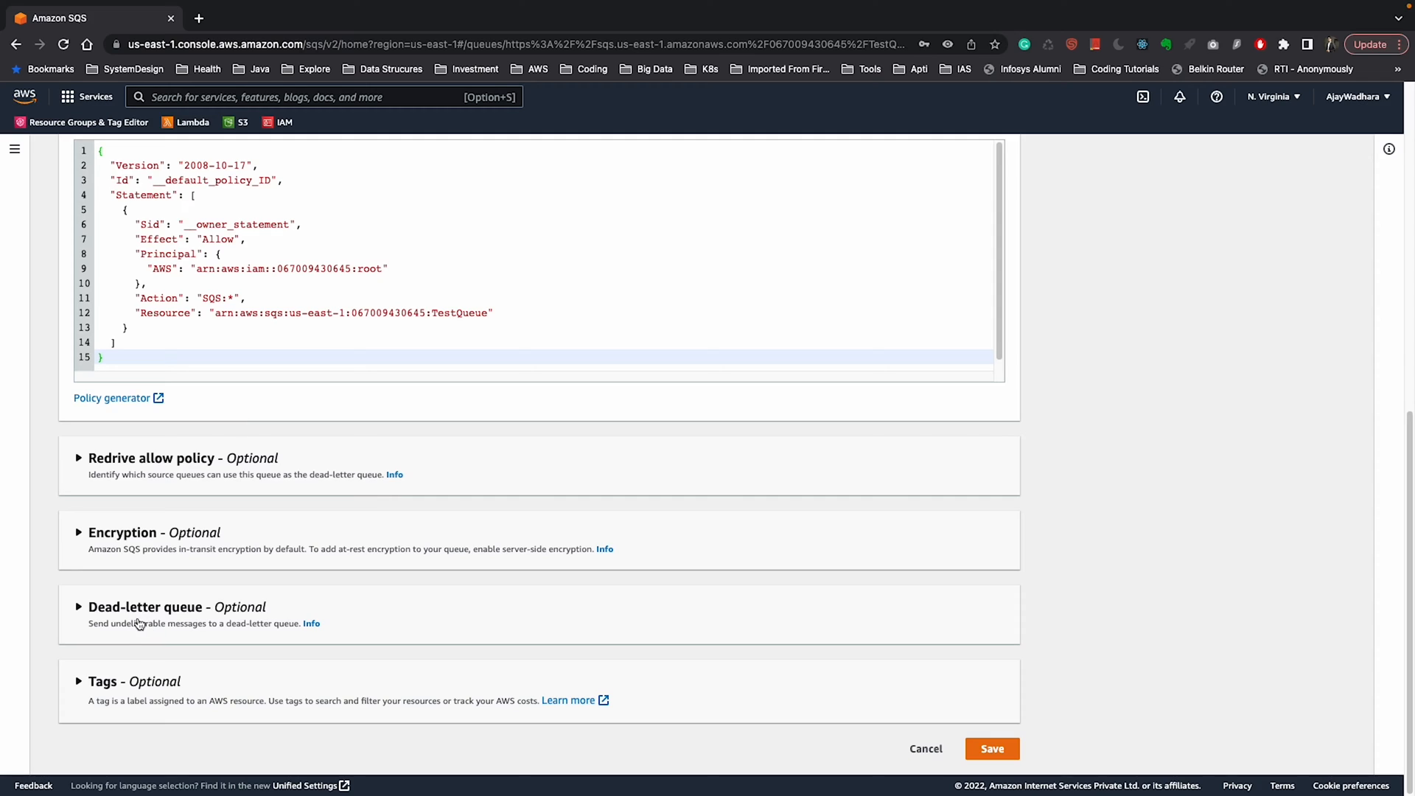
{"action": "mouse_move", "coordinate": [224, 614]}
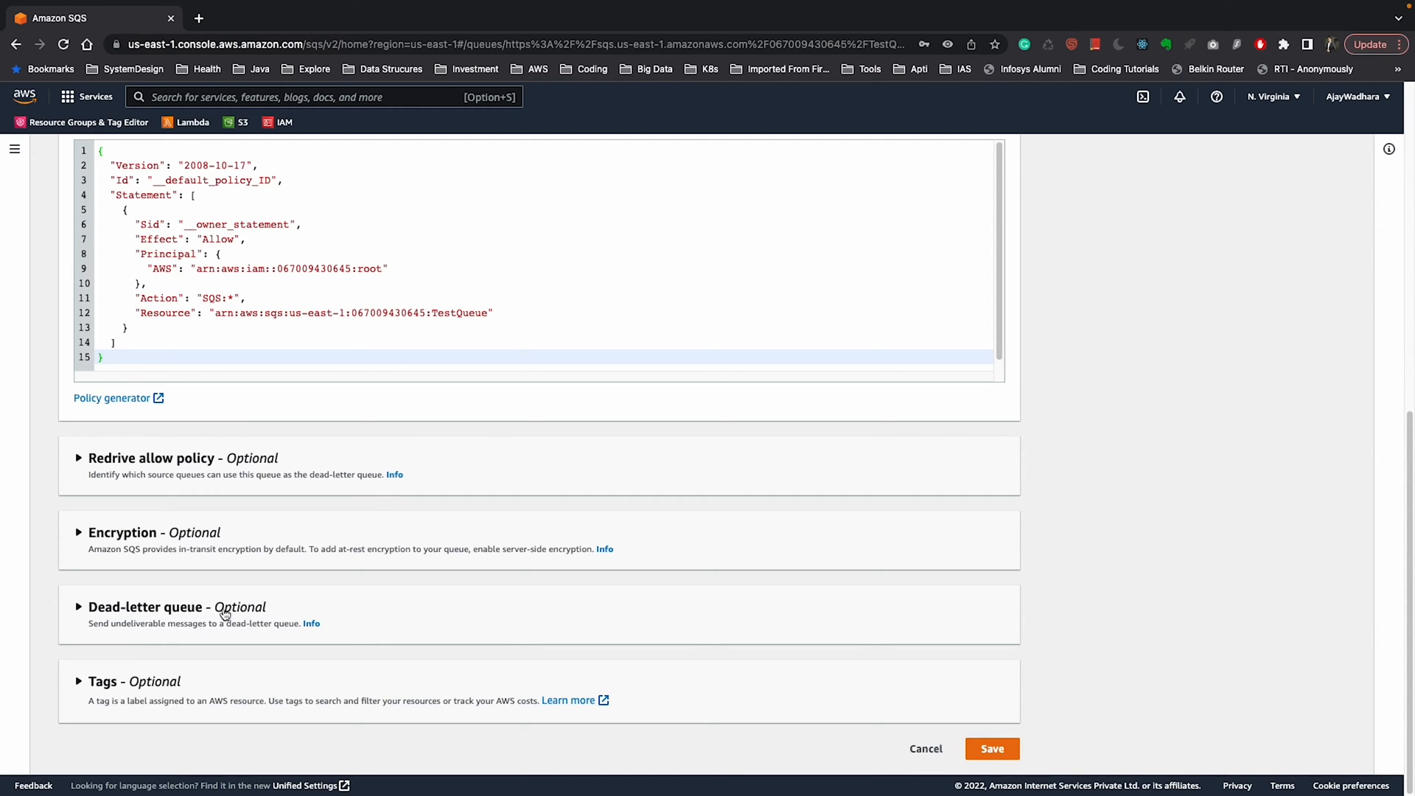
{"action": "mouse_move", "coordinate": [173, 613]}
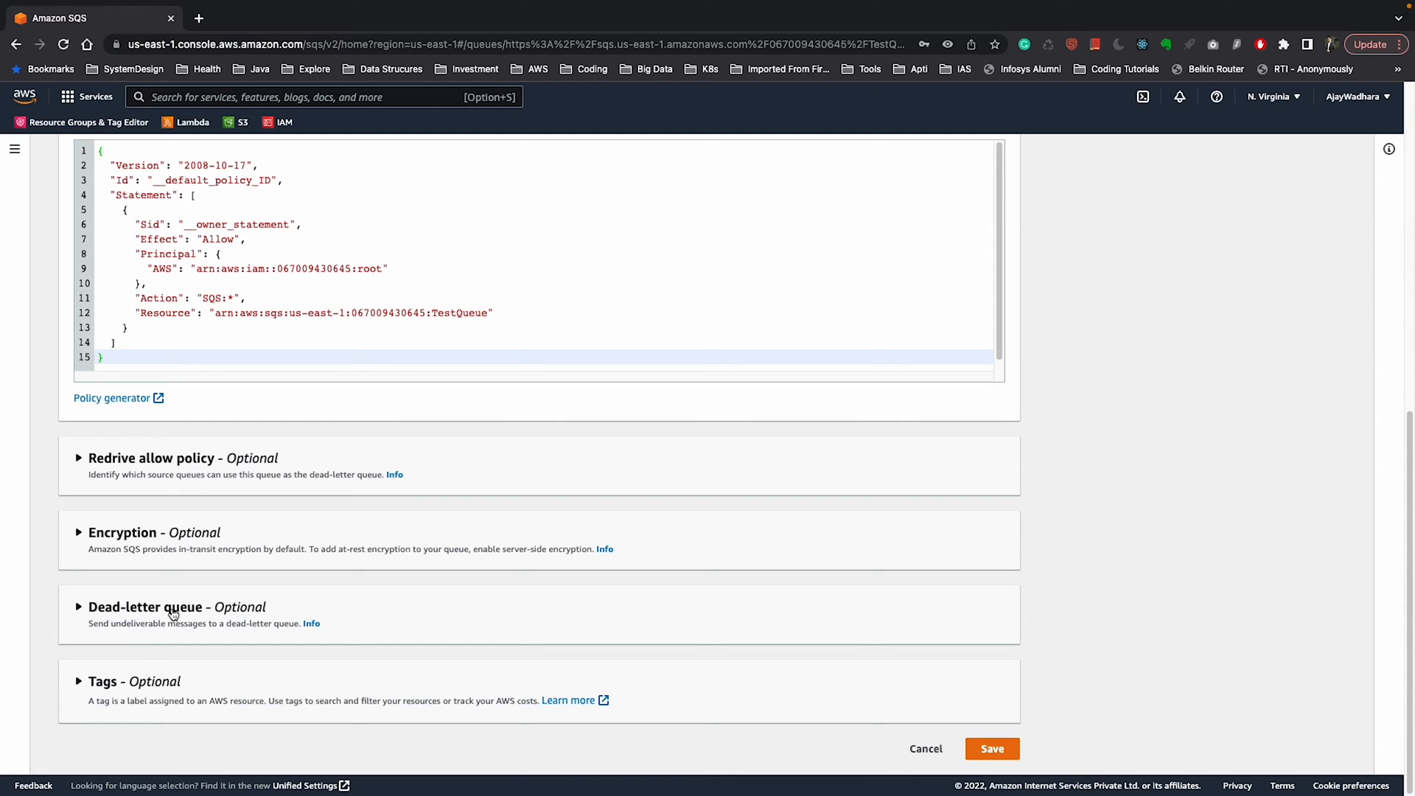
{"action": "left_click", "coordinate": [79, 607]}
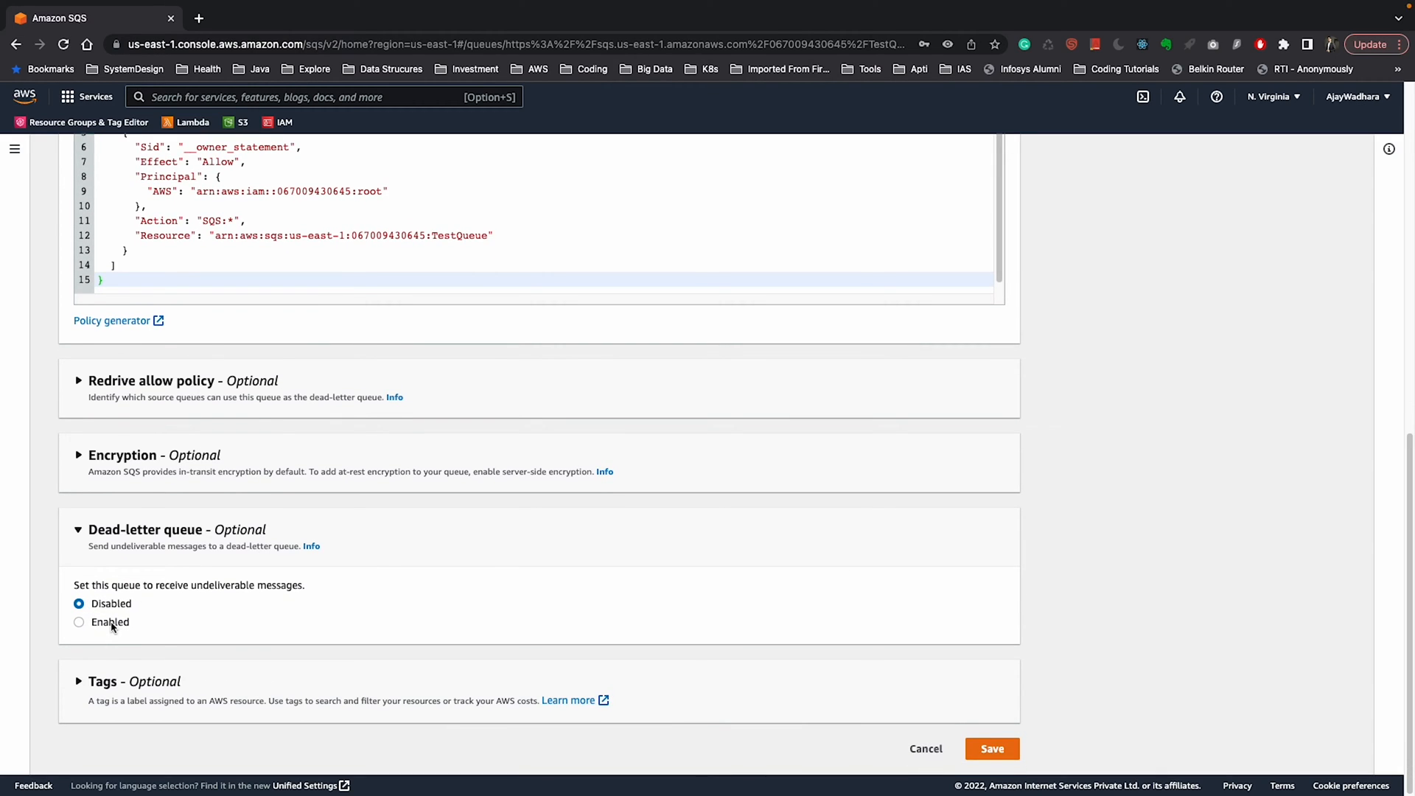
{"action": "mouse_move", "coordinate": [104, 627]}
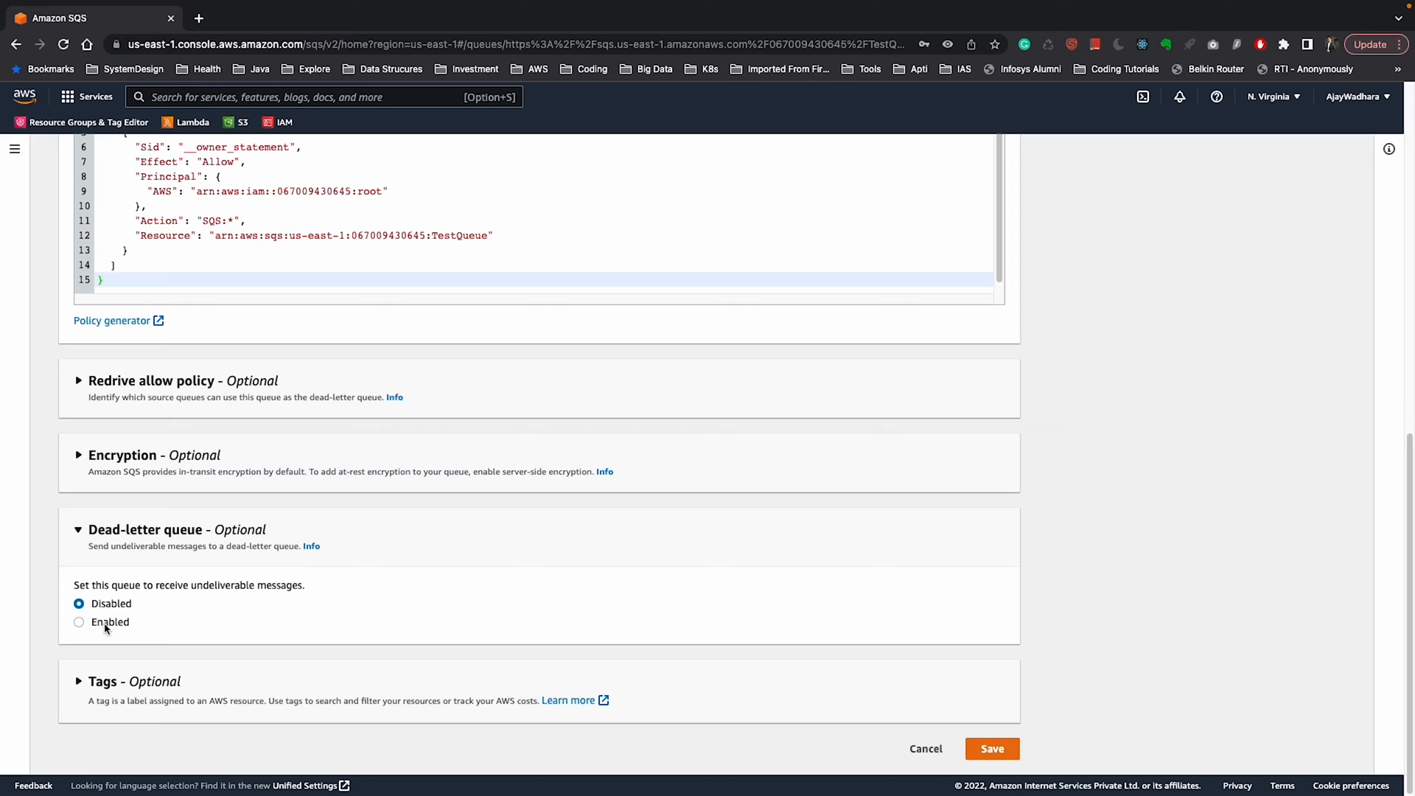
Enable TestQueue's dead-letter queue and change Maximum receives from 10 to 5
{"action": "left_click", "coordinate": [77, 622]}
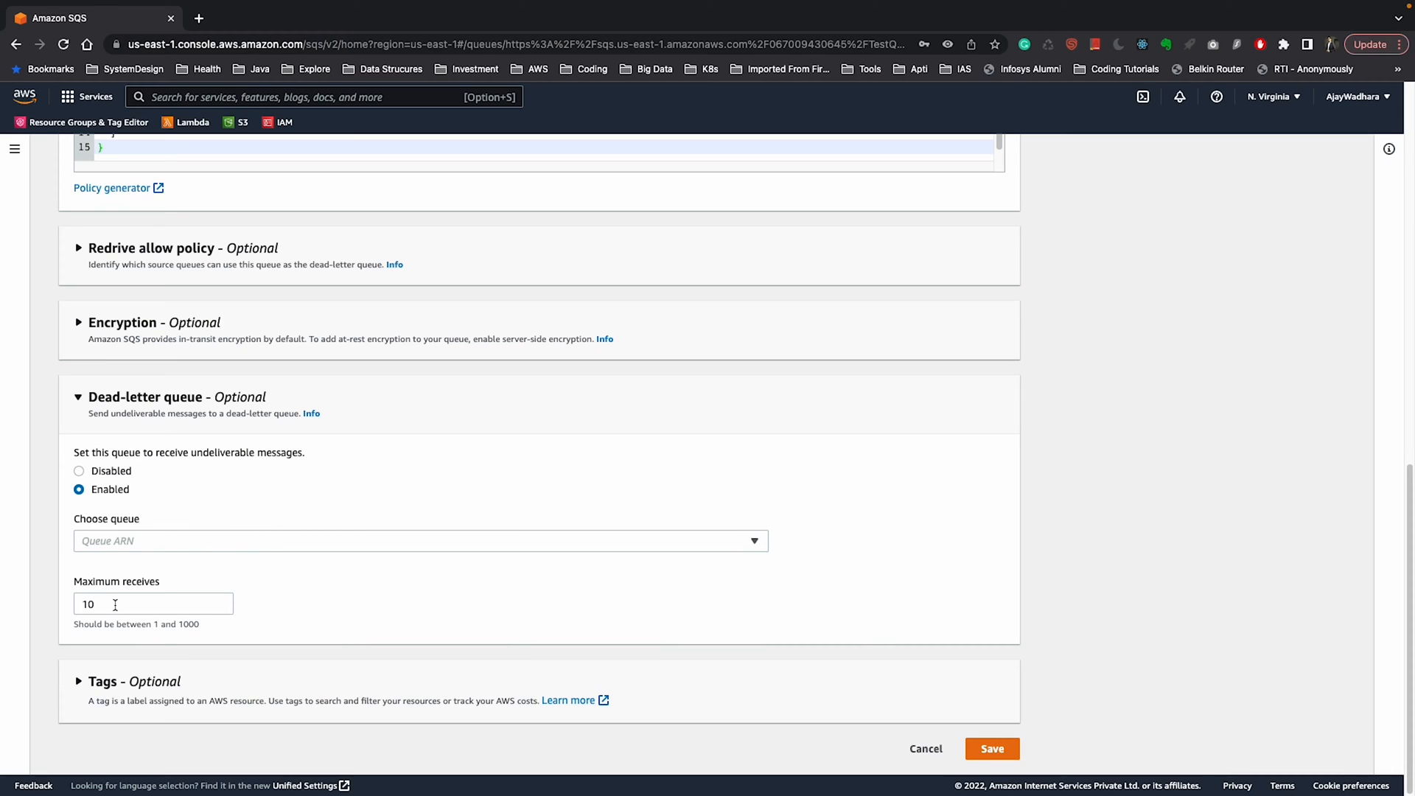
{"action": "double_click", "coordinate": [116, 581]}
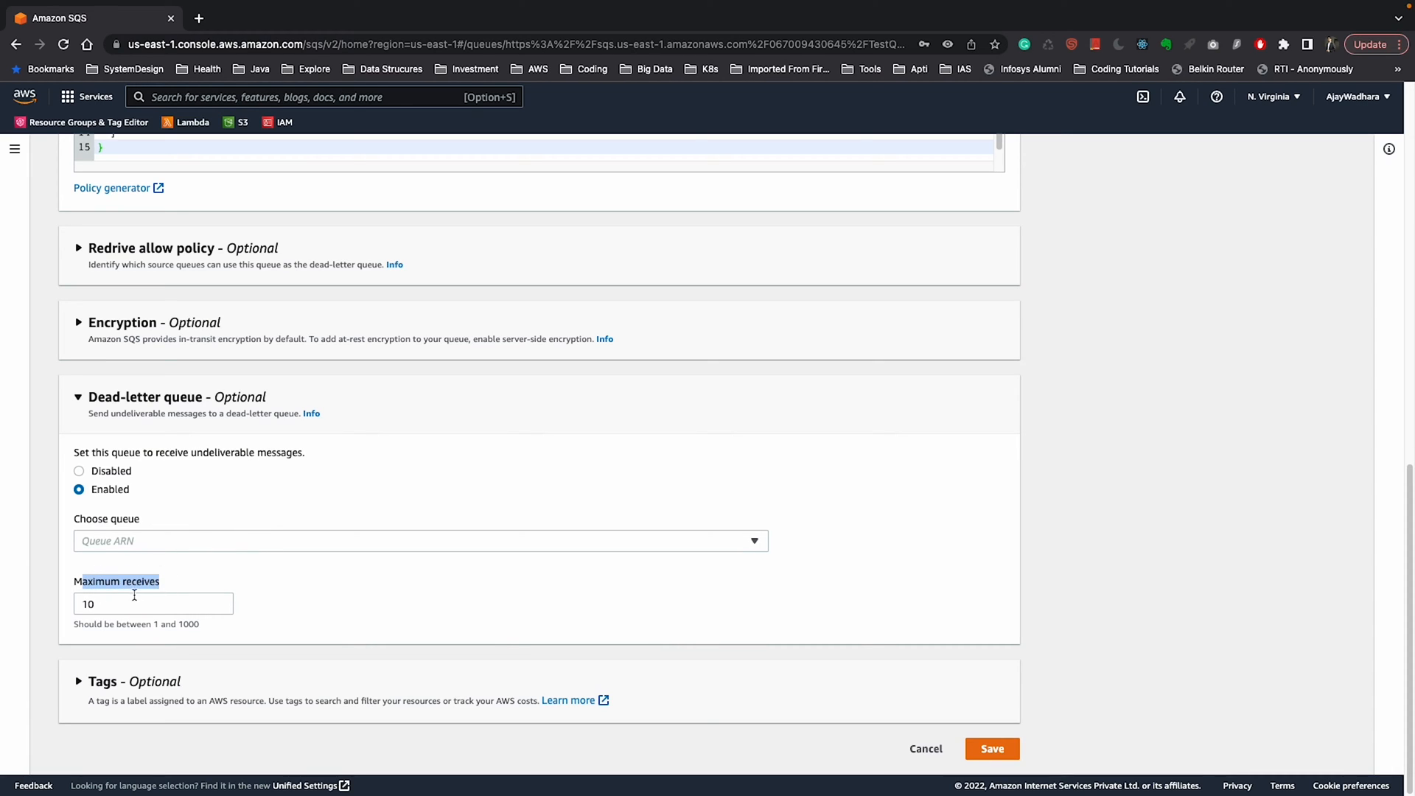
{"action": "type", "text": "5"}
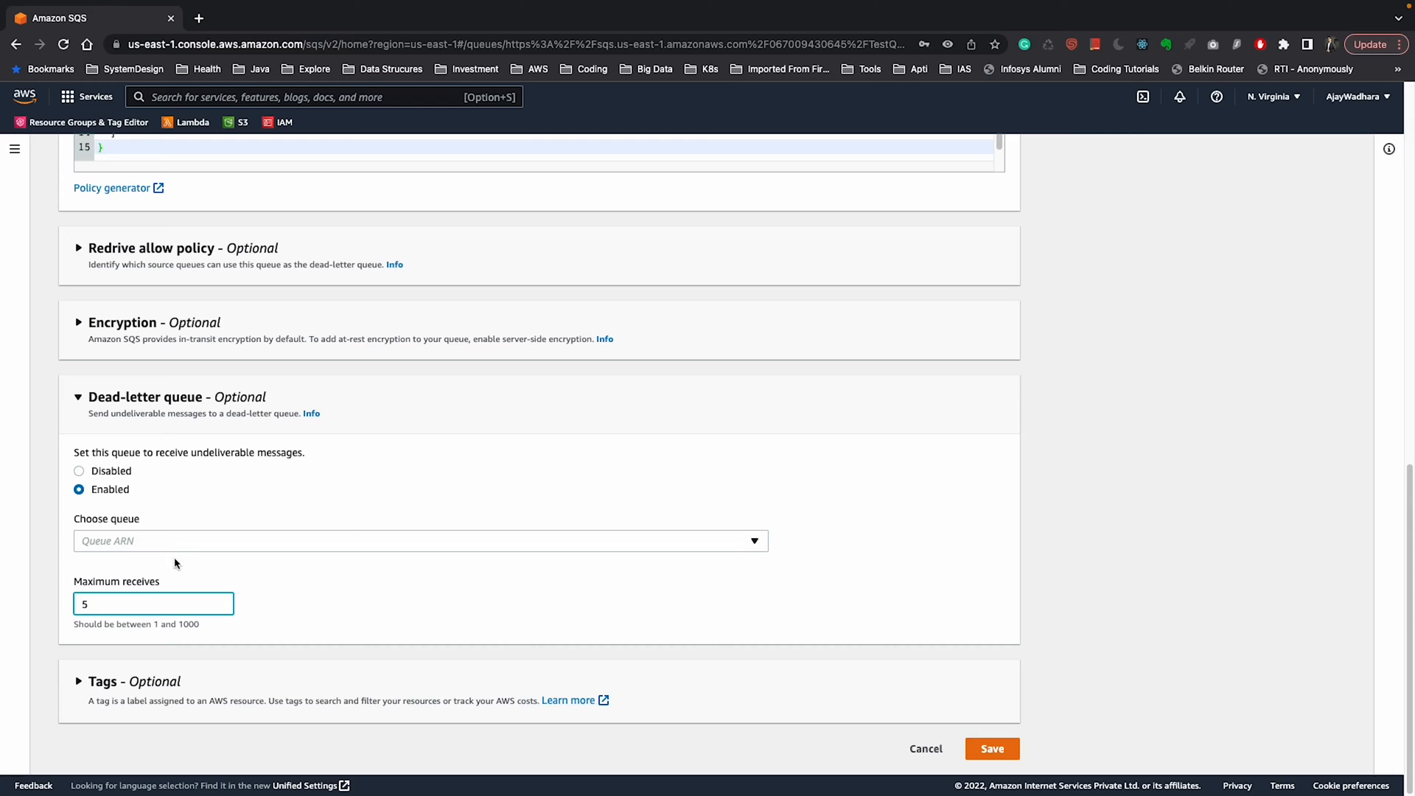
{"action": "mouse_move", "coordinate": [125, 556]}
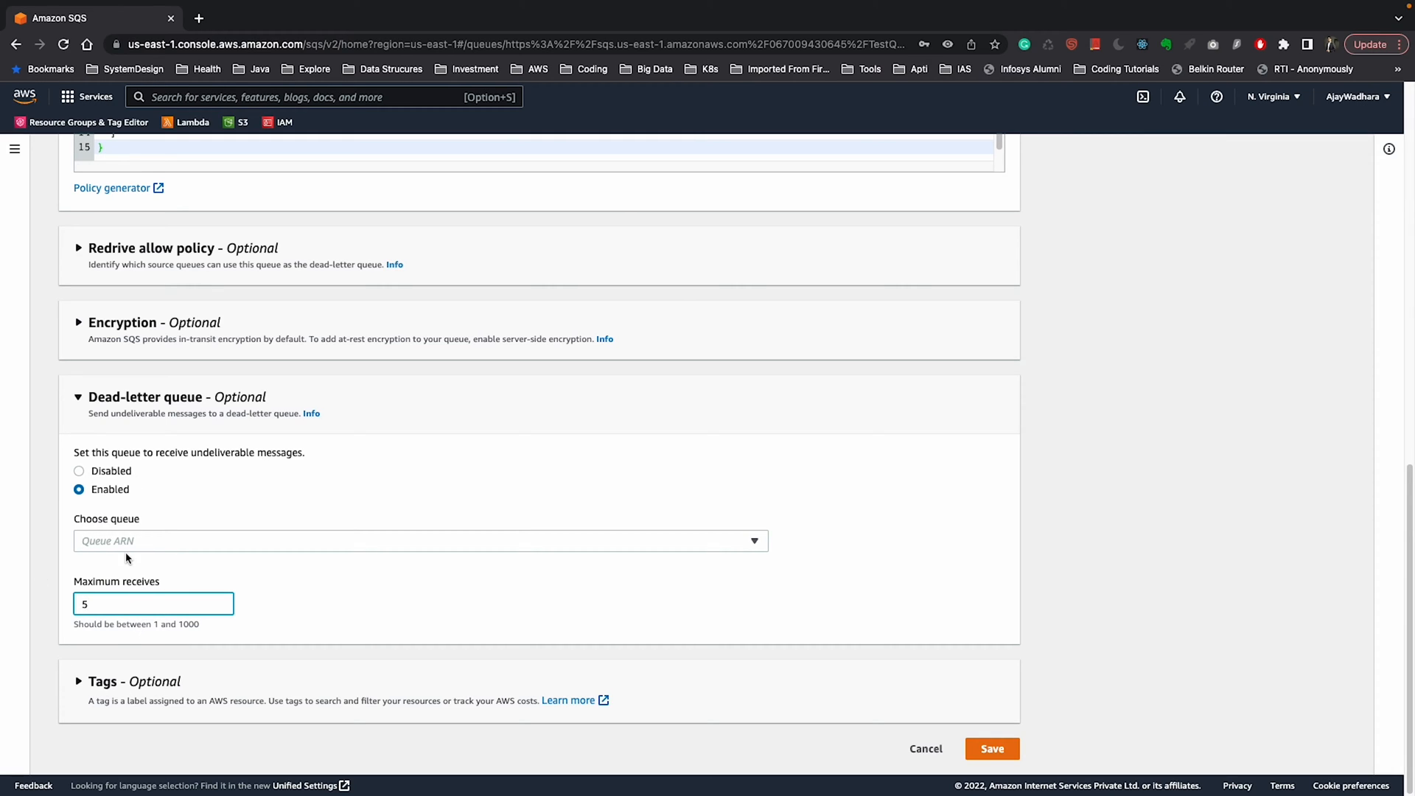
{"action": "mouse_move", "coordinate": [114, 605]}
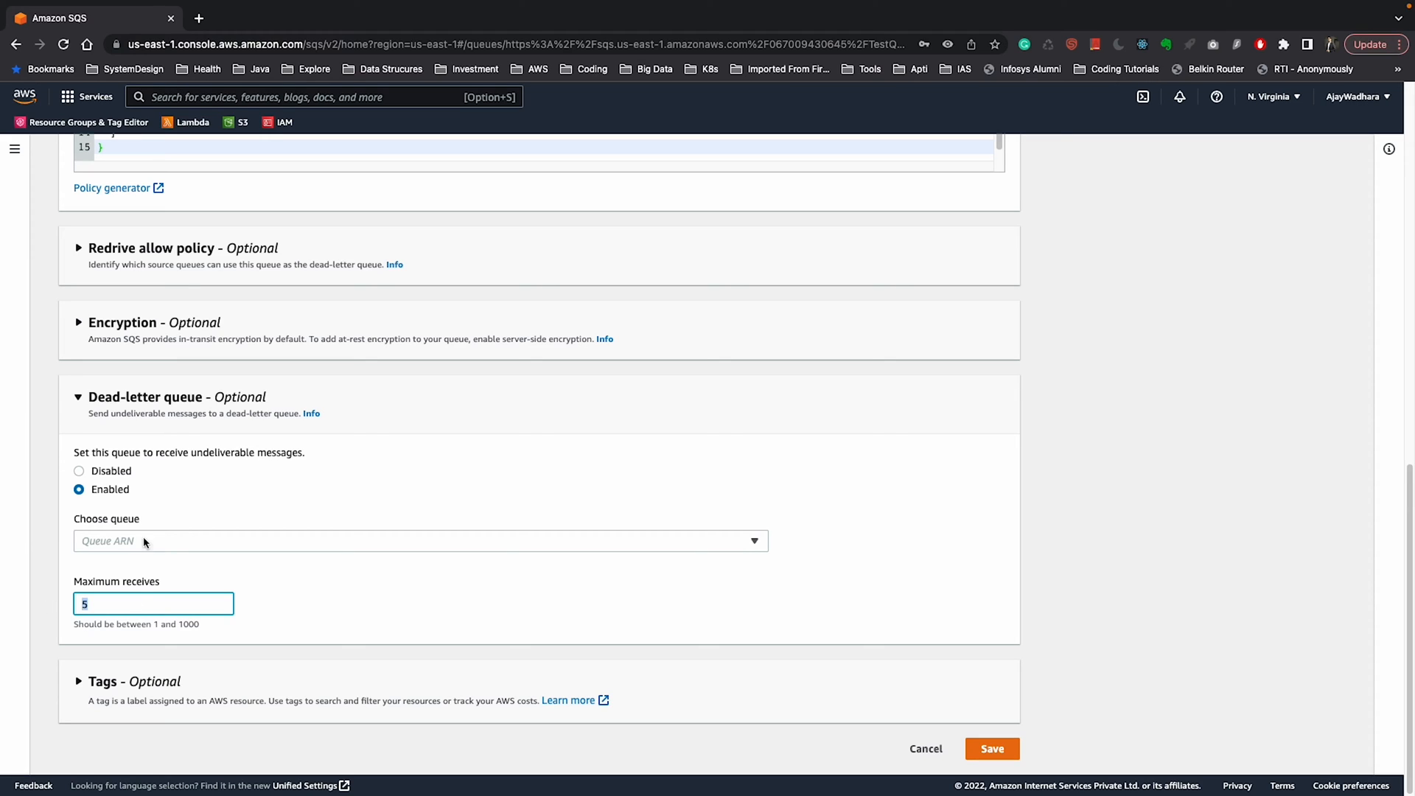
{"action": "mouse_move", "coordinate": [619, 476]}
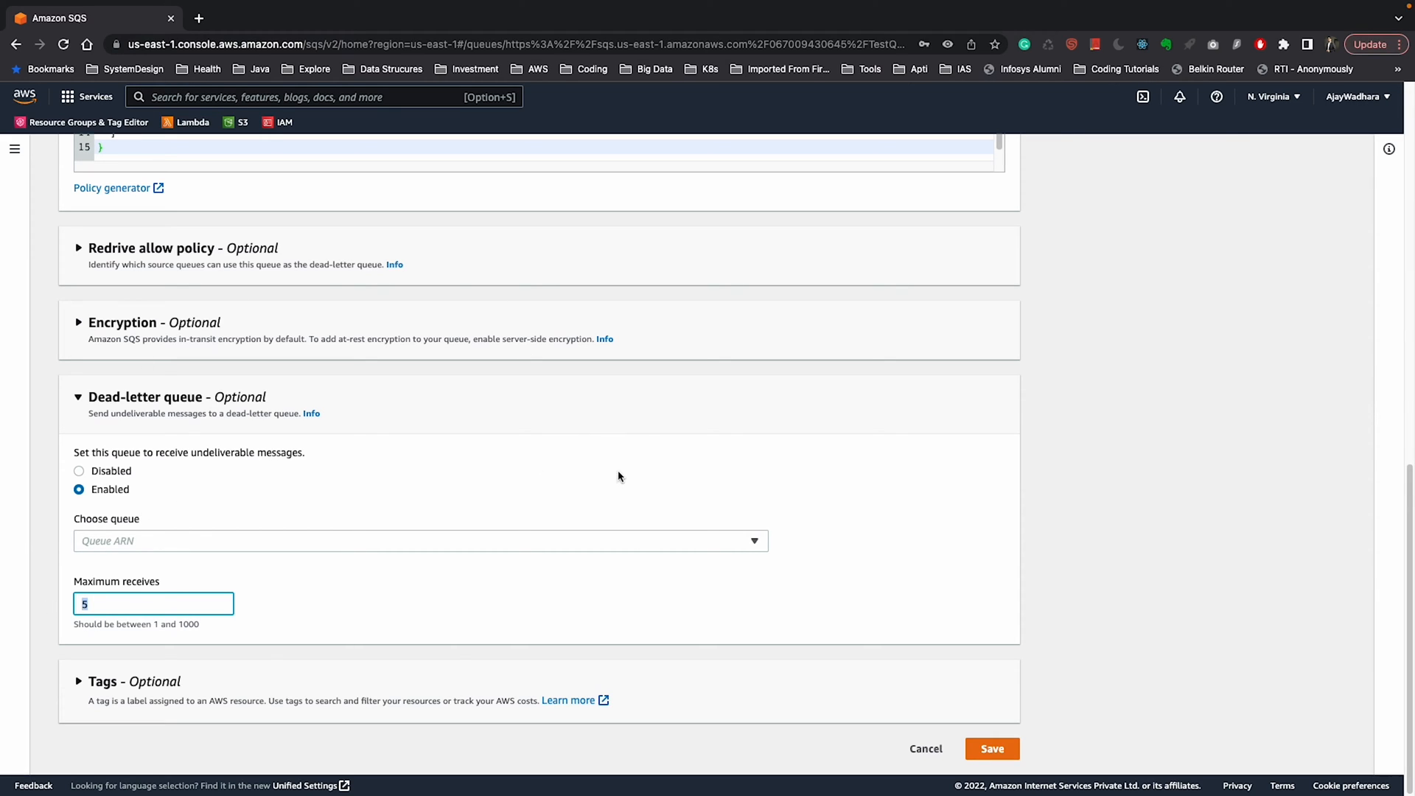
{"action": "mouse_move", "coordinate": [544, 497]}
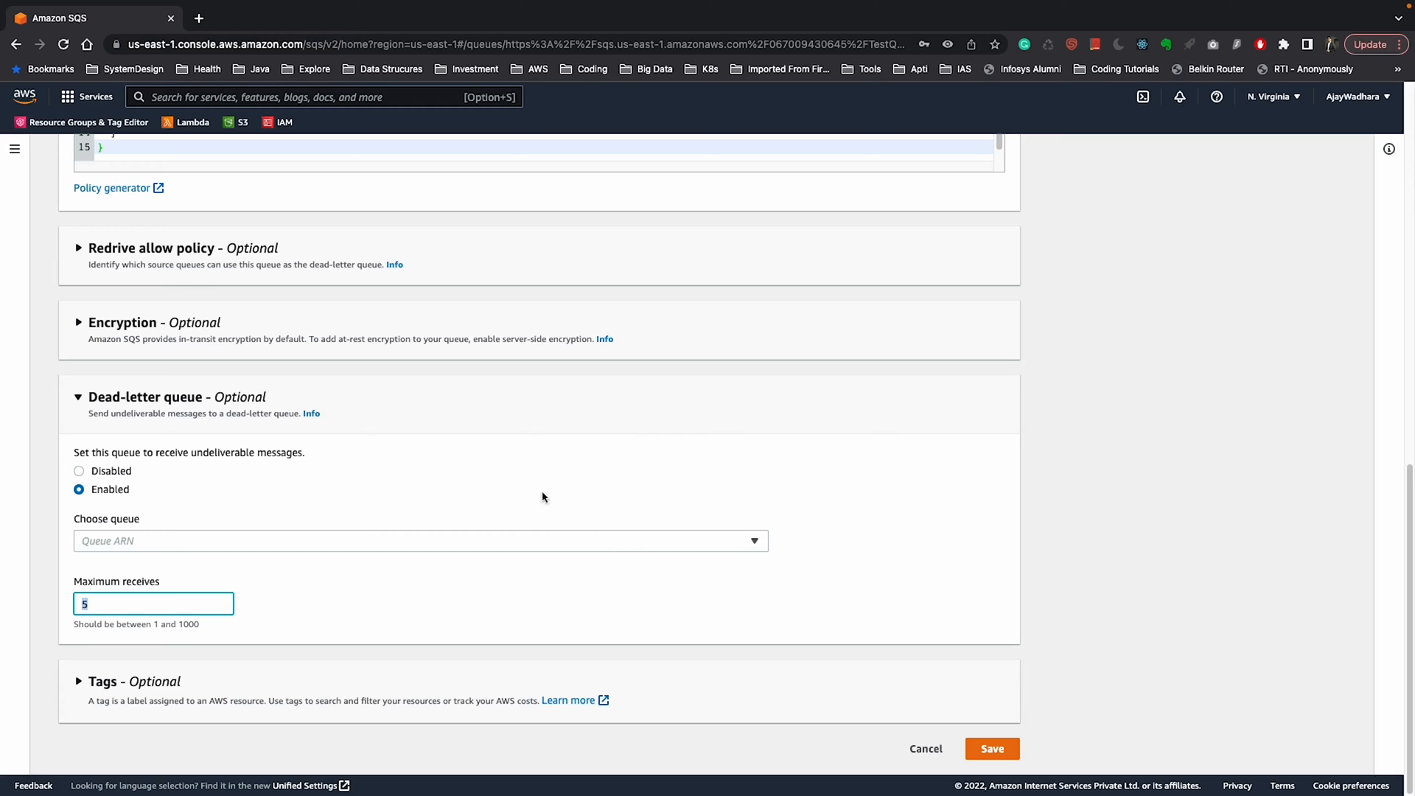
{"action": "mouse_move", "coordinate": [397, 496]}
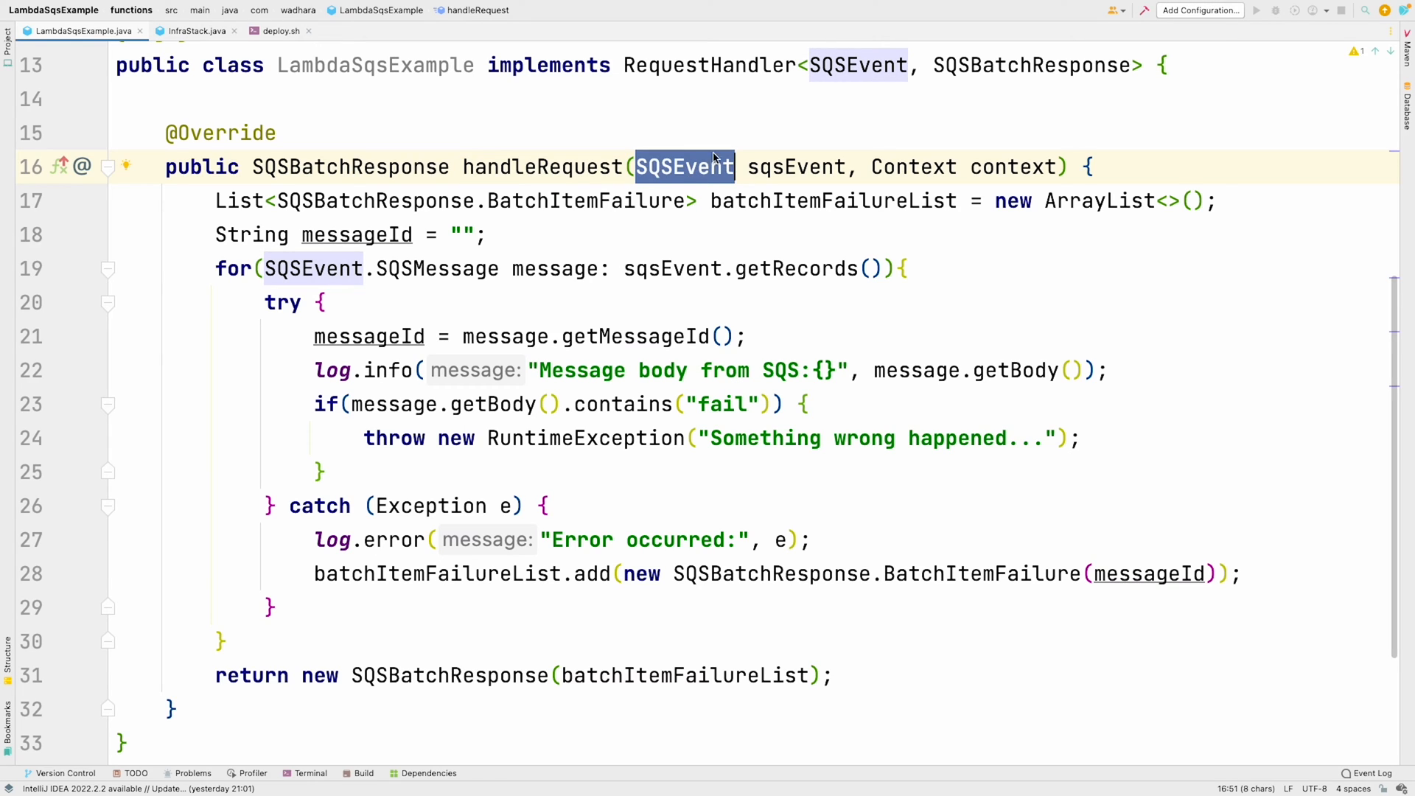
{"action": "mouse_move", "coordinate": [1017, 65]}
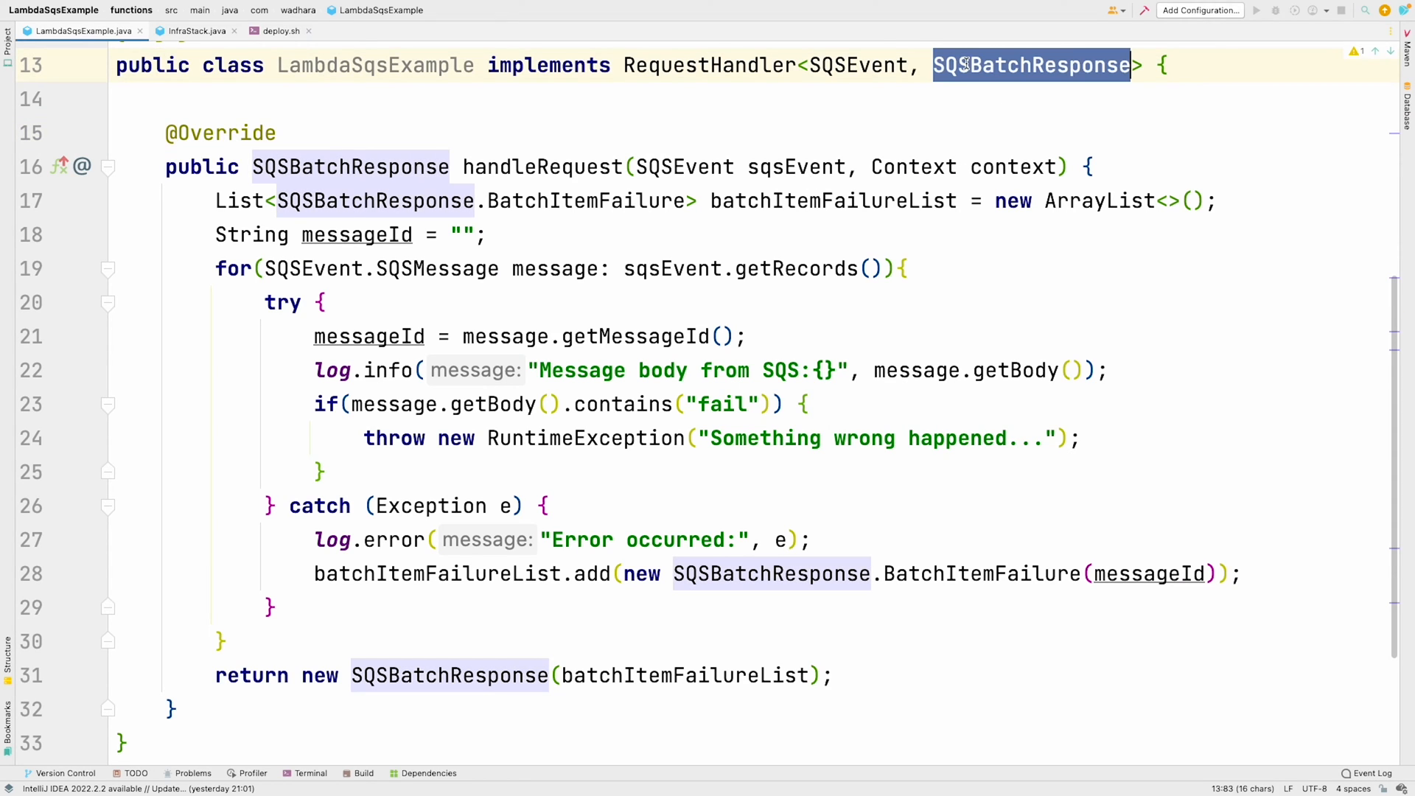
{"action": "mouse_move", "coordinate": [973, 65]}
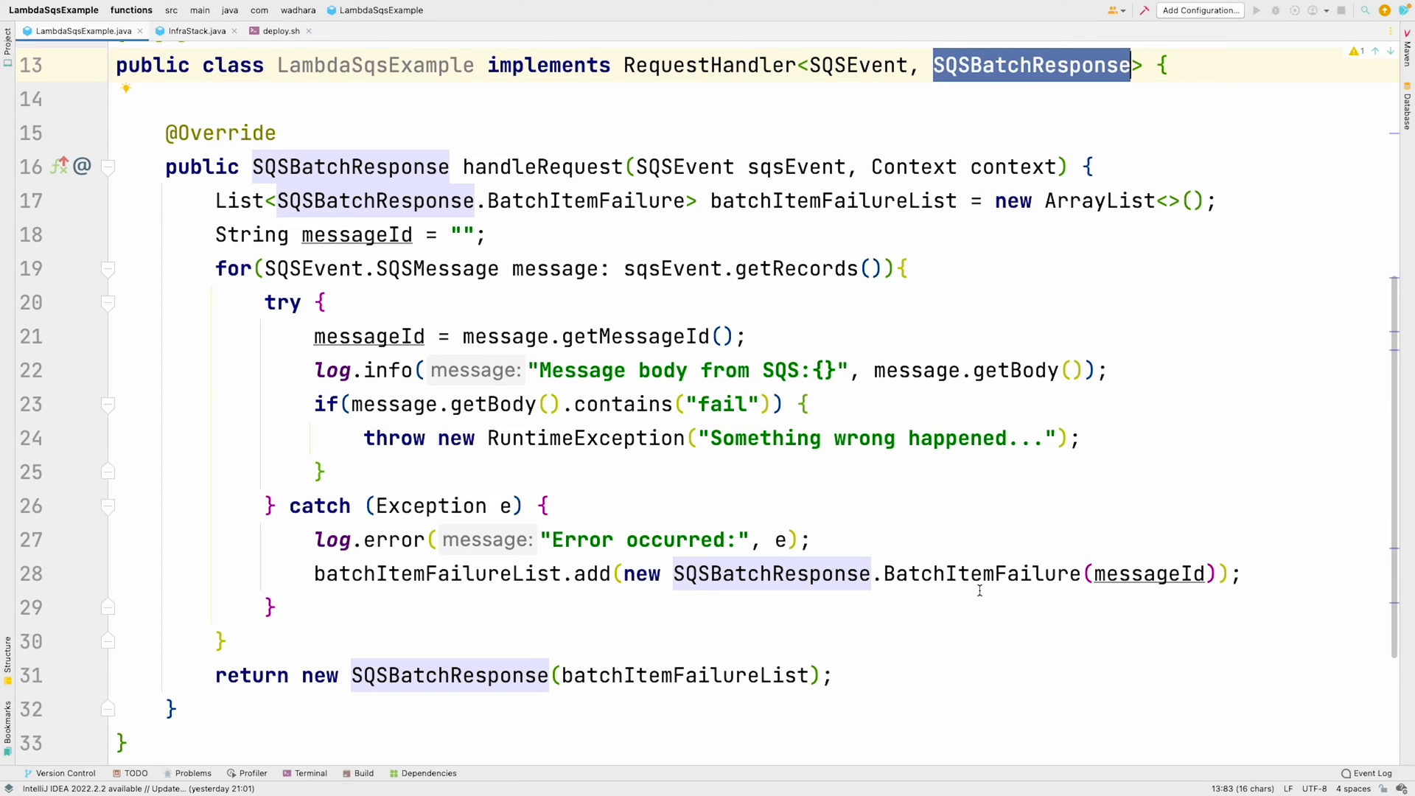
{"action": "mouse_move", "coordinate": [324, 167]}
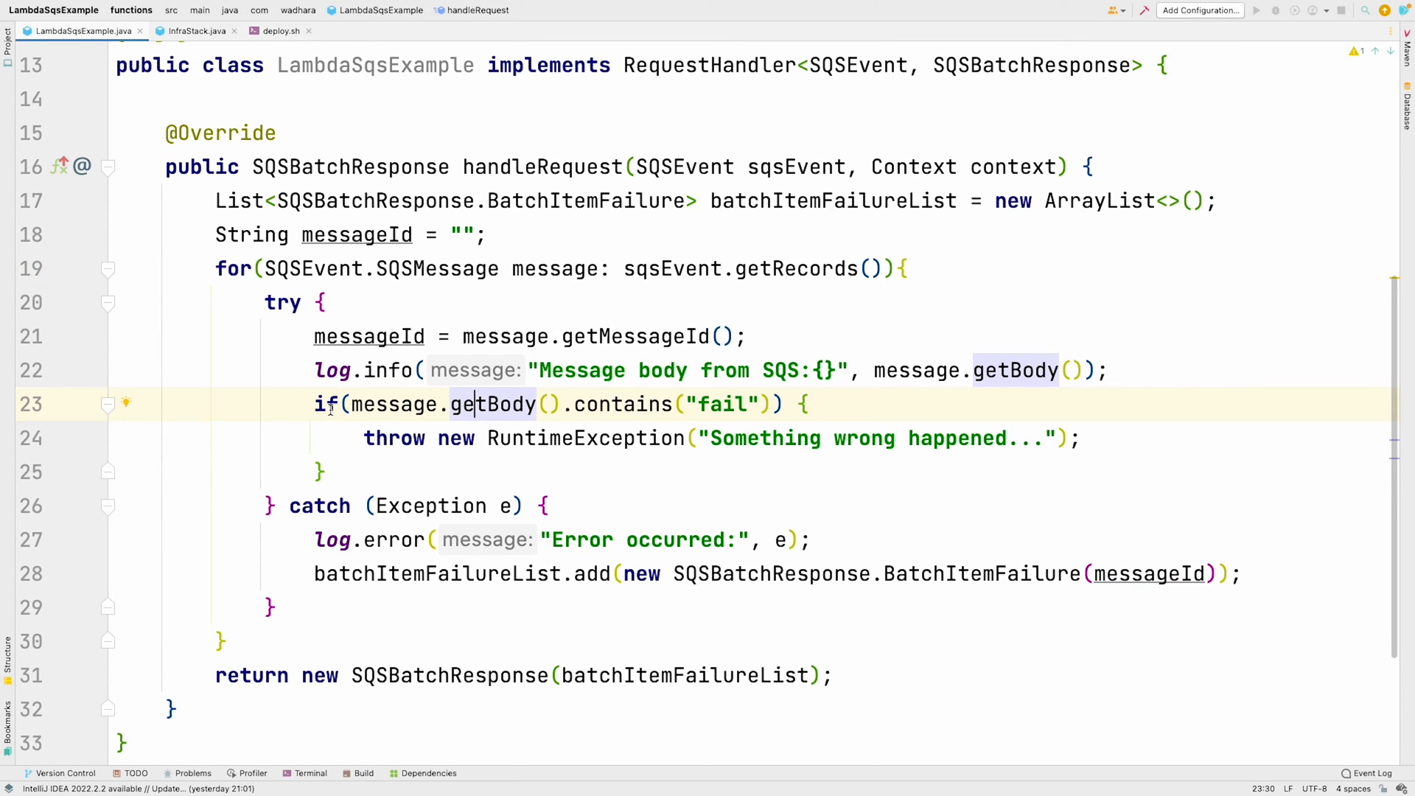
{"action": "left_click", "coordinate": [318, 471]}
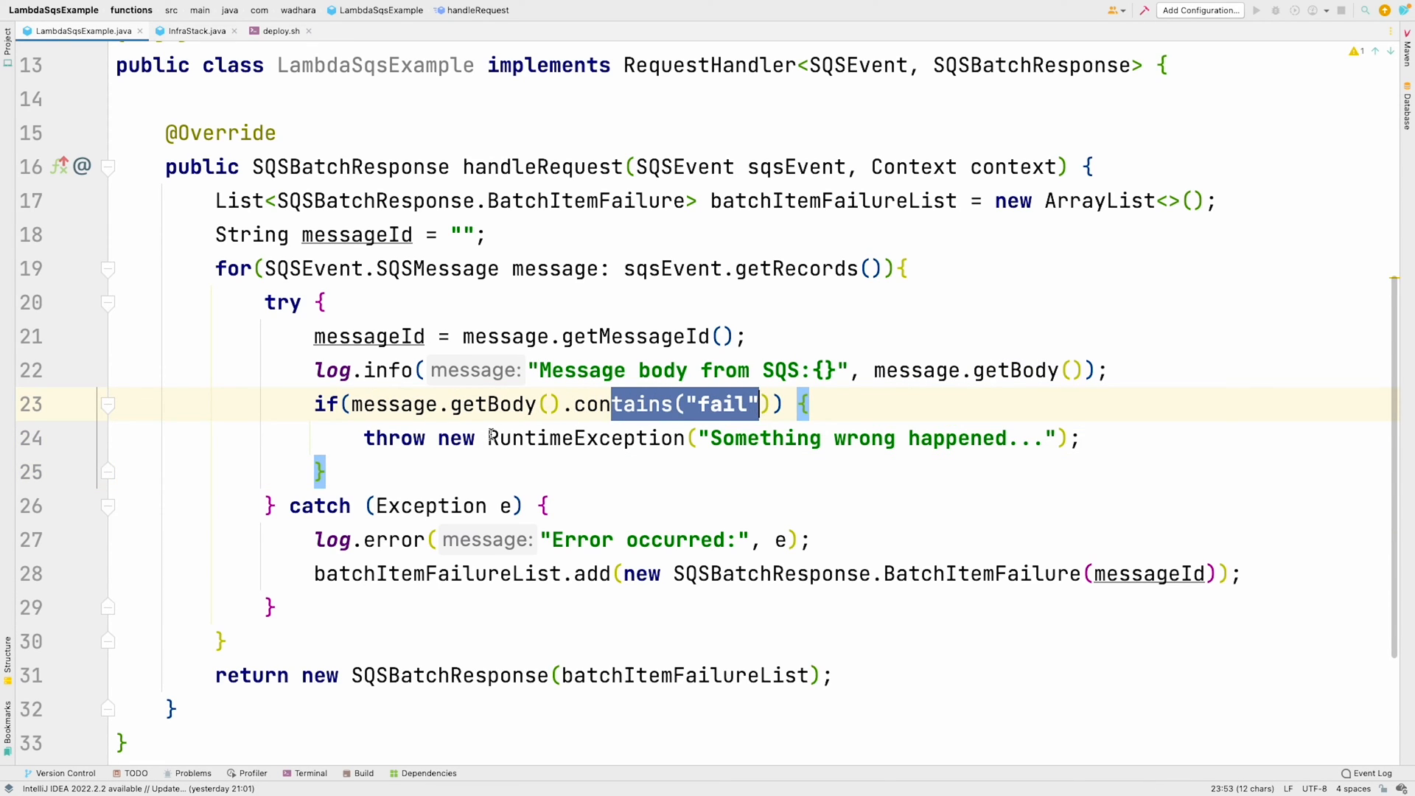
{"action": "double_click", "coordinate": [585, 438]}
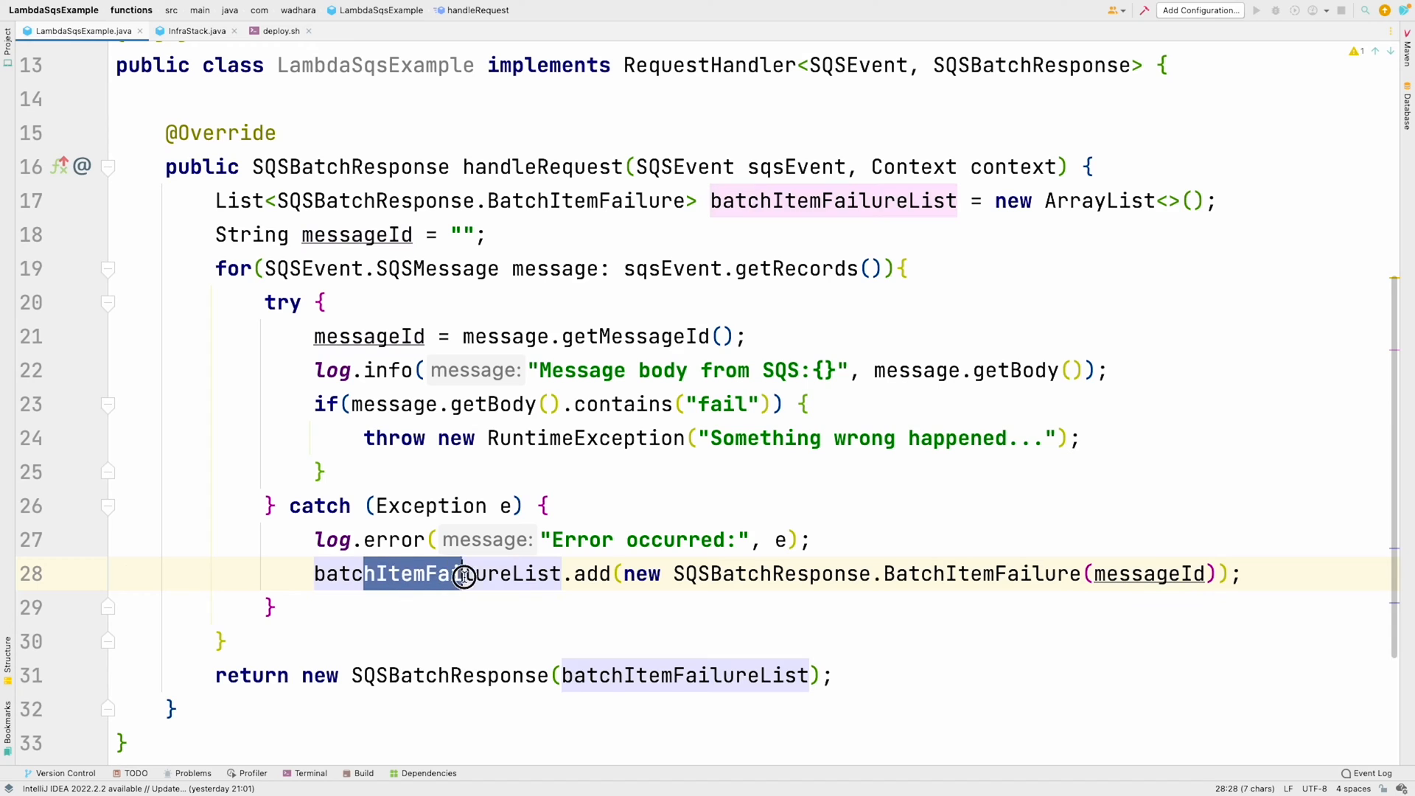
{"action": "left_click", "coordinate": [720, 574]}
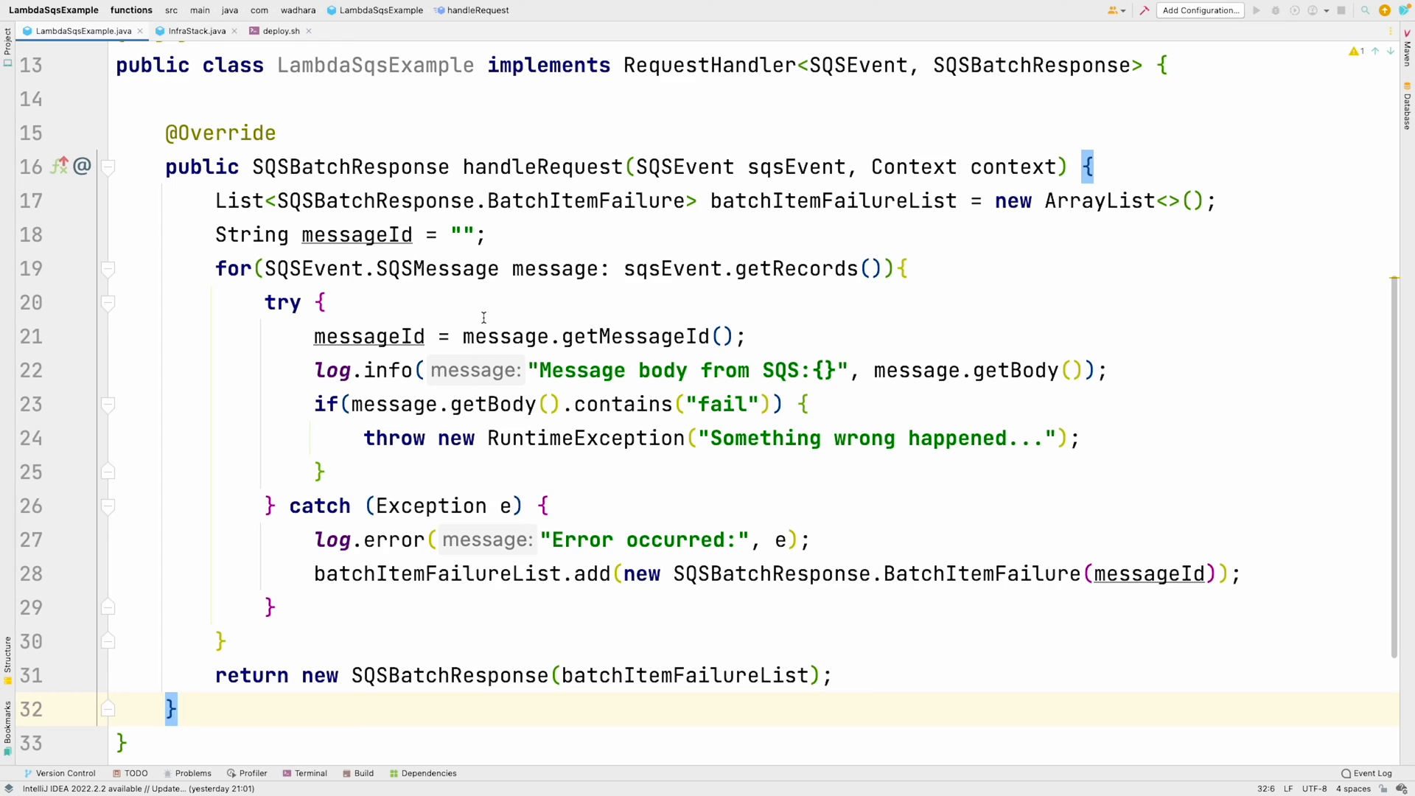
{"action": "mouse_move", "coordinate": [619, 285]}
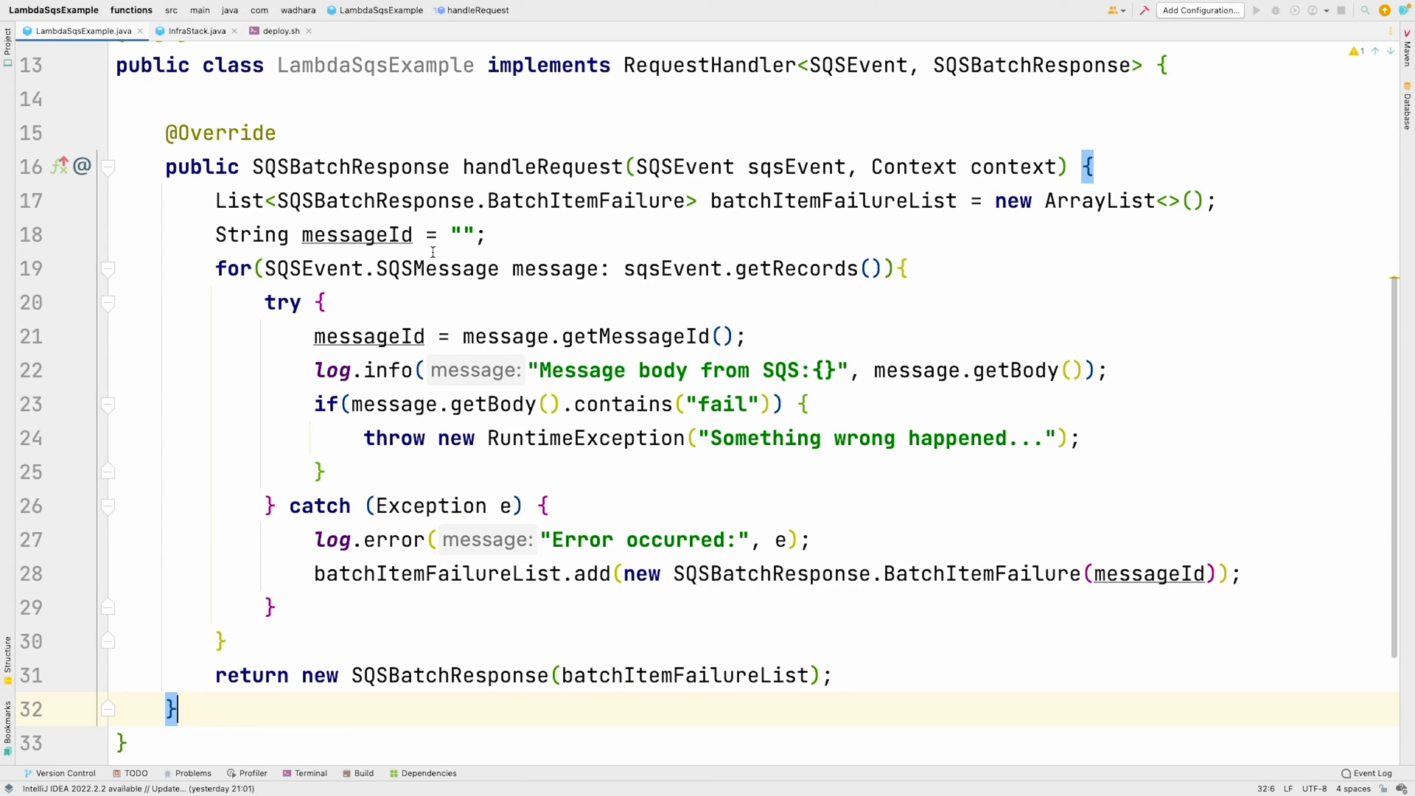
{"action": "mouse_move", "coordinate": [439, 268]}
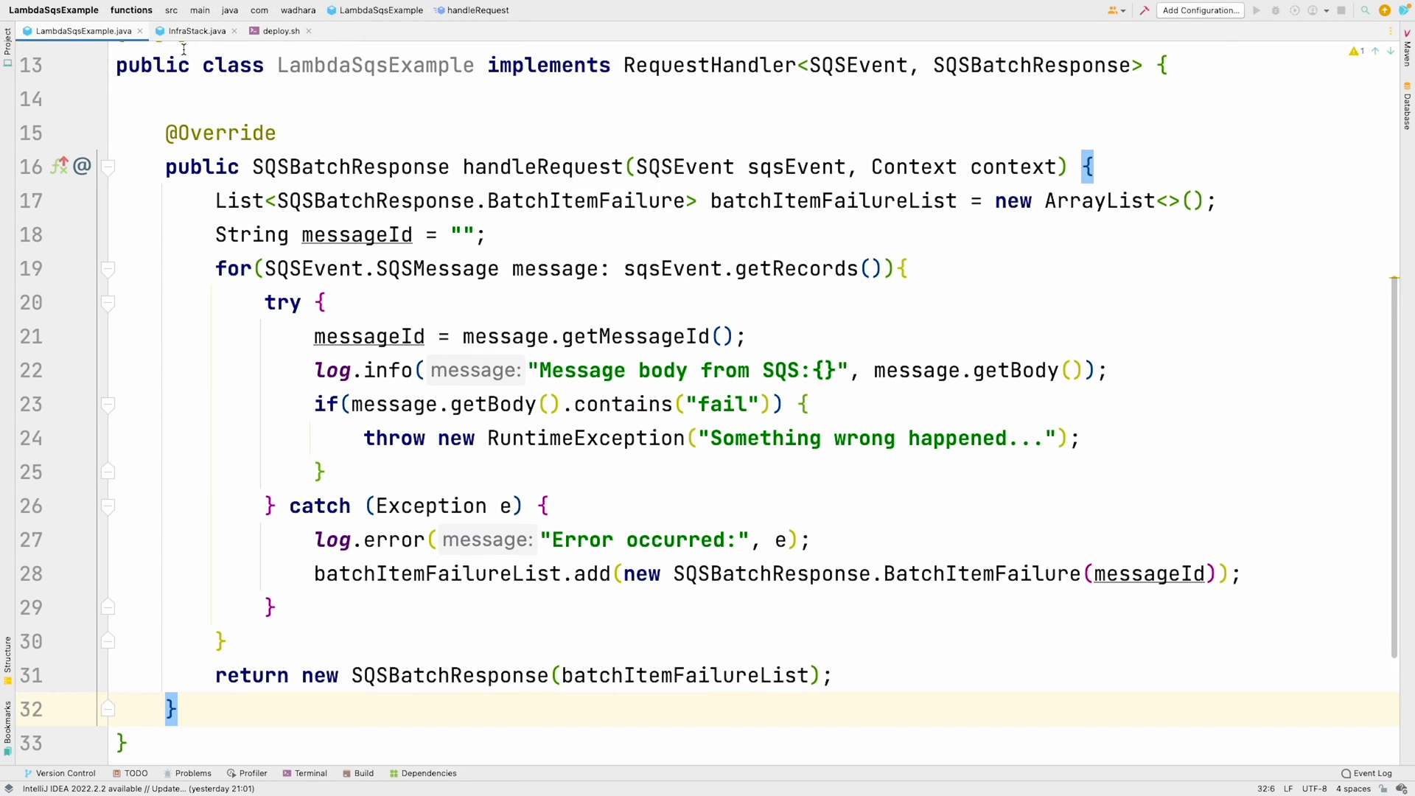
Review InfraStack.java's LambdaSQS definition, highlighting the function.jar asset path
{"action": "left_click", "coordinate": [188, 31]}
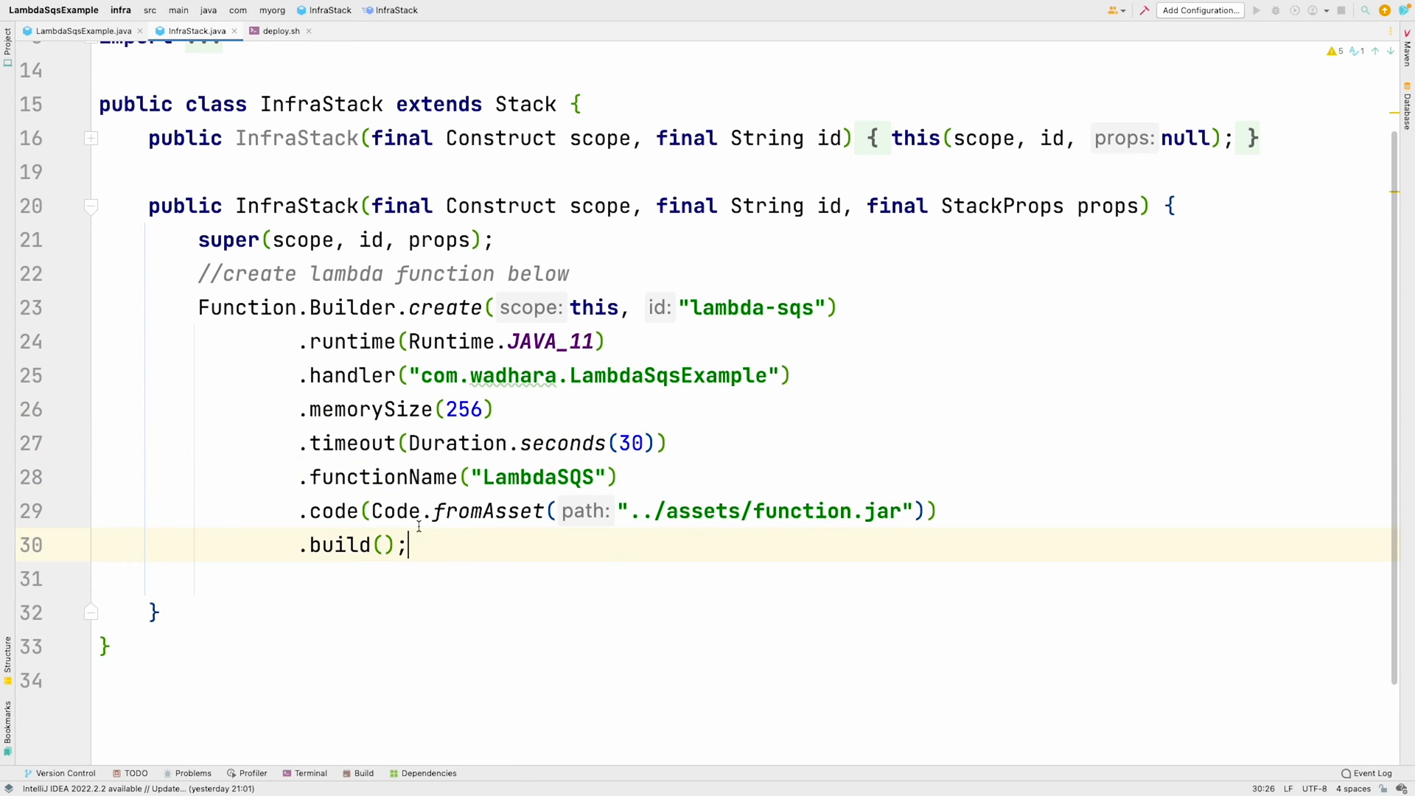
{"action": "double_click", "coordinate": [801, 511]}
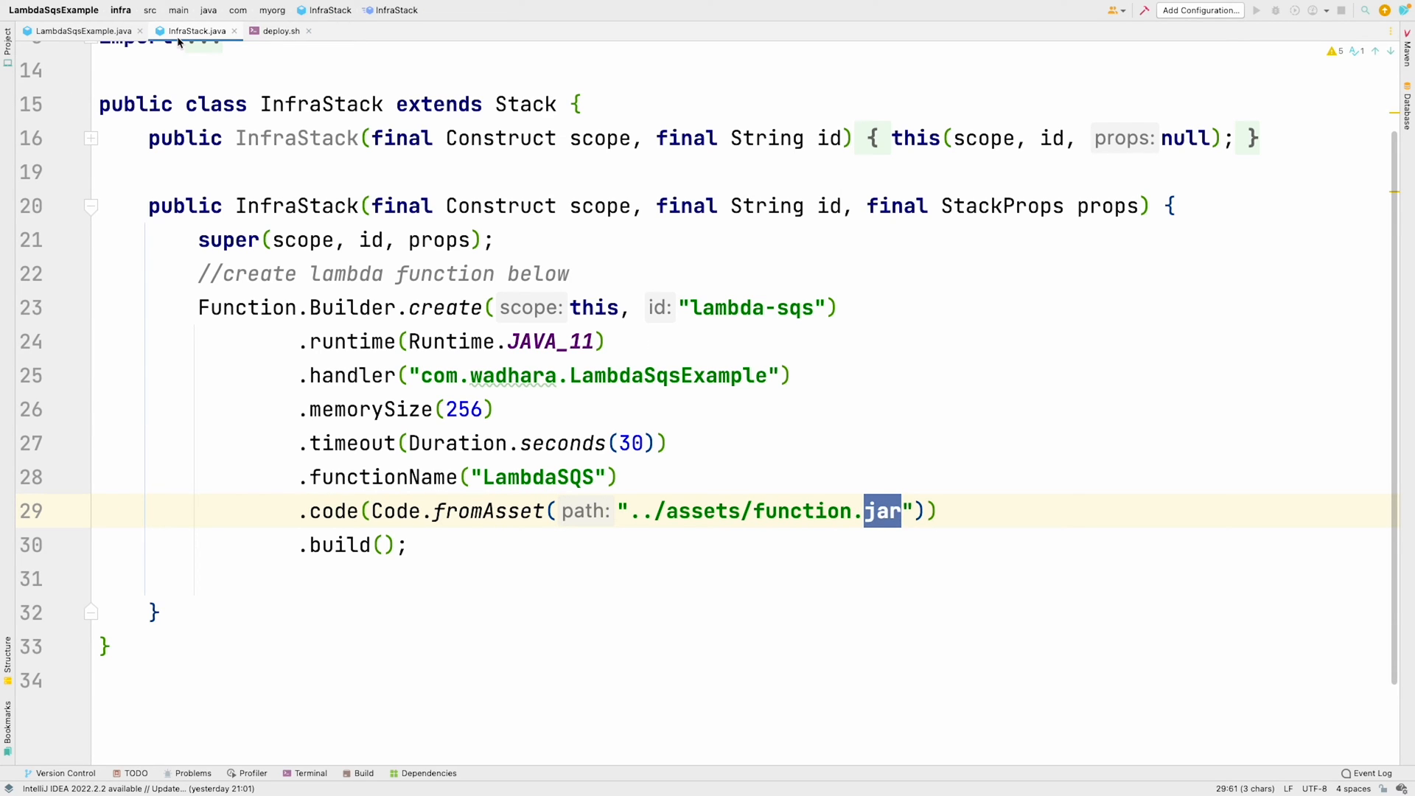
{"action": "left_click", "coordinate": [74, 31]}
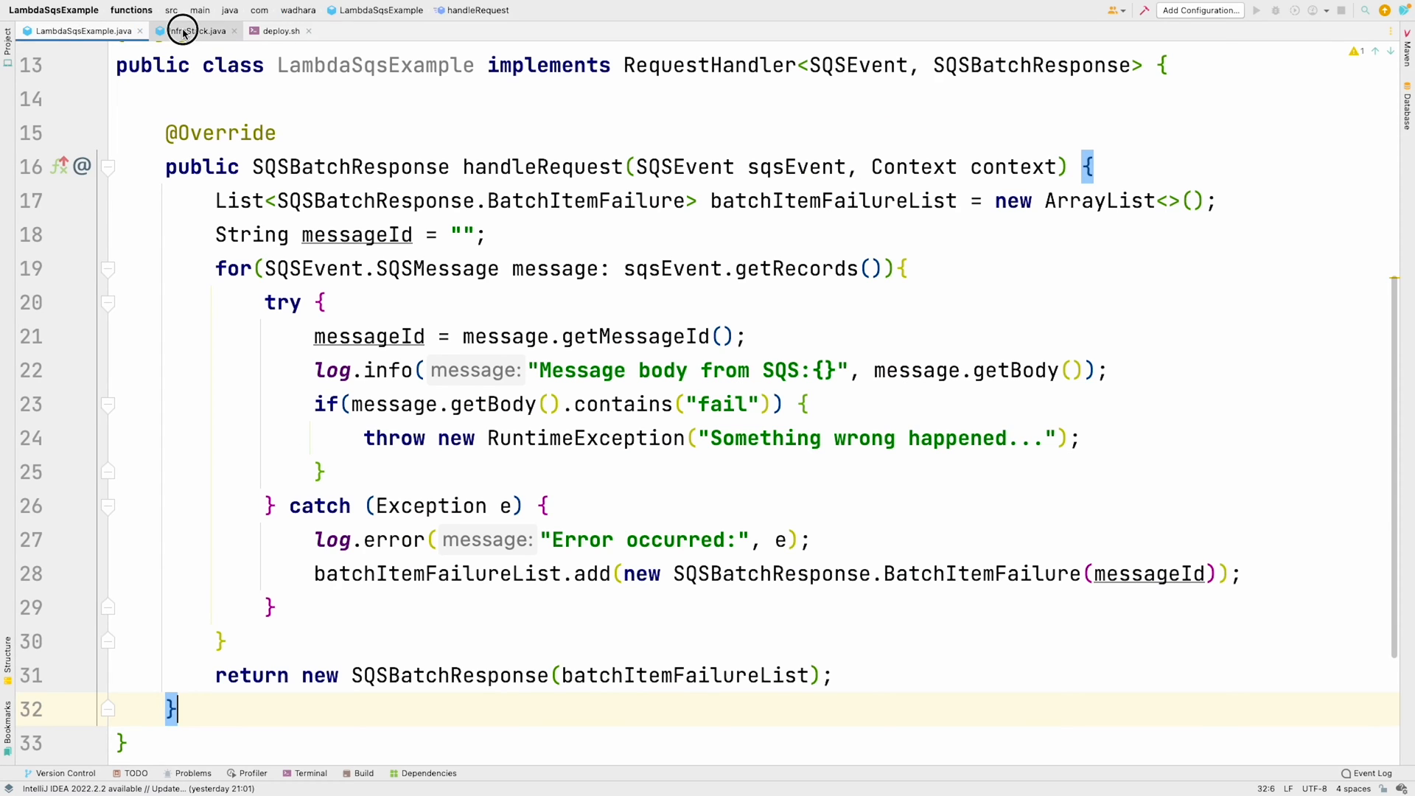
{"action": "left_click", "coordinate": [184, 31]}
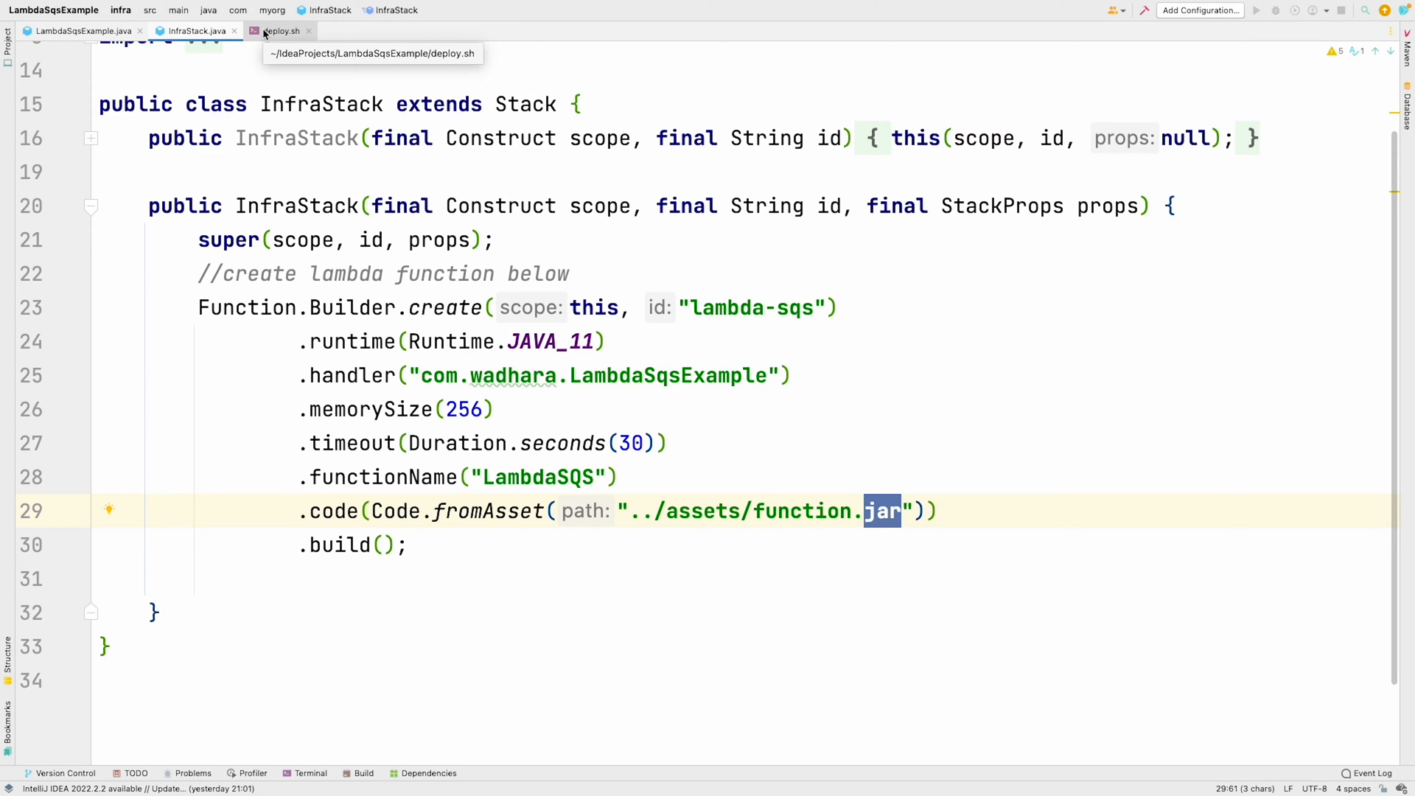
Review deploy.sh's functions build, then select the infra module and open a terminal
{"action": "left_click", "coordinate": [280, 31]}
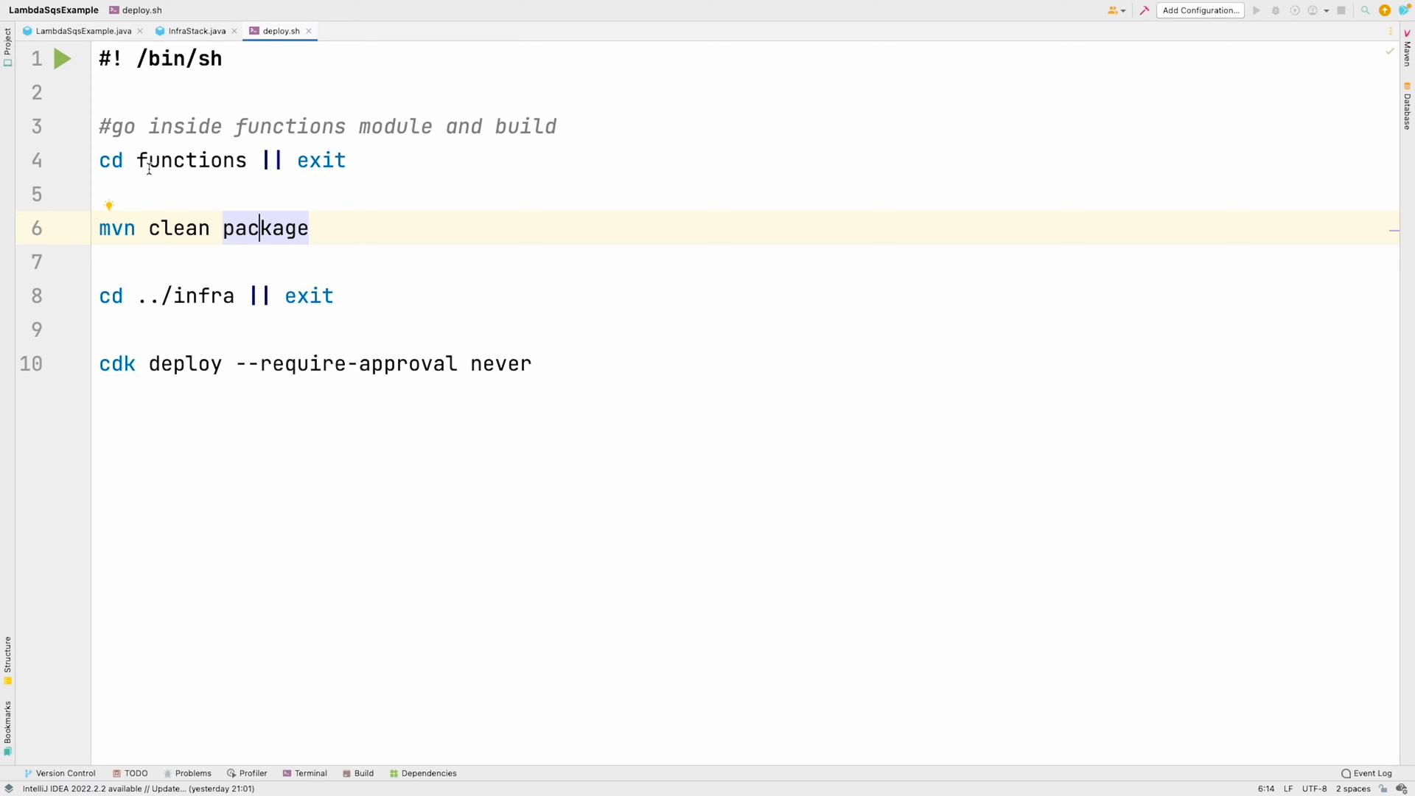
{"action": "double_click", "coordinate": [190, 160]}
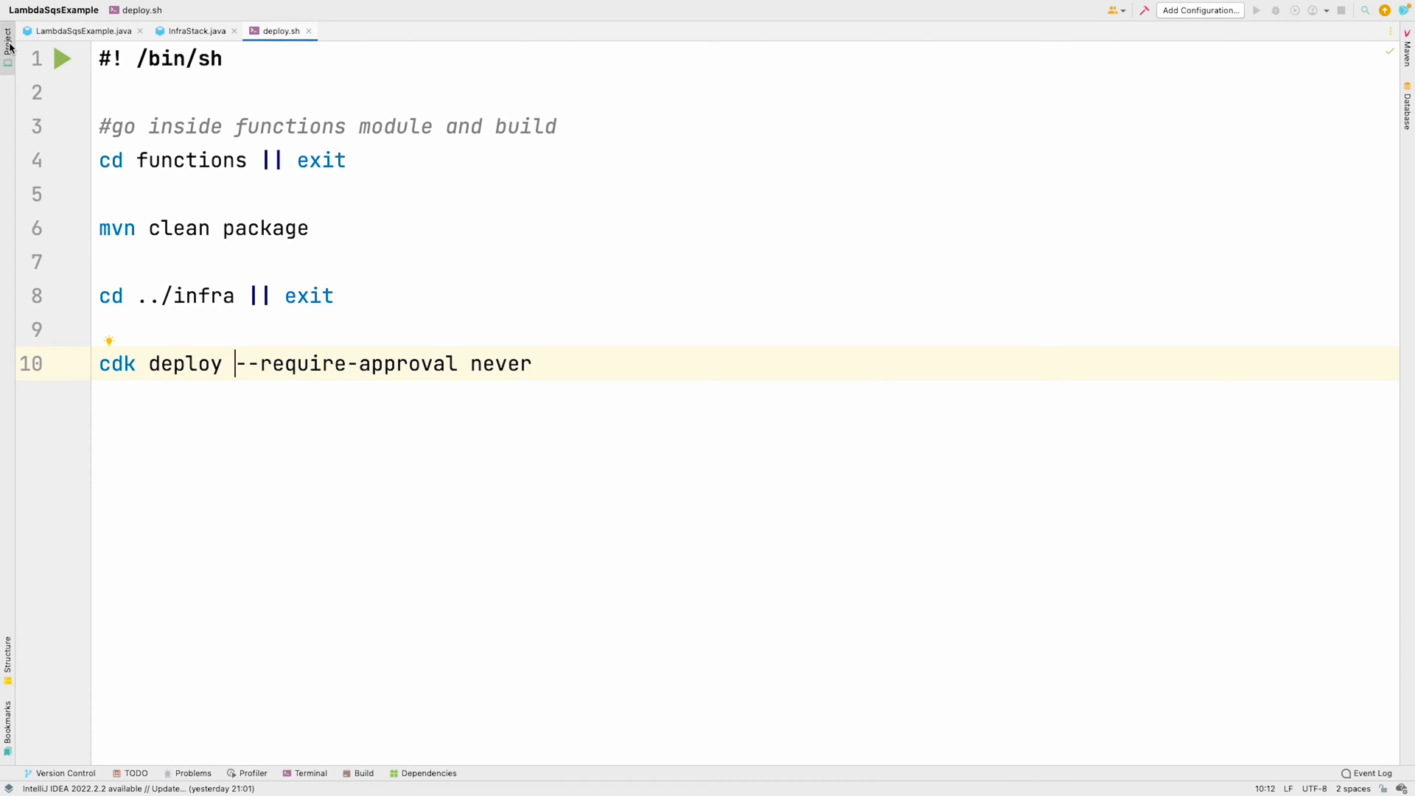
{"action": "left_click", "coordinate": [8, 37]}
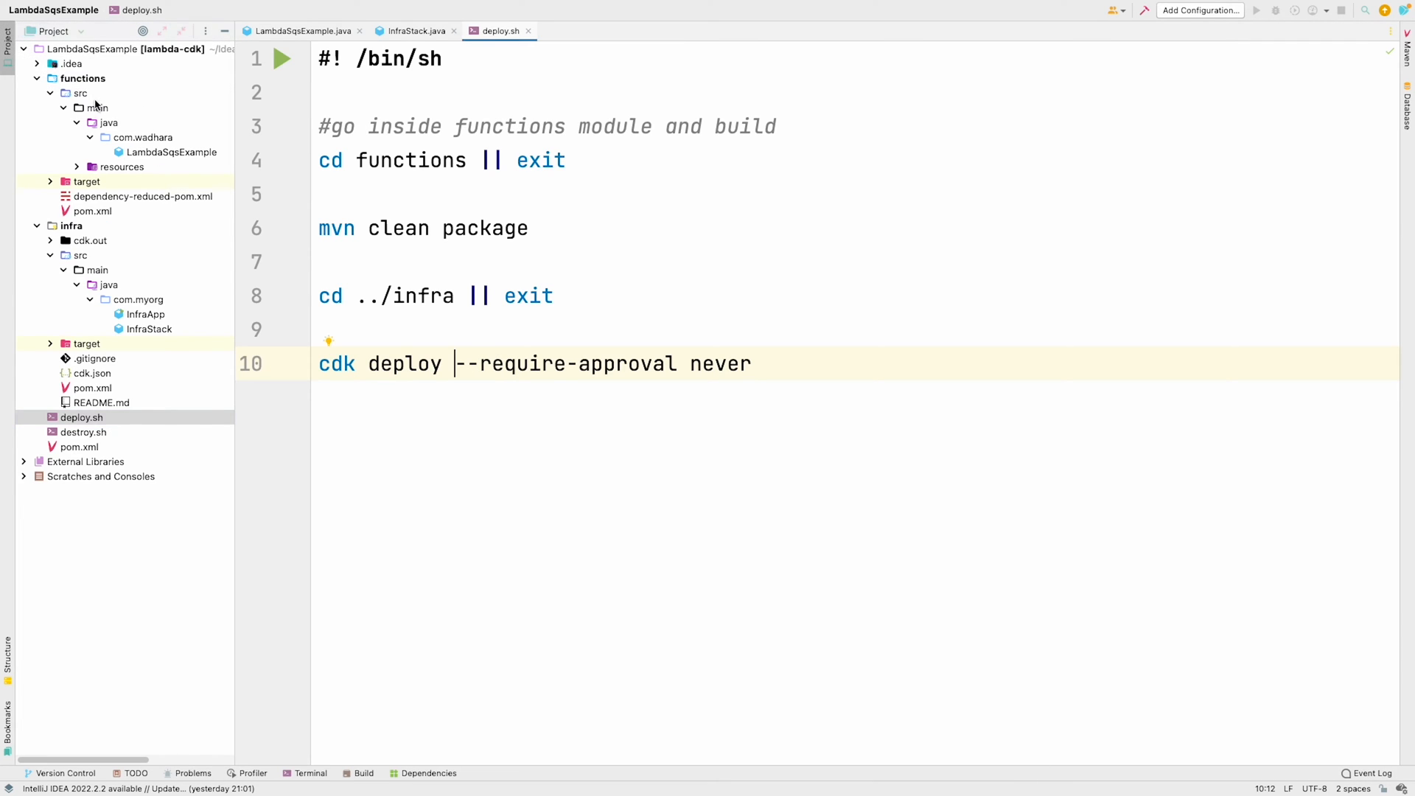
{"action": "left_click", "coordinate": [70, 225]}
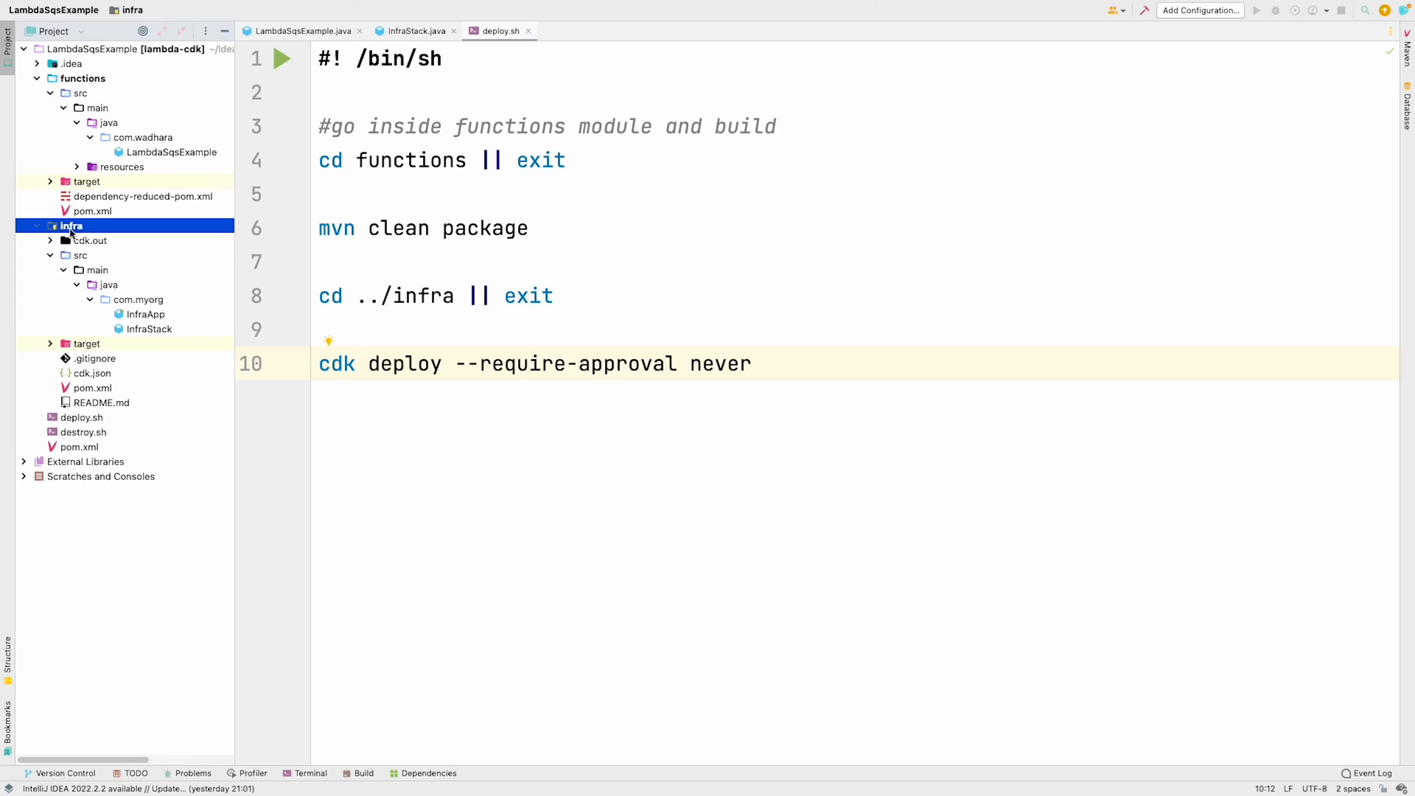
{"action": "left_click", "coordinate": [80, 417]}
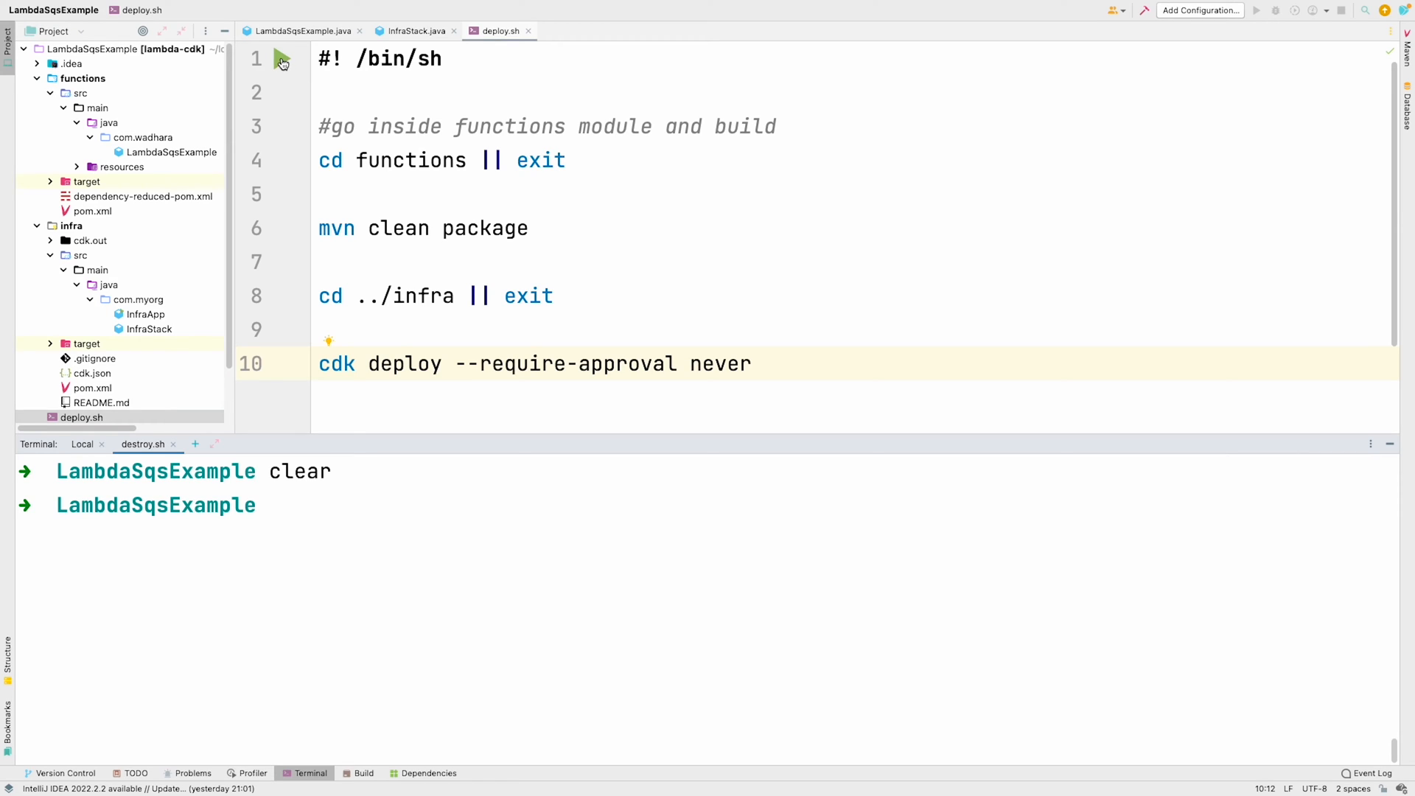
{"action": "mouse_move", "coordinate": [282, 60]}
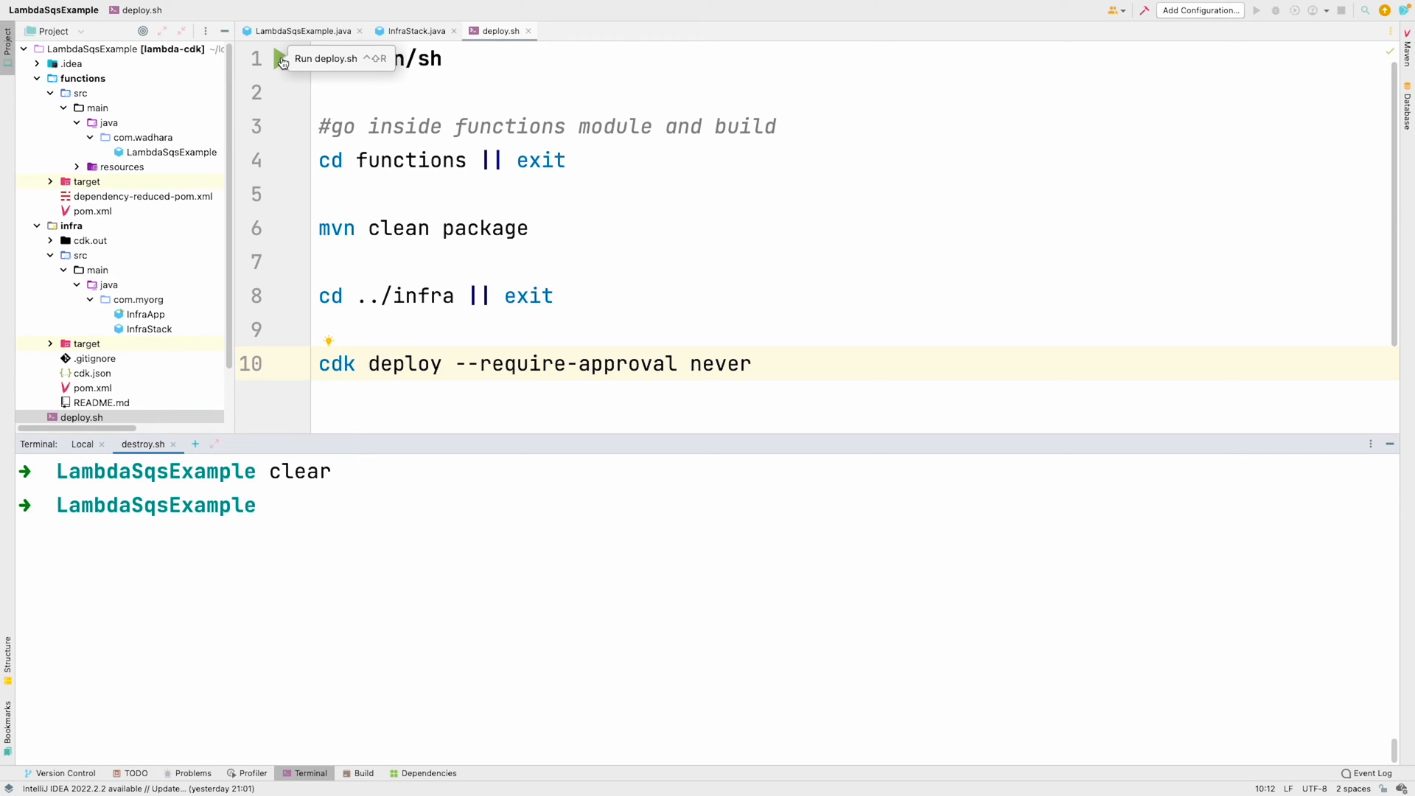
Run deploy.sh until Maven succeeds and LambdaCDKStack deploys in 57.96 seconds
{"action": "left_click", "coordinate": [281, 59]}
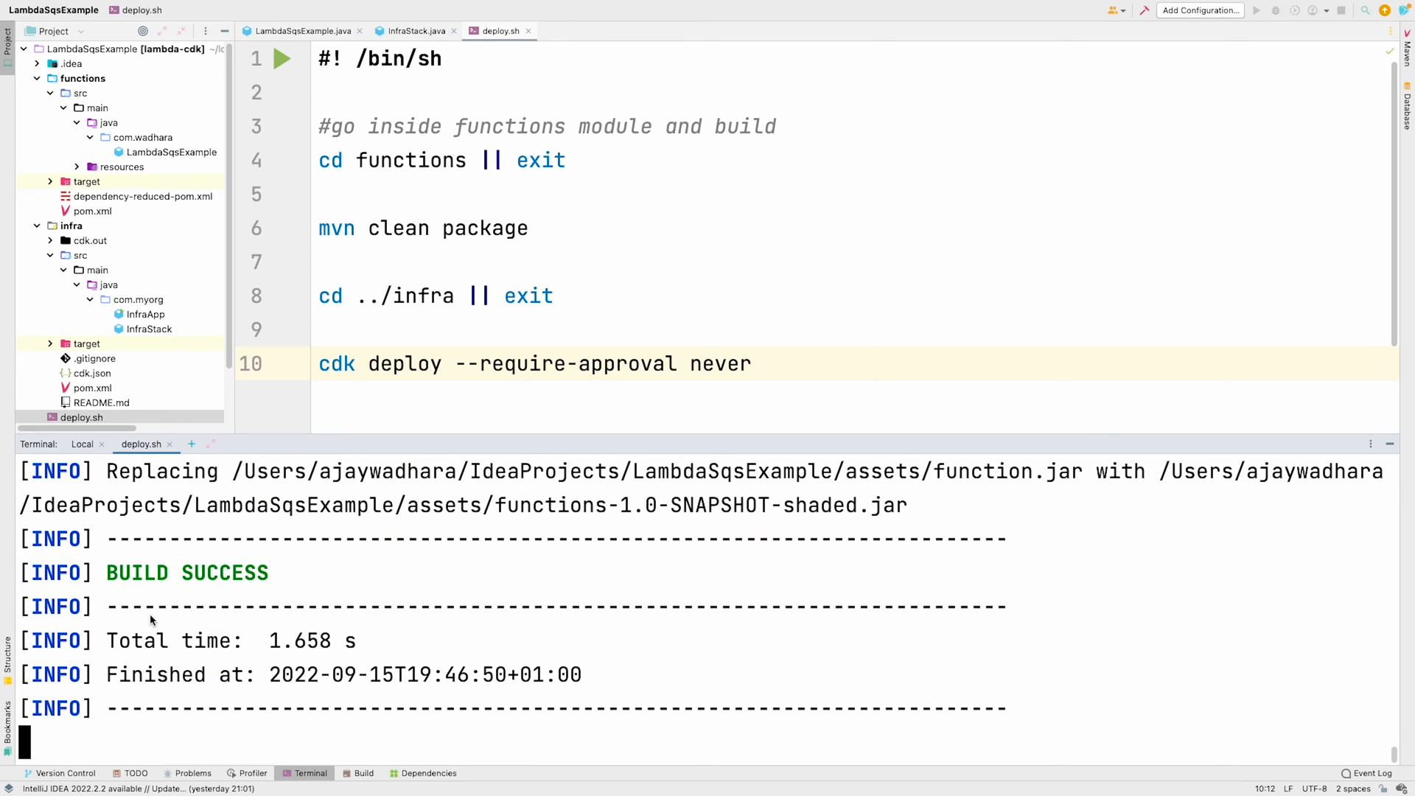
{"action": "mouse_move", "coordinate": [240, 608]}
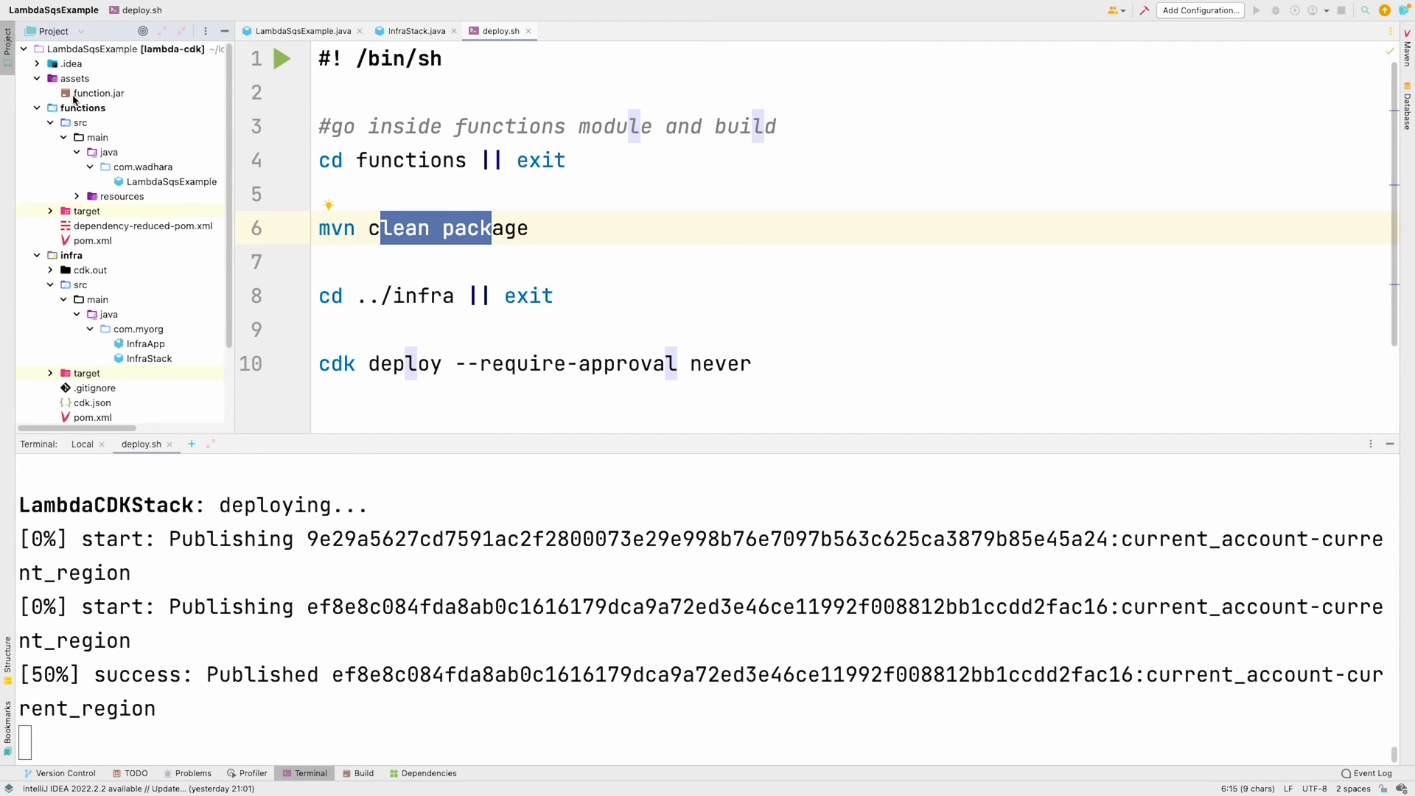
{"action": "left_click", "coordinate": [411, 31]}
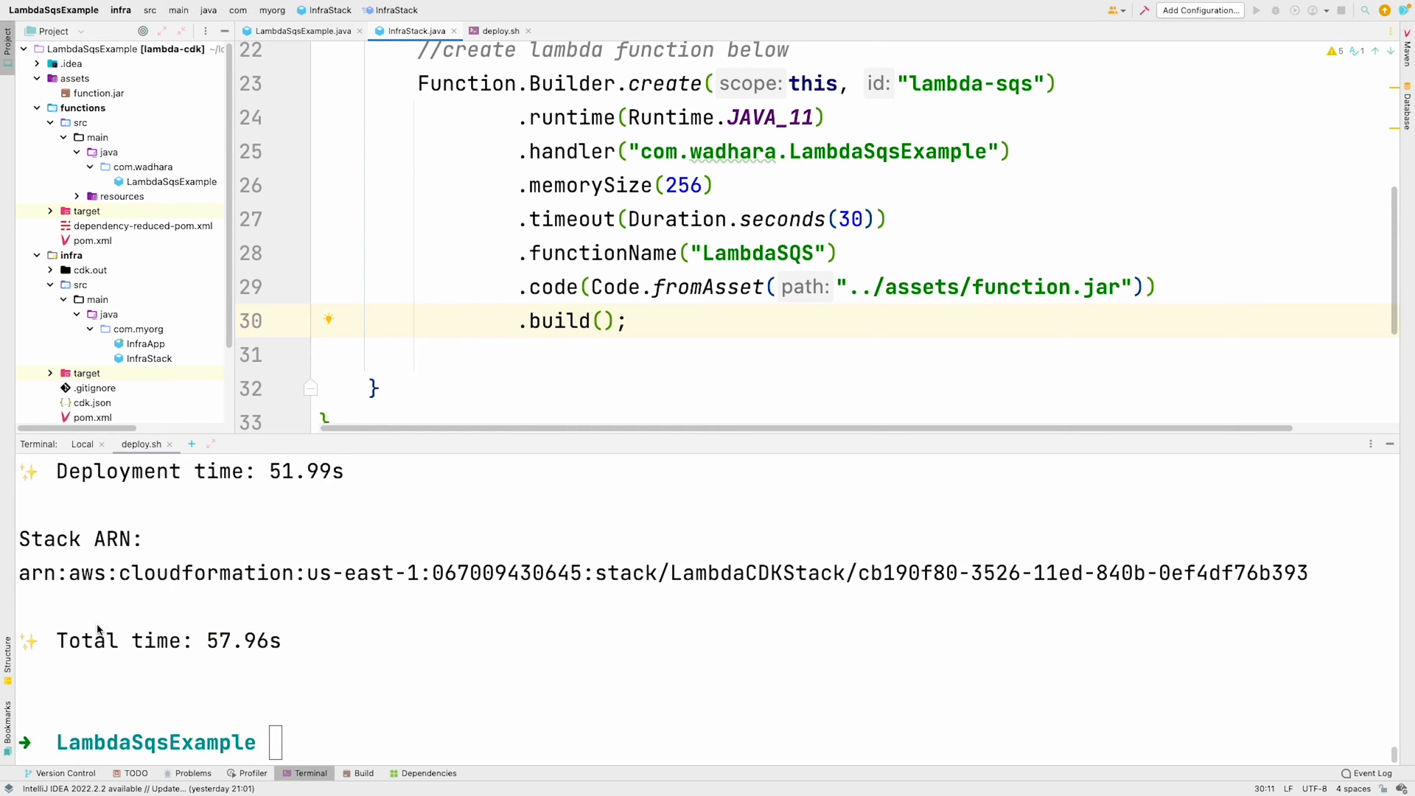
{"action": "left_click_drag", "start_coordinate": [81, 640], "coordinate": [310, 641]}
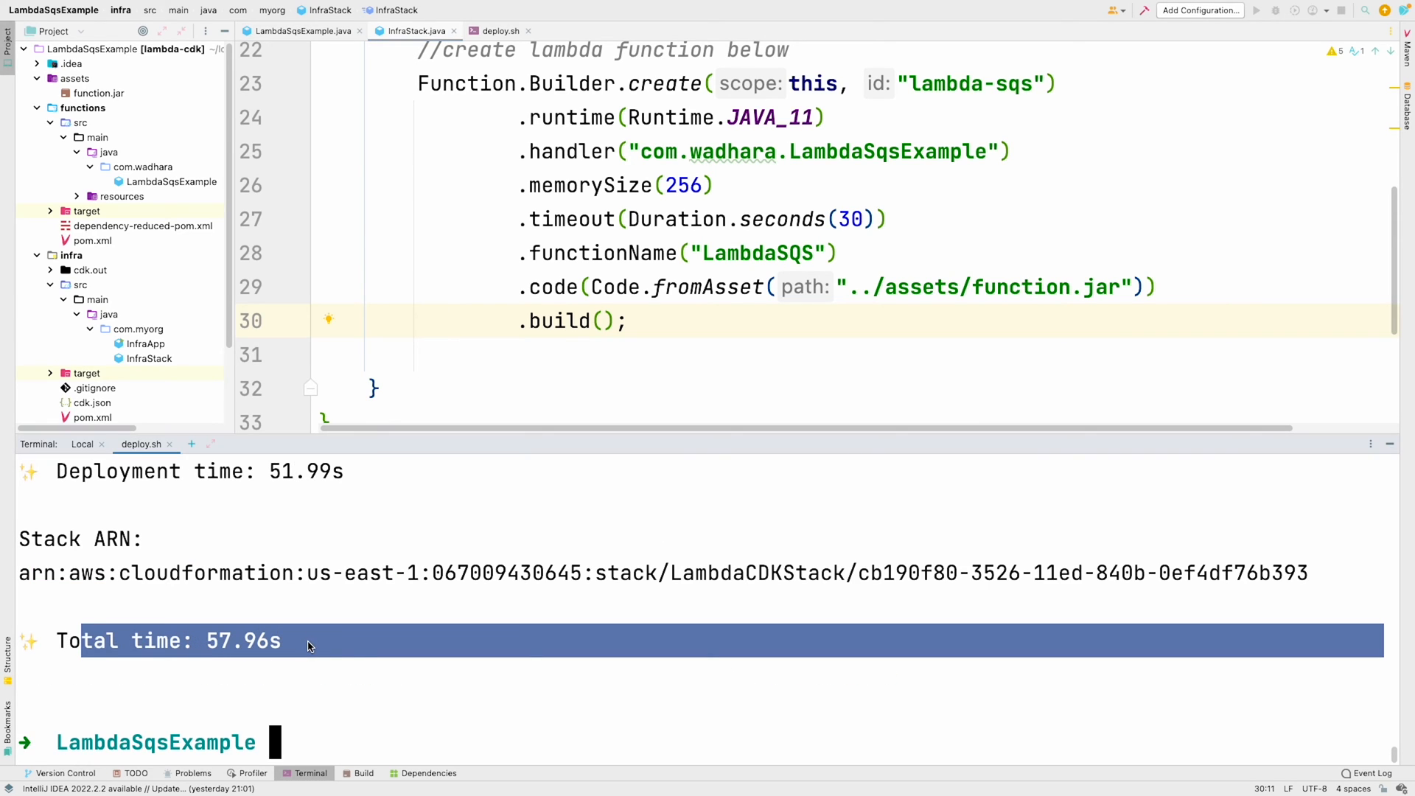
{"action": "left_click", "coordinate": [317, 570]}
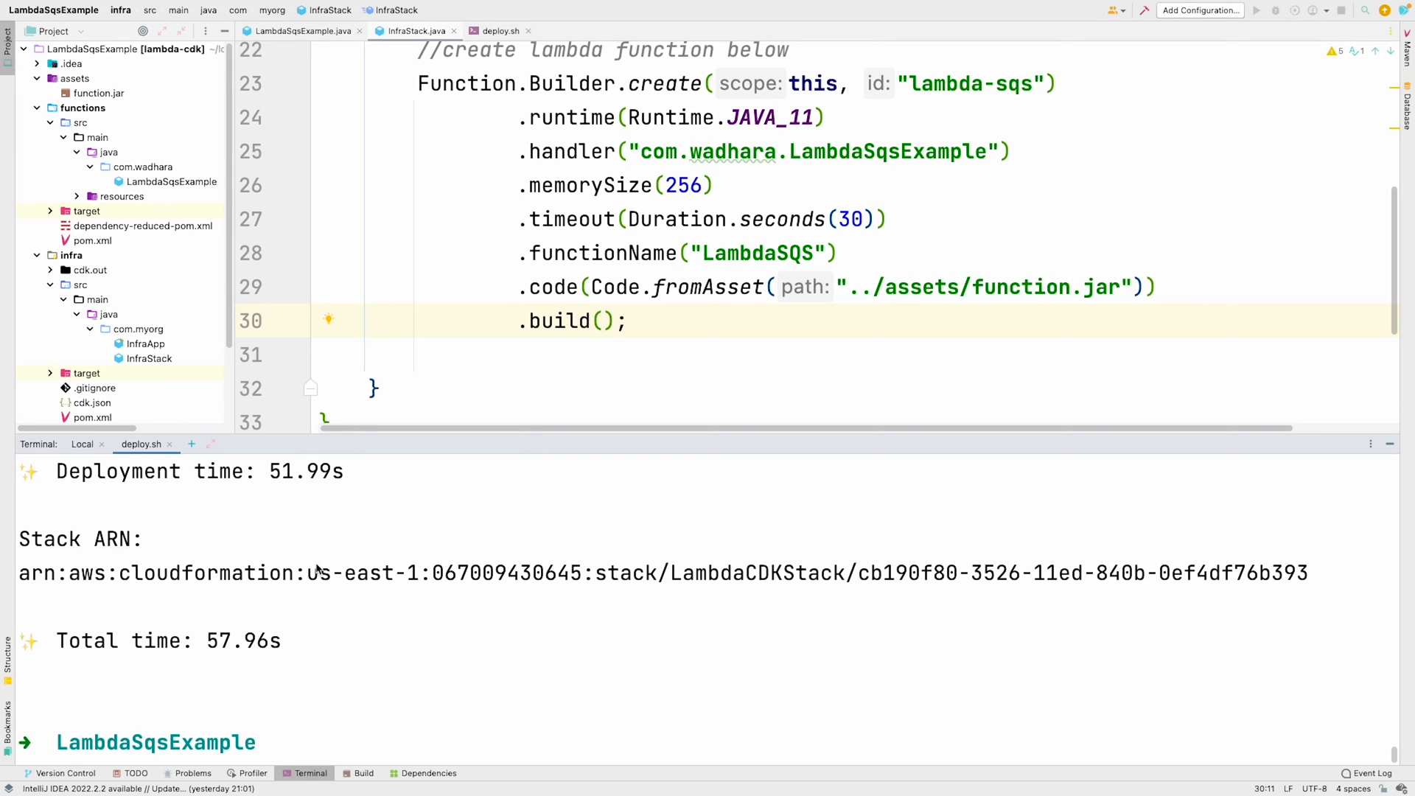
{"action": "mouse_move", "coordinate": [343, 578]}
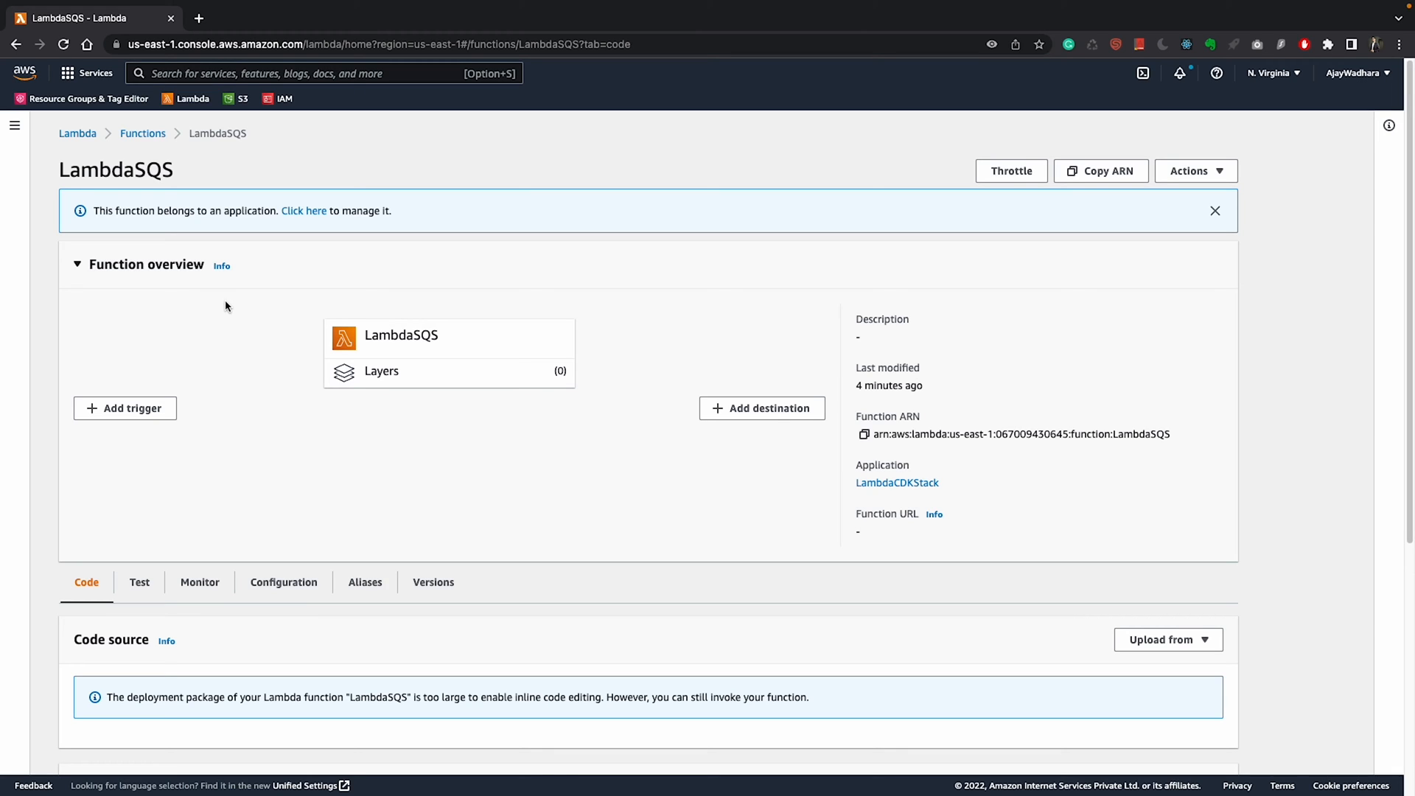
Search the console for SQS and open Simple Queue Service
{"action": "type", "text": "S"}
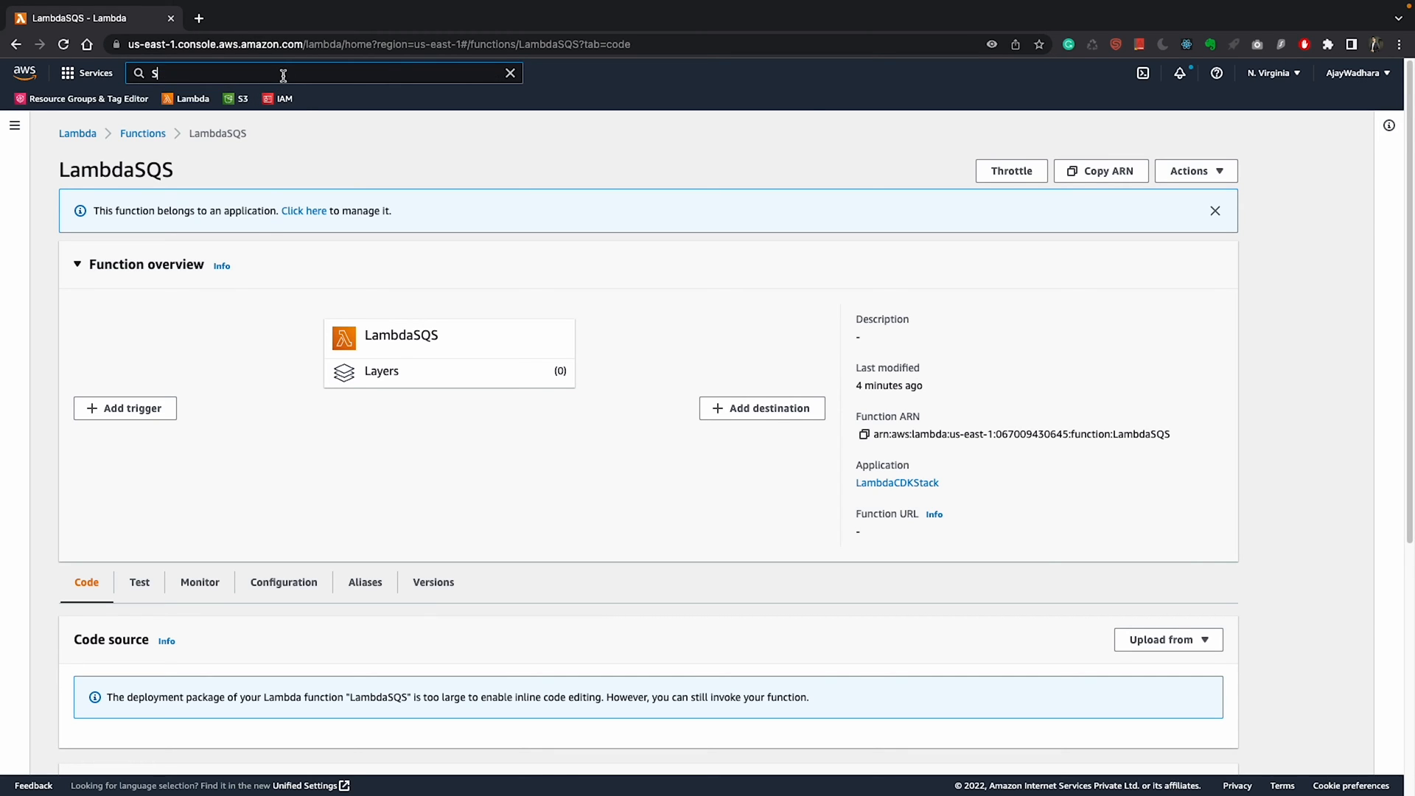
{"action": "type", "text": "QS"}
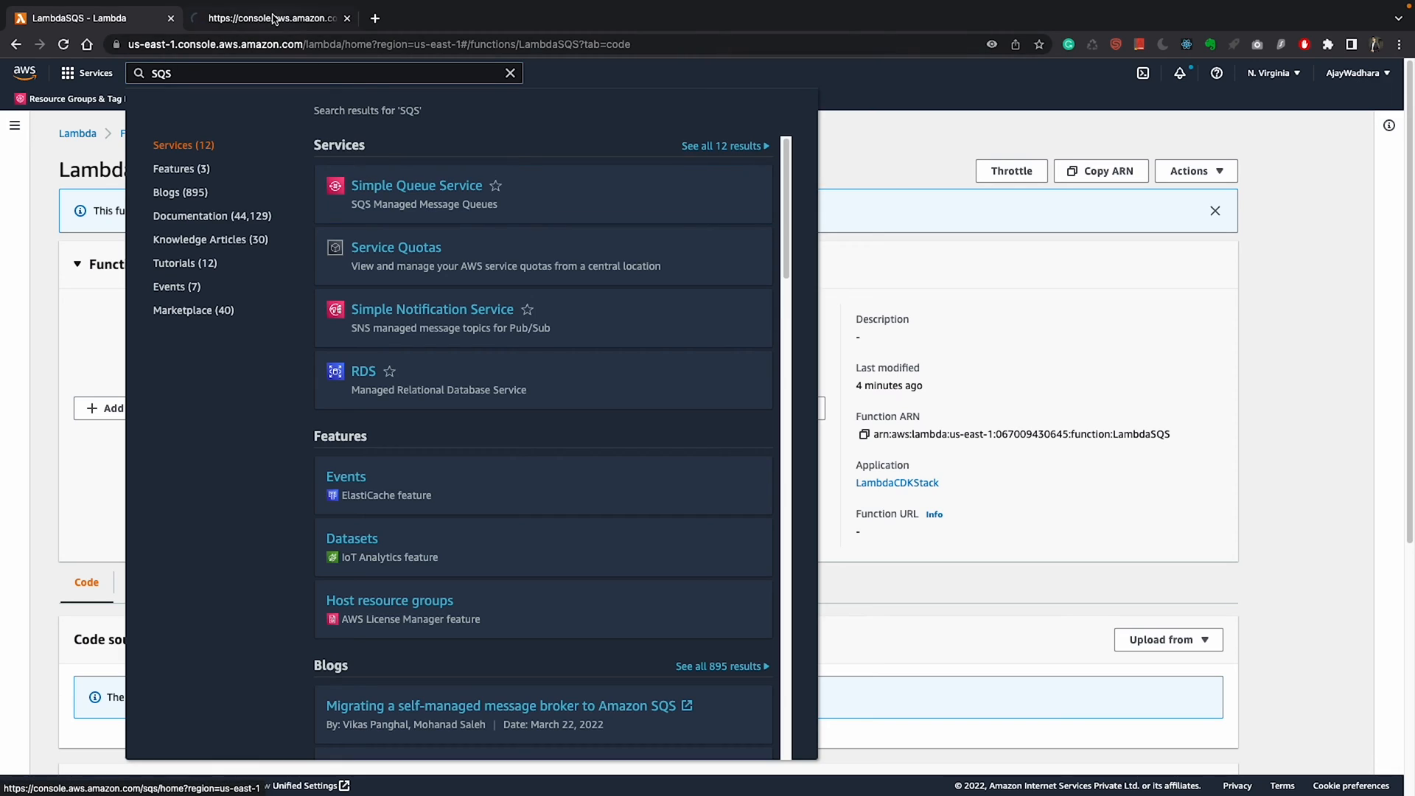
{"action": "left_click", "coordinate": [416, 185]}
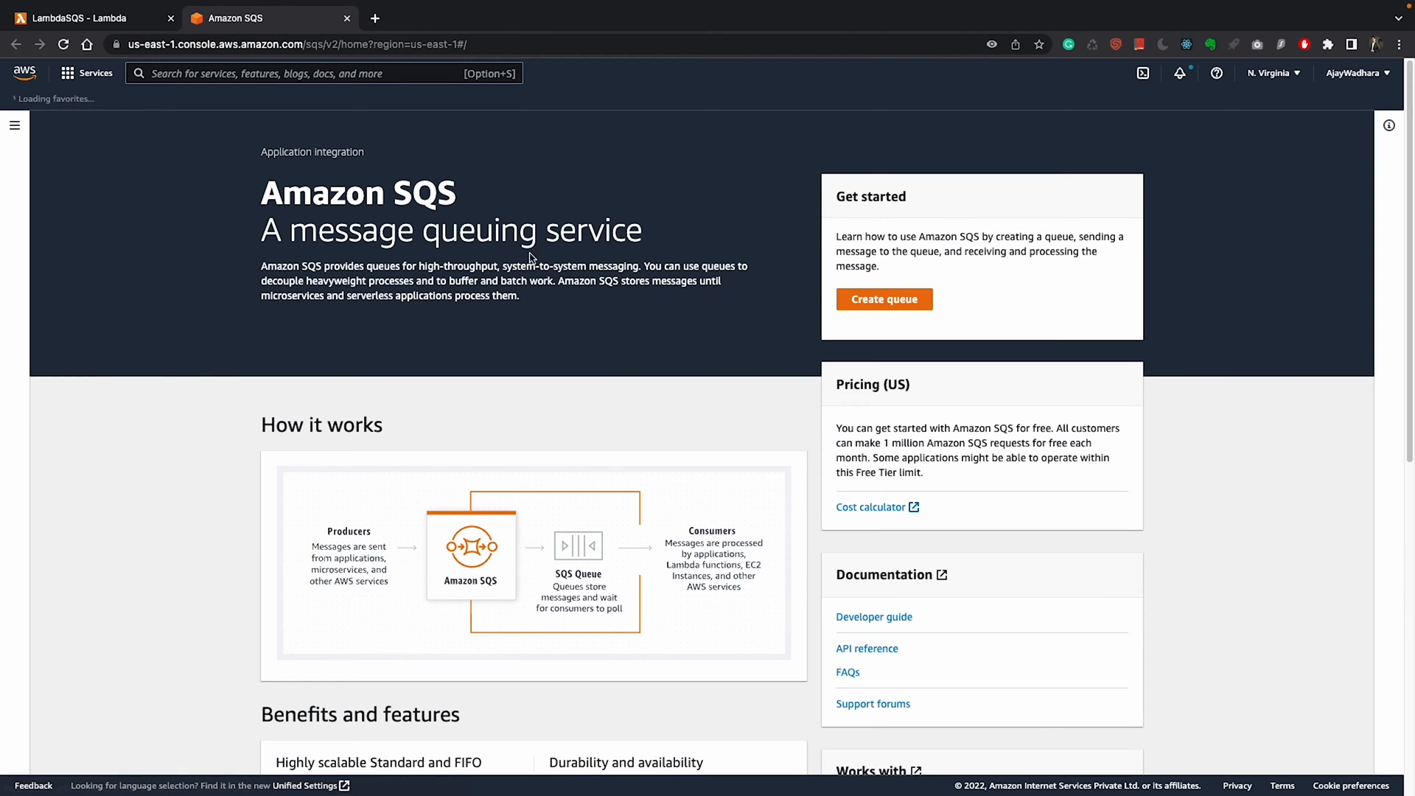
Create a standard queue named 'TestQu…' and scroll through its default configuration
{"action": "left_click", "coordinate": [884, 300]}
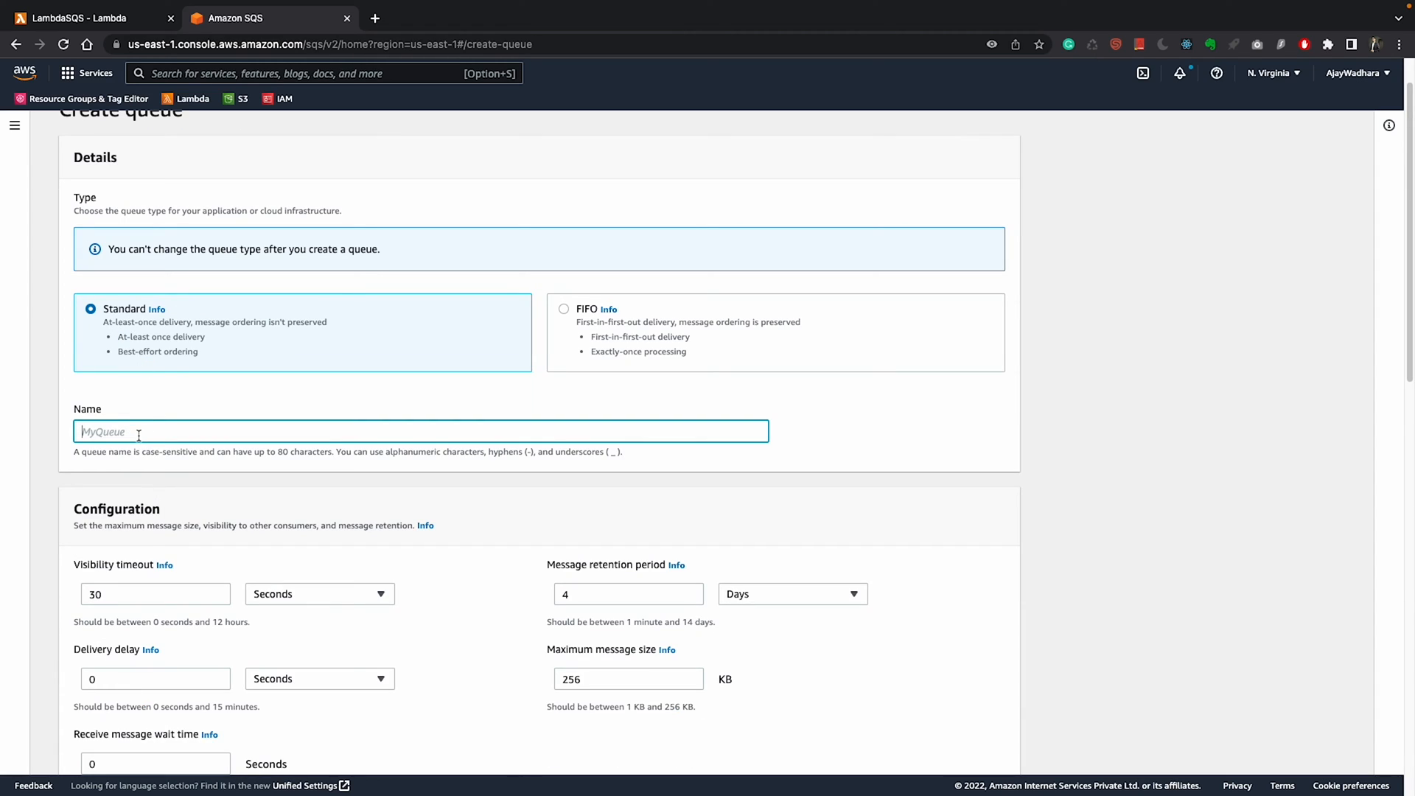
{"action": "type", "text": "TestQueue"}
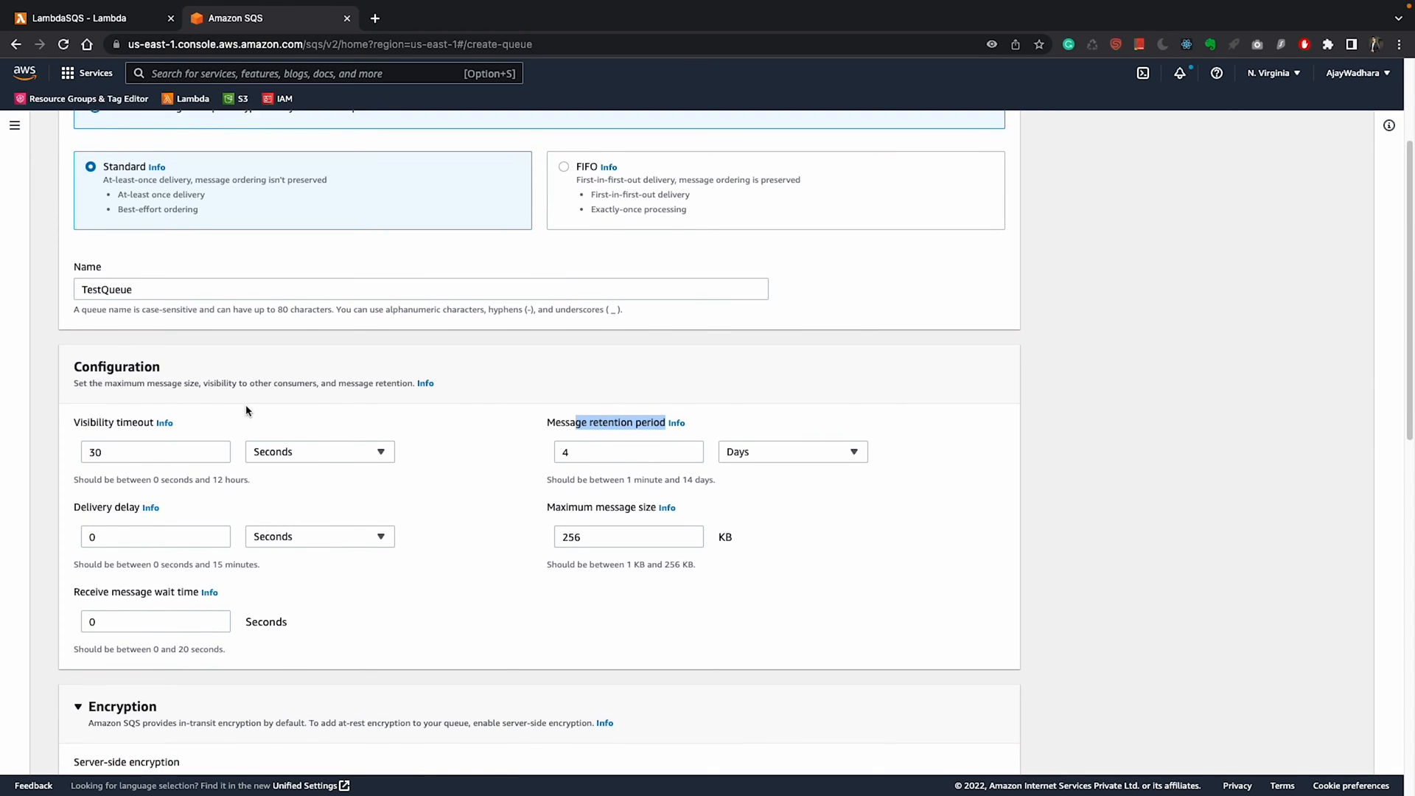
{"action": "scroll", "scroll_direction": "down", "scroll_amount": 3}
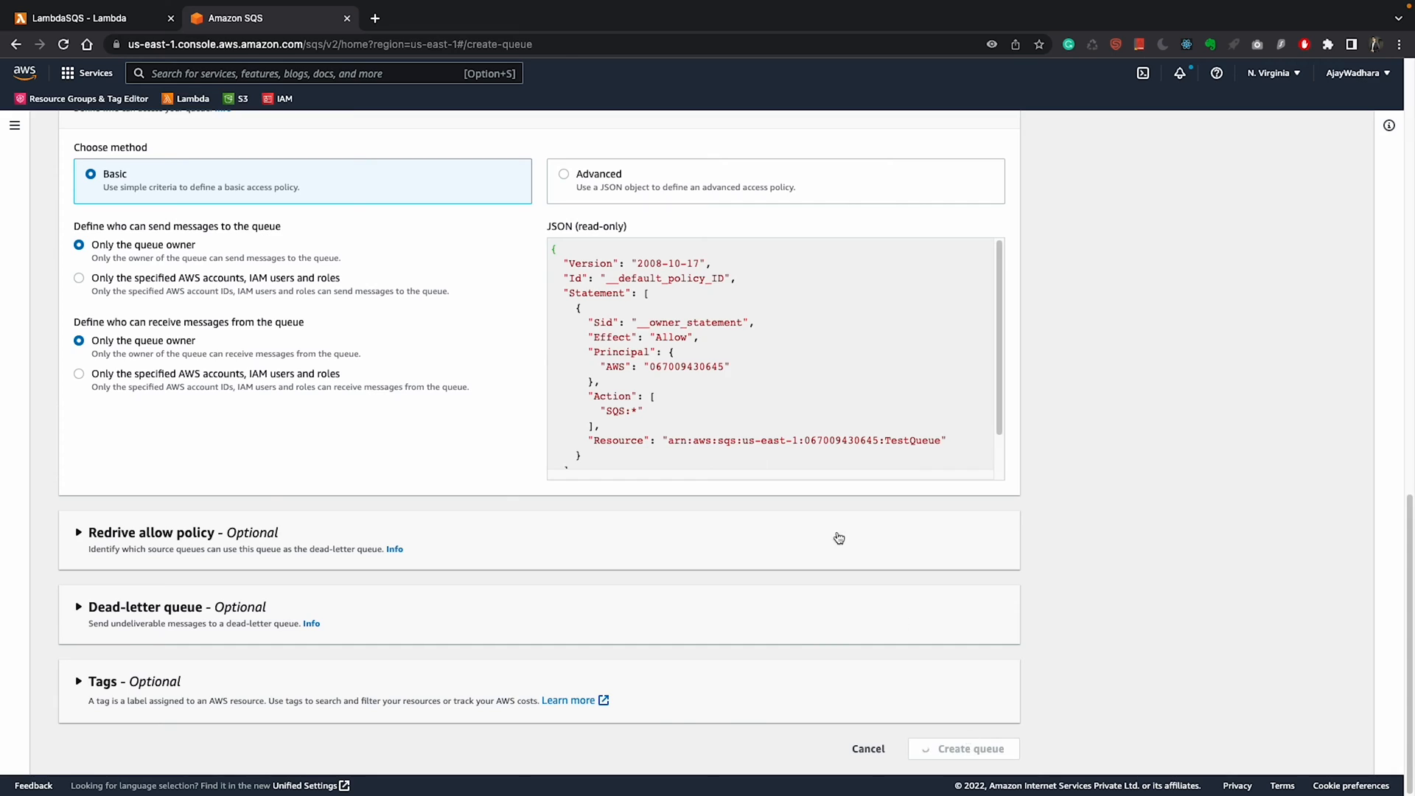
Submit the form to create the standard queue TestQueue
{"action": "left_click", "coordinate": [962, 749]}
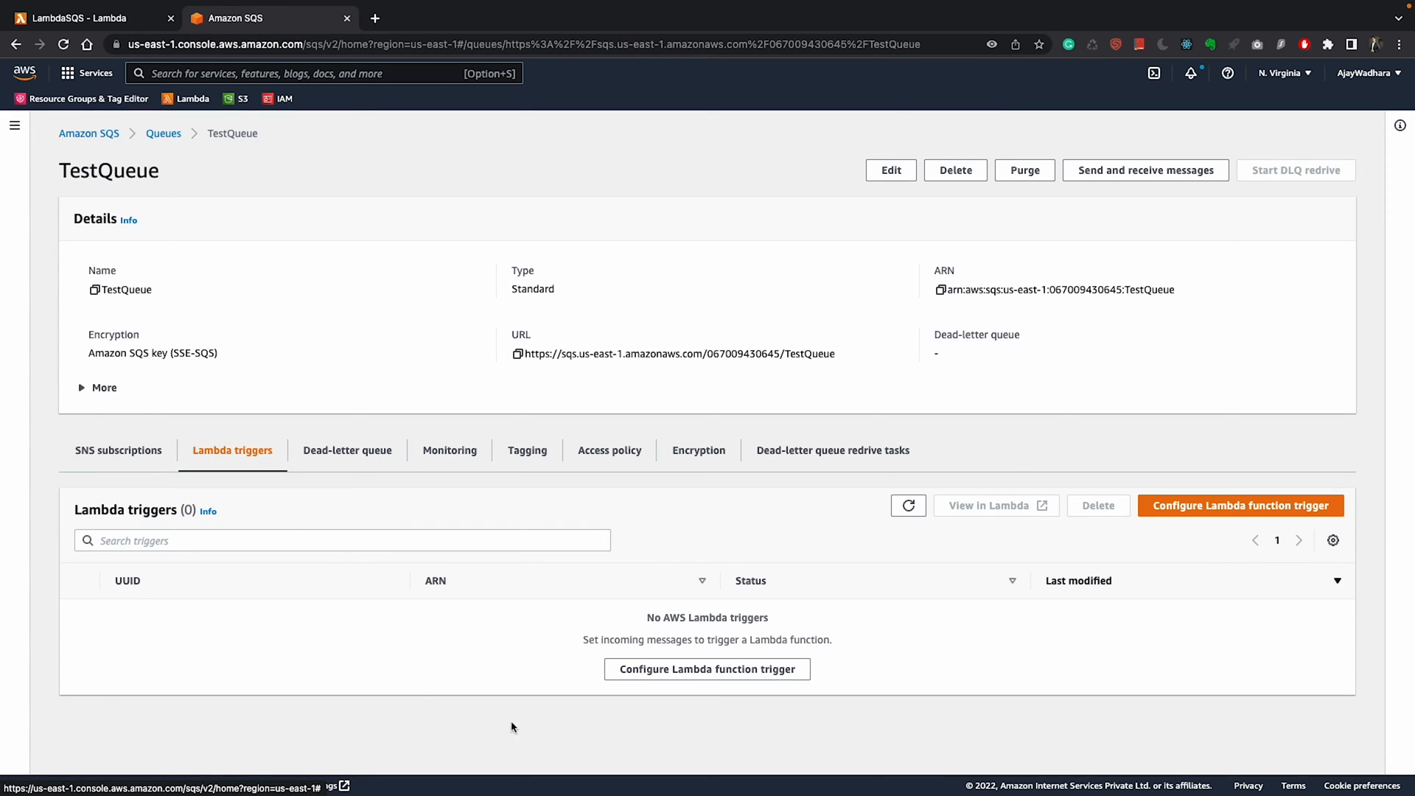
{"action": "mouse_move", "coordinate": [943, 567]}
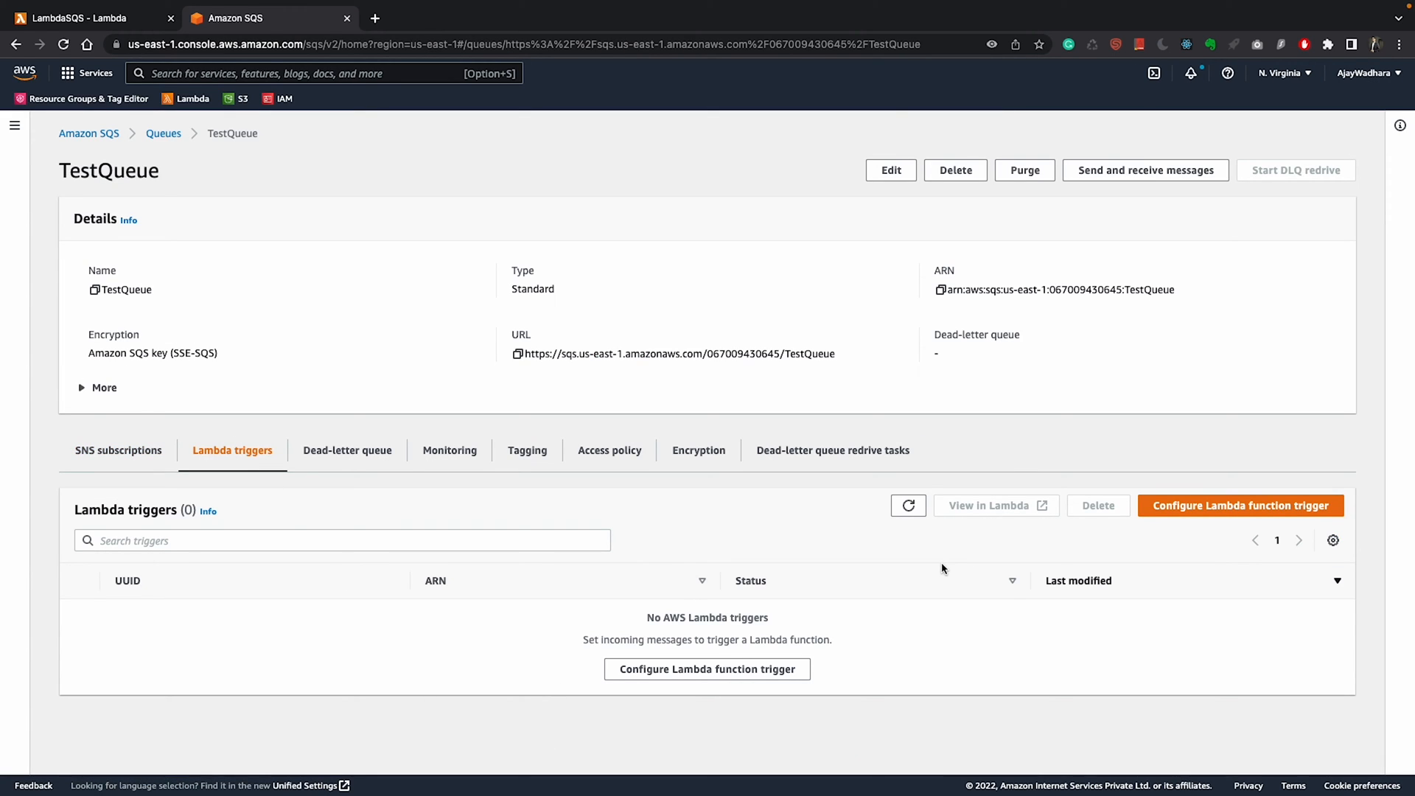
{"action": "mouse_move", "coordinate": [307, 506]}
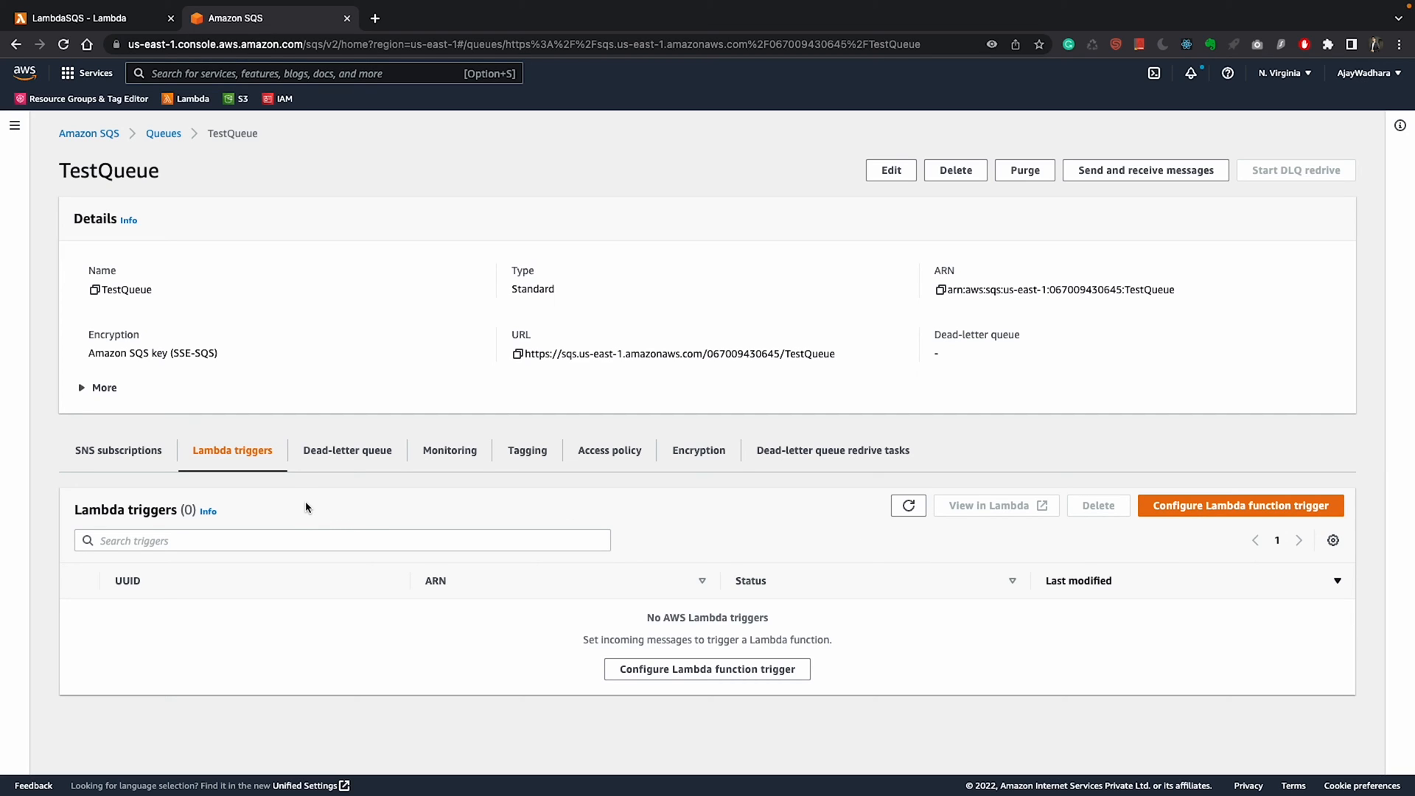
{"action": "mouse_move", "coordinate": [155, 471]}
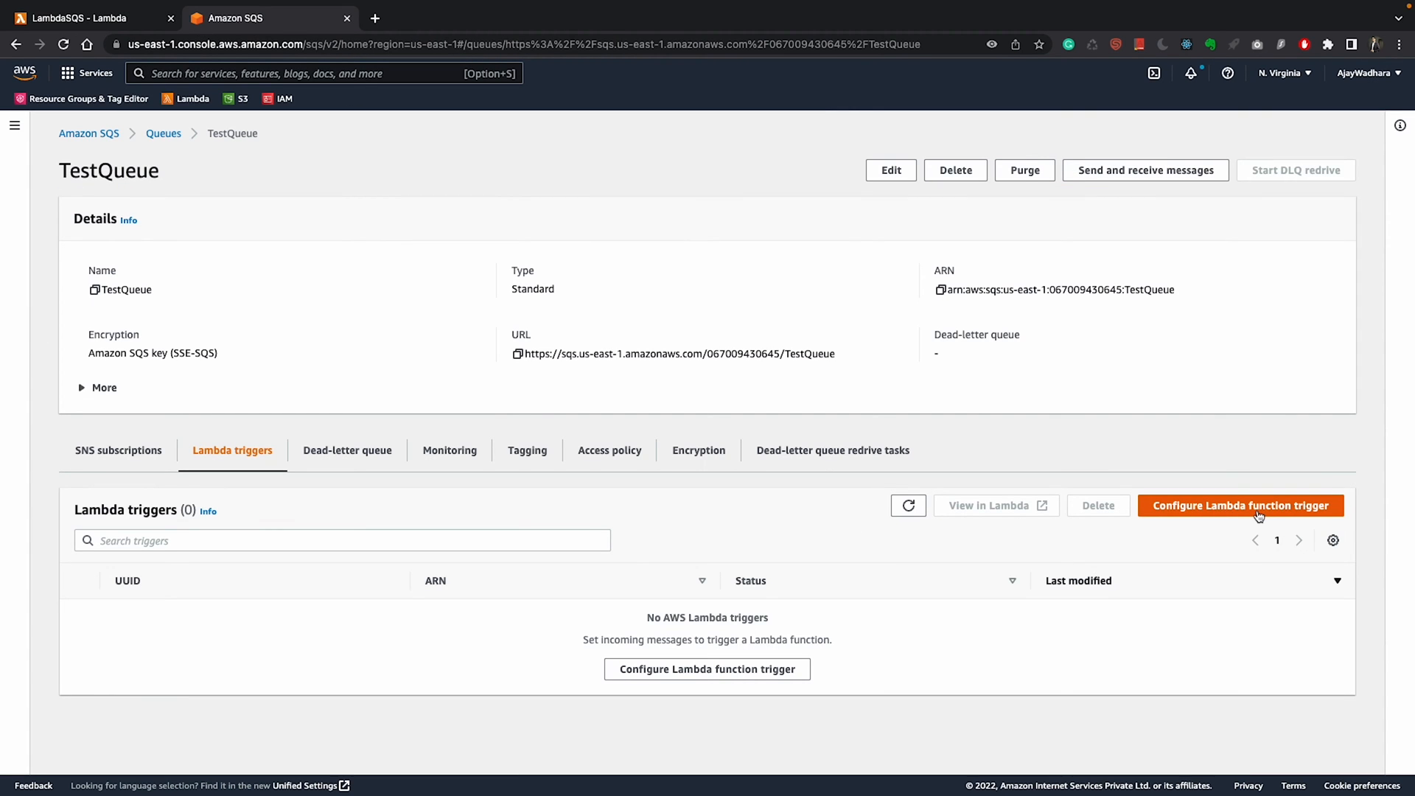
Configure a LambdaSQS SQS trigger on TestQueue: batch size 10, window 0, failure reporting on
{"action": "left_click", "coordinate": [82, 18]}
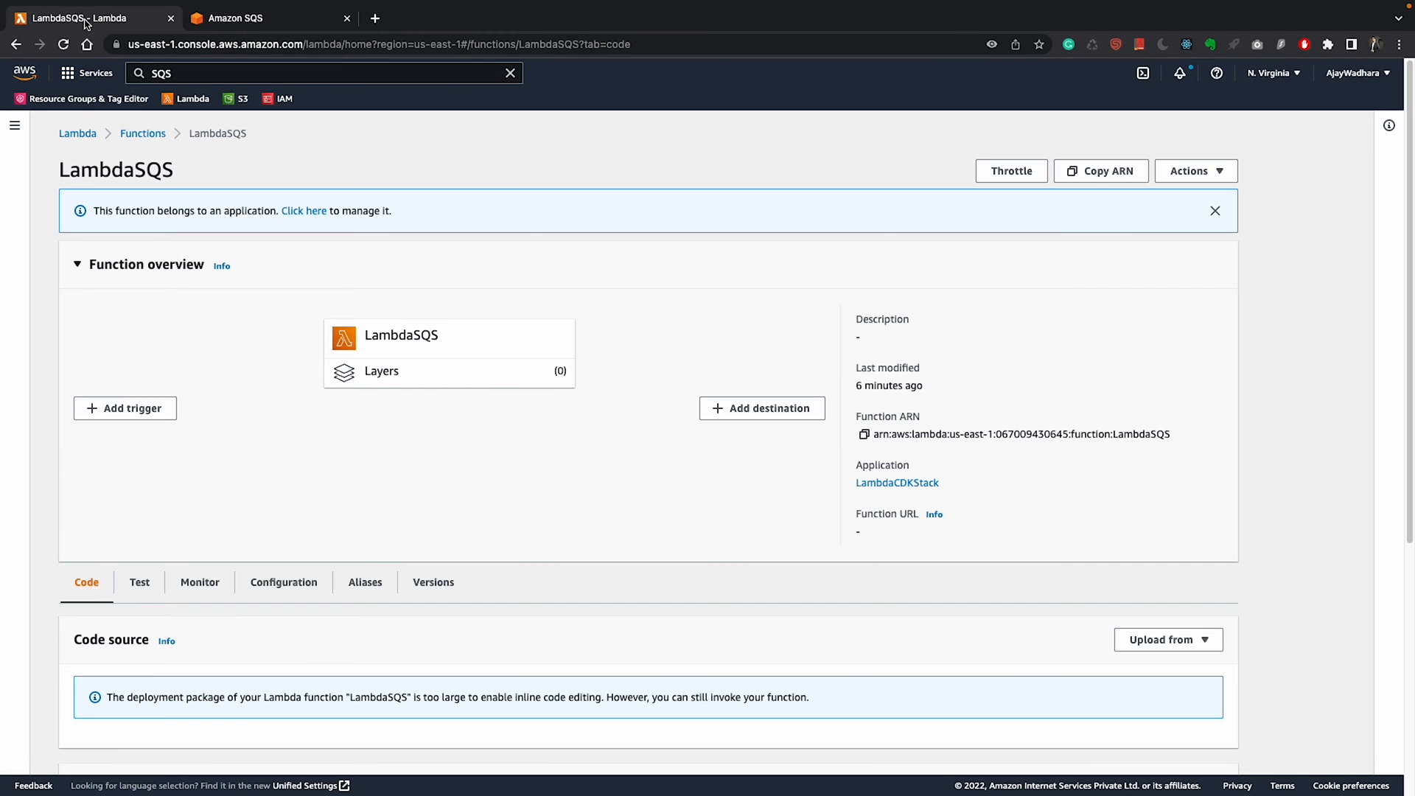
{"action": "left_click", "coordinate": [125, 408]}
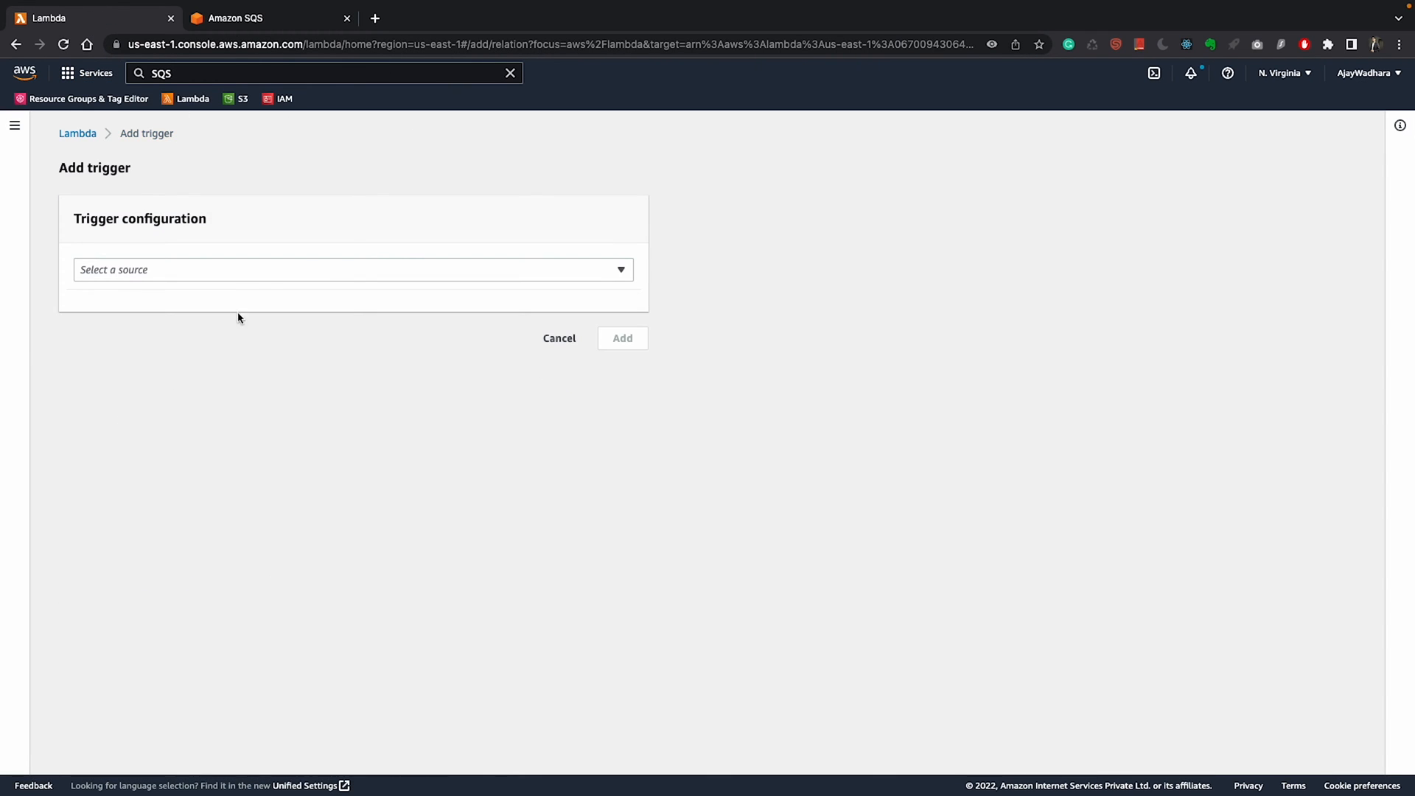
{"action": "mouse_move", "coordinate": [335, 277]}
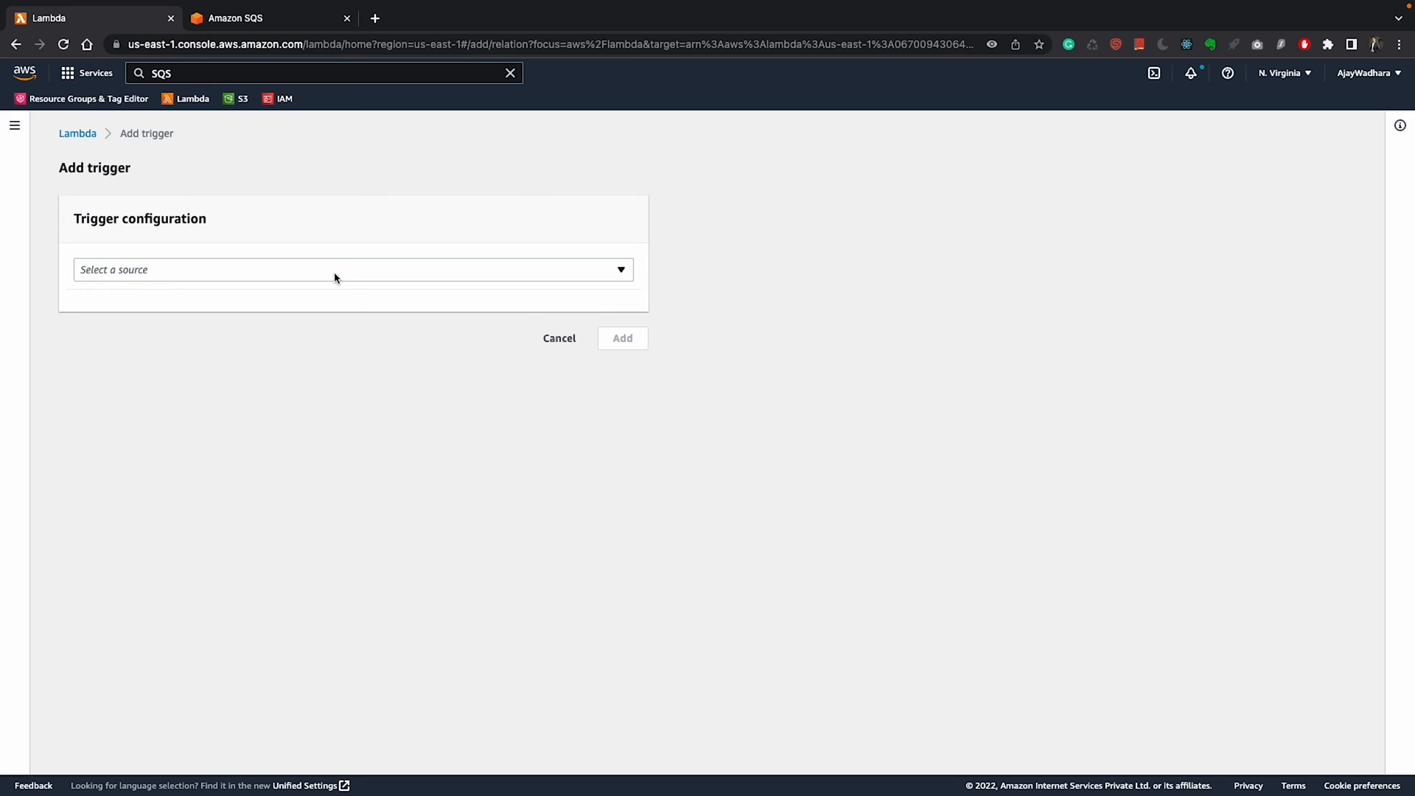
{"action": "left_click", "coordinate": [337, 269]}
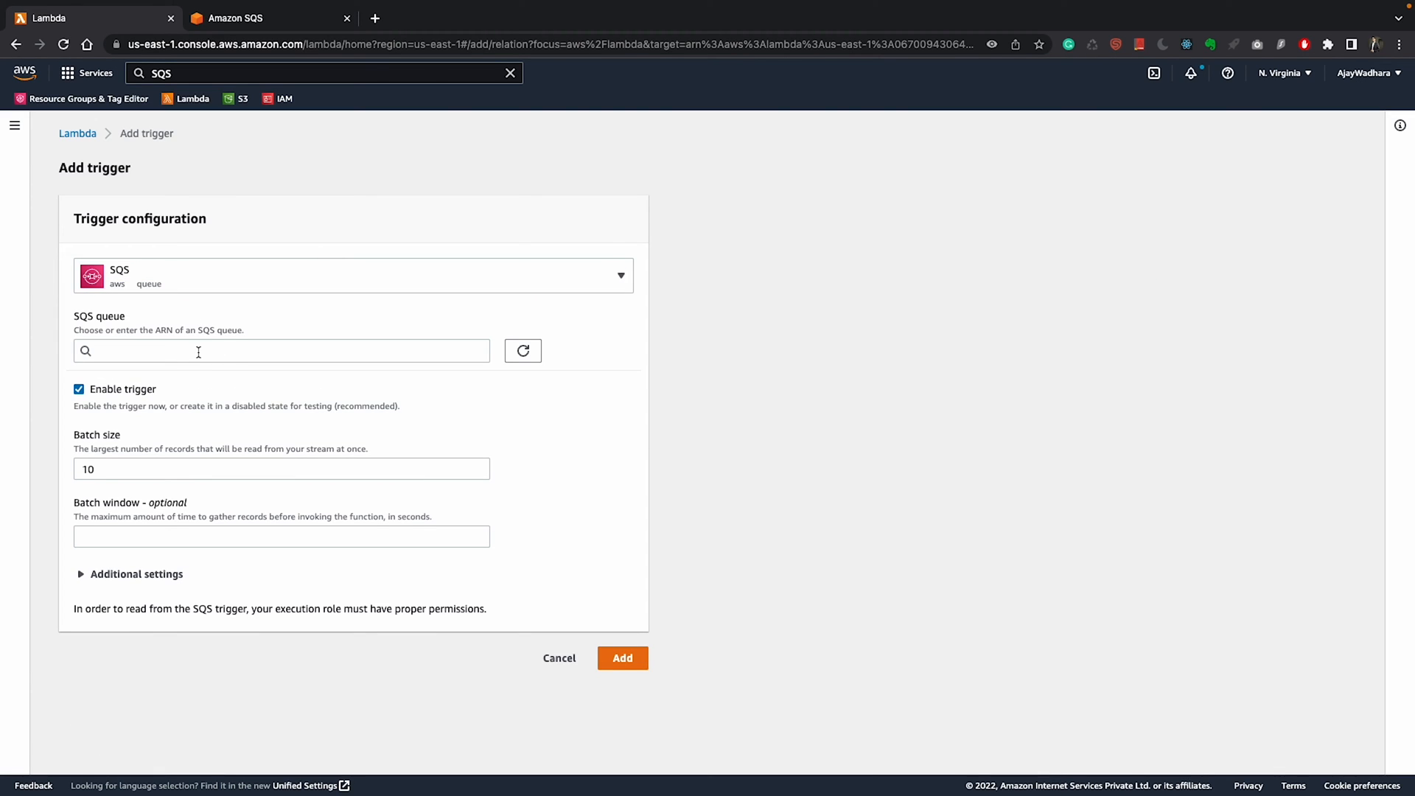
{"action": "left_click", "coordinate": [281, 351]}
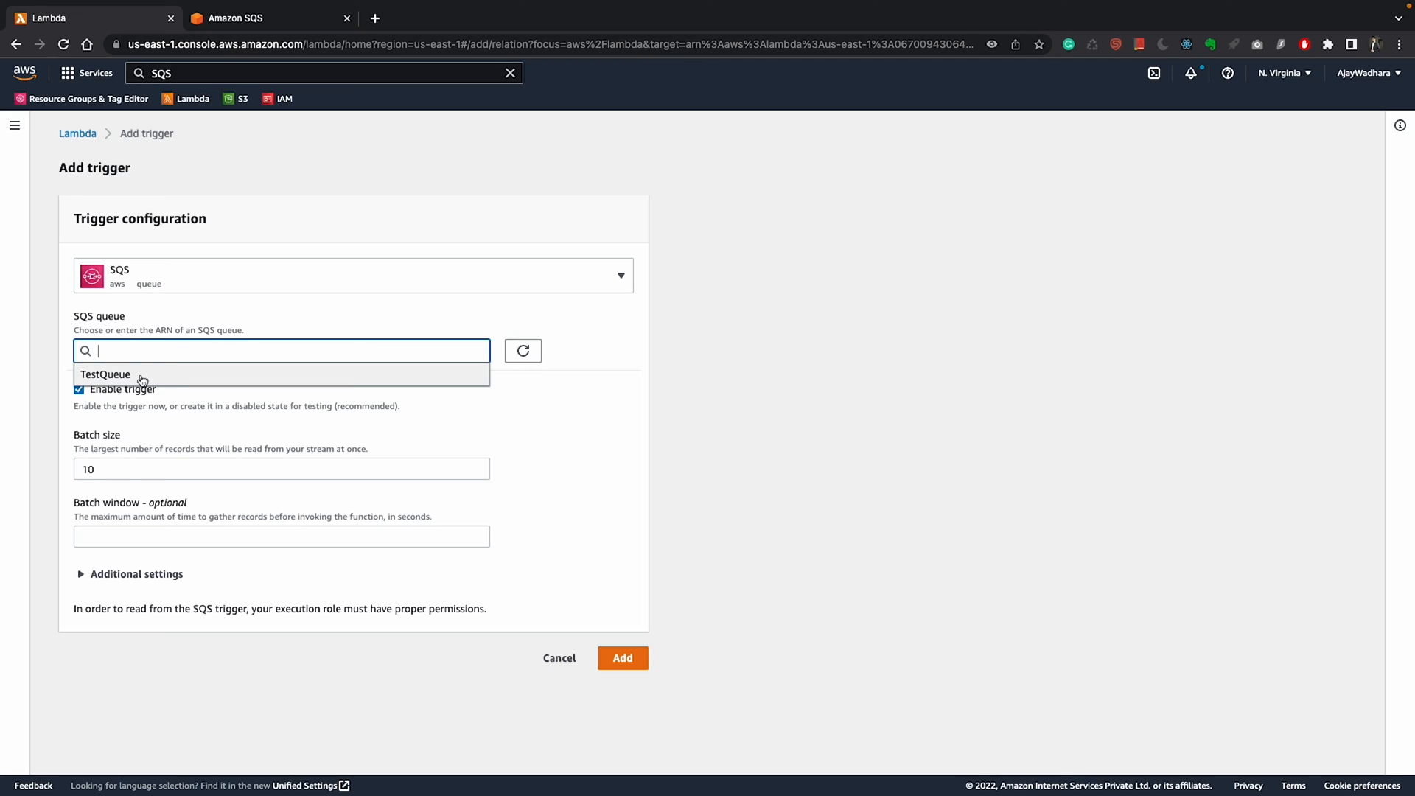
{"action": "left_click", "coordinate": [105, 374]}
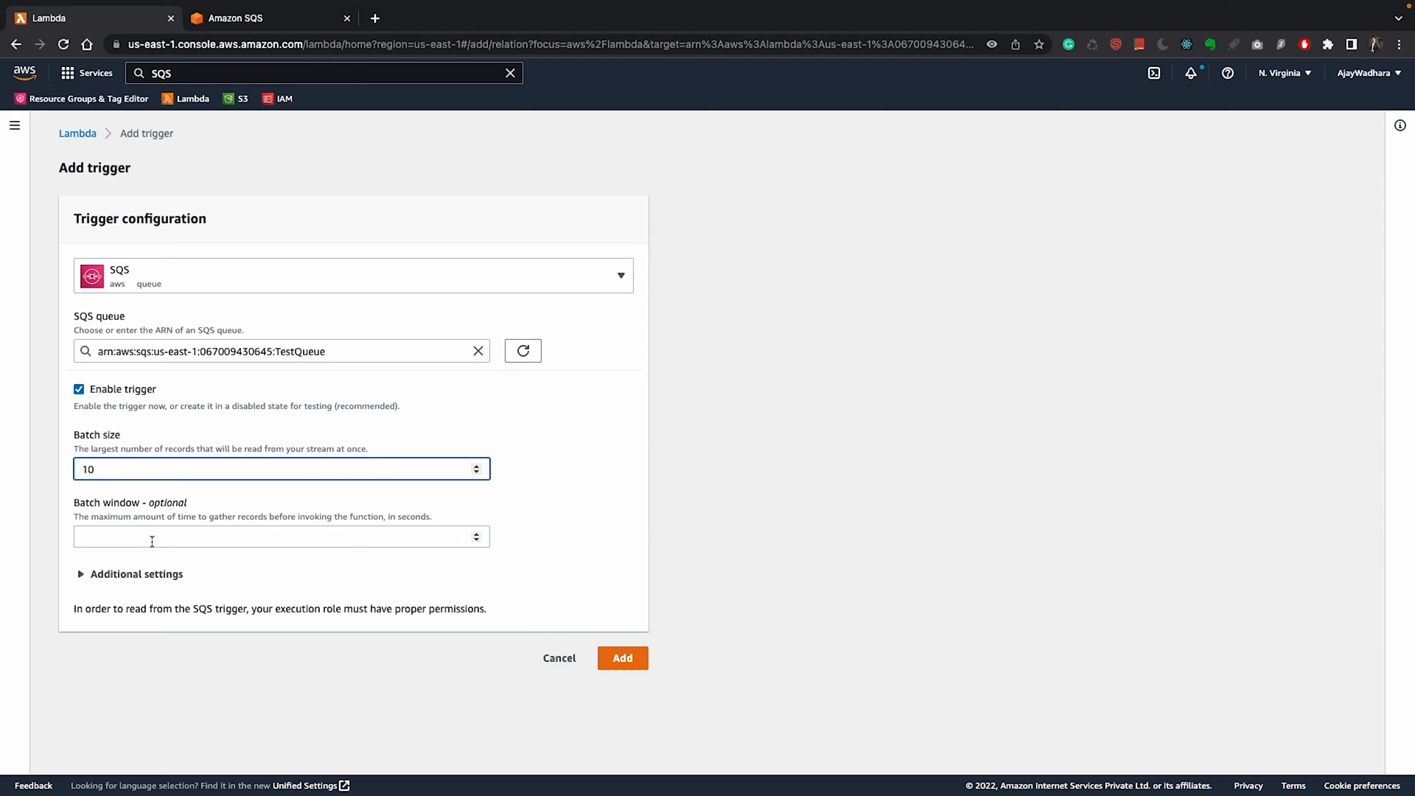
{"action": "type", "text": "0"}
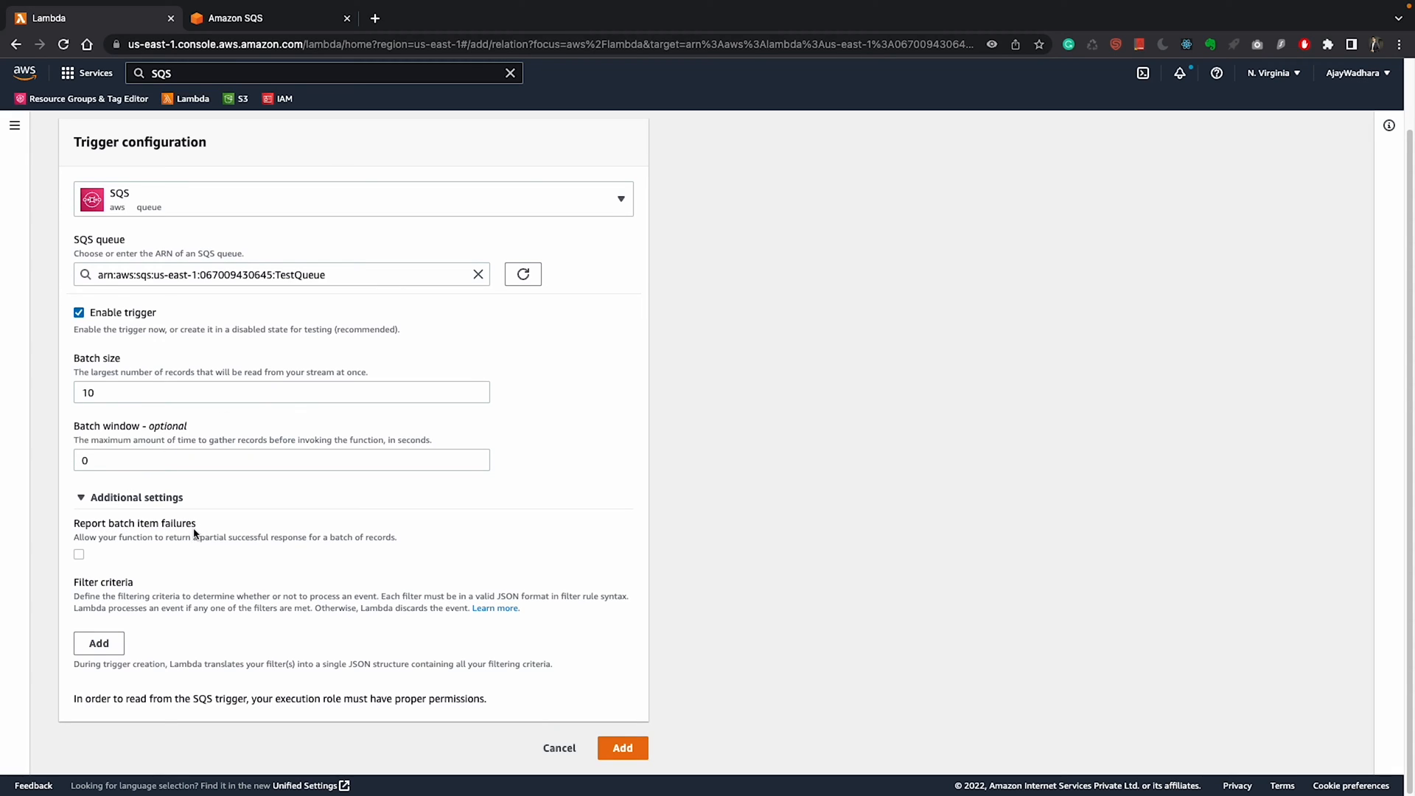
{"action": "left_click", "coordinate": [78, 555]}
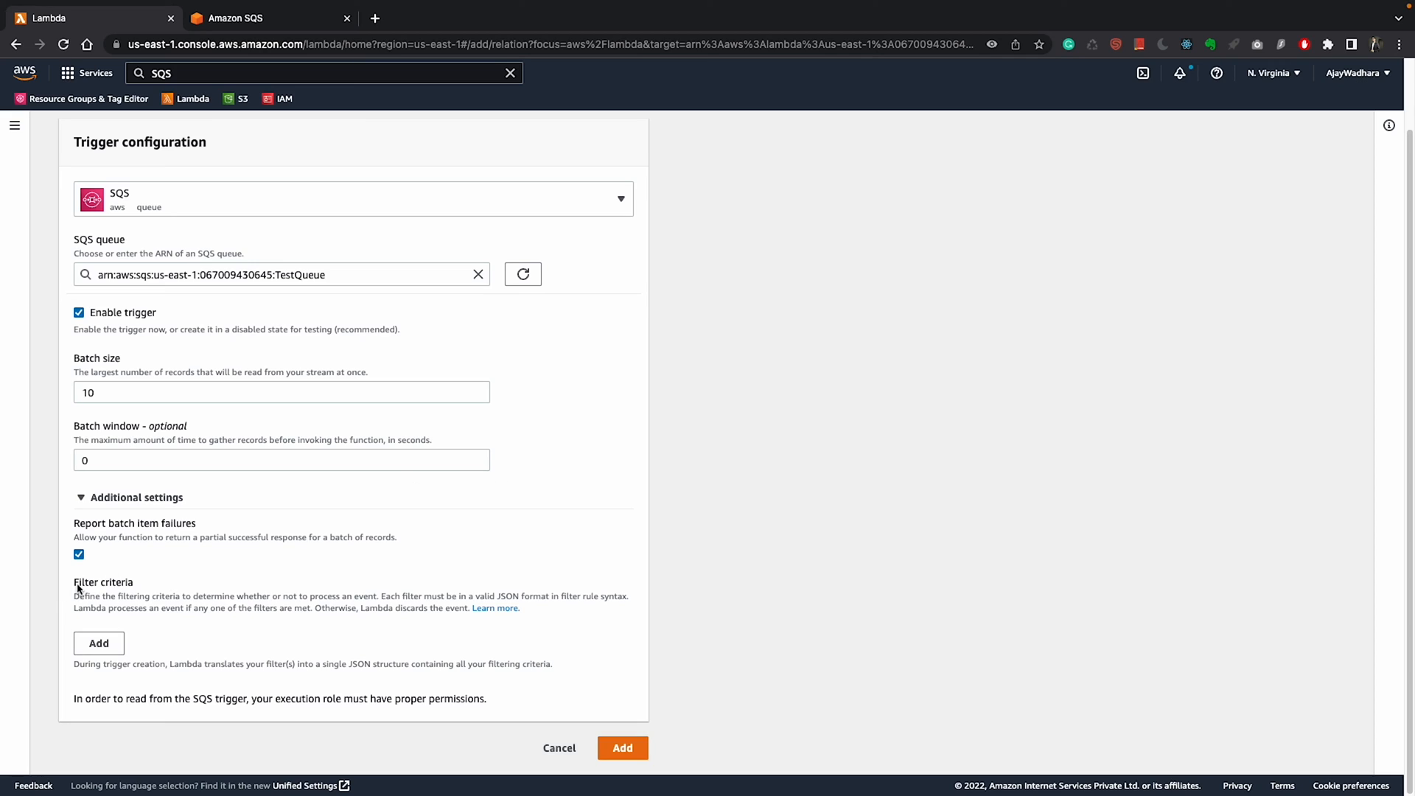
{"action": "mouse_move", "coordinate": [789, 680]}
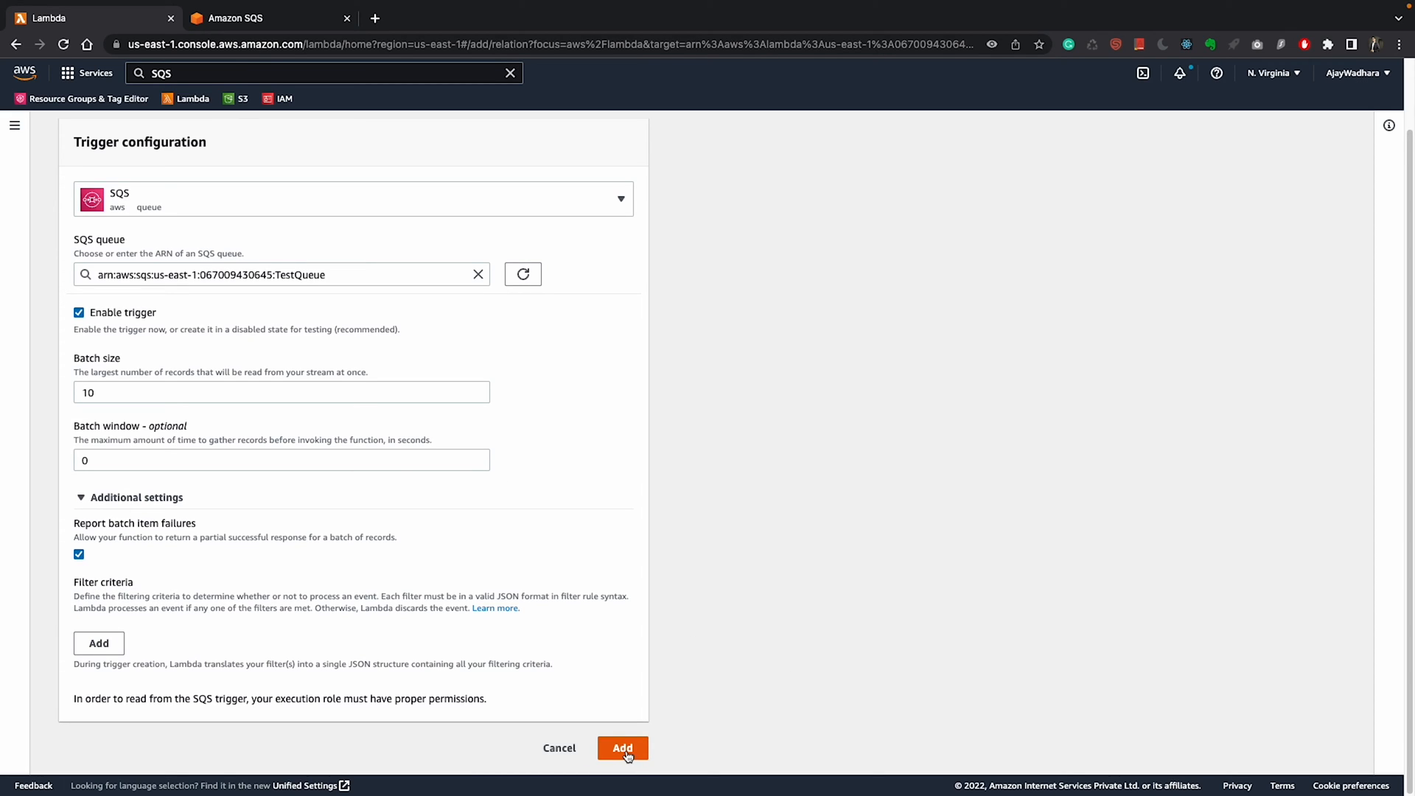
{"action": "mouse_move", "coordinate": [88, 700]}
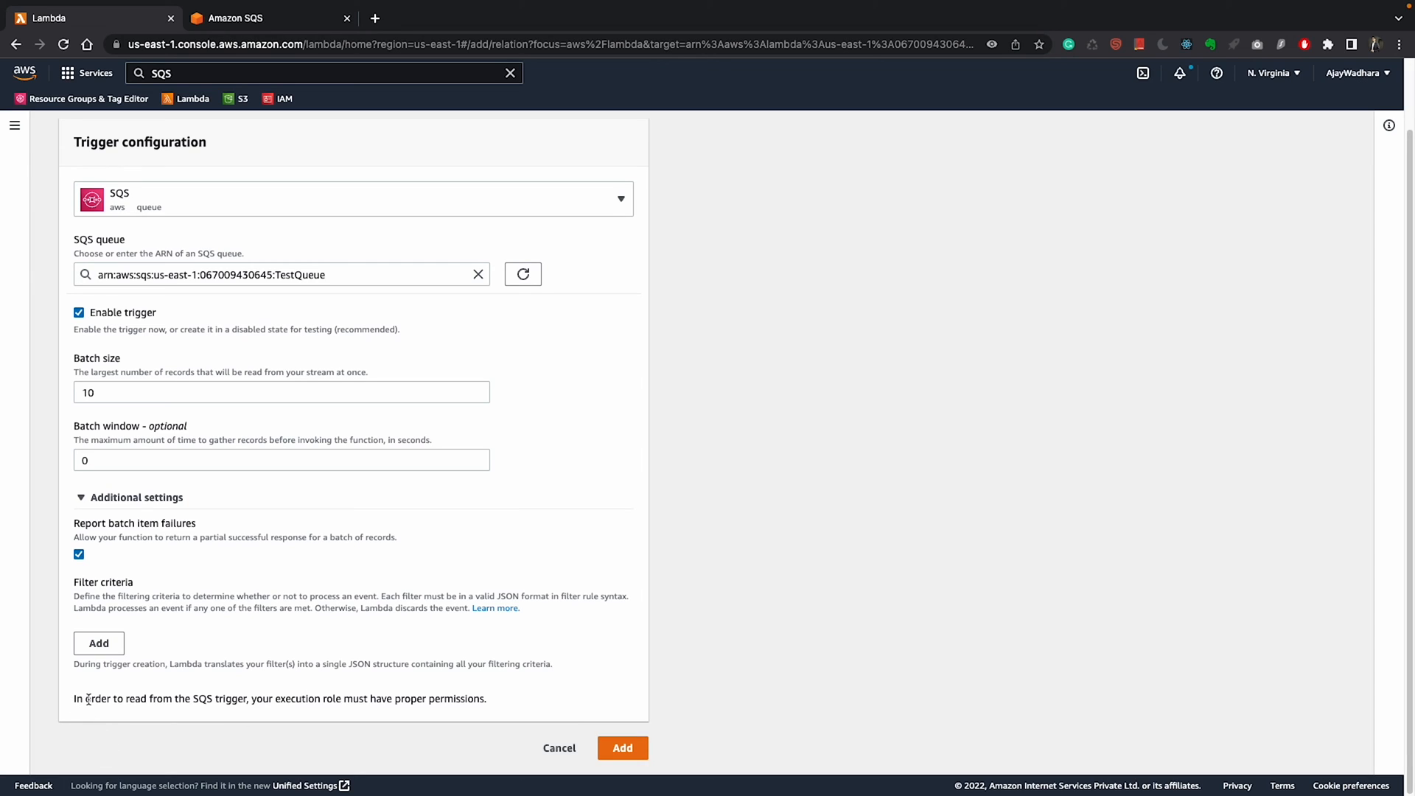
Attempt to add the TestQueue trigger, which fails for missing ReceiveMessage permission
{"action": "left_click_drag", "start_coordinate": [85, 698], "coordinate": [239, 698]}
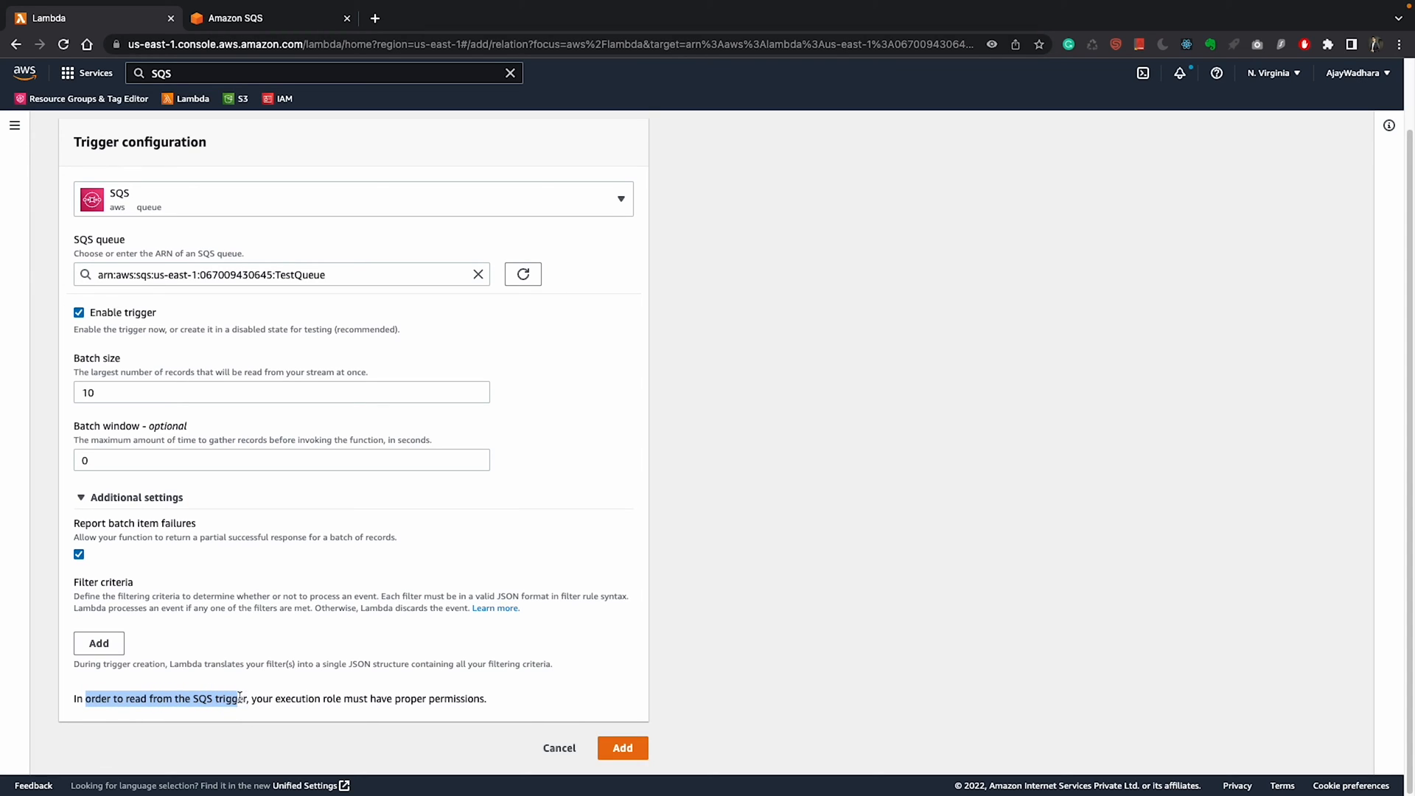
{"action": "left_click_drag", "start_coordinate": [275, 699], "coordinate": [483, 699]}
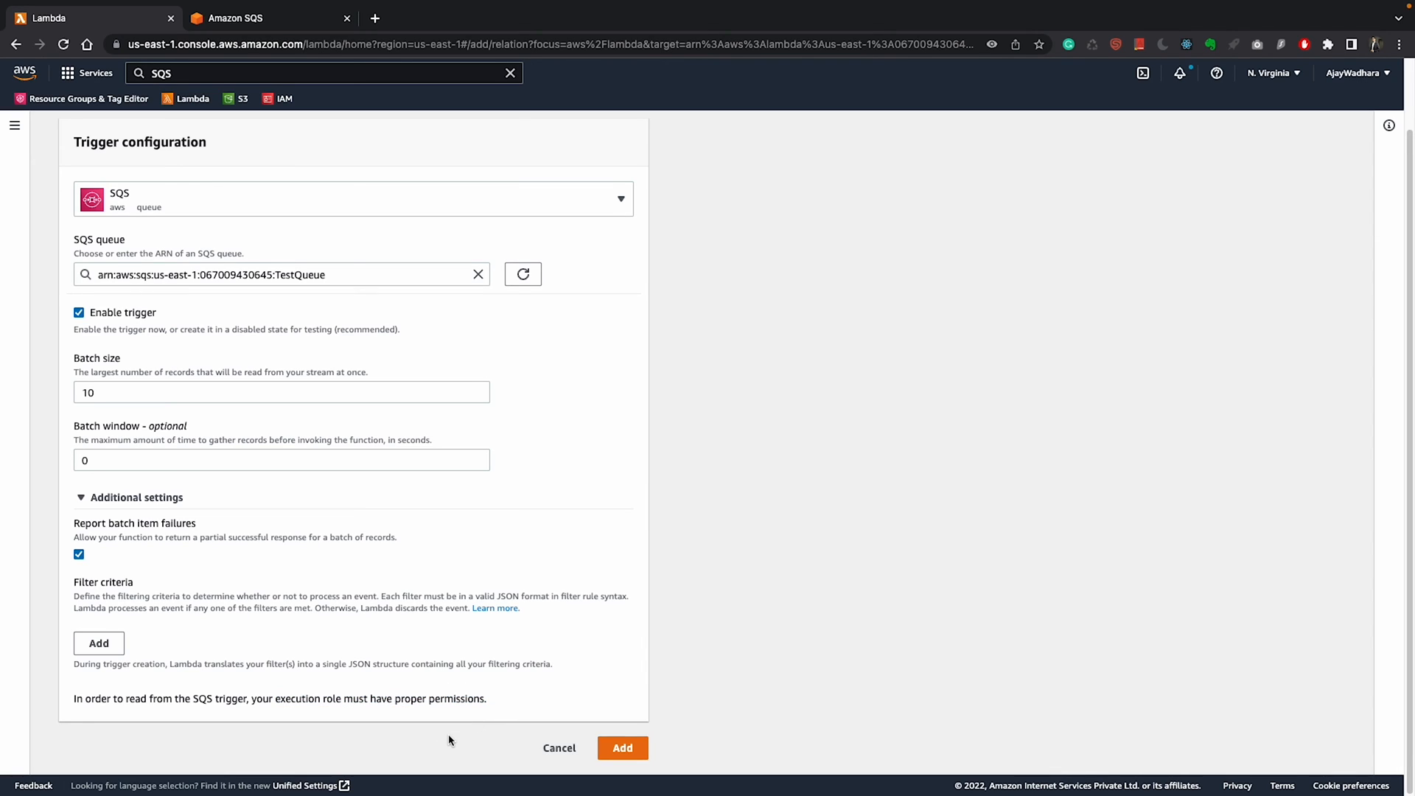
{"action": "mouse_move", "coordinate": [426, 717]}
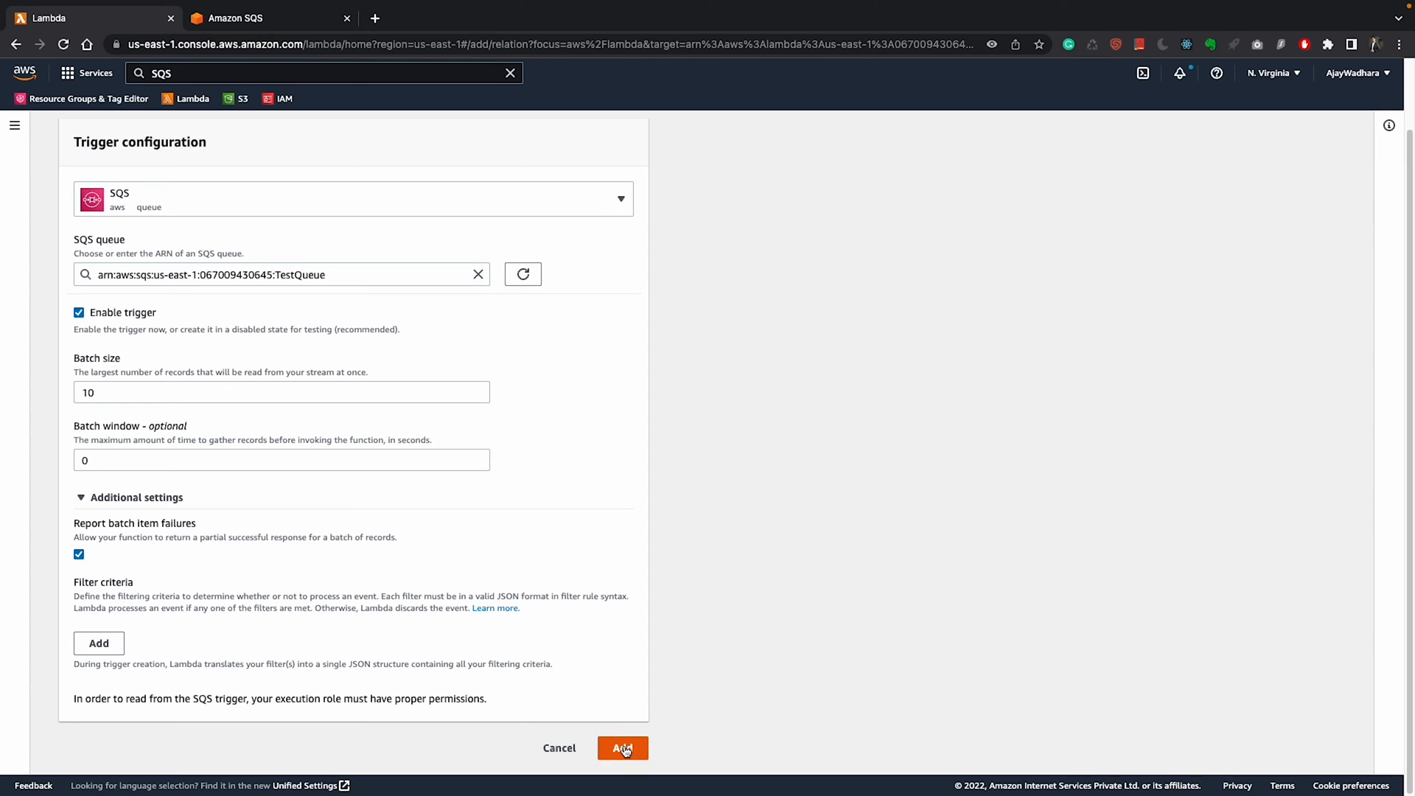
{"action": "left_click", "coordinate": [623, 748]}
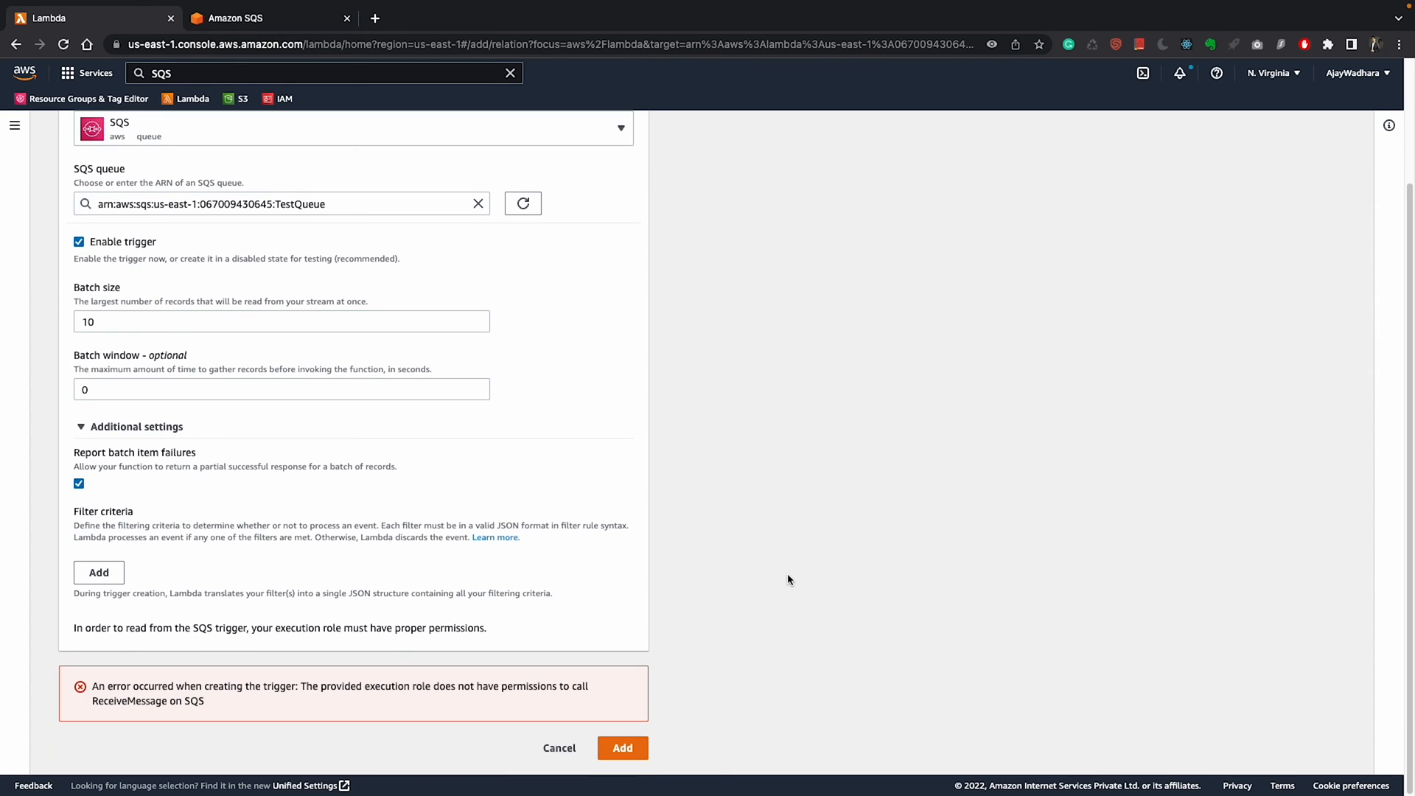
{"action": "left_click_drag", "start_coordinate": [134, 687], "coordinate": [301, 687]}
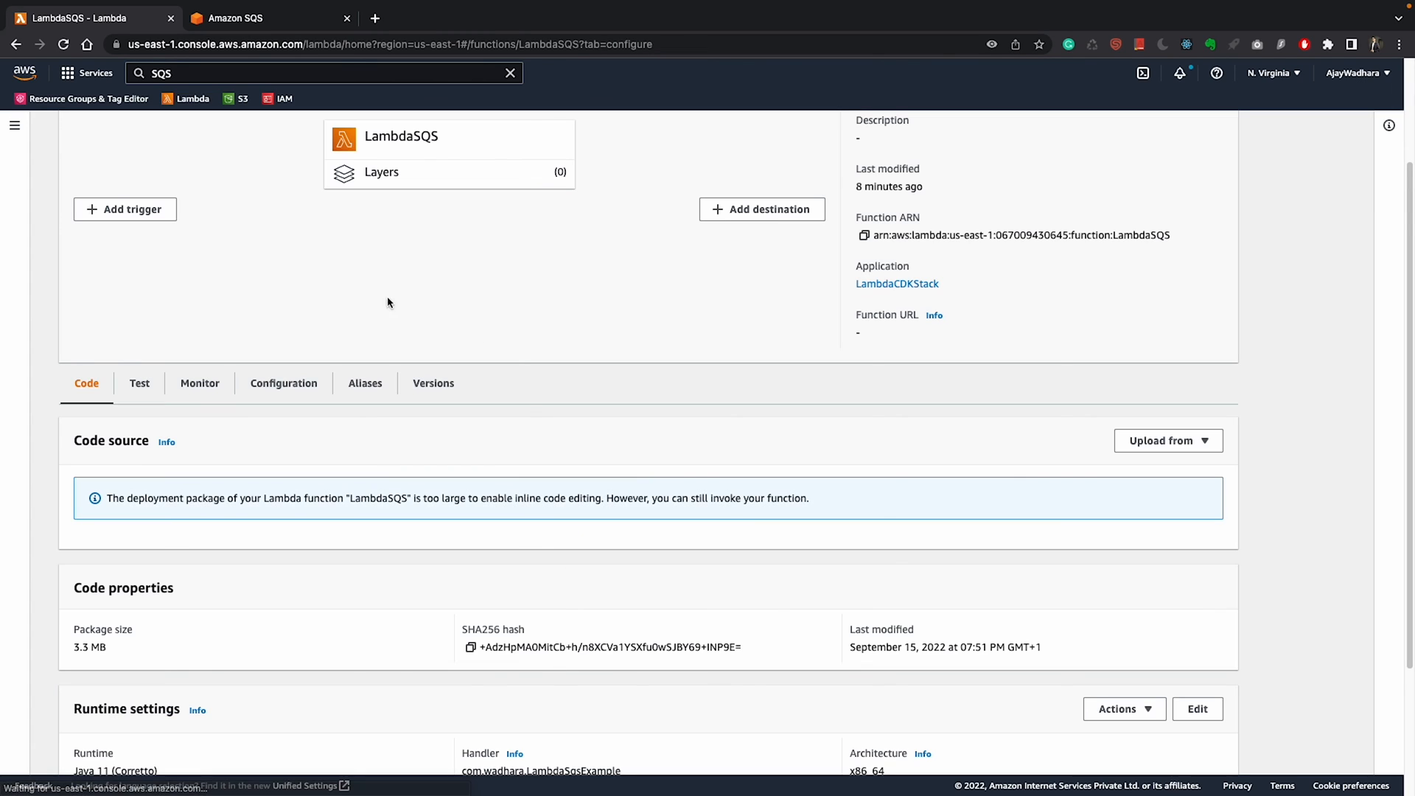
Open LambdaSQS's execution role in IAM from Configuration > Permissions
{"action": "left_click", "coordinate": [283, 383]}
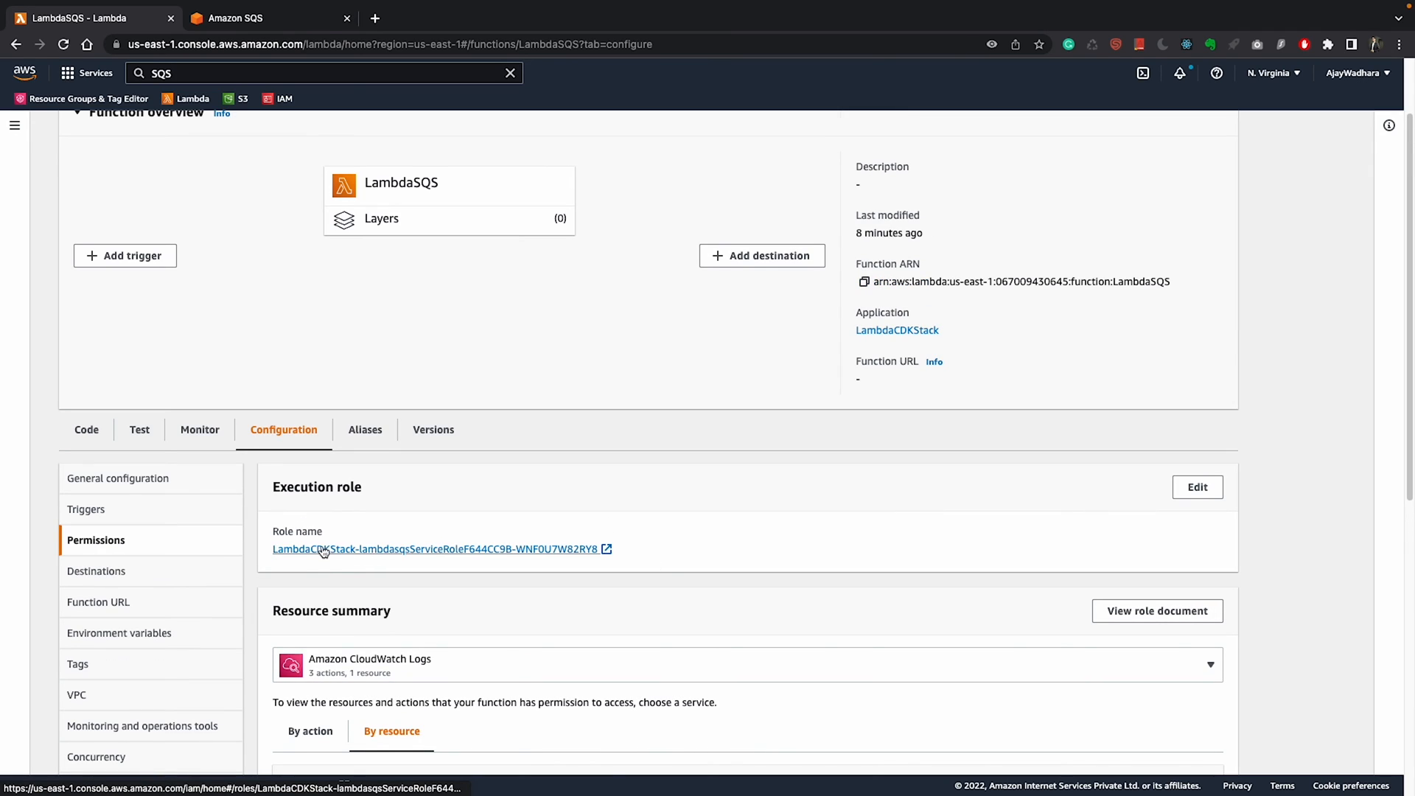
{"action": "left_click", "coordinate": [319, 549]}
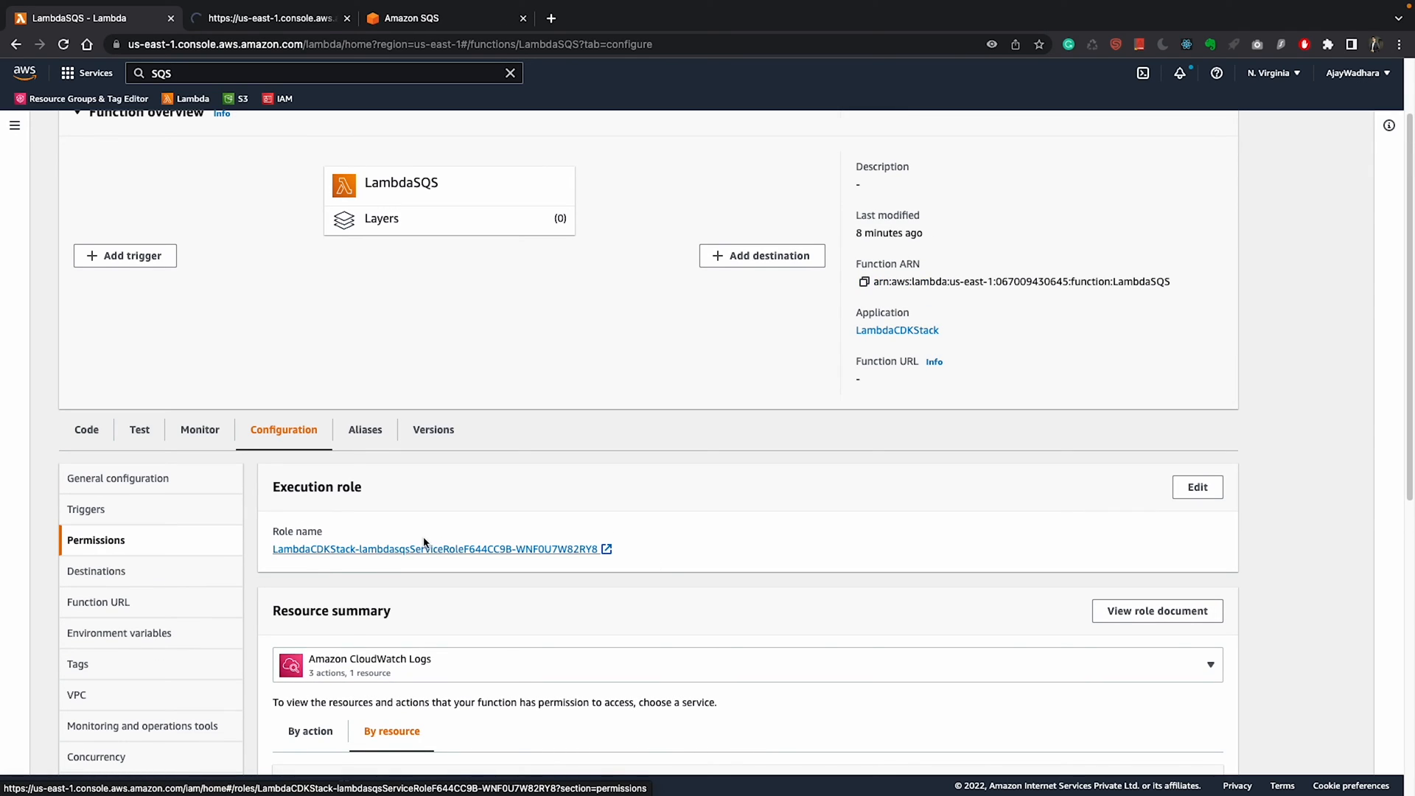
{"action": "left_click", "coordinate": [434, 550]}
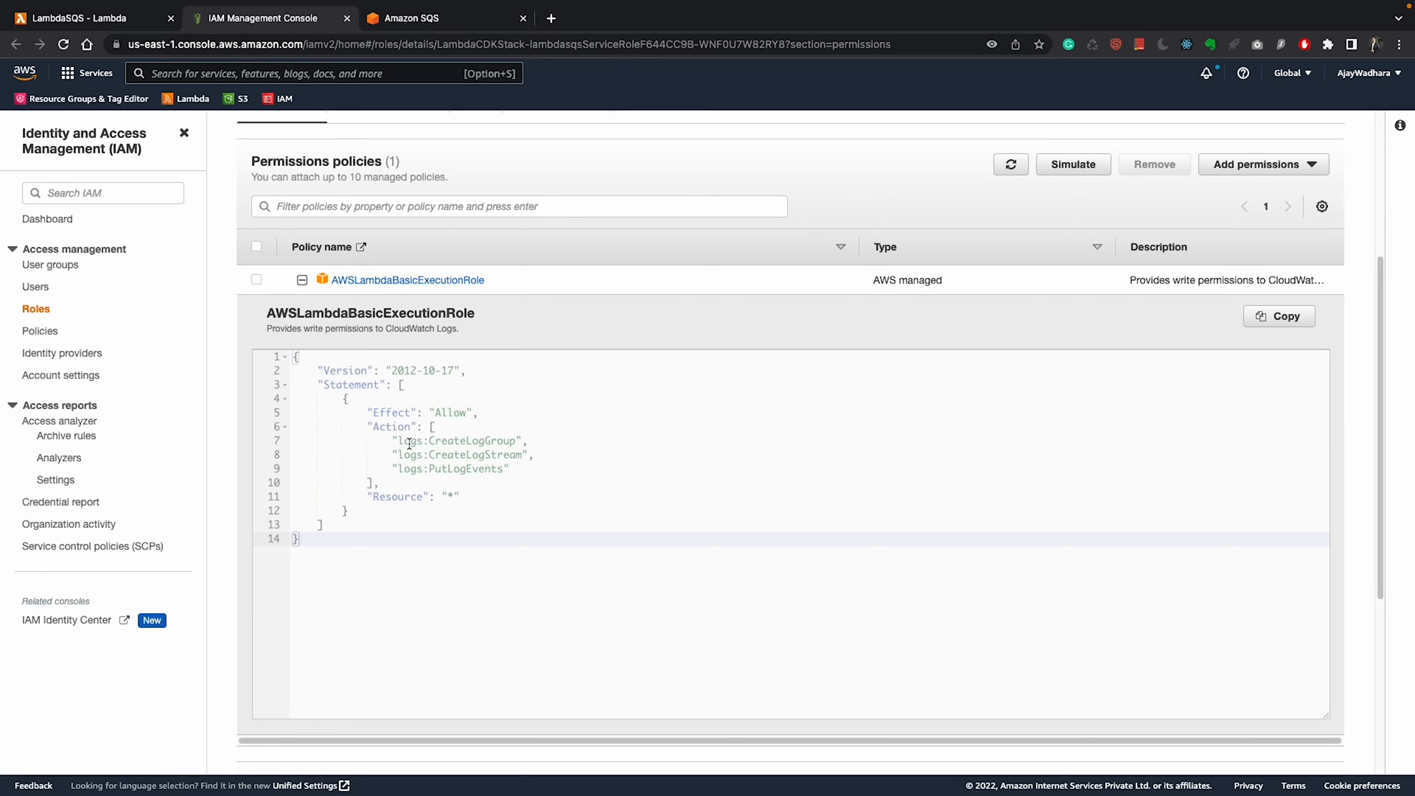
Attach the AWSLambdaSQSQueueExecutionRole policy to the function's execution role
{"action": "left_click_drag", "start_coordinate": [406, 441], "coordinate": [510, 468]}
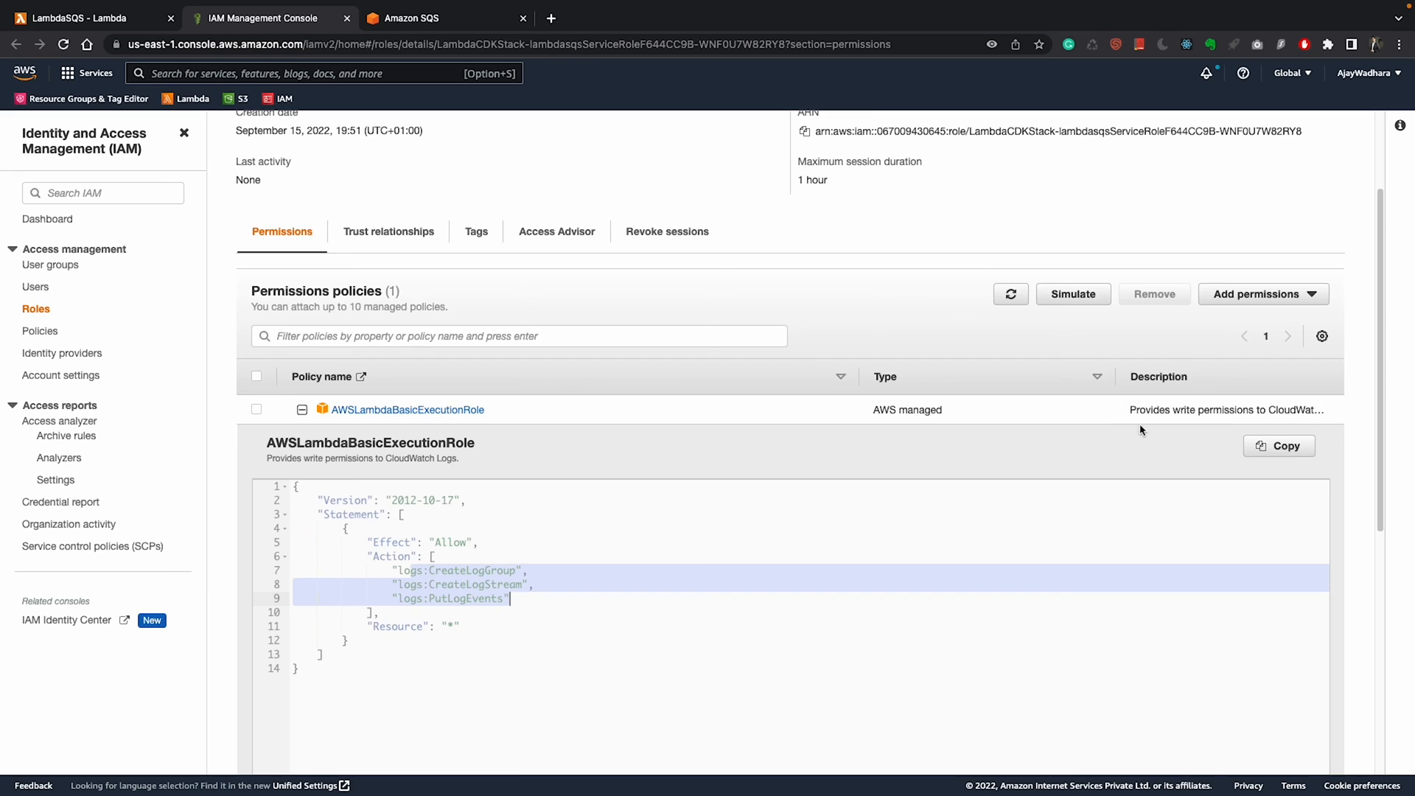
{"action": "left_click", "coordinate": [1264, 294]}
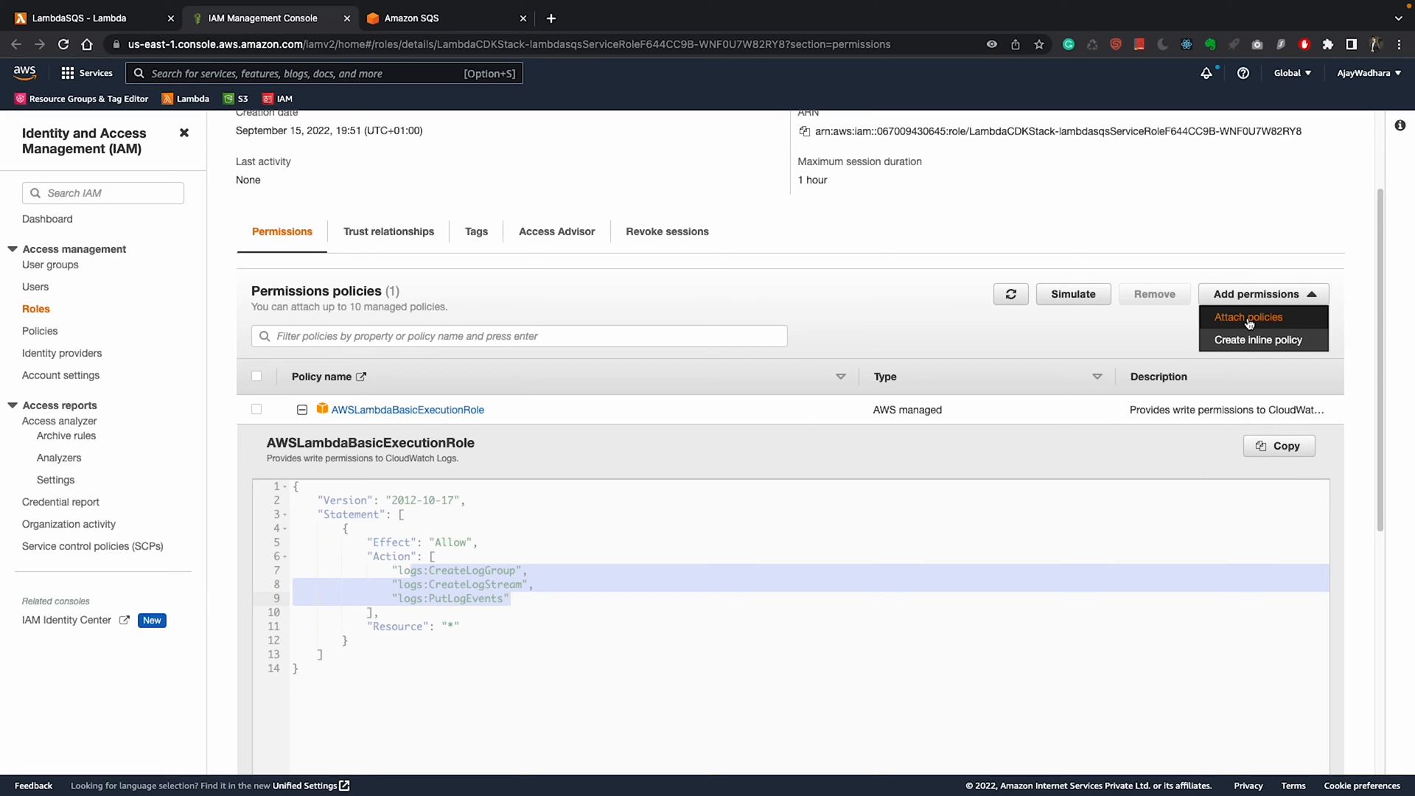
{"action": "left_click", "coordinate": [1248, 317]}
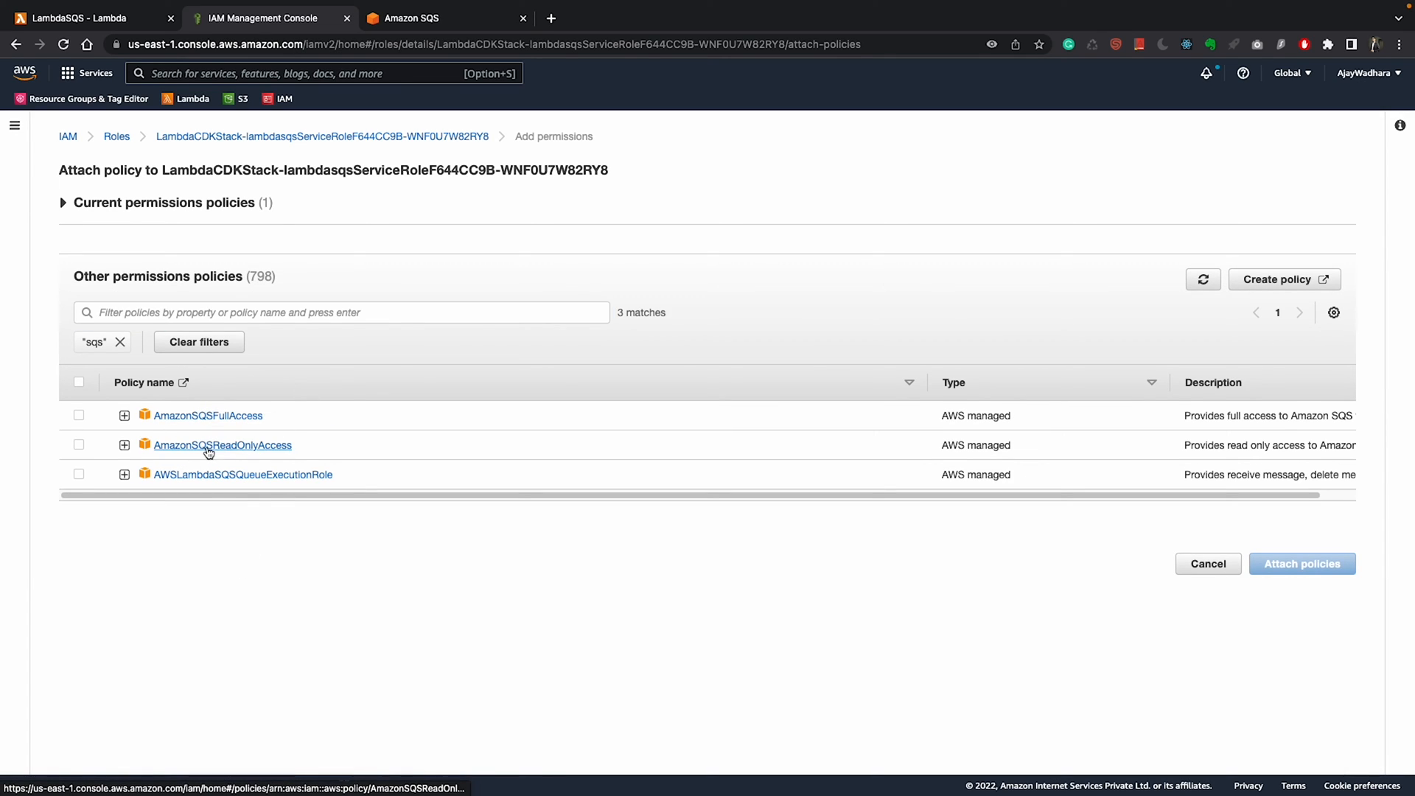
{"action": "mouse_move", "coordinate": [204, 481]}
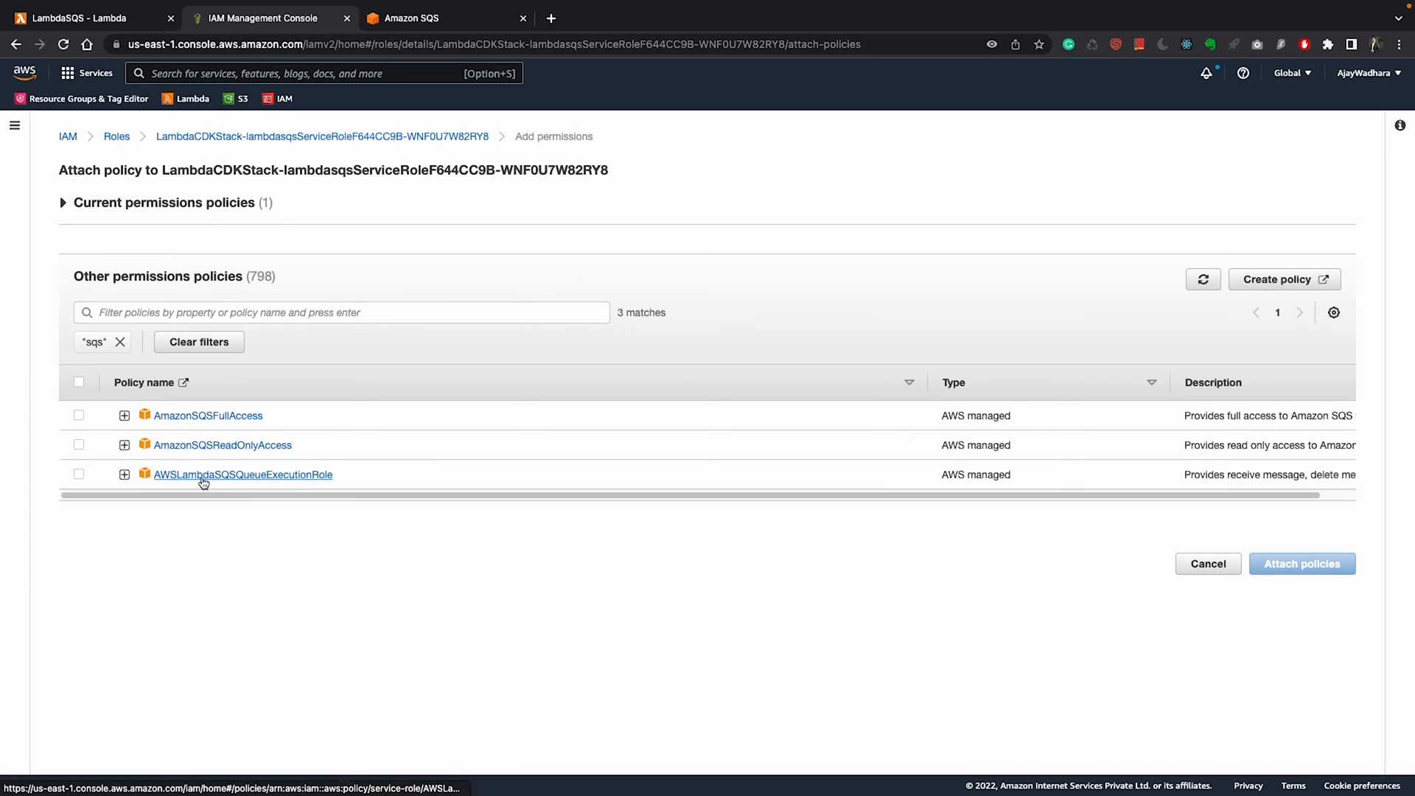
{"action": "mouse_move", "coordinate": [179, 485]}
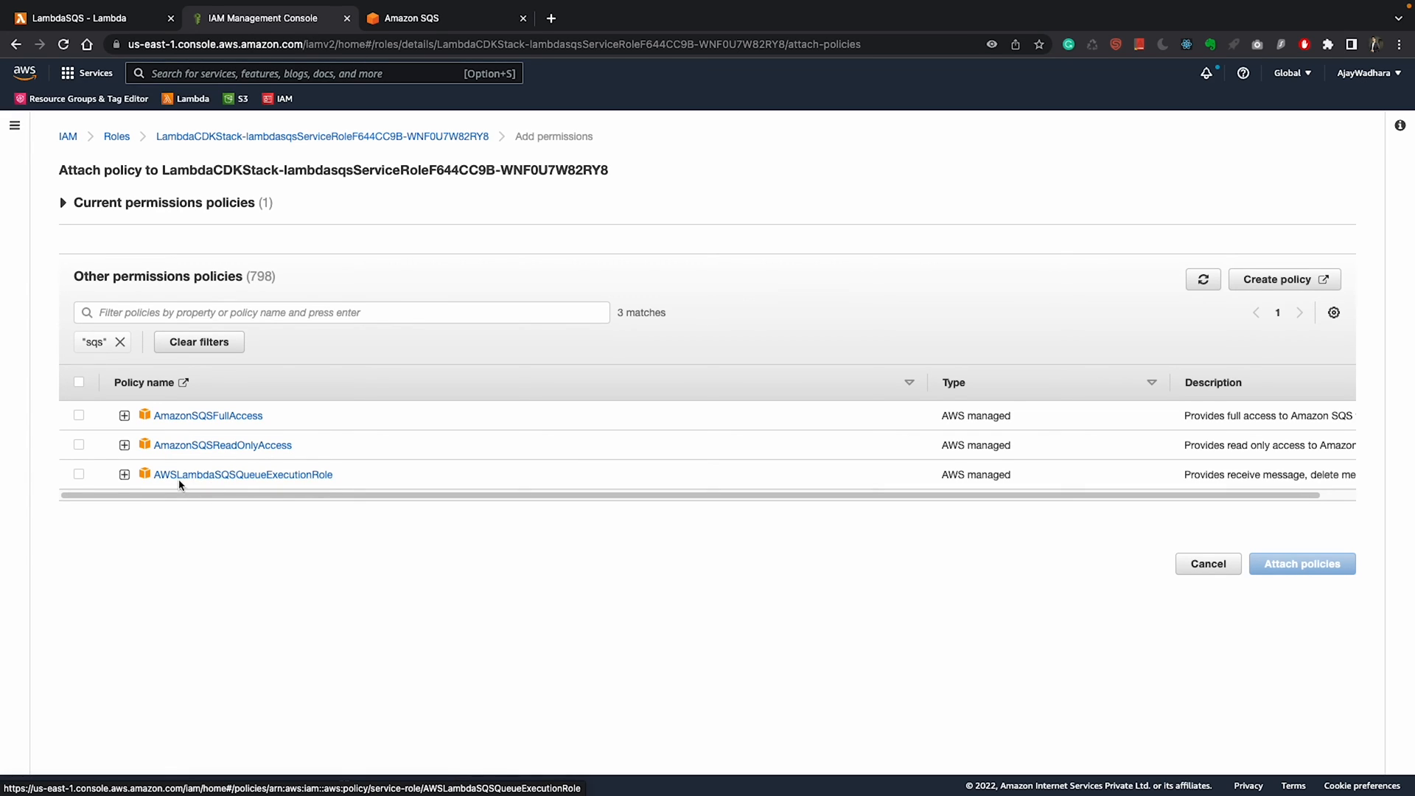
{"action": "left_click", "coordinate": [124, 474]}
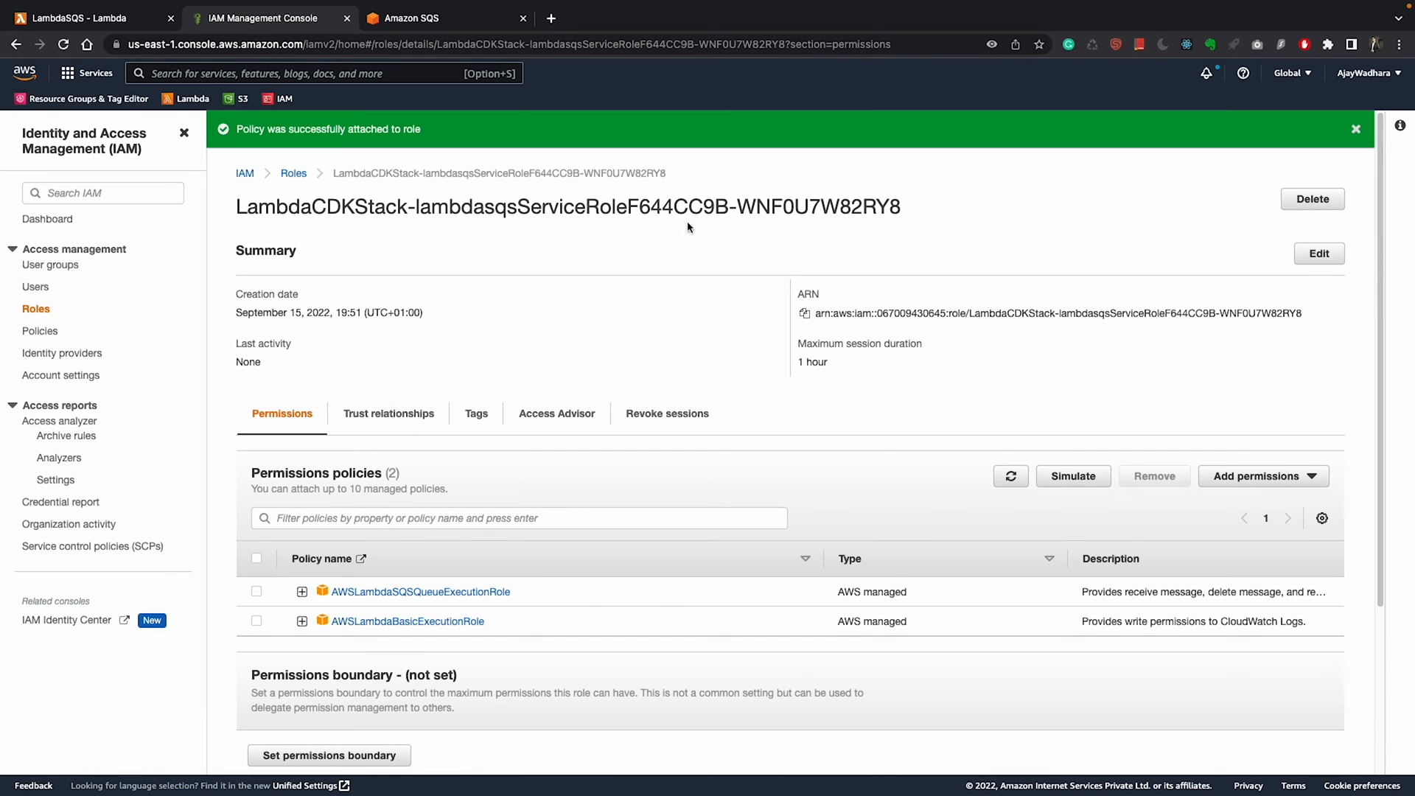
Add the SQS trigger for the TestQueue ARN with batch window 0 and failure reporting
{"action": "left_click", "coordinate": [74, 18]}
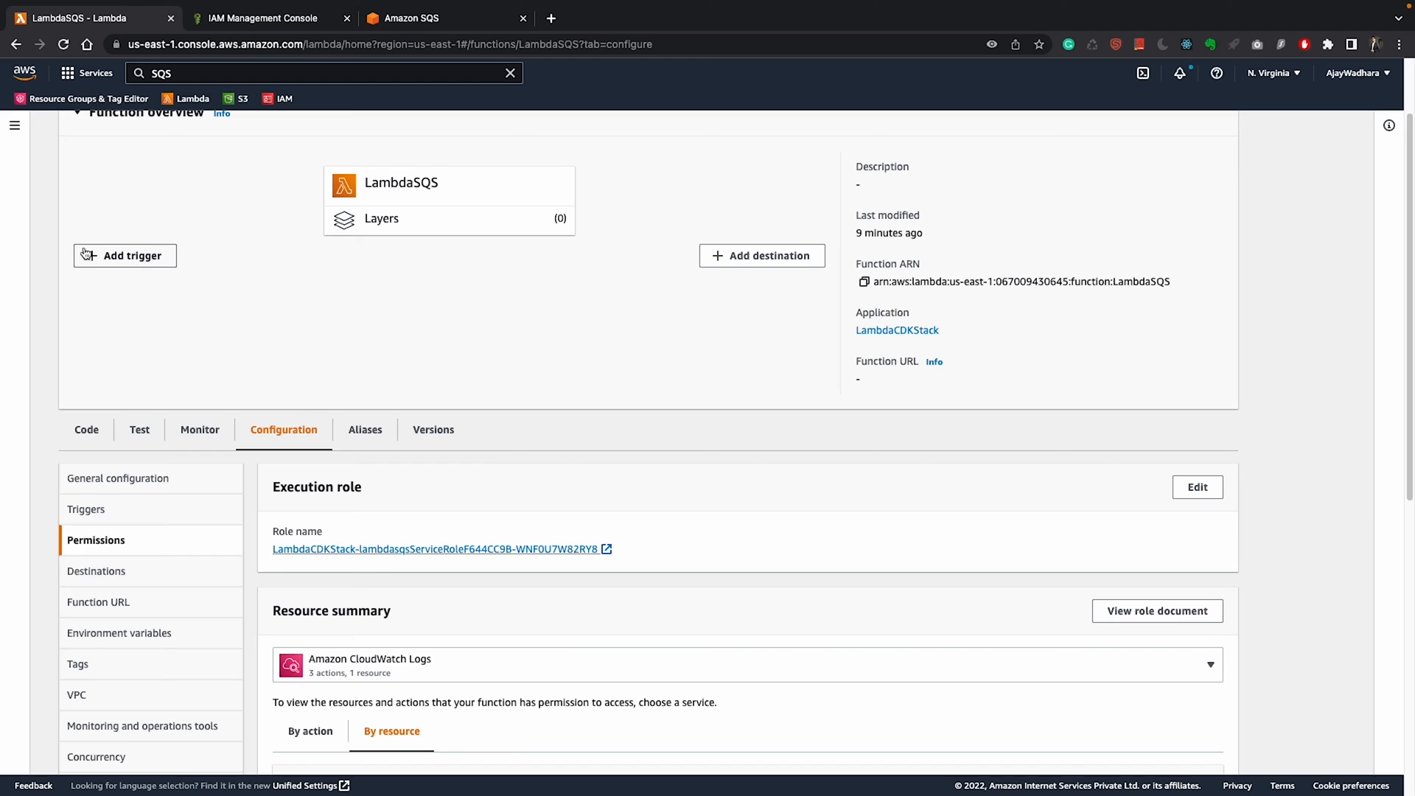
{"action": "left_click", "coordinate": [125, 256]}
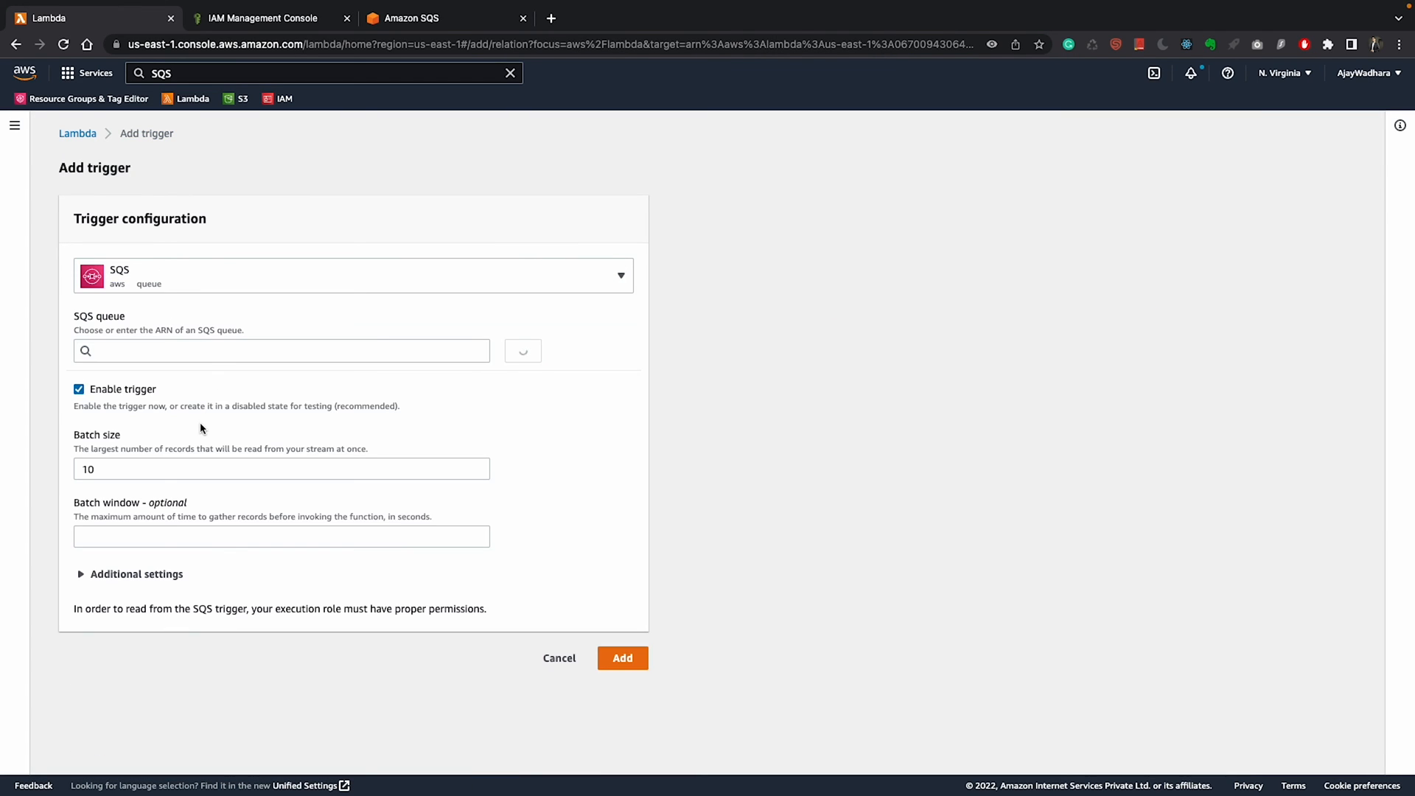
{"action": "type", "text": "0"}
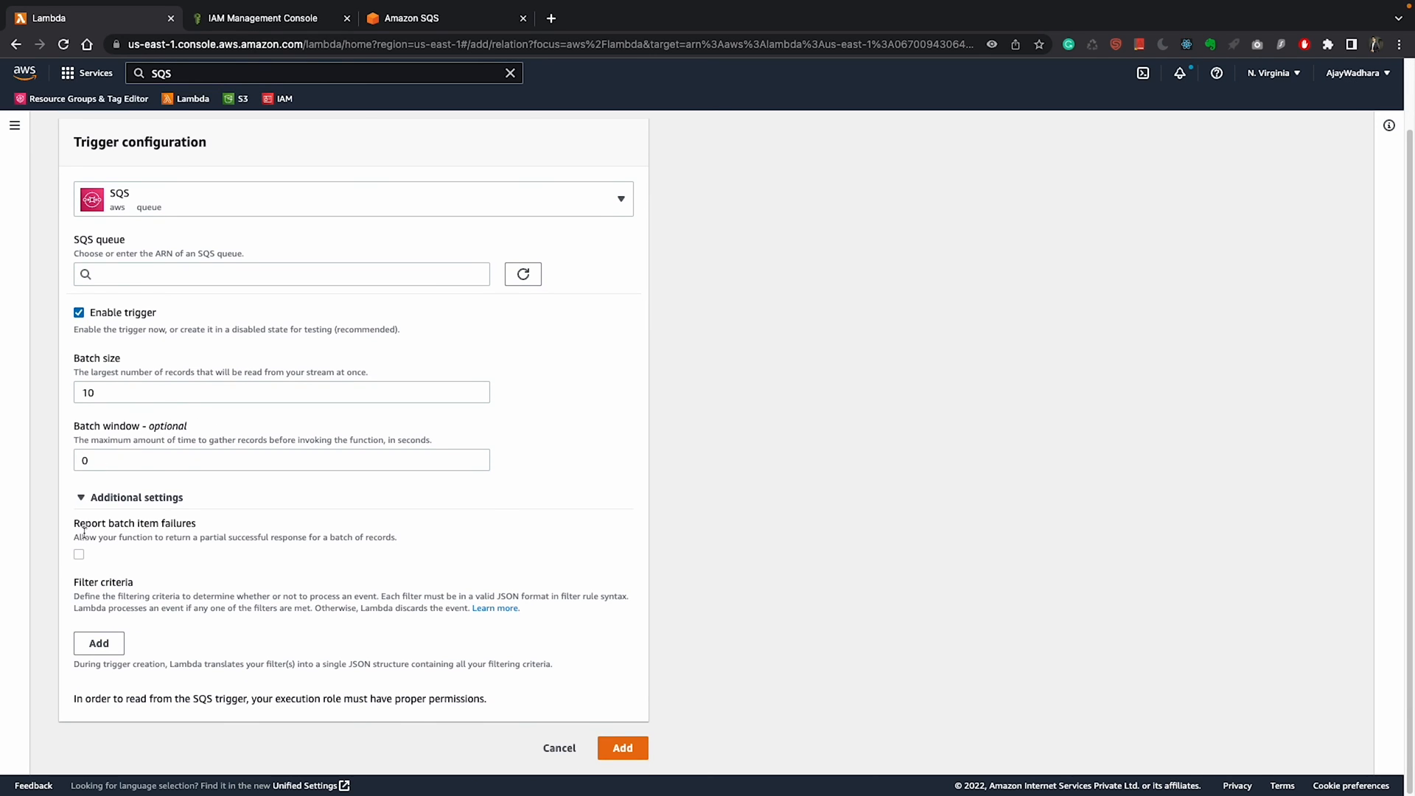
{"action": "left_click", "coordinate": [78, 554]}
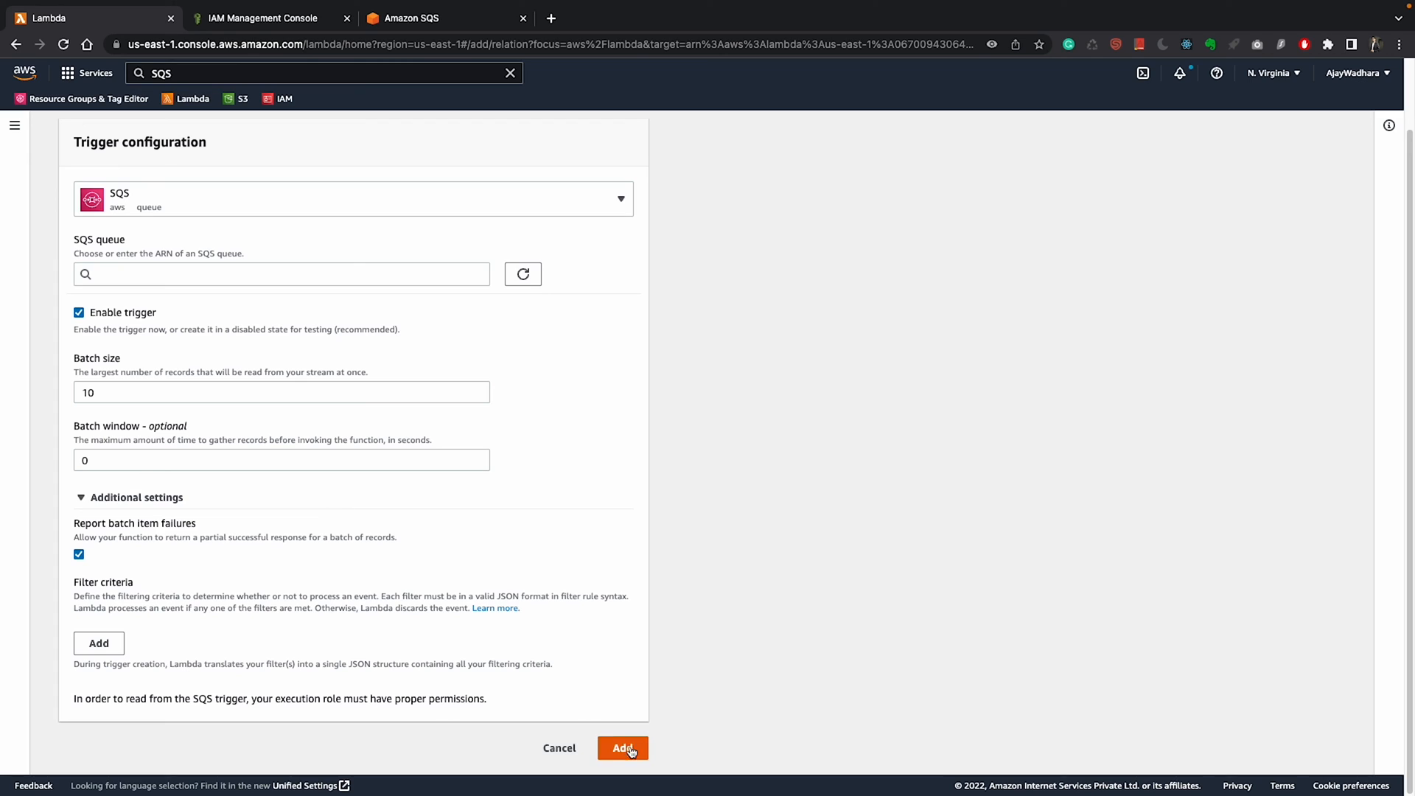
{"action": "left_click", "coordinate": [622, 748]}
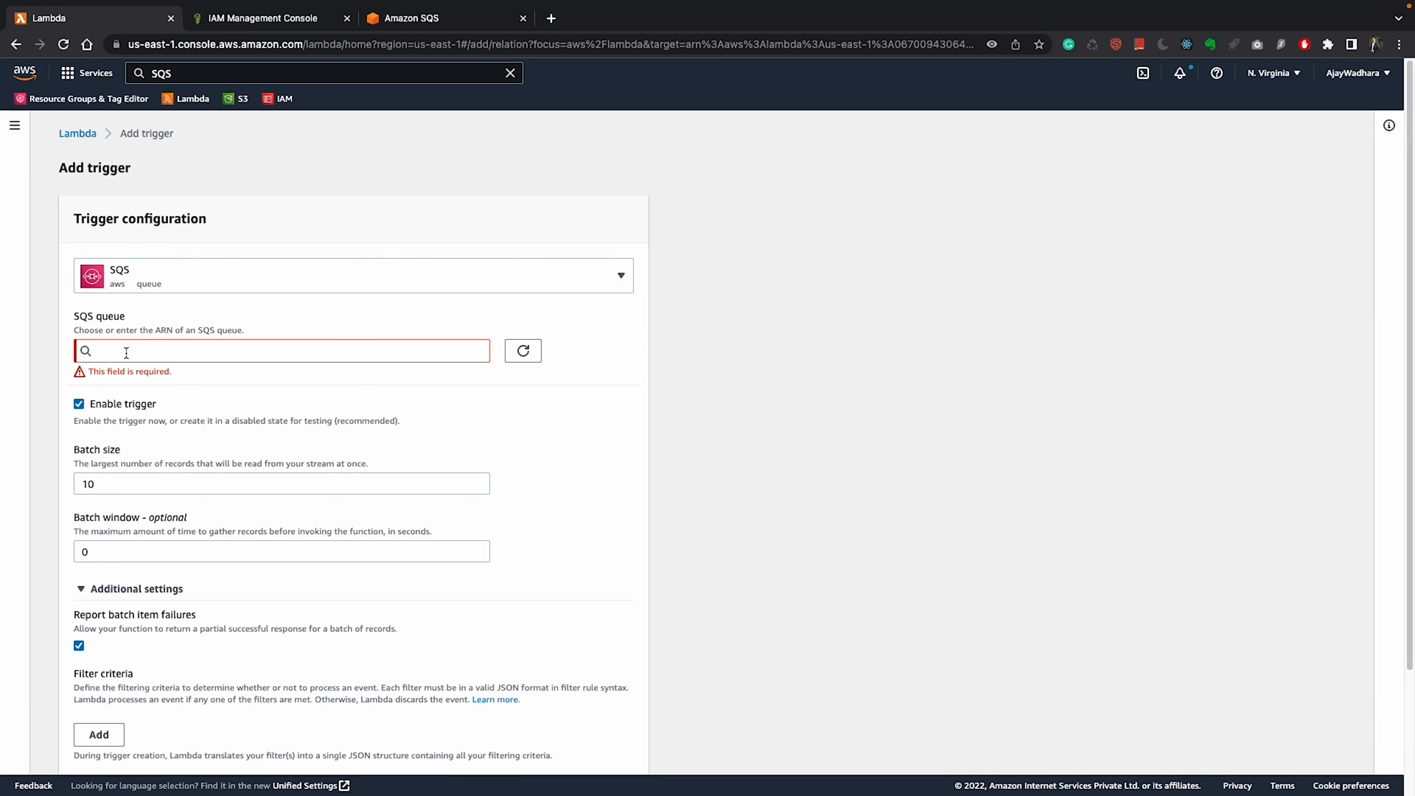
{"action": "type", "text": "arn:aws:sqs:us-east-1:067009430645:TestQueue"}
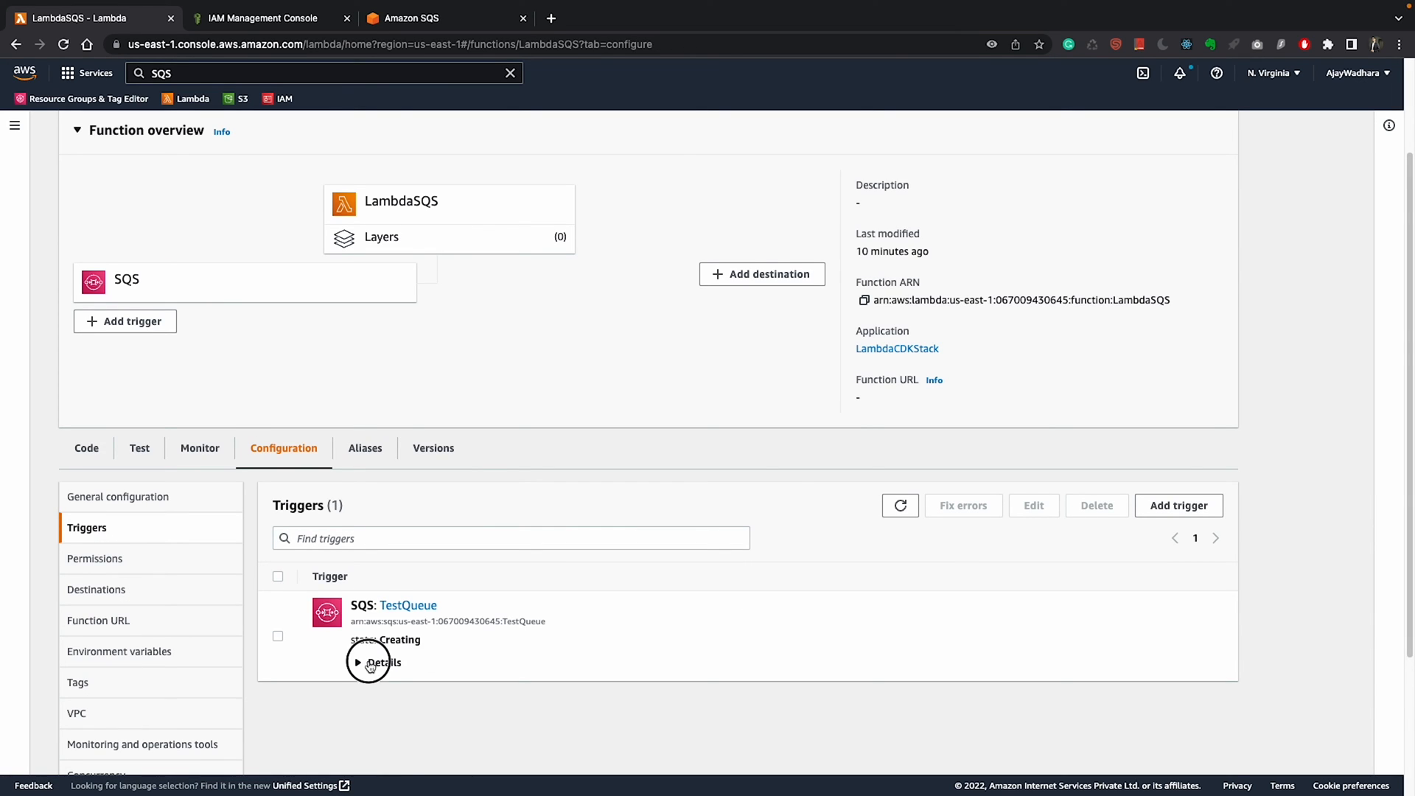
{"action": "left_click", "coordinate": [357, 662]}
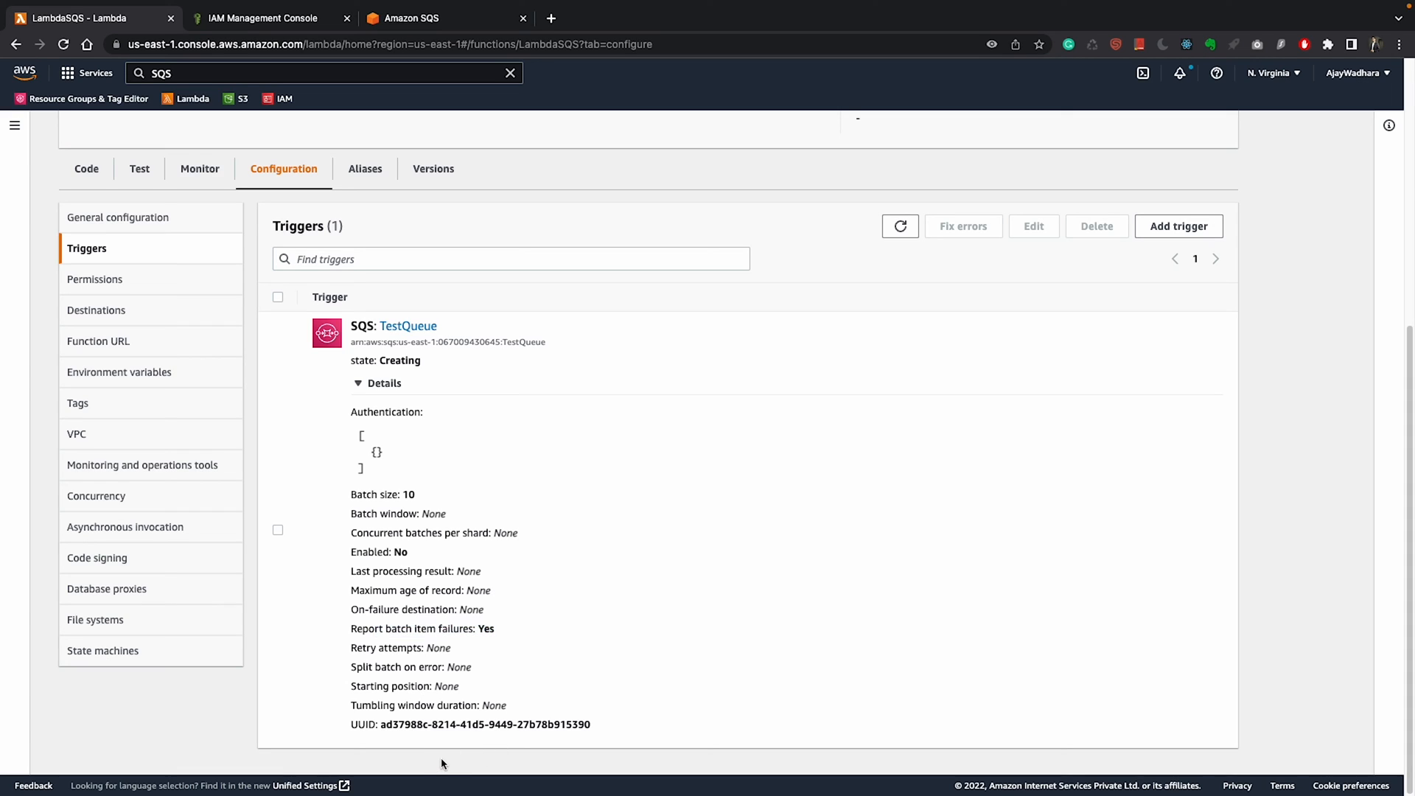
{"action": "mouse_move", "coordinate": [212, 197]}
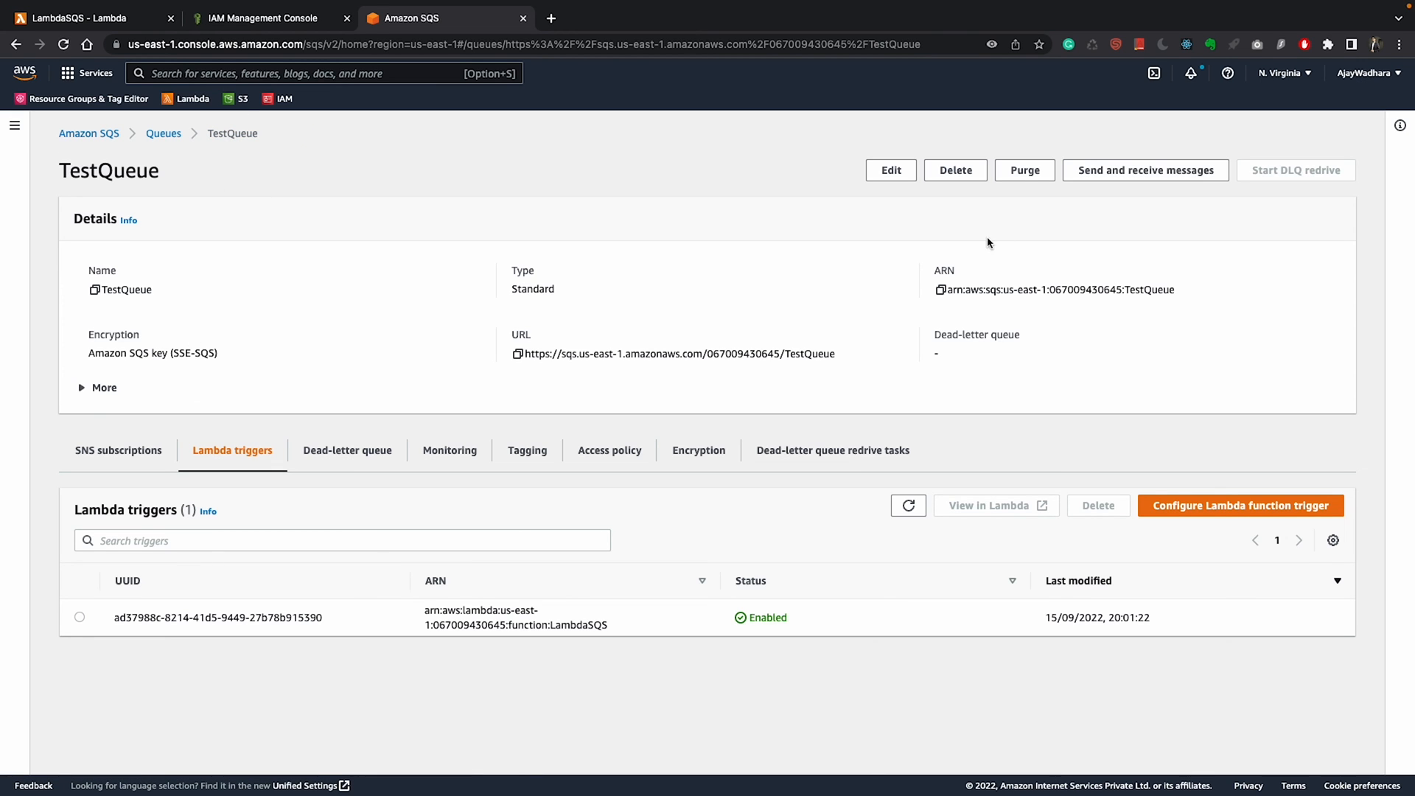
Send the Ajay message (id 101, result pass) to TestQueue, then return to LambdaSQS
{"action": "left_click", "coordinate": [1145, 170]}
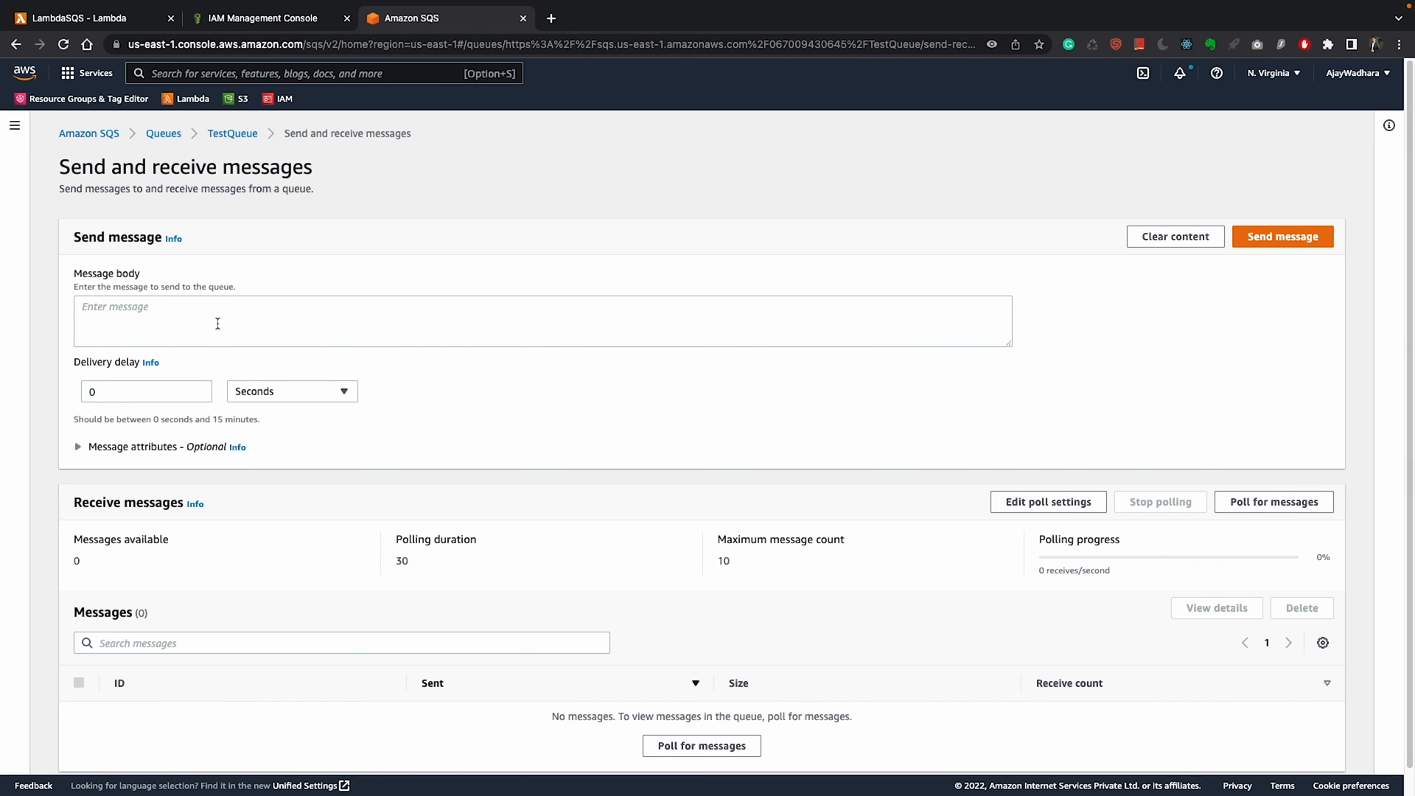
{"action": "left_click", "coordinate": [534, 324]}
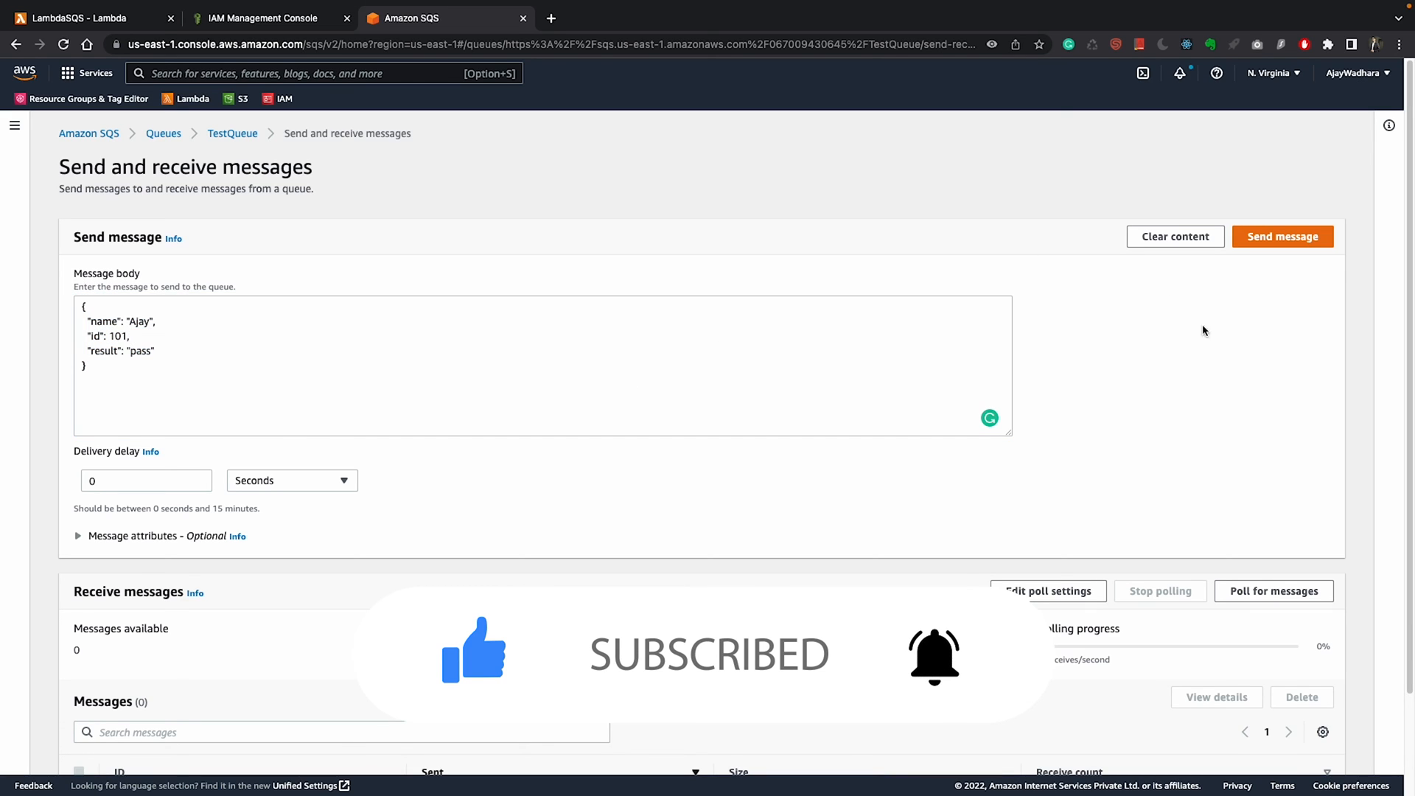
{"action": "left_click", "coordinate": [1283, 237]}
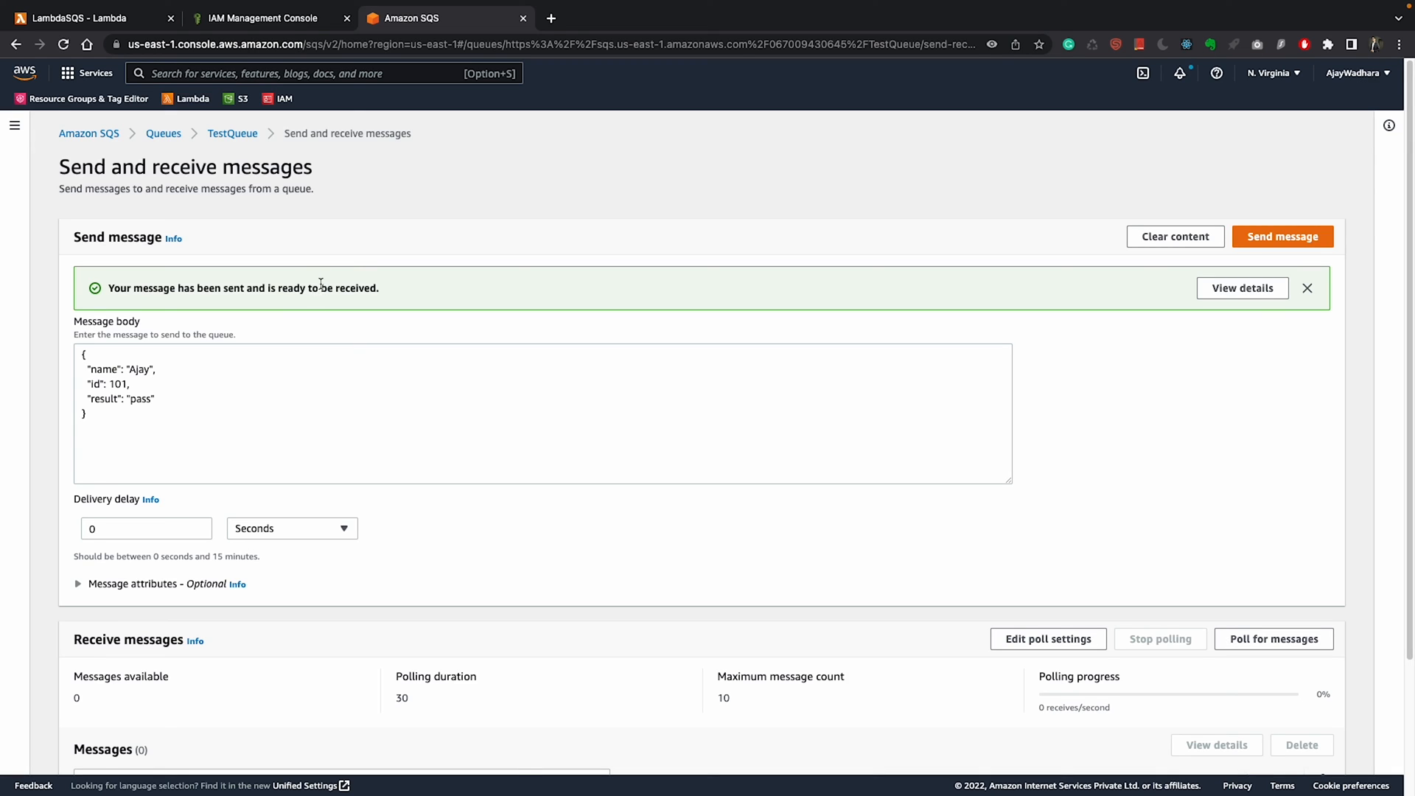
{"action": "left_click", "coordinate": [74, 18]}
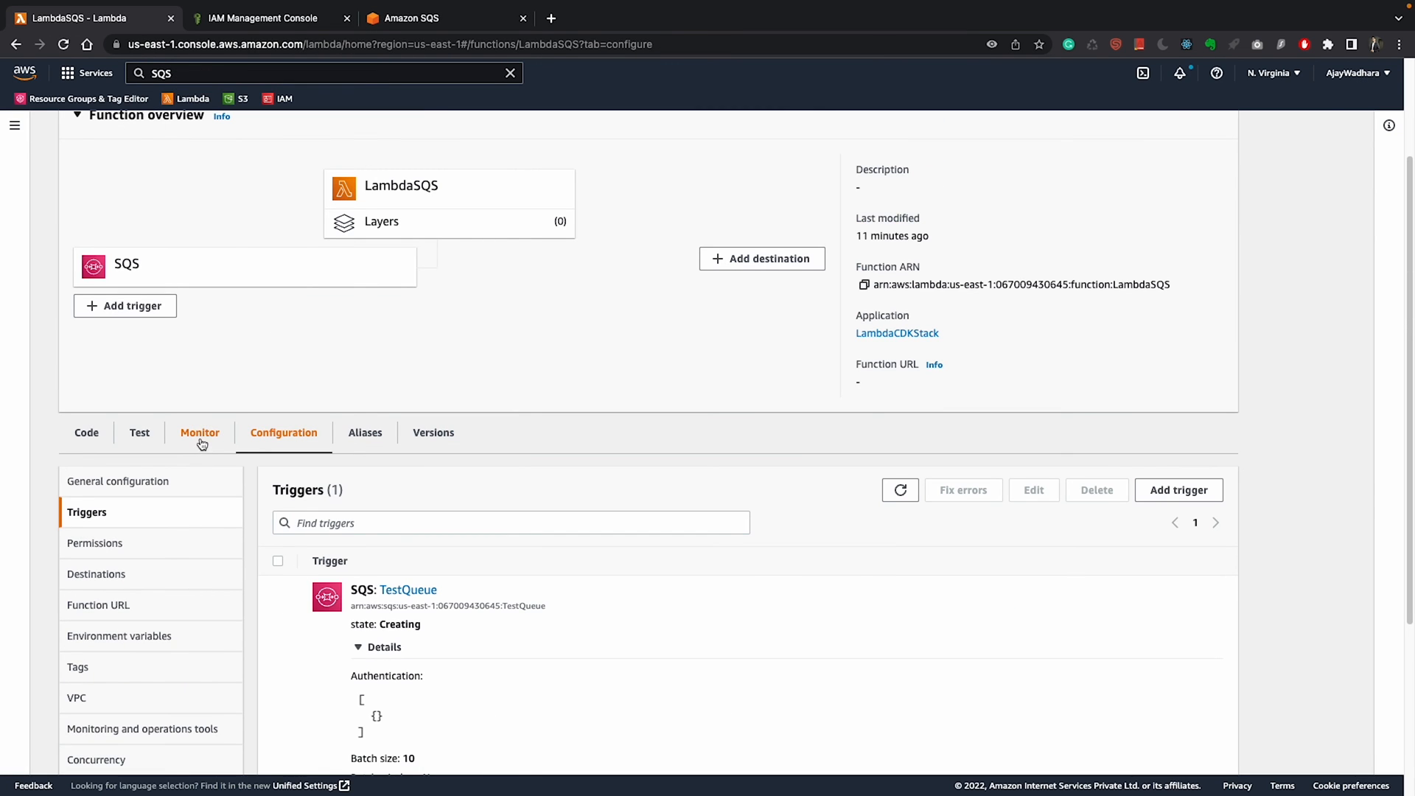
View LambdaSQS logs in CloudWatch and expand the logged Ajay message body
{"action": "left_click", "coordinate": [200, 433]}
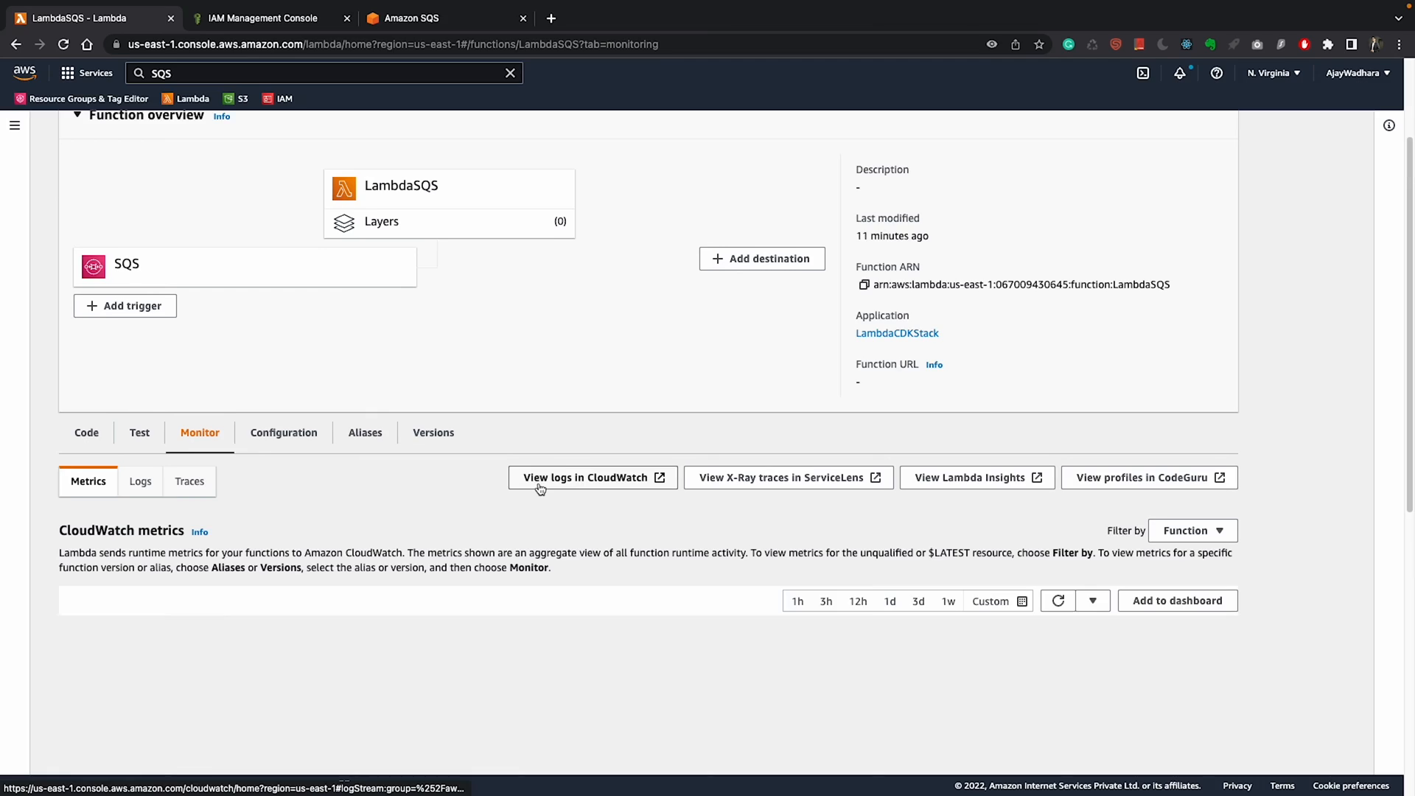
{"action": "left_click", "coordinate": [592, 478]}
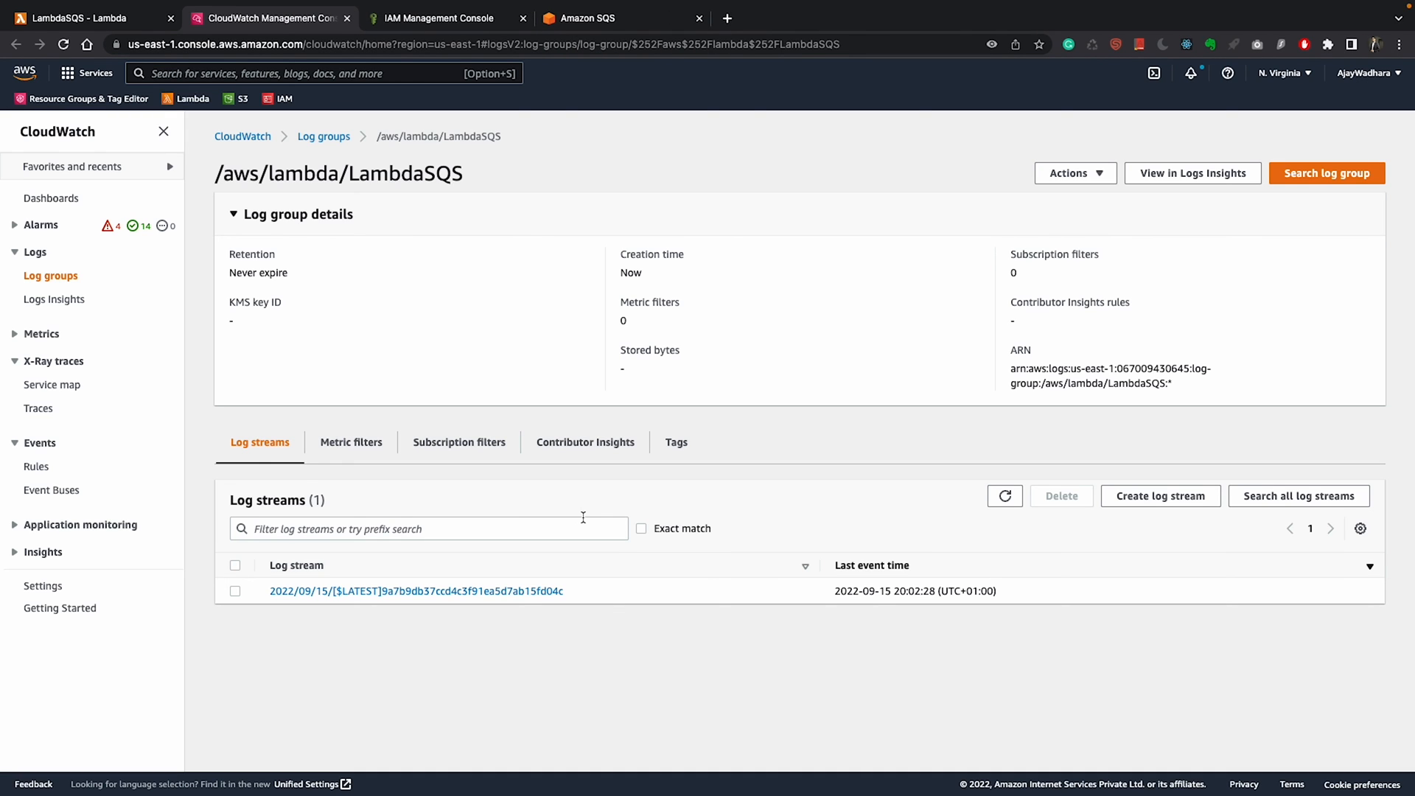
{"action": "mouse_move", "coordinate": [387, 594]}
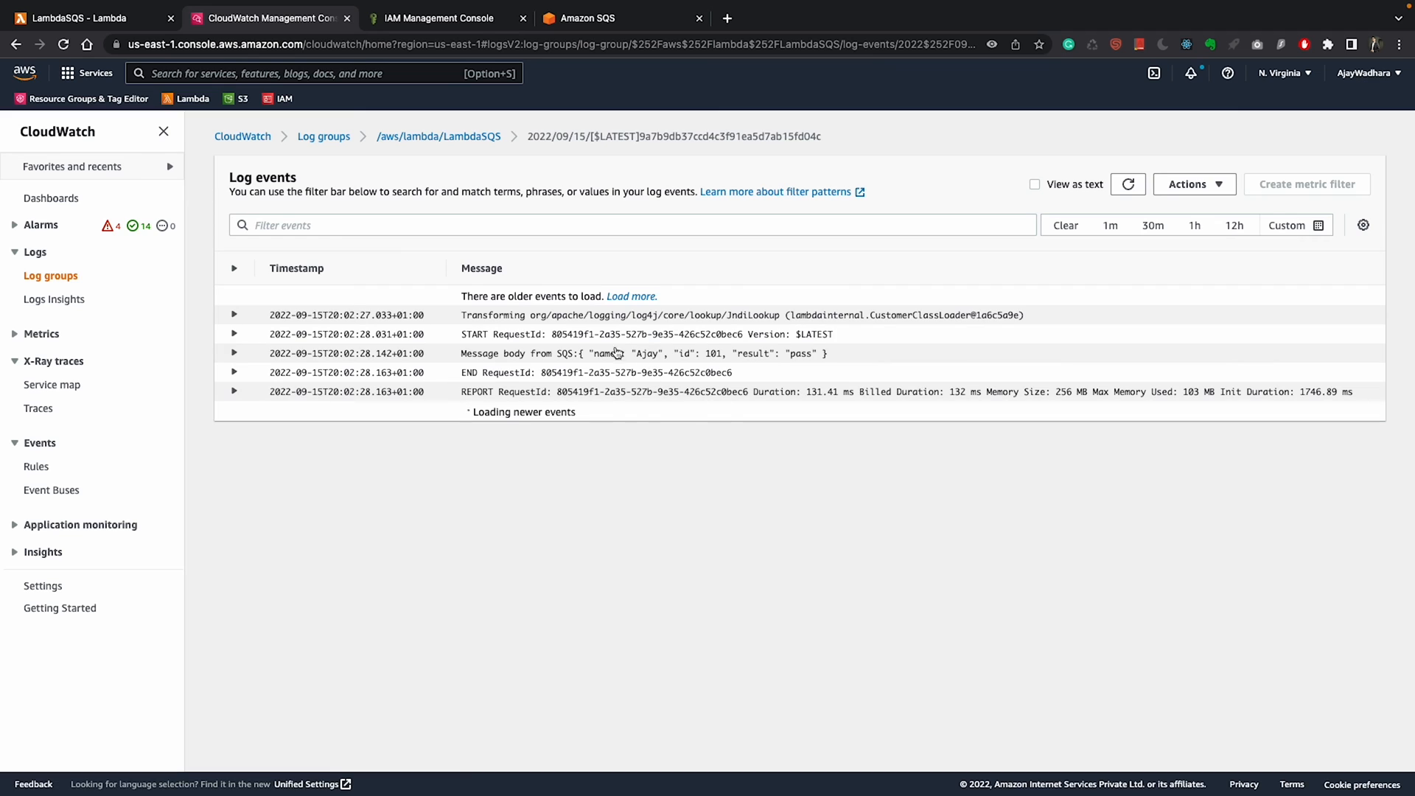
{"action": "left_click", "coordinate": [234, 353]}
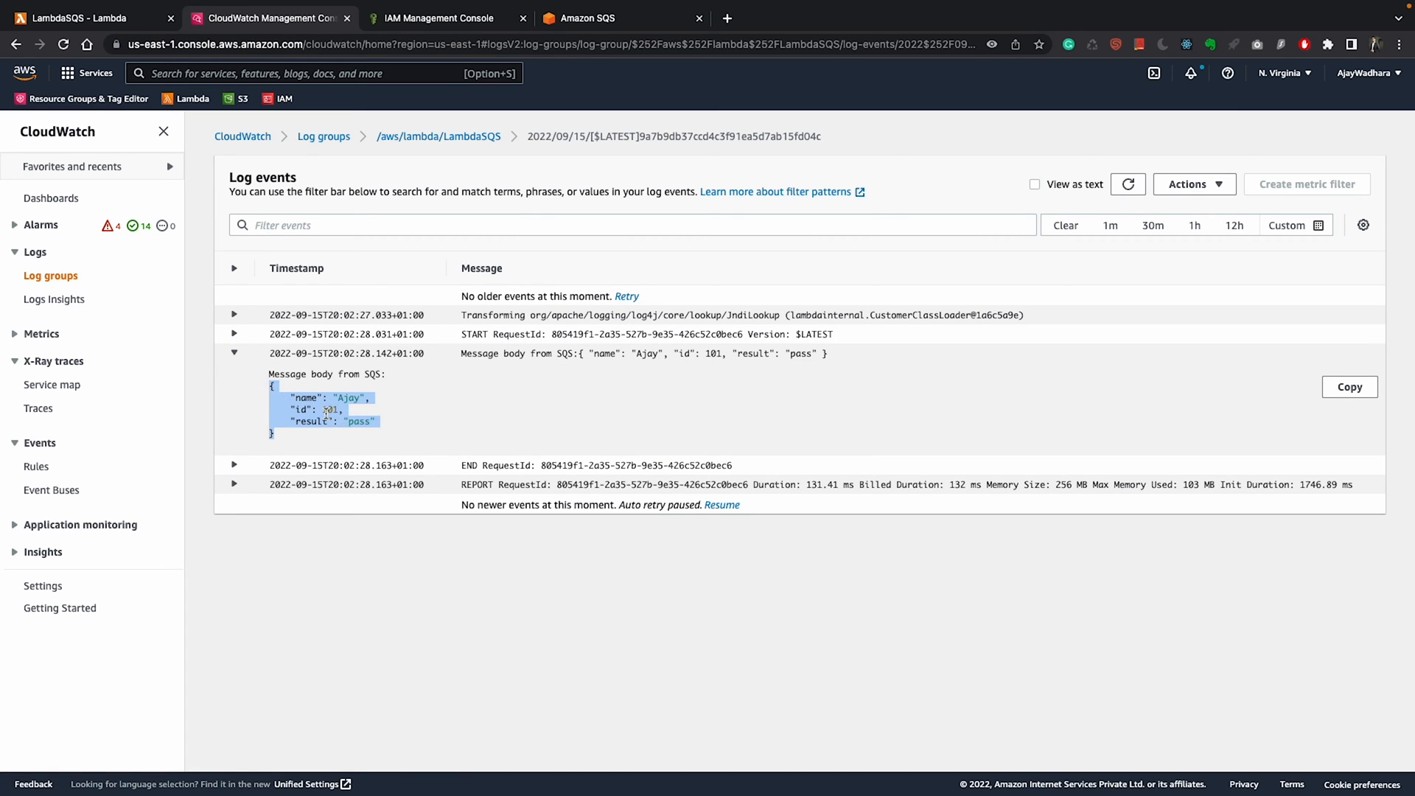
{"action": "left_click", "coordinate": [88, 15]}
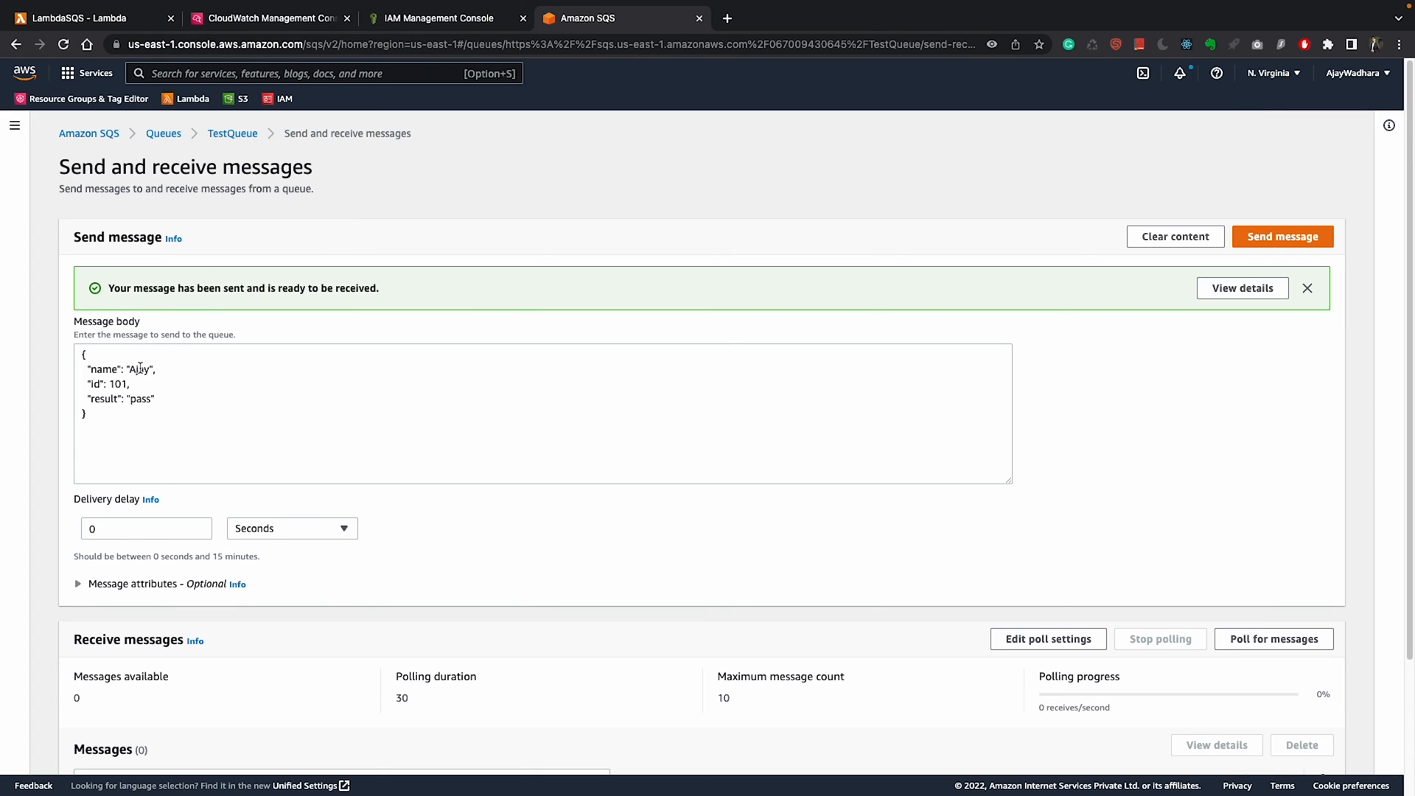
Send the Chinam id 102 pass message and find its body in refreshed logs
{"action": "type", "text": "Chinam"}
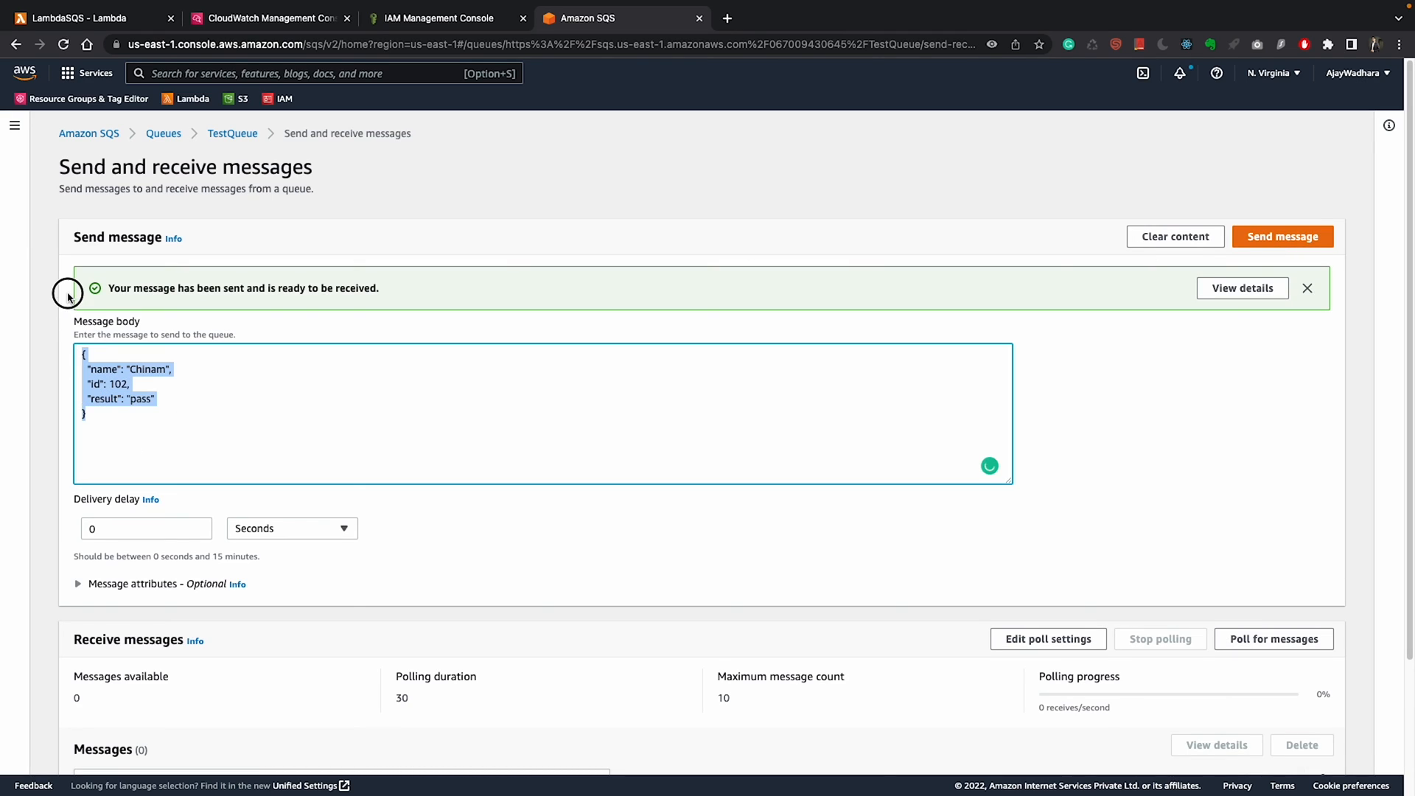
{"action": "left_click", "coordinate": [274, 18]}
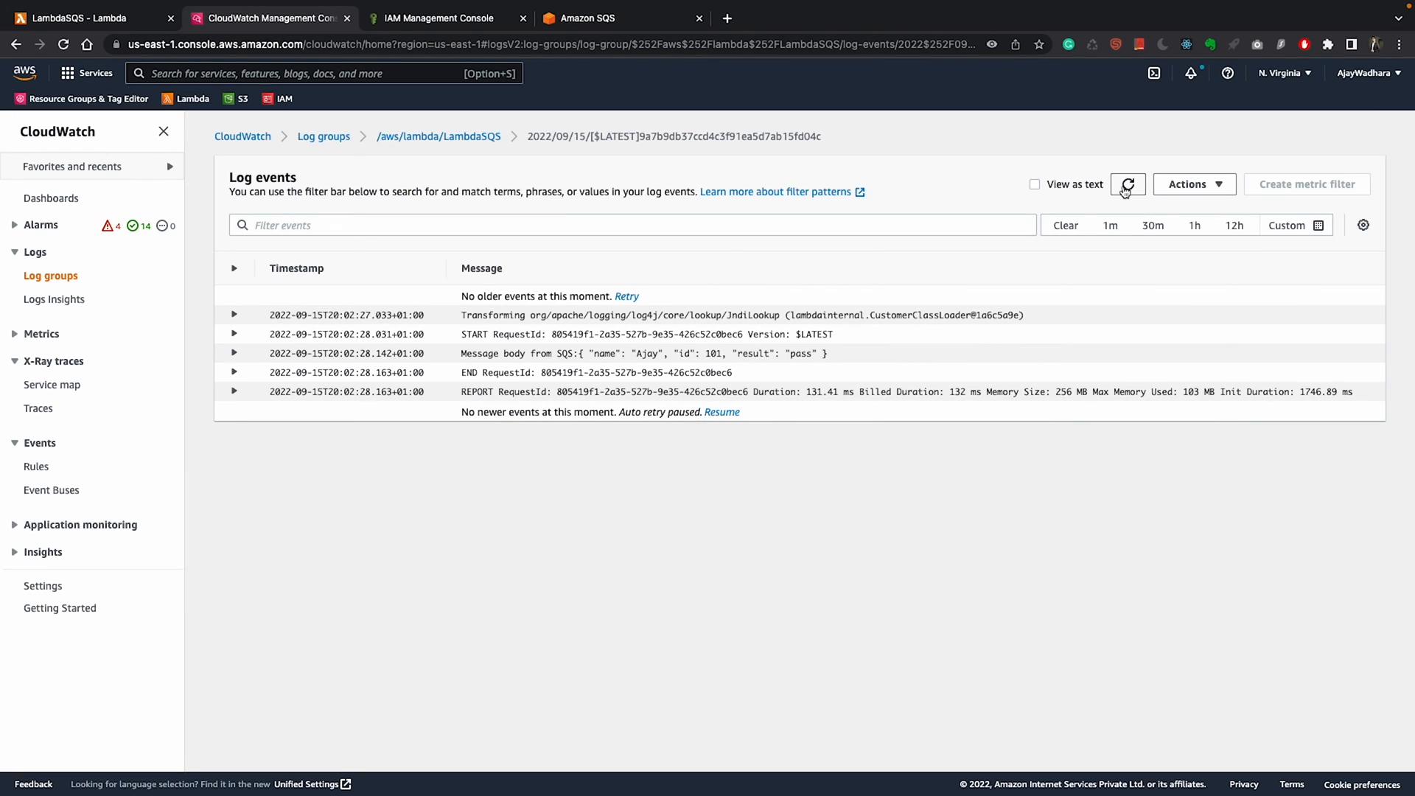
{"action": "left_click", "coordinate": [1128, 184]}
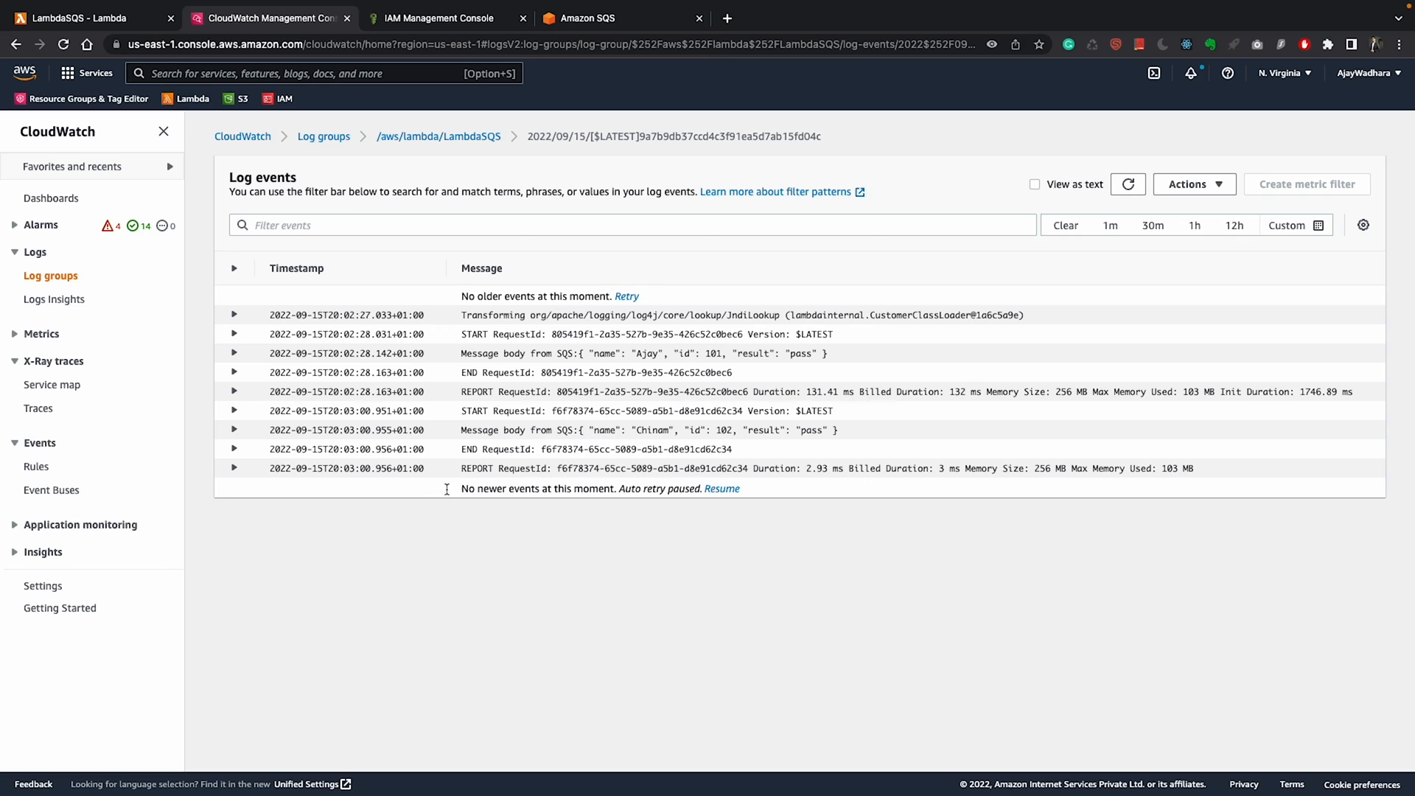
{"action": "left_click", "coordinate": [235, 430]}
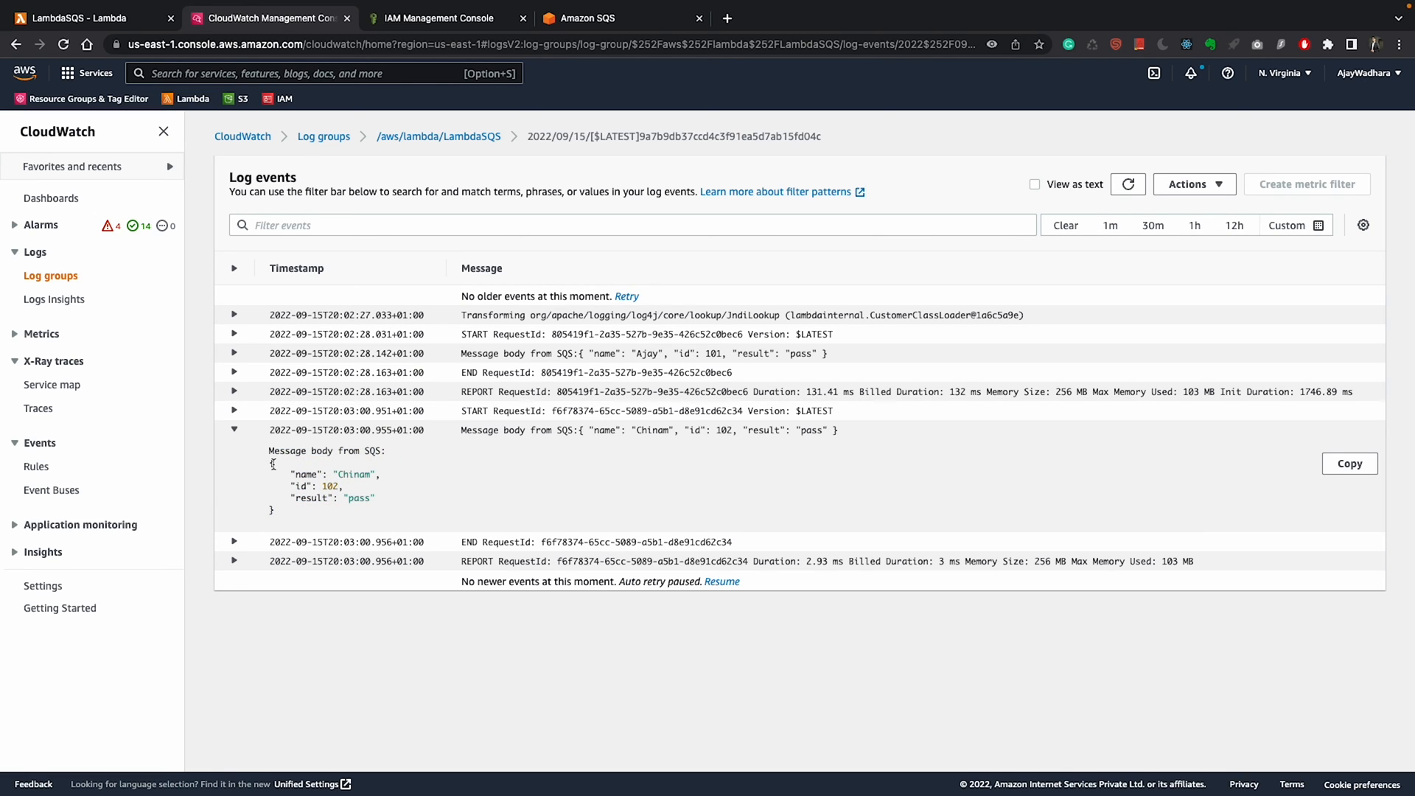
{"action": "mouse_move", "coordinate": [288, 520]}
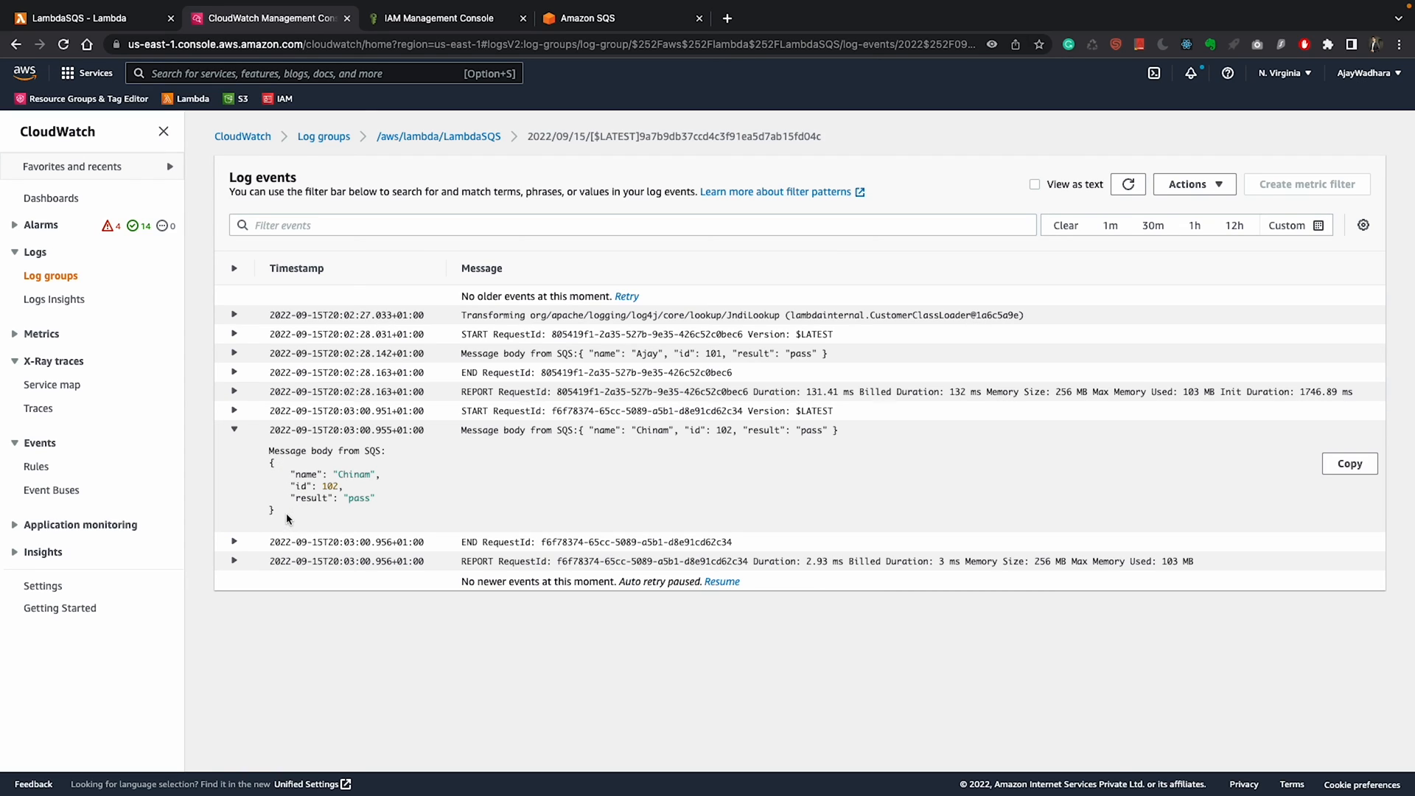
{"action": "left_click_drag", "start_coordinate": [270, 461], "coordinate": [379, 510]}
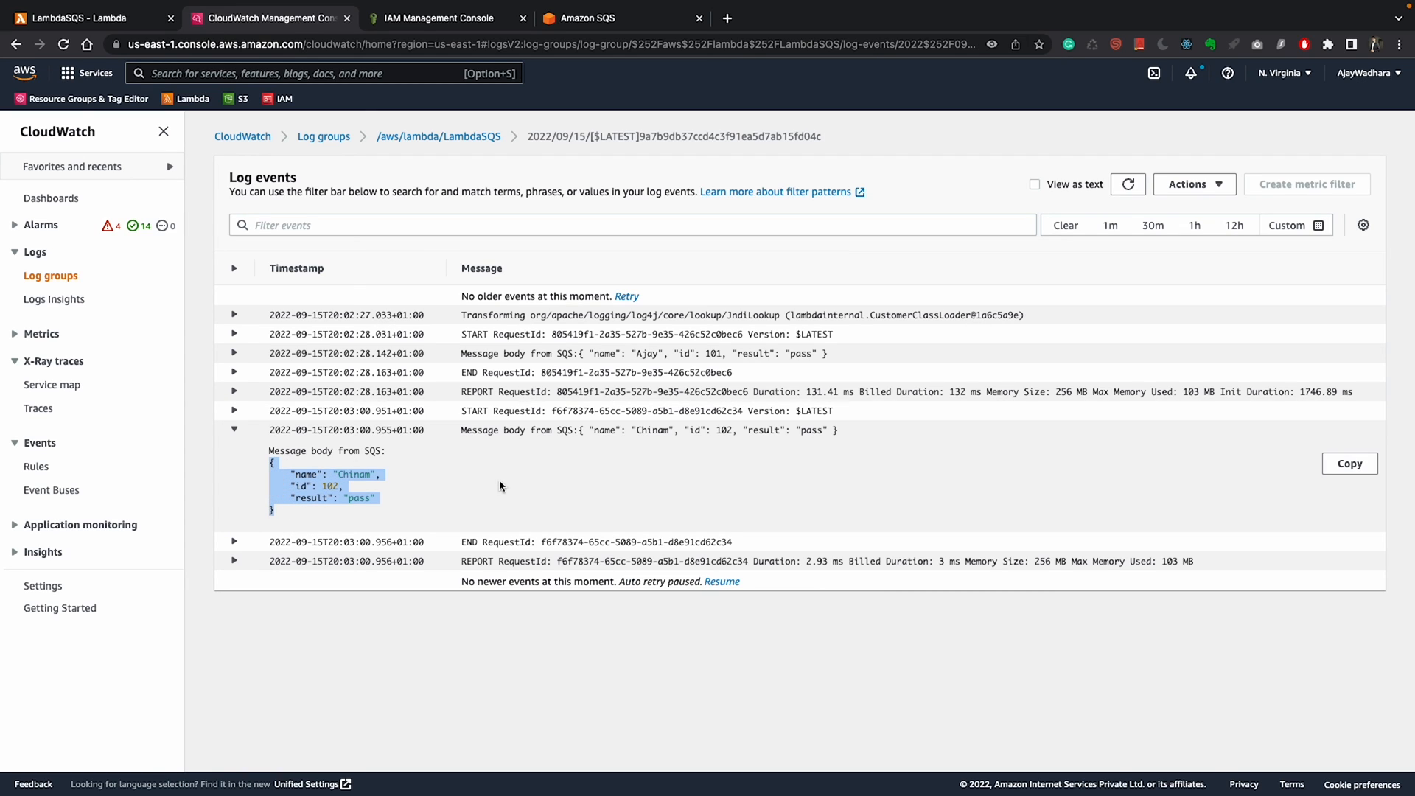
{"action": "left_click", "coordinate": [299, 502]}
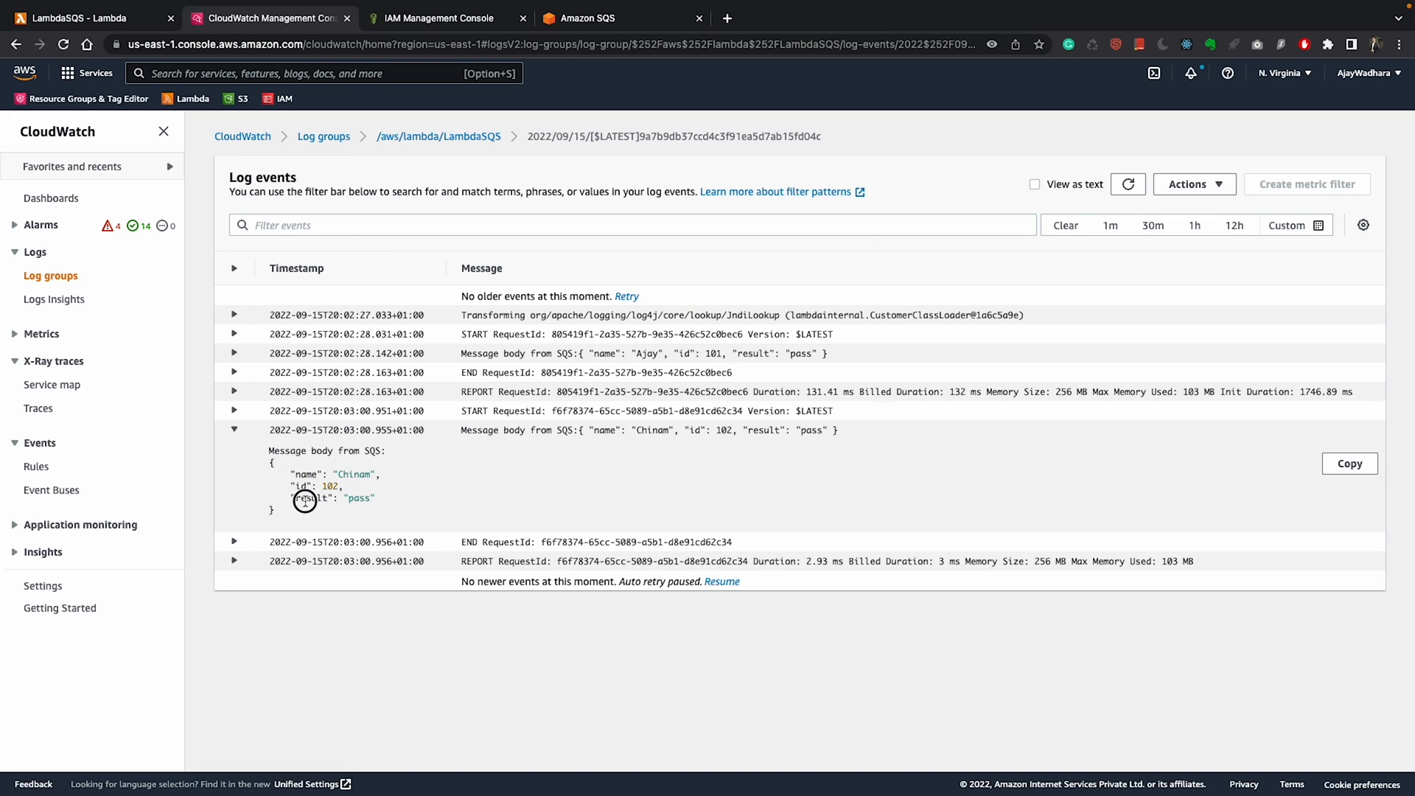
{"action": "mouse_move", "coordinate": [324, 522]}
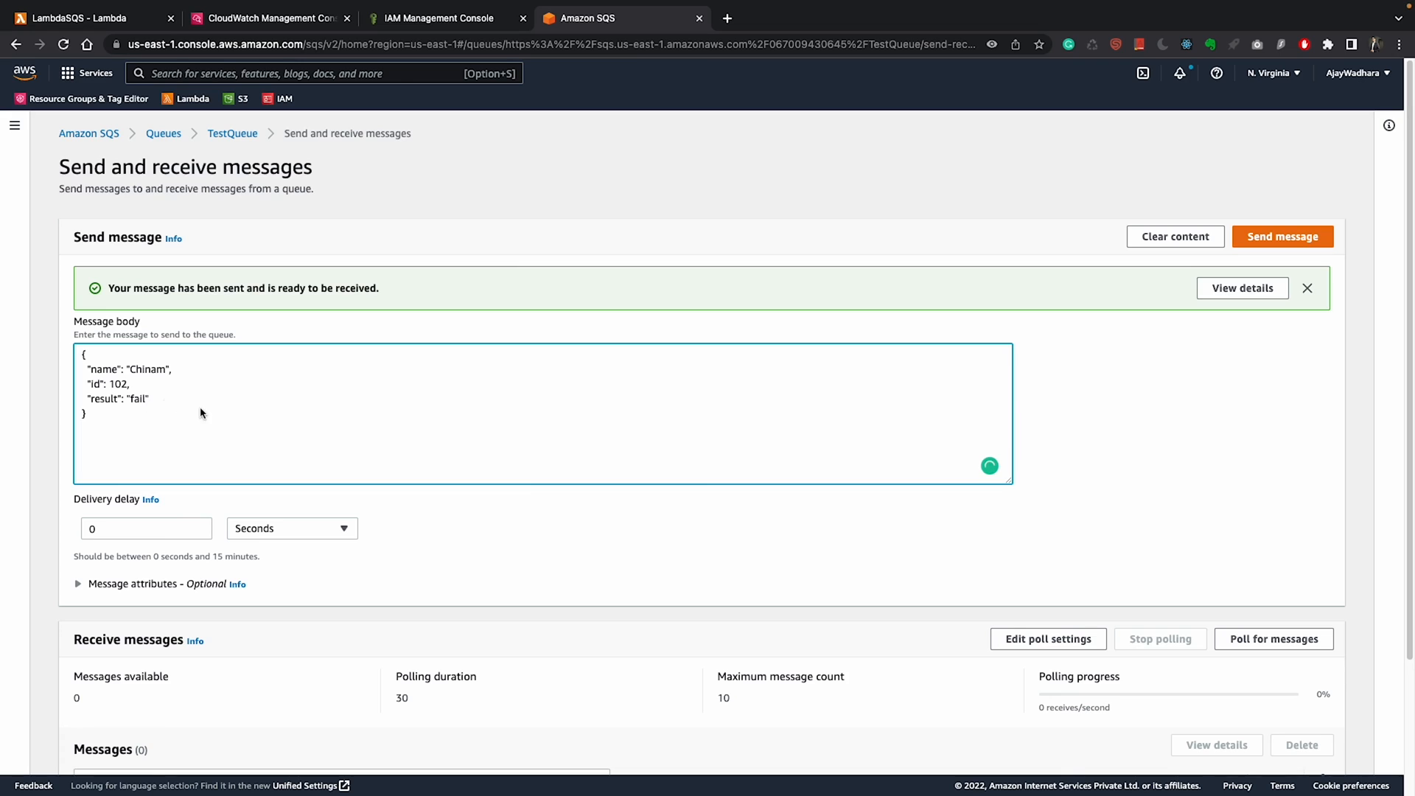
{"action": "mouse_move", "coordinate": [395, 415]}
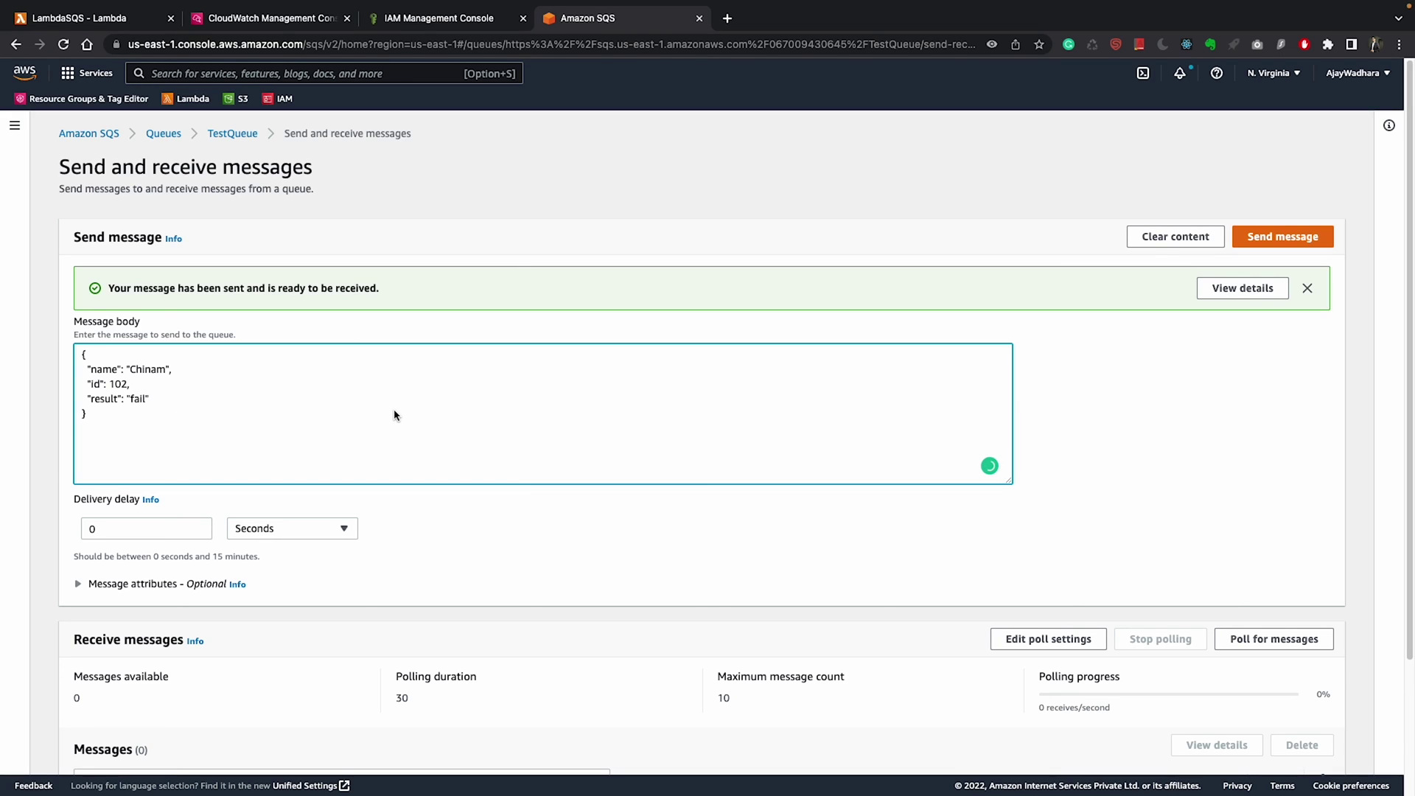
{"action": "mouse_move", "coordinate": [144, 430]}
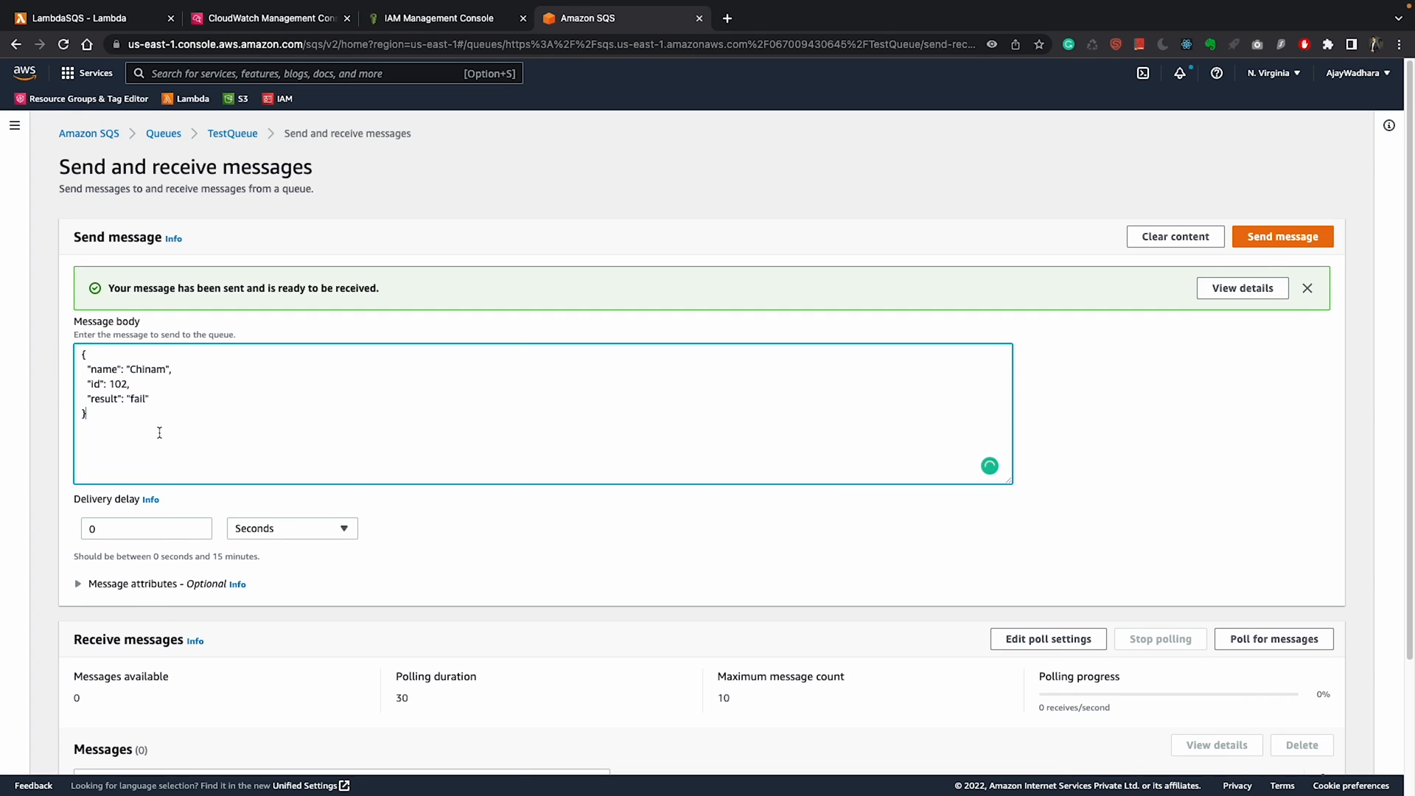
{"action": "mouse_move", "coordinate": [1295, 242]}
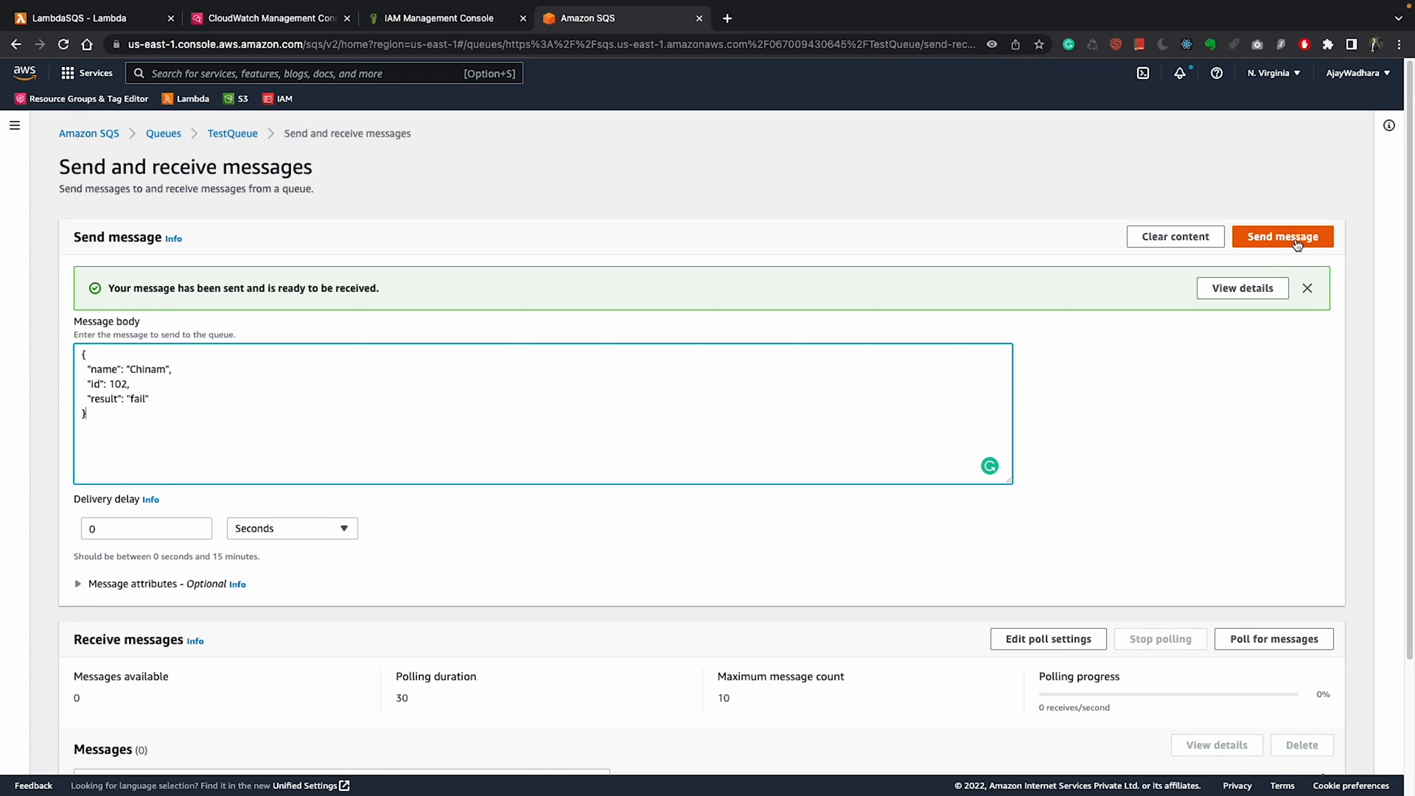
Send the Chinam id 102 message with result set to fail
{"action": "left_click", "coordinate": [266, 18]}
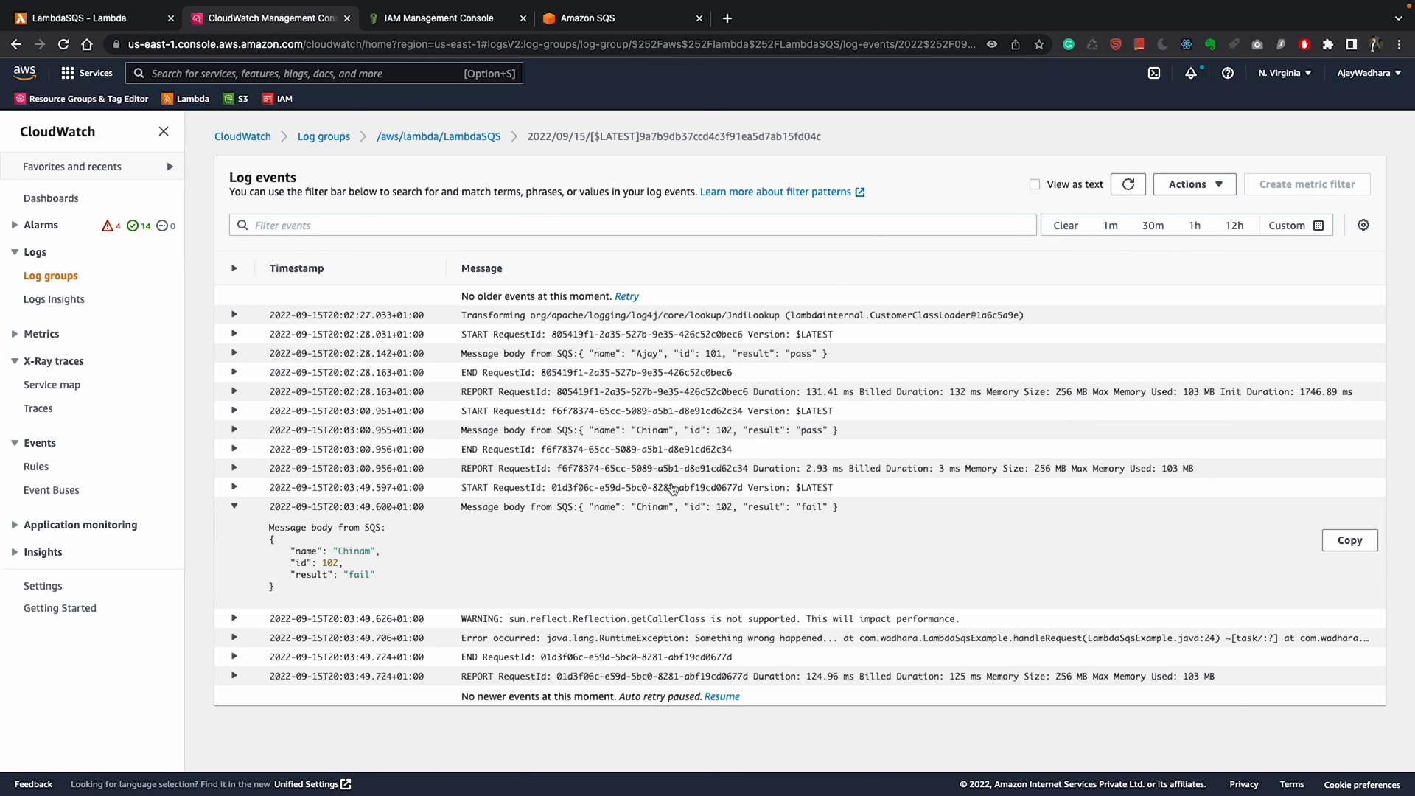
Inspect the Chinam message's RuntimeException log entries and collapse the stack trace
{"action": "double_click", "coordinate": [357, 574]}
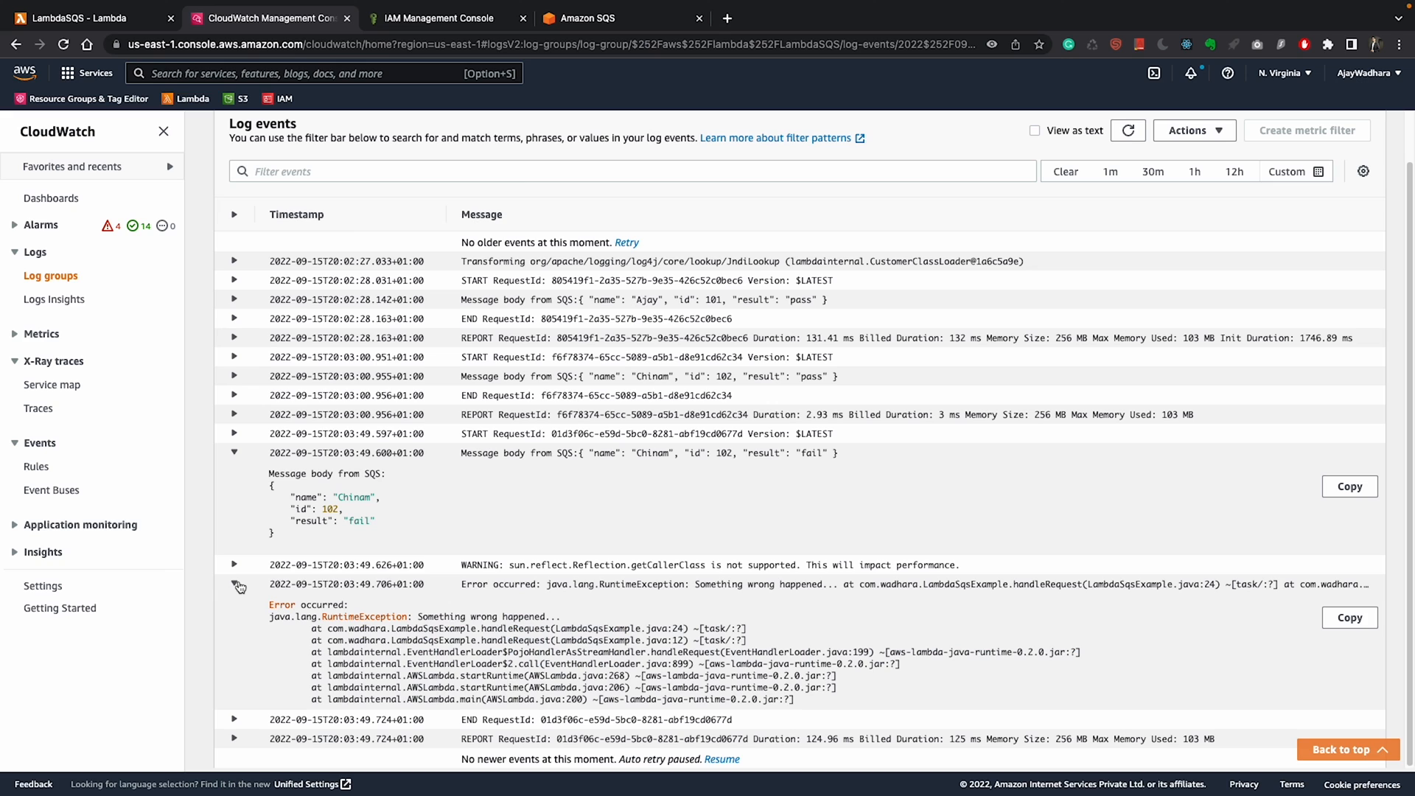
{"action": "left_click", "coordinate": [234, 585]}
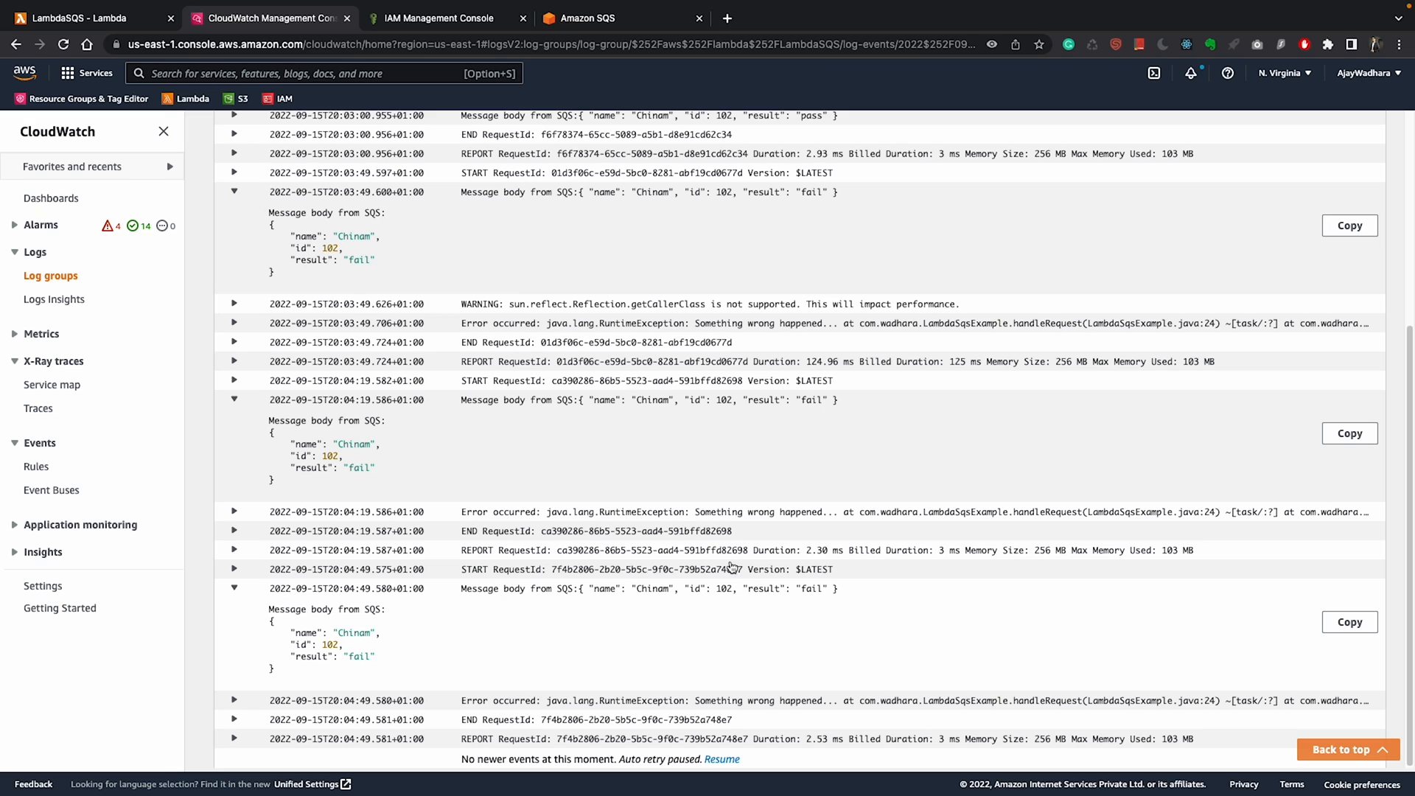
{"action": "mouse_move", "coordinate": [731, 563]}
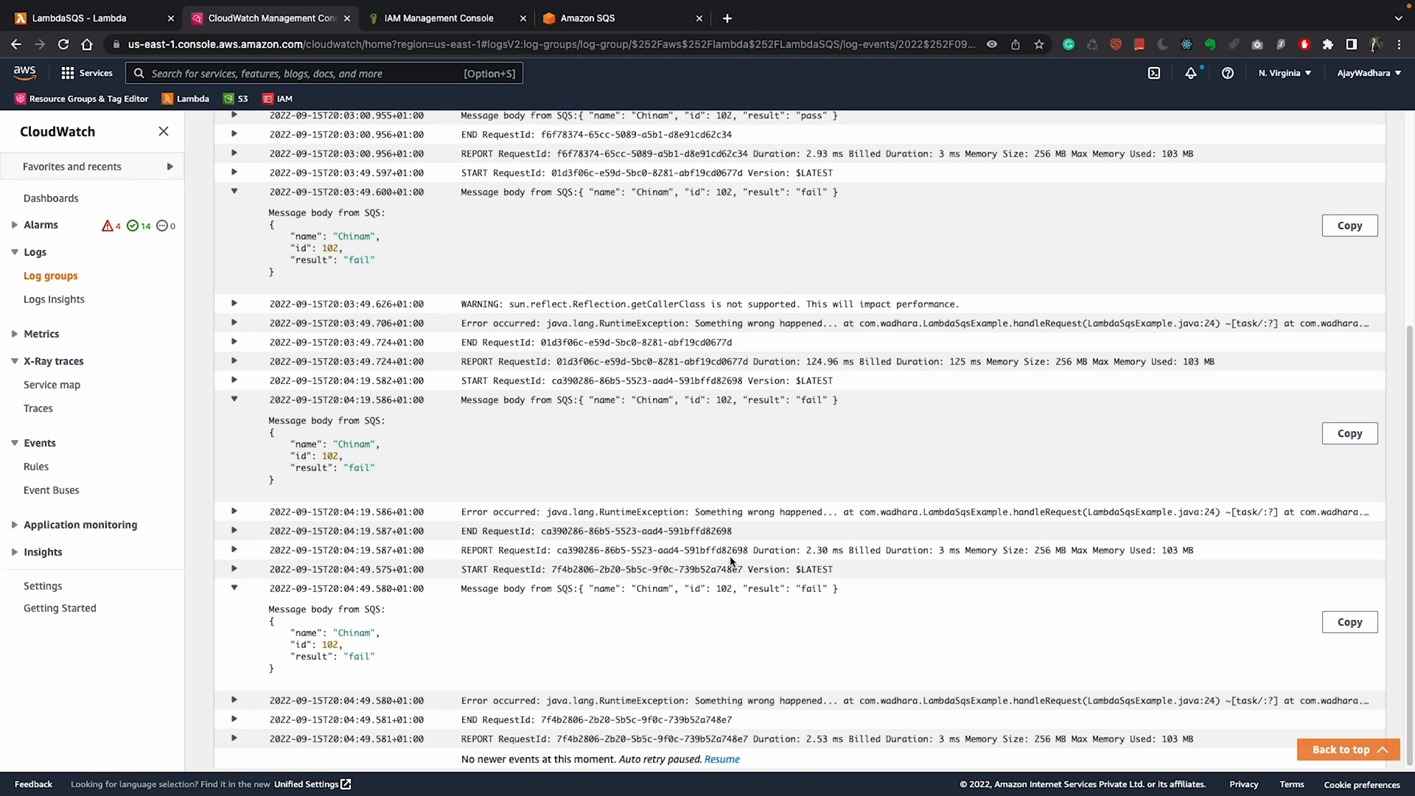
{"action": "mouse_move", "coordinate": [637, 597]}
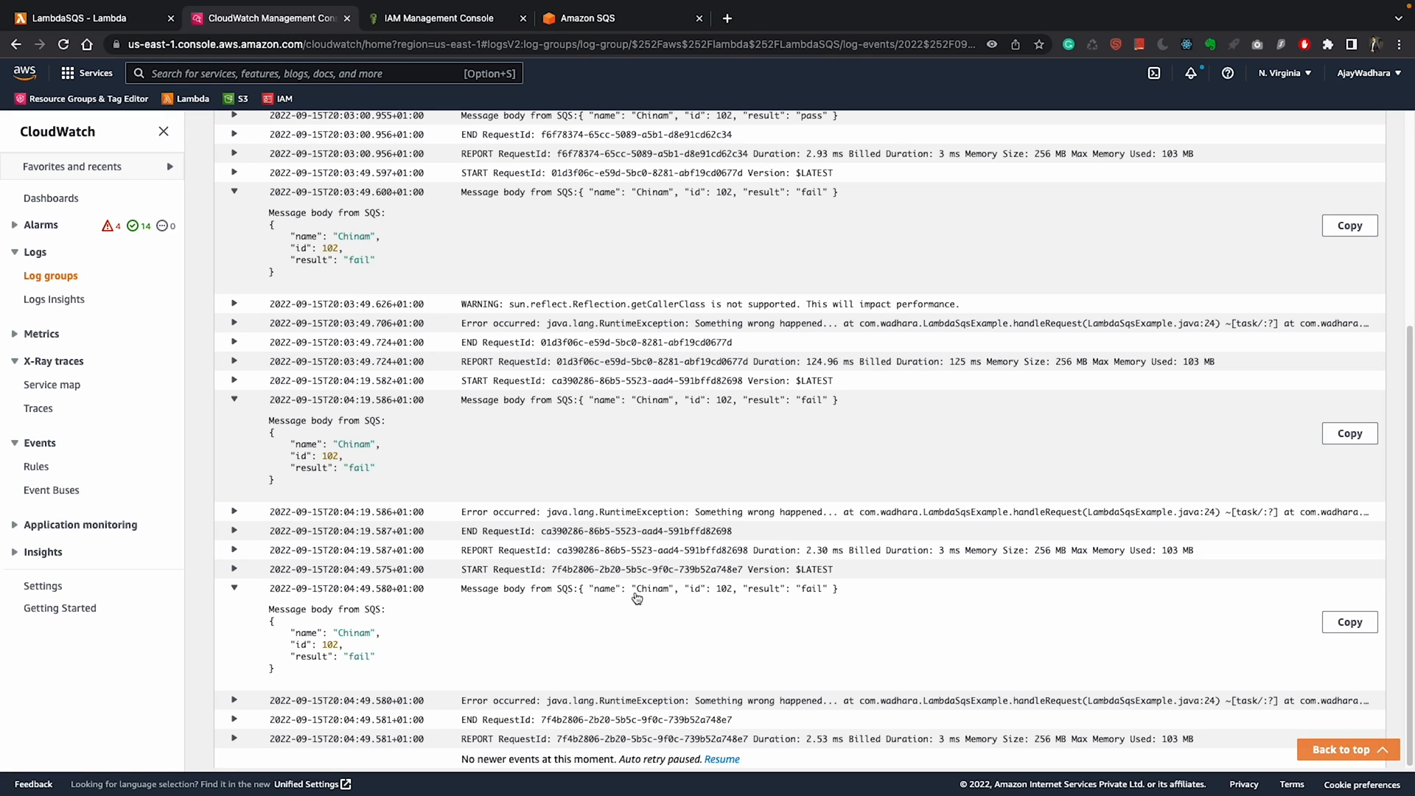
{"action": "mouse_move", "coordinate": [647, 619]}
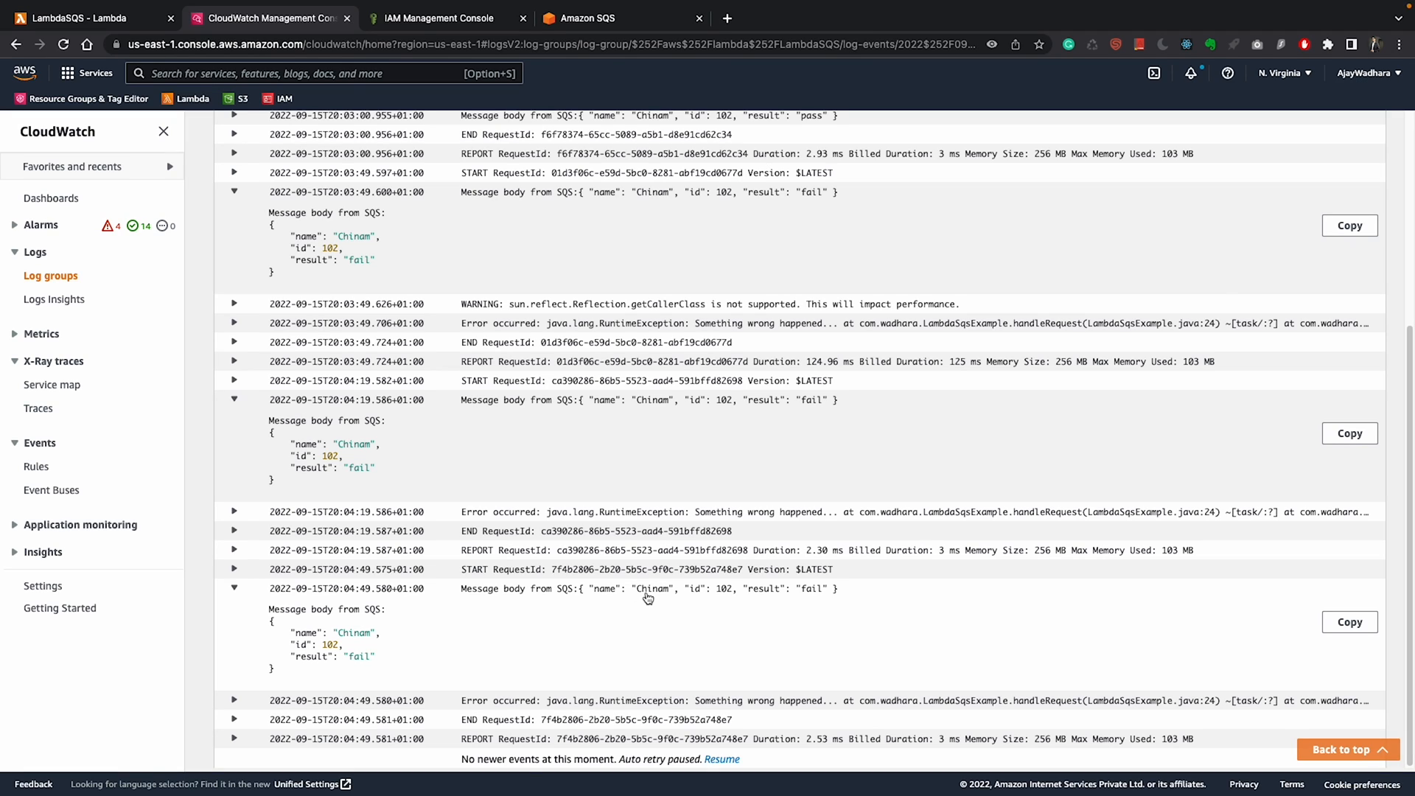